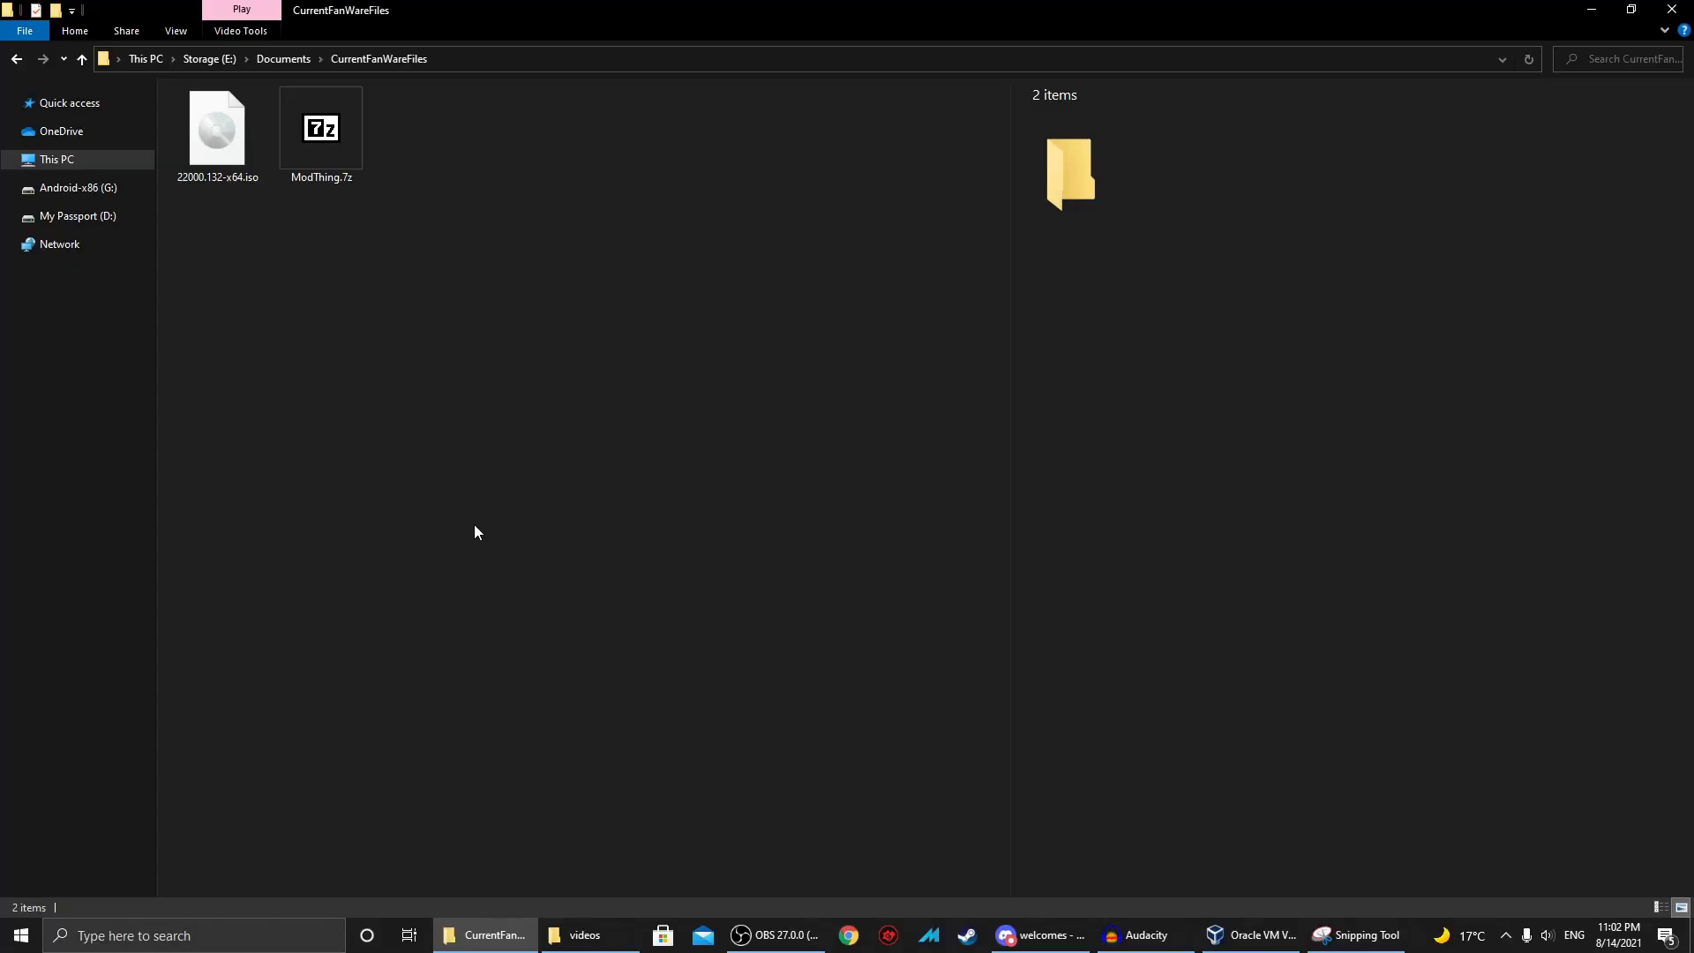
Step: Switch to VirtualBox Manager and select the Fanware Files Windows VM to start it
left_click(1248, 935)
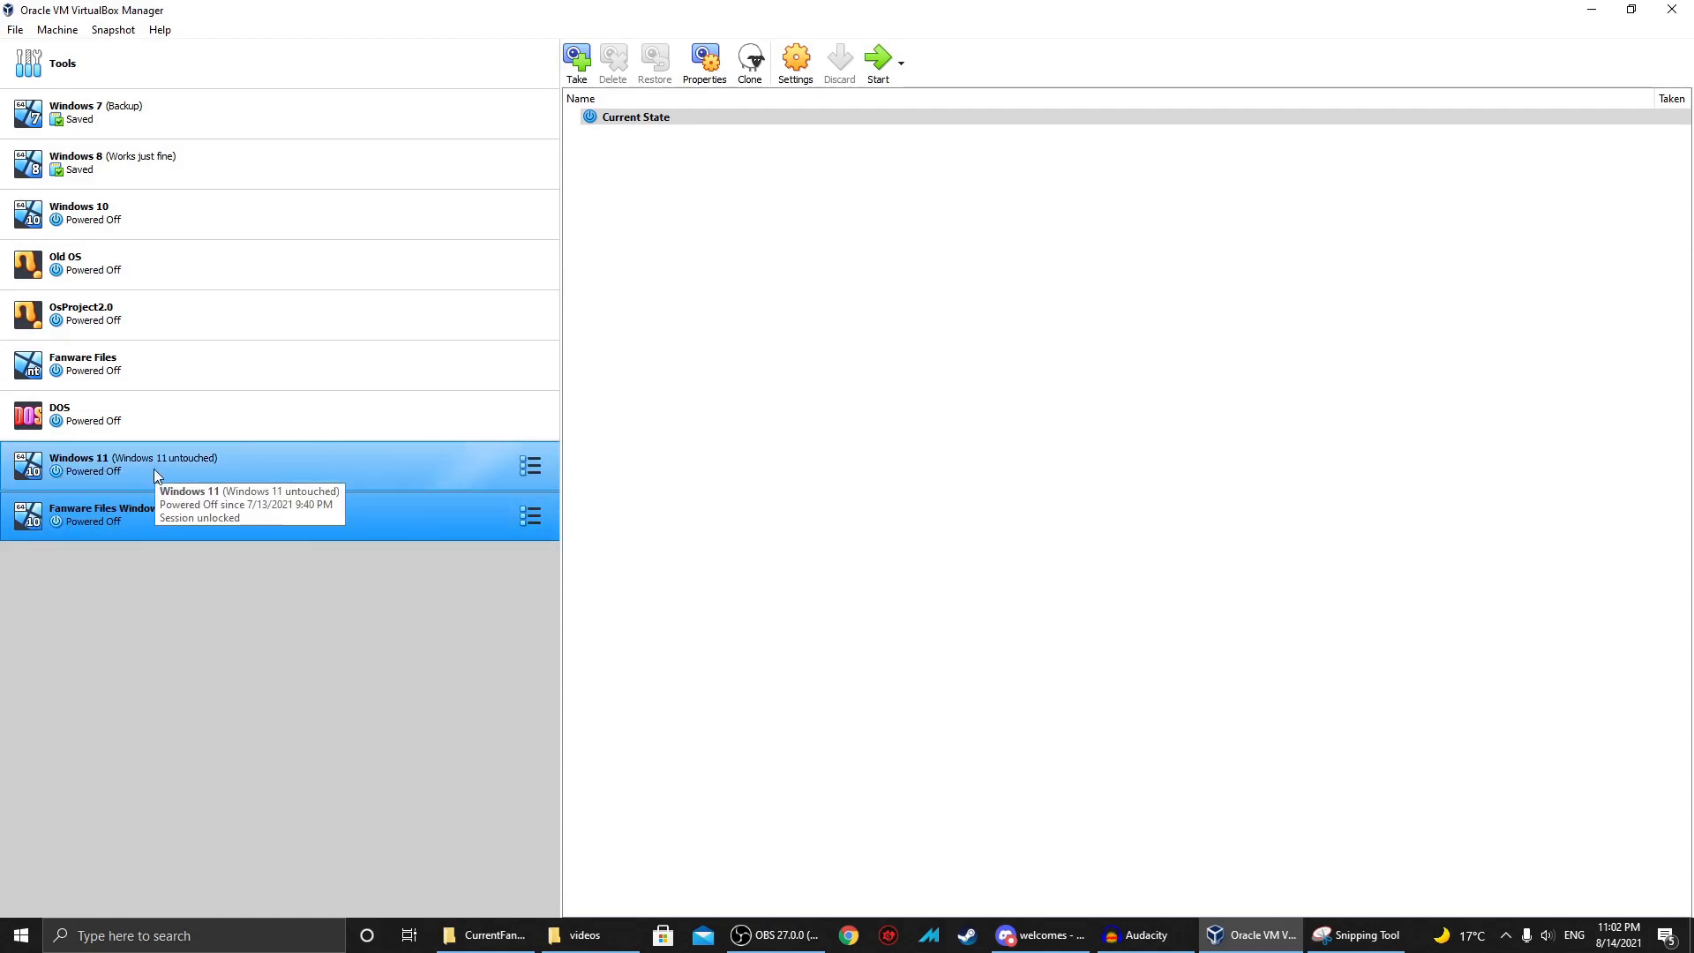
left_click(105, 515)
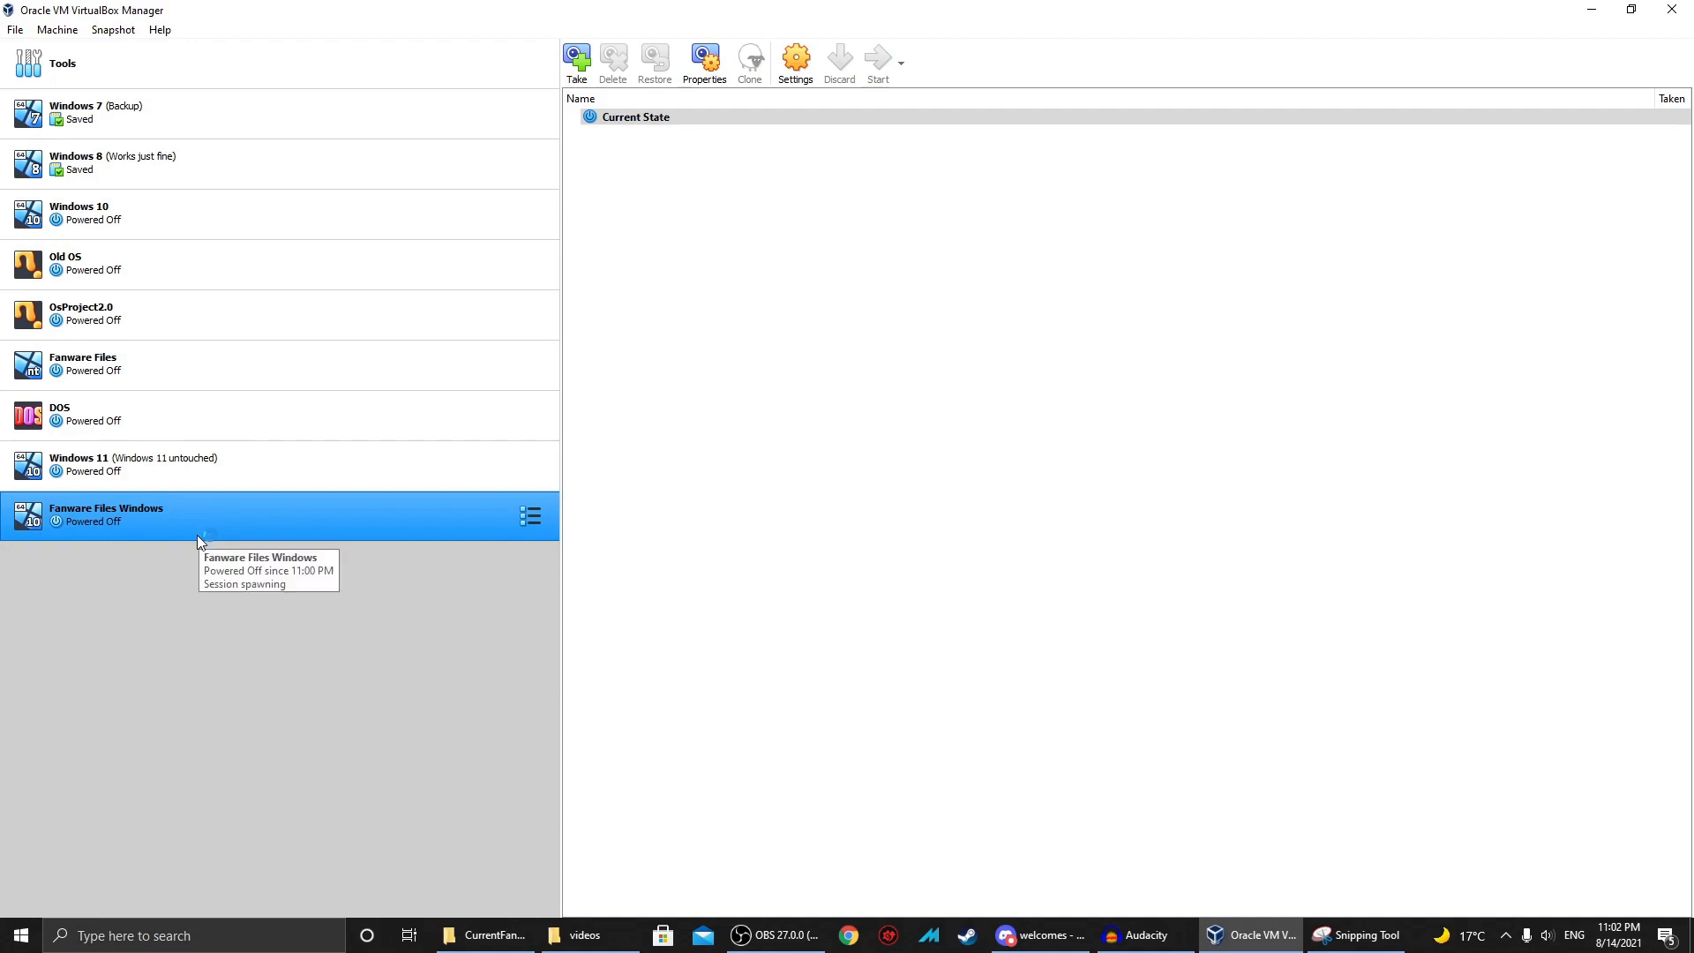
mouse_move(198, 529)
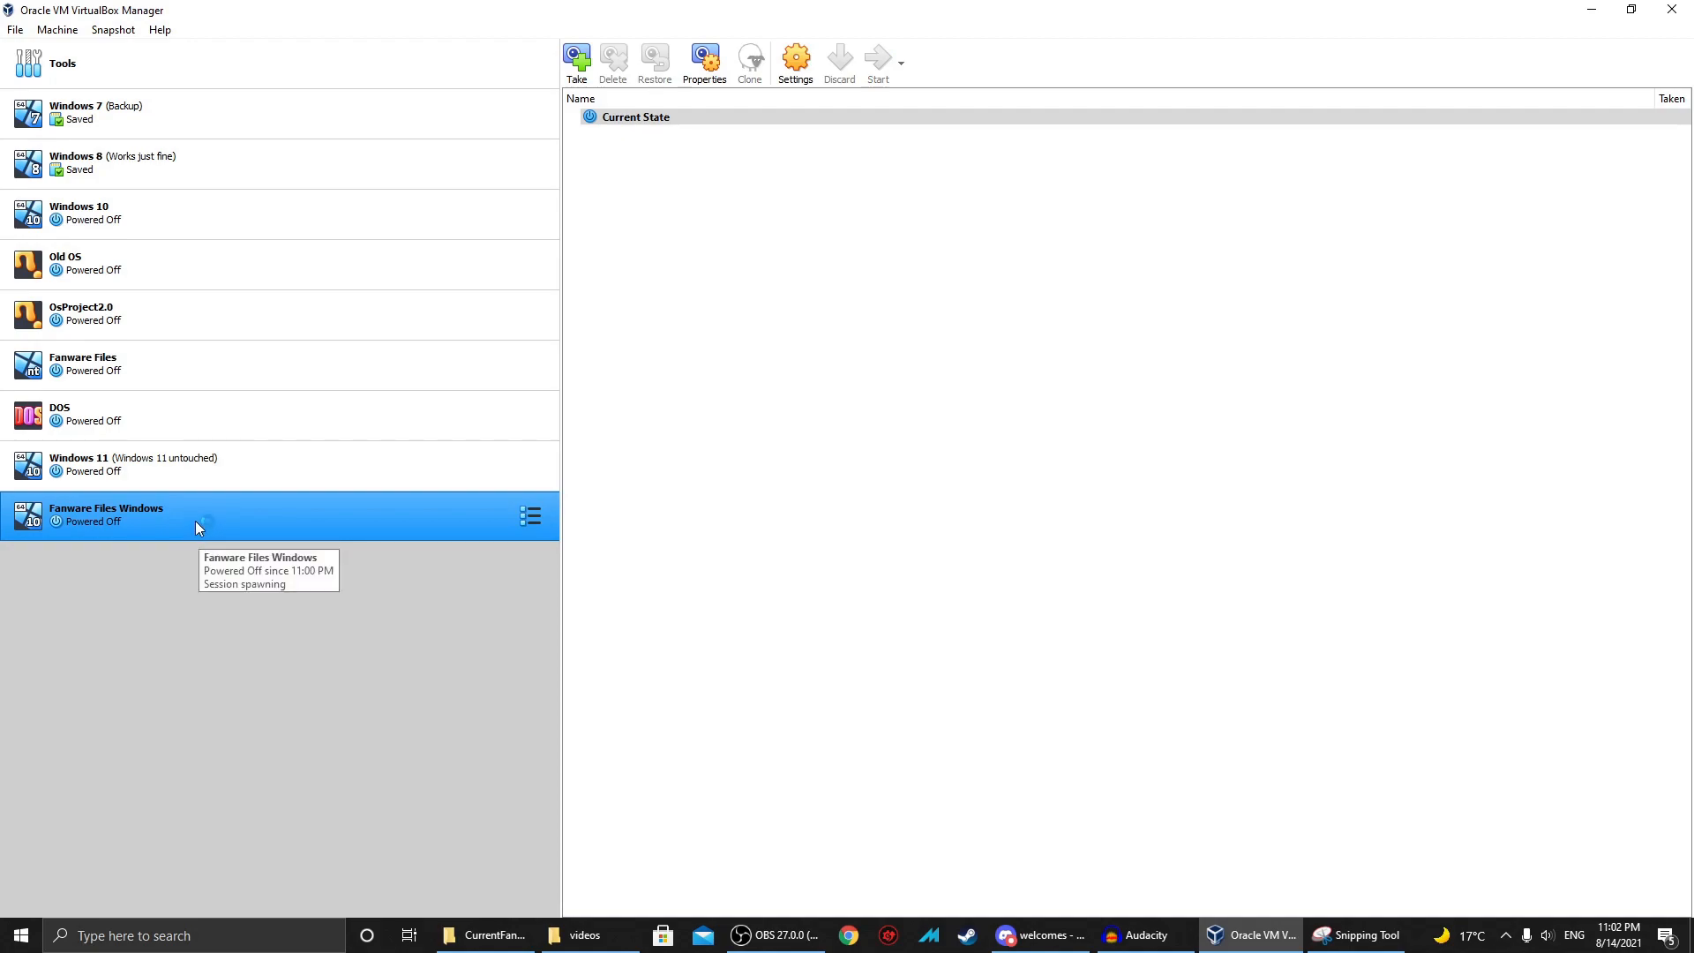
mouse_move(192, 514)
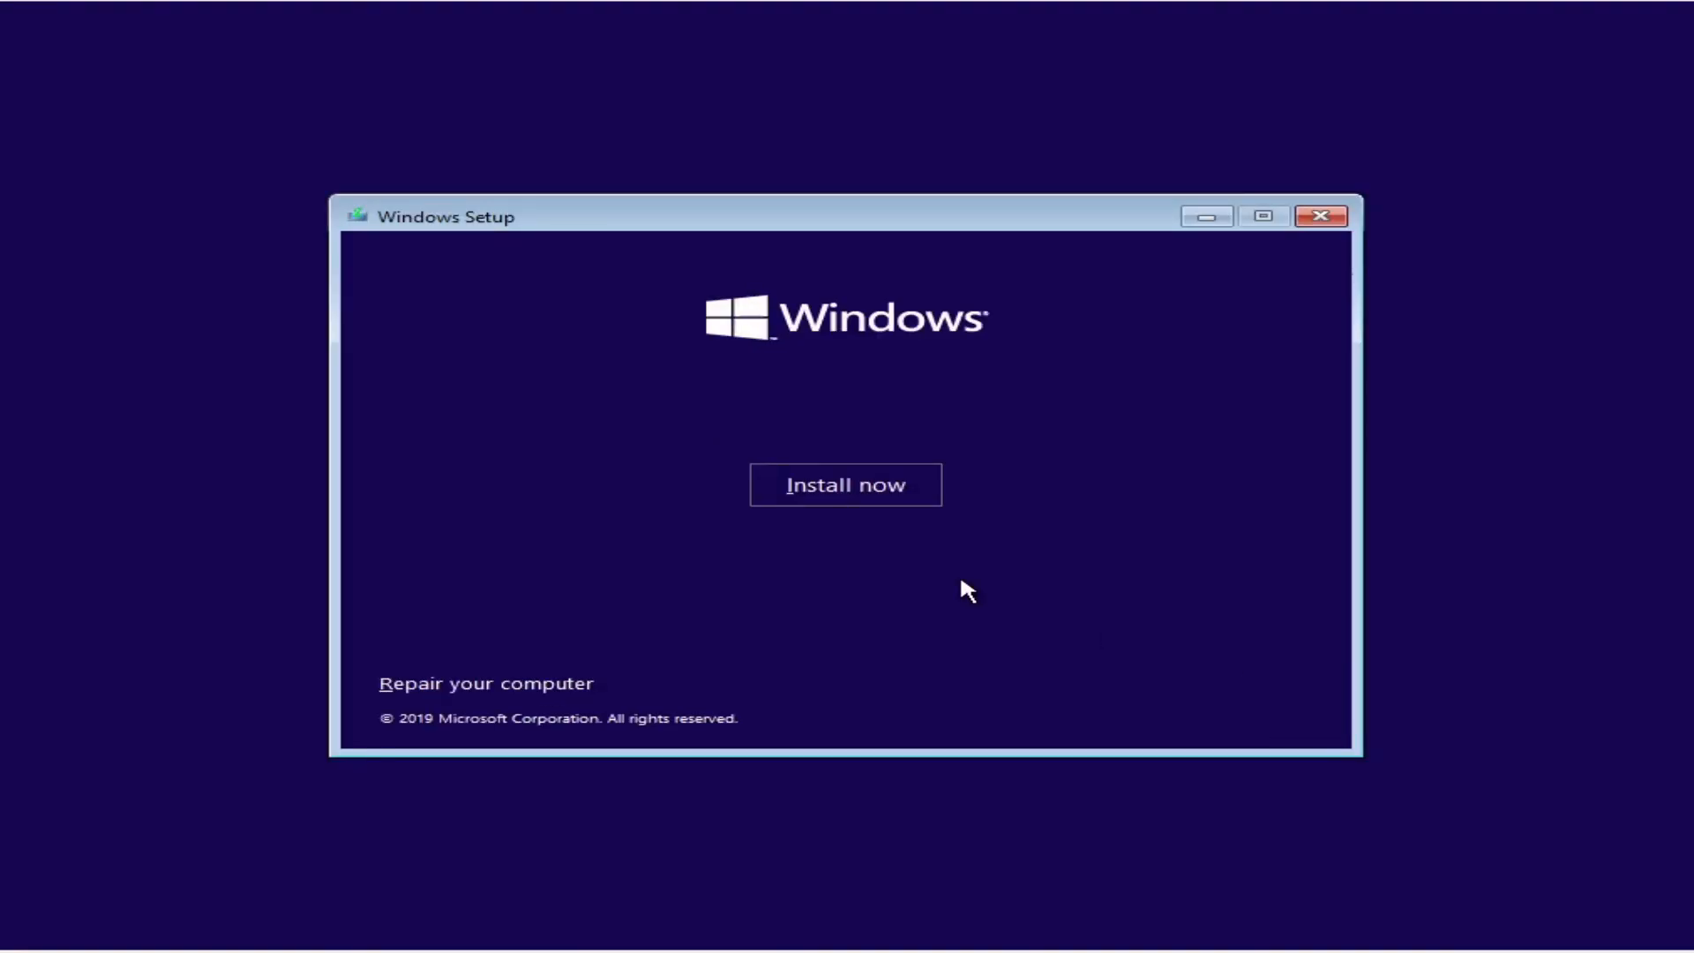
Step: Begin installing Windows 11 without a product key, choosing the Windows 11 Pro edition
left_click(846, 484)
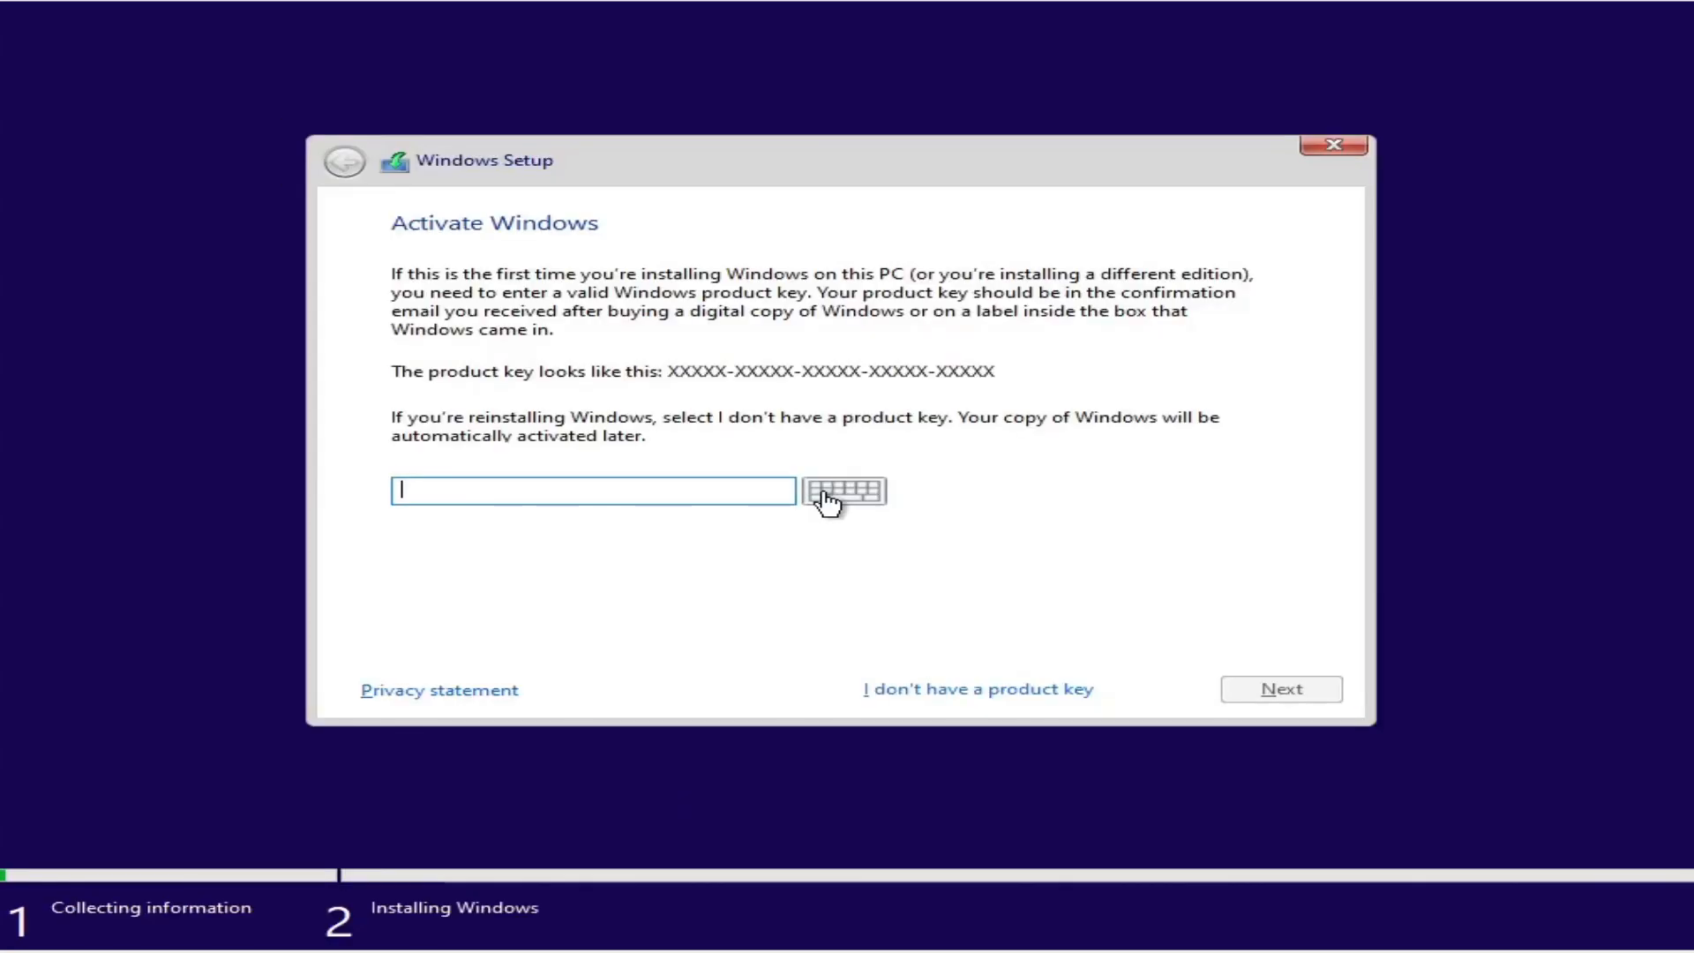
left_click(977, 688)
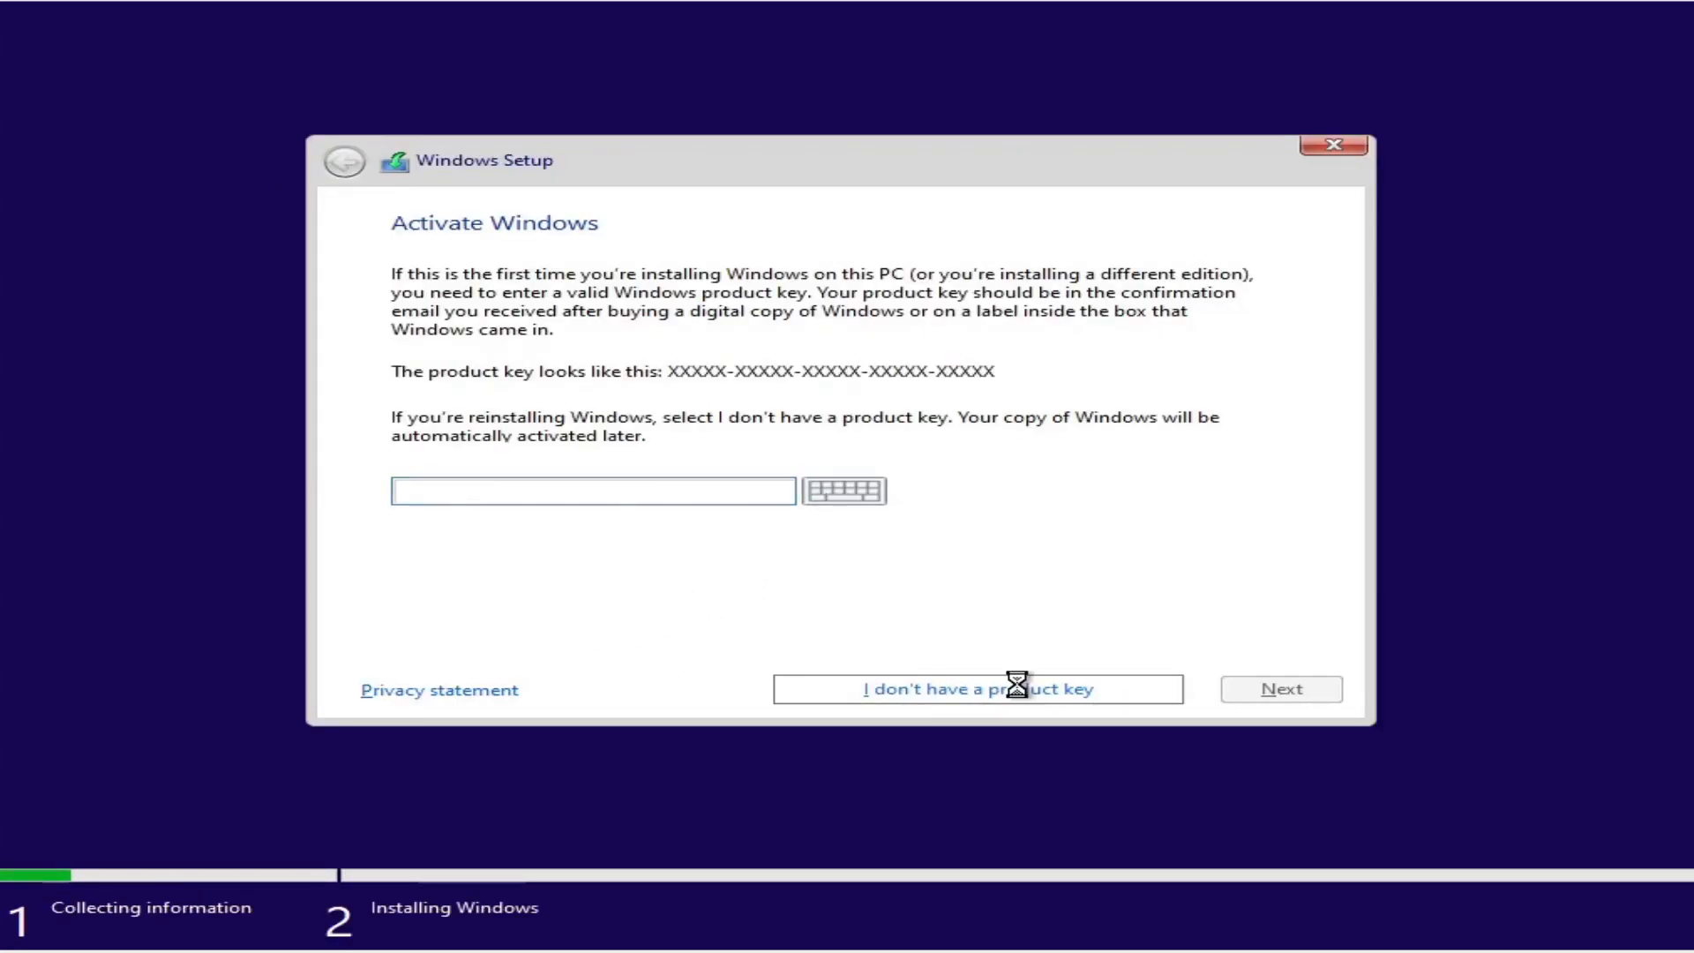
left_click(976, 688)
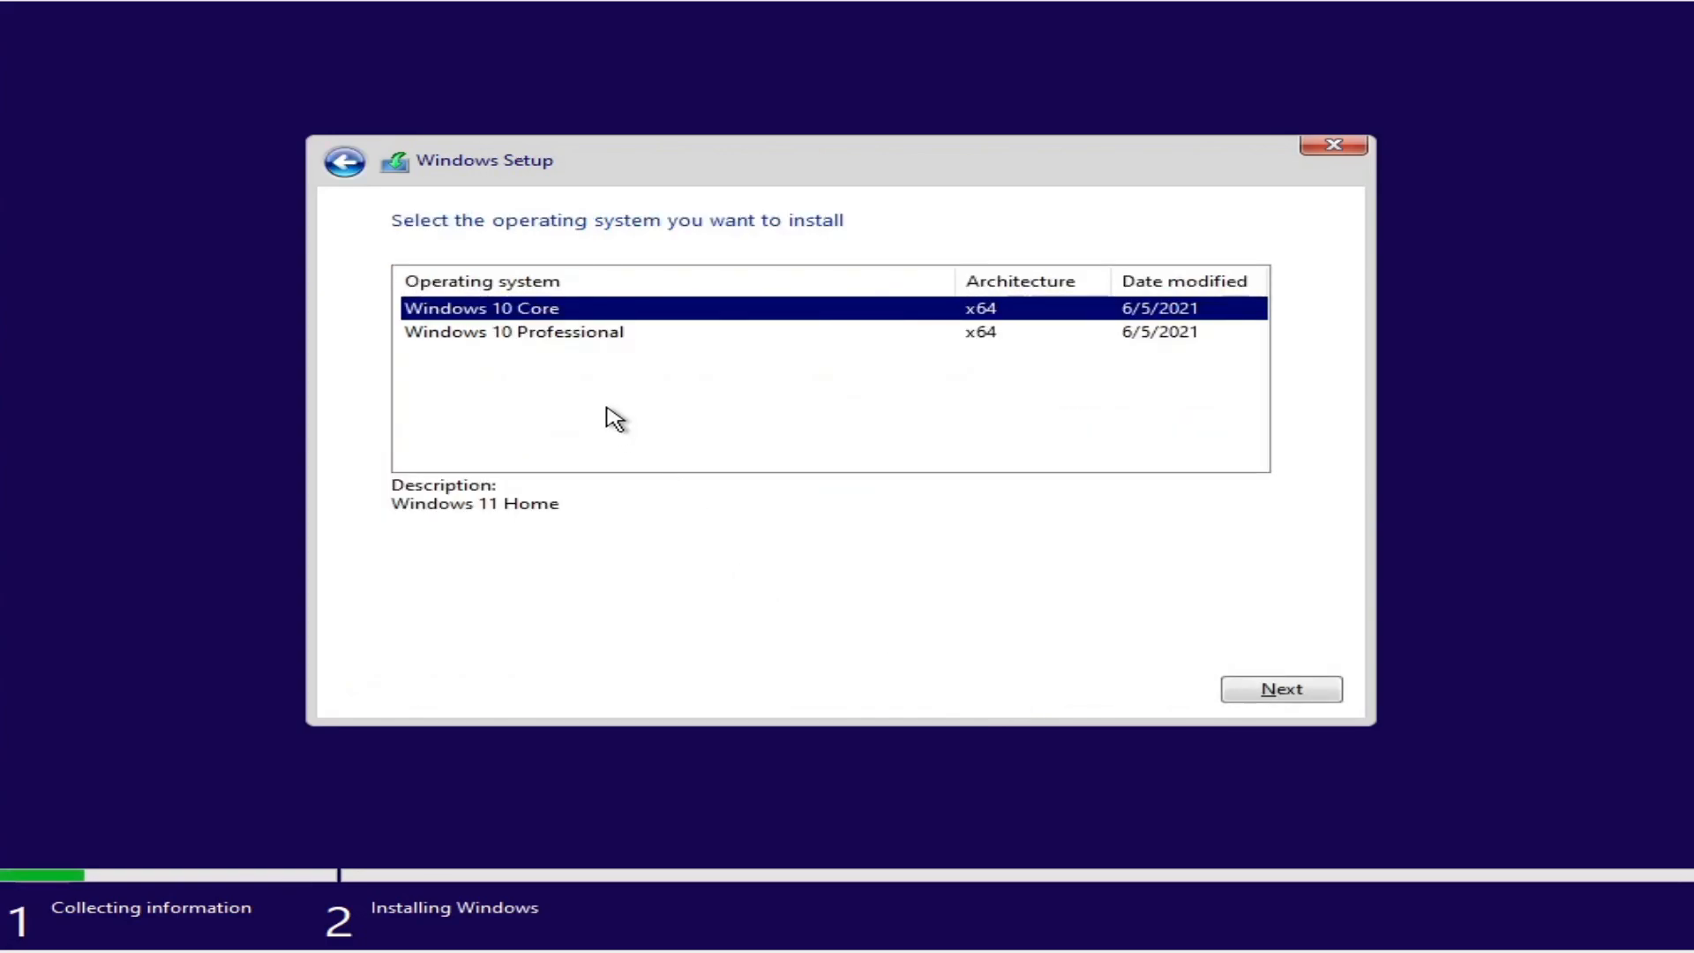
mouse_move(515, 526)
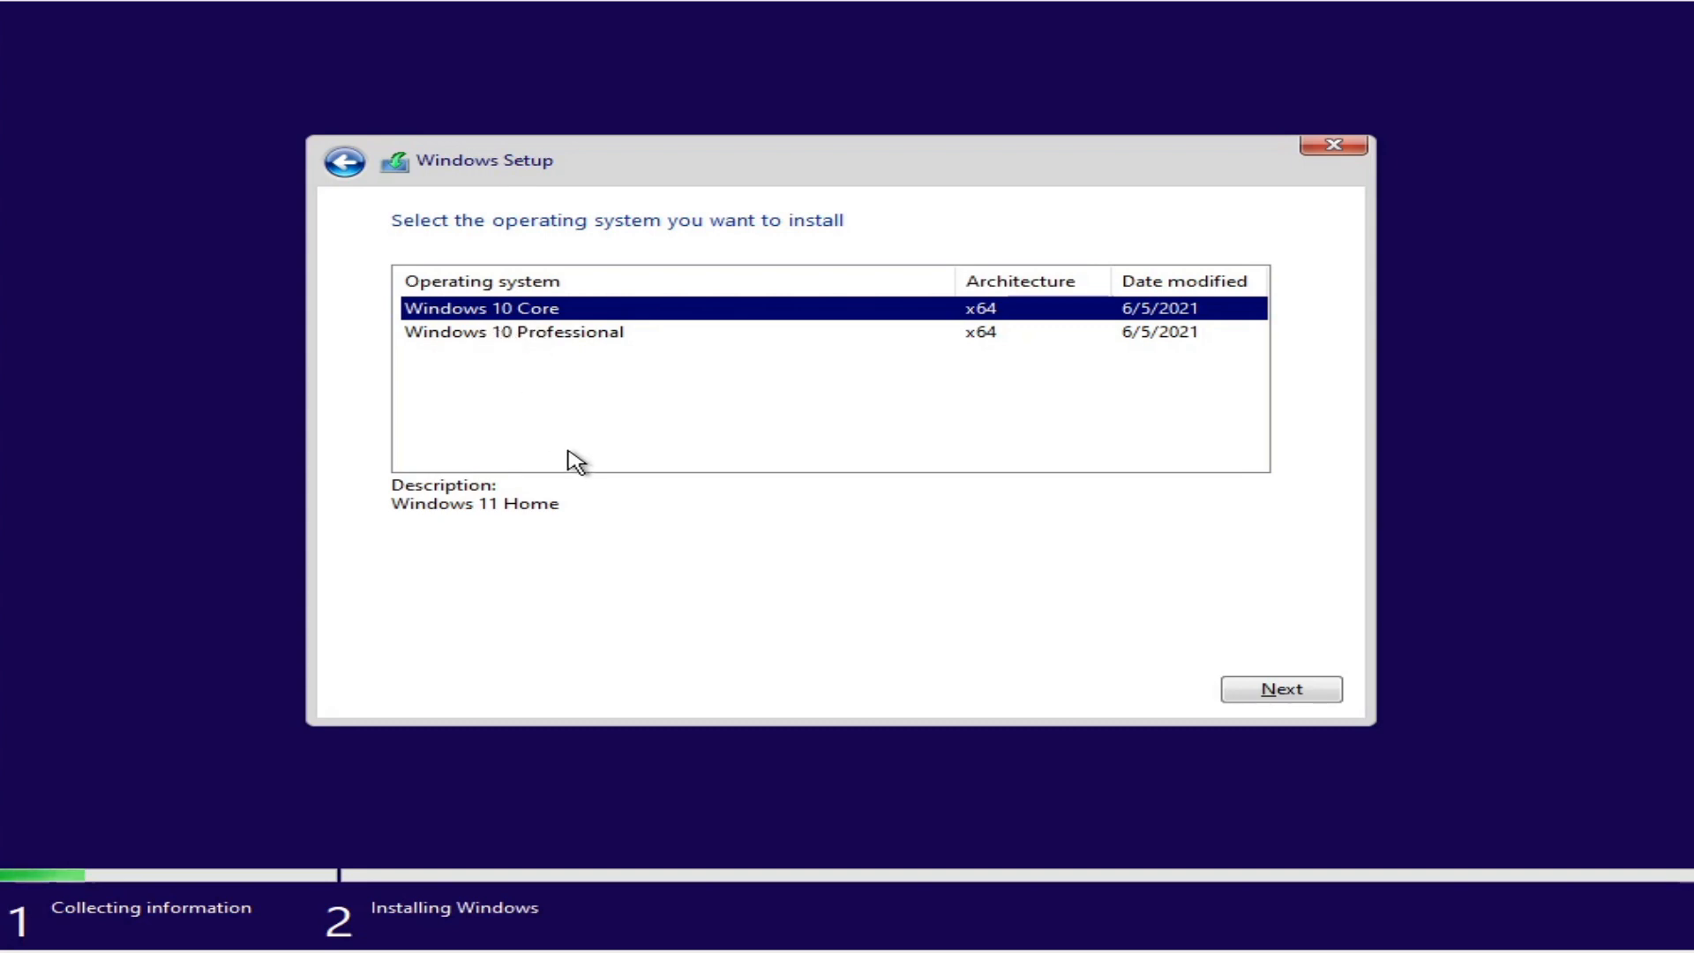
left_click(512, 331)
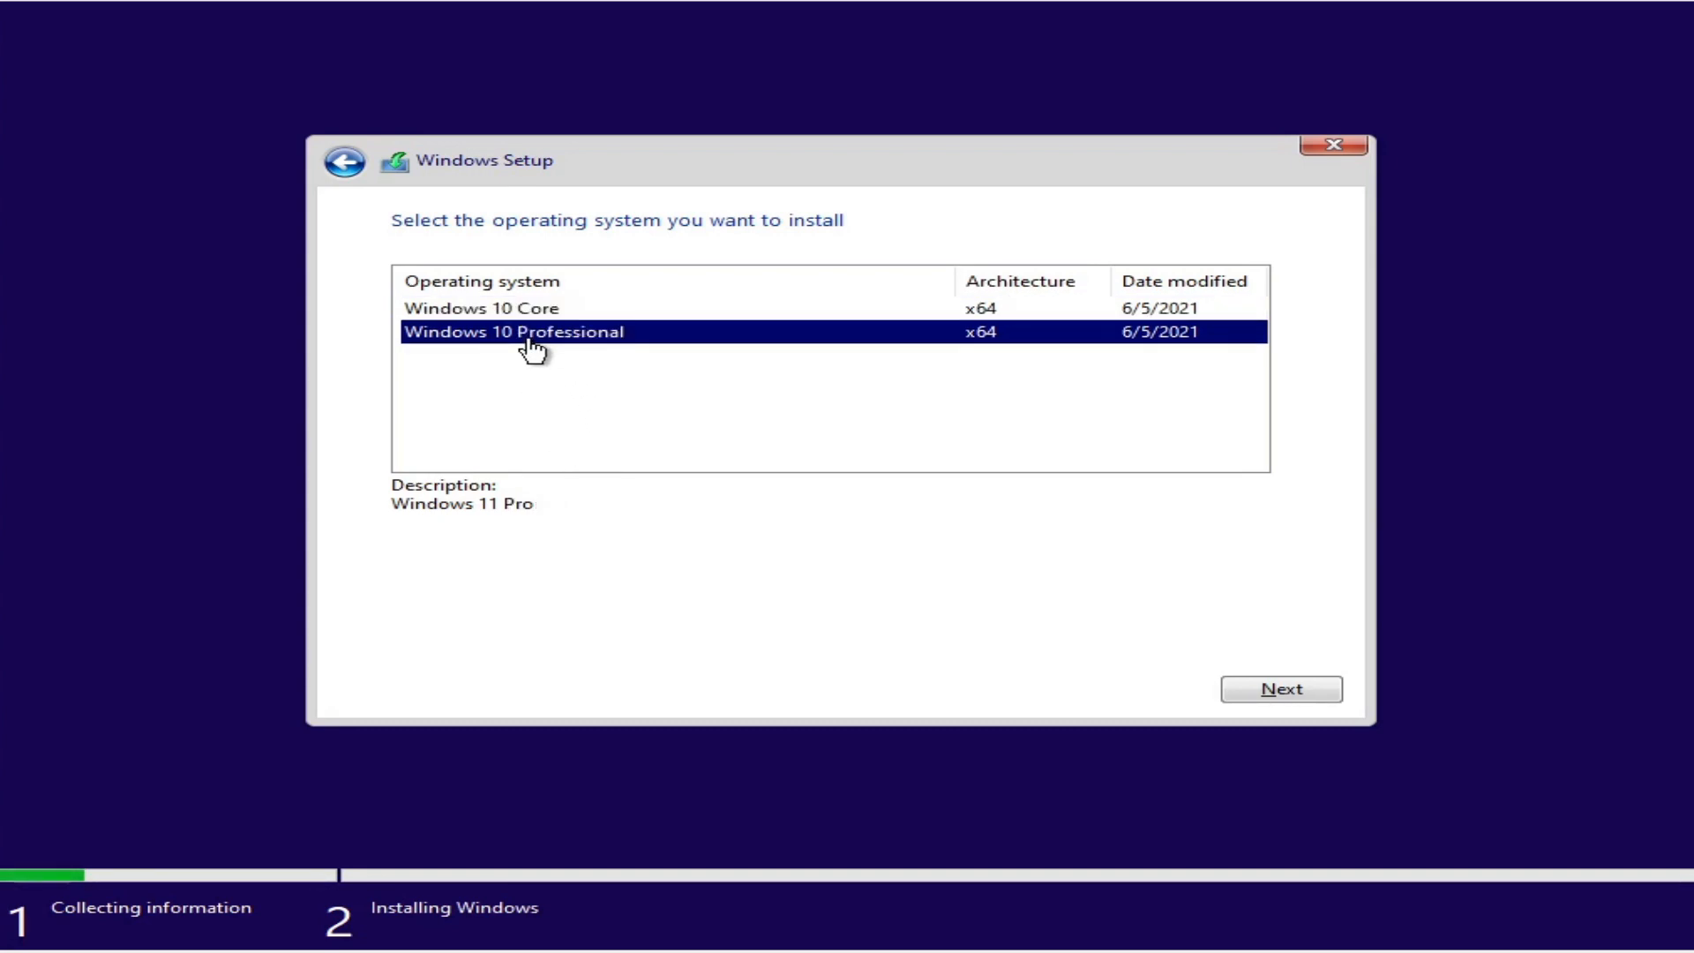
left_click(1281, 688)
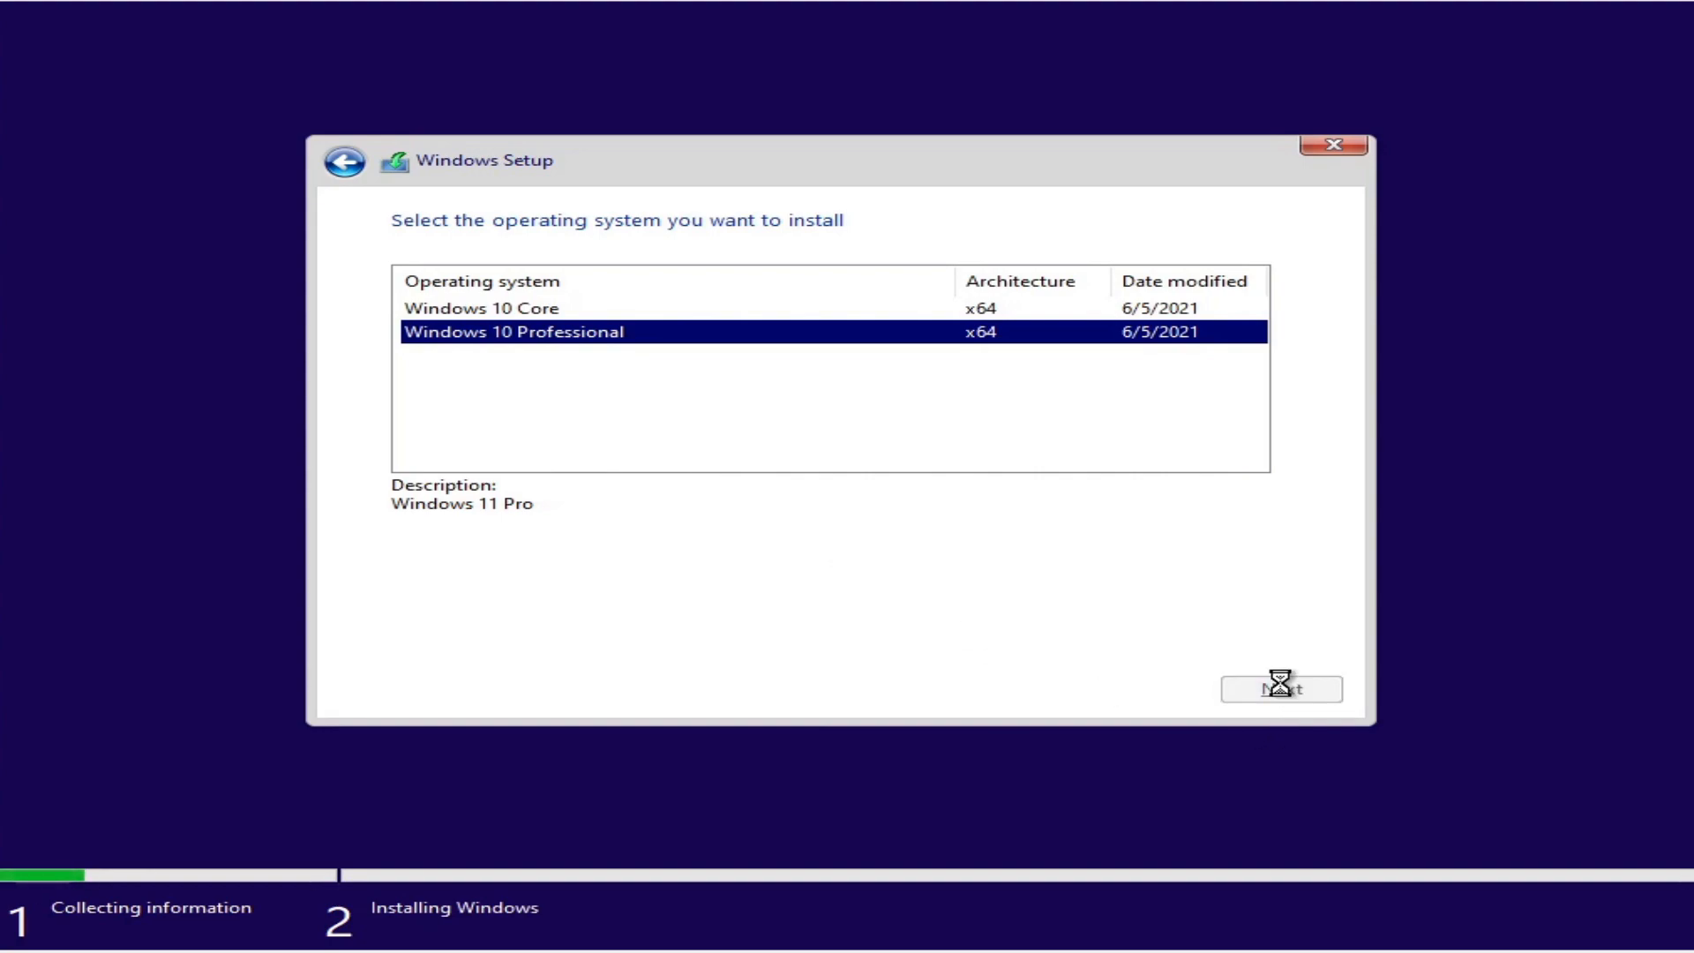
mouse_move(1207, 634)
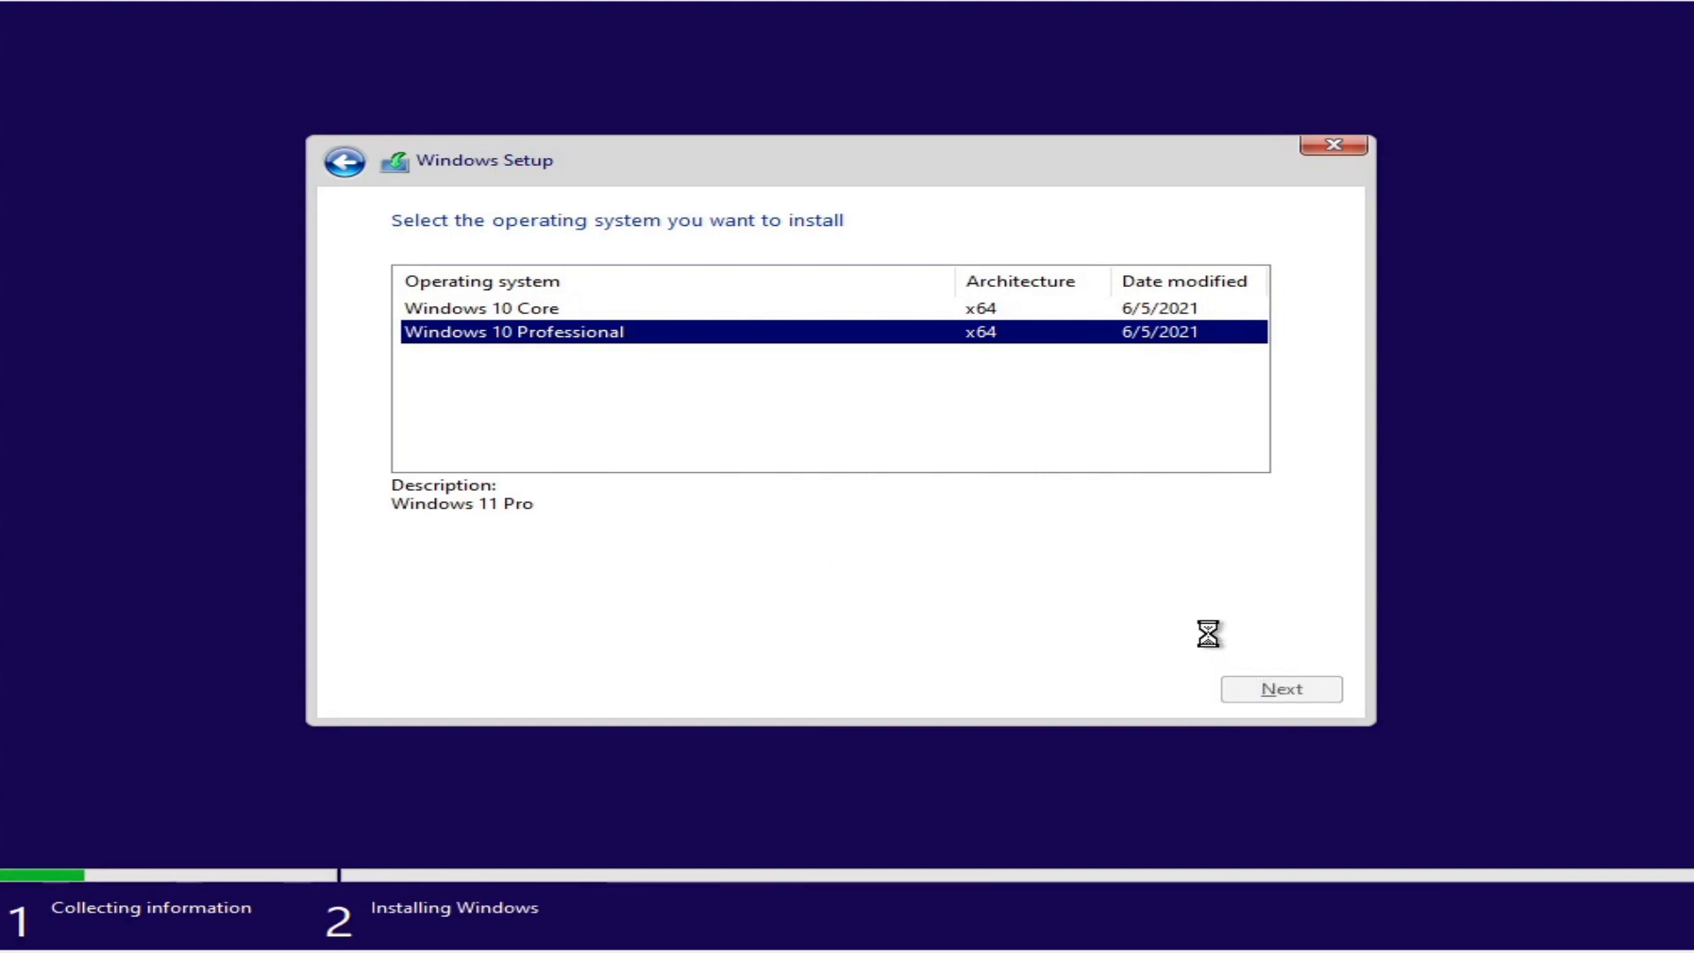
left_click(1280, 688)
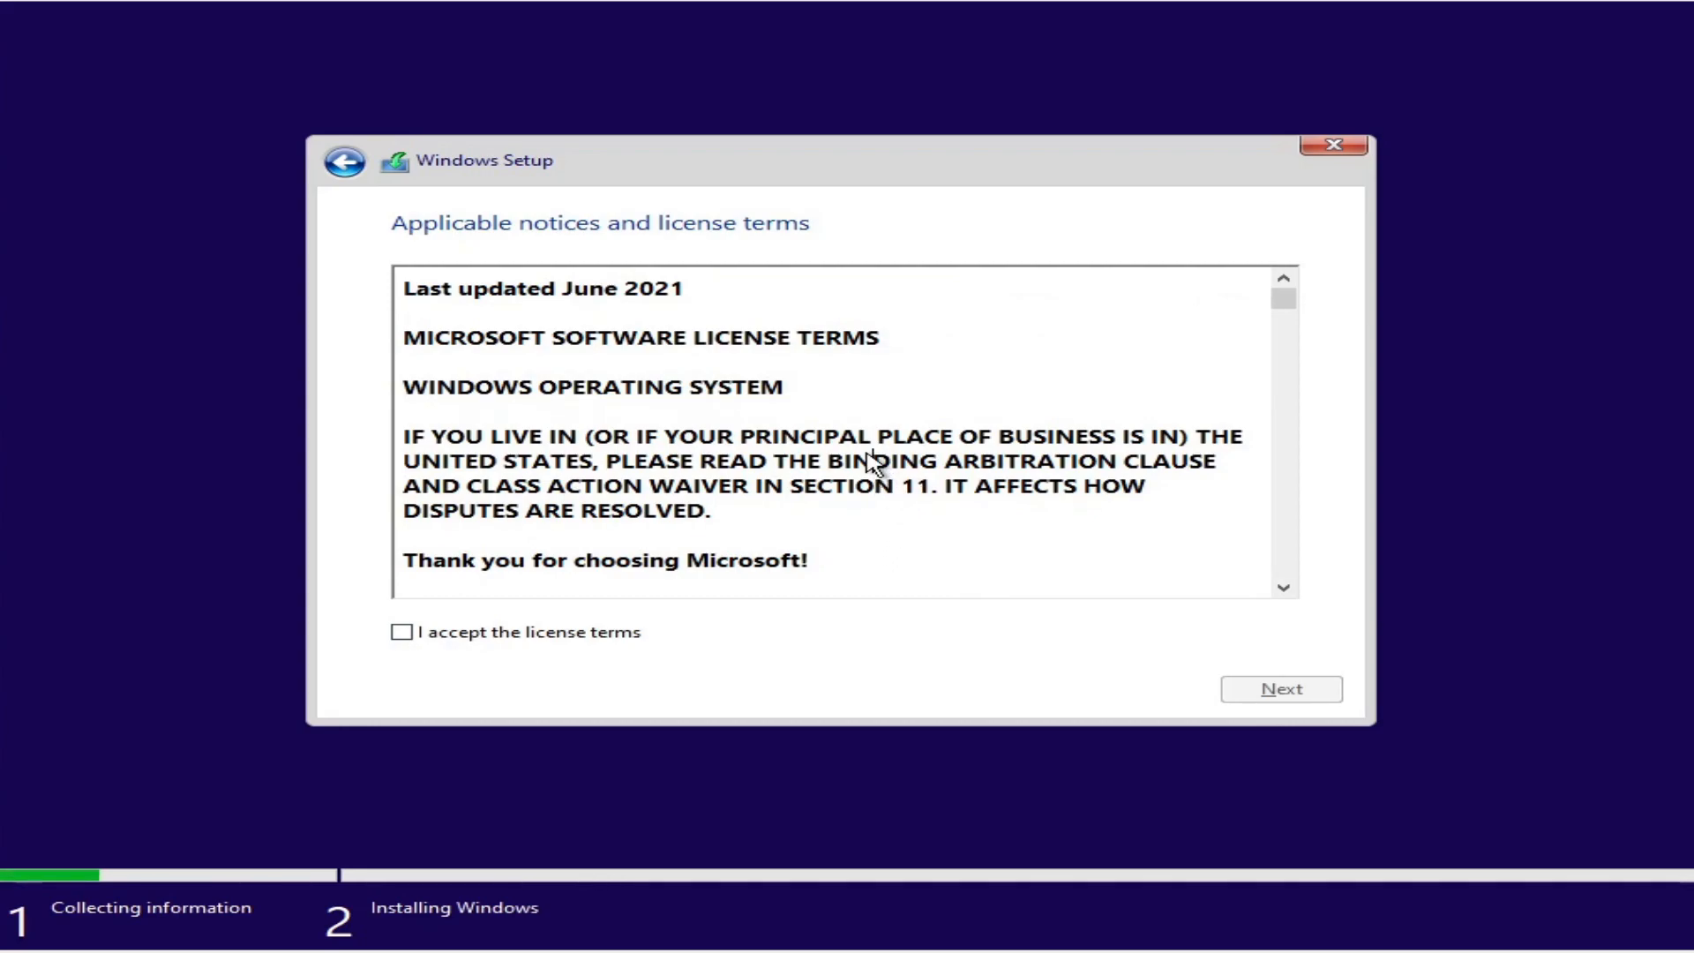
Step: Scroll through the license terms, accept them, and continue
scroll("down", 3)
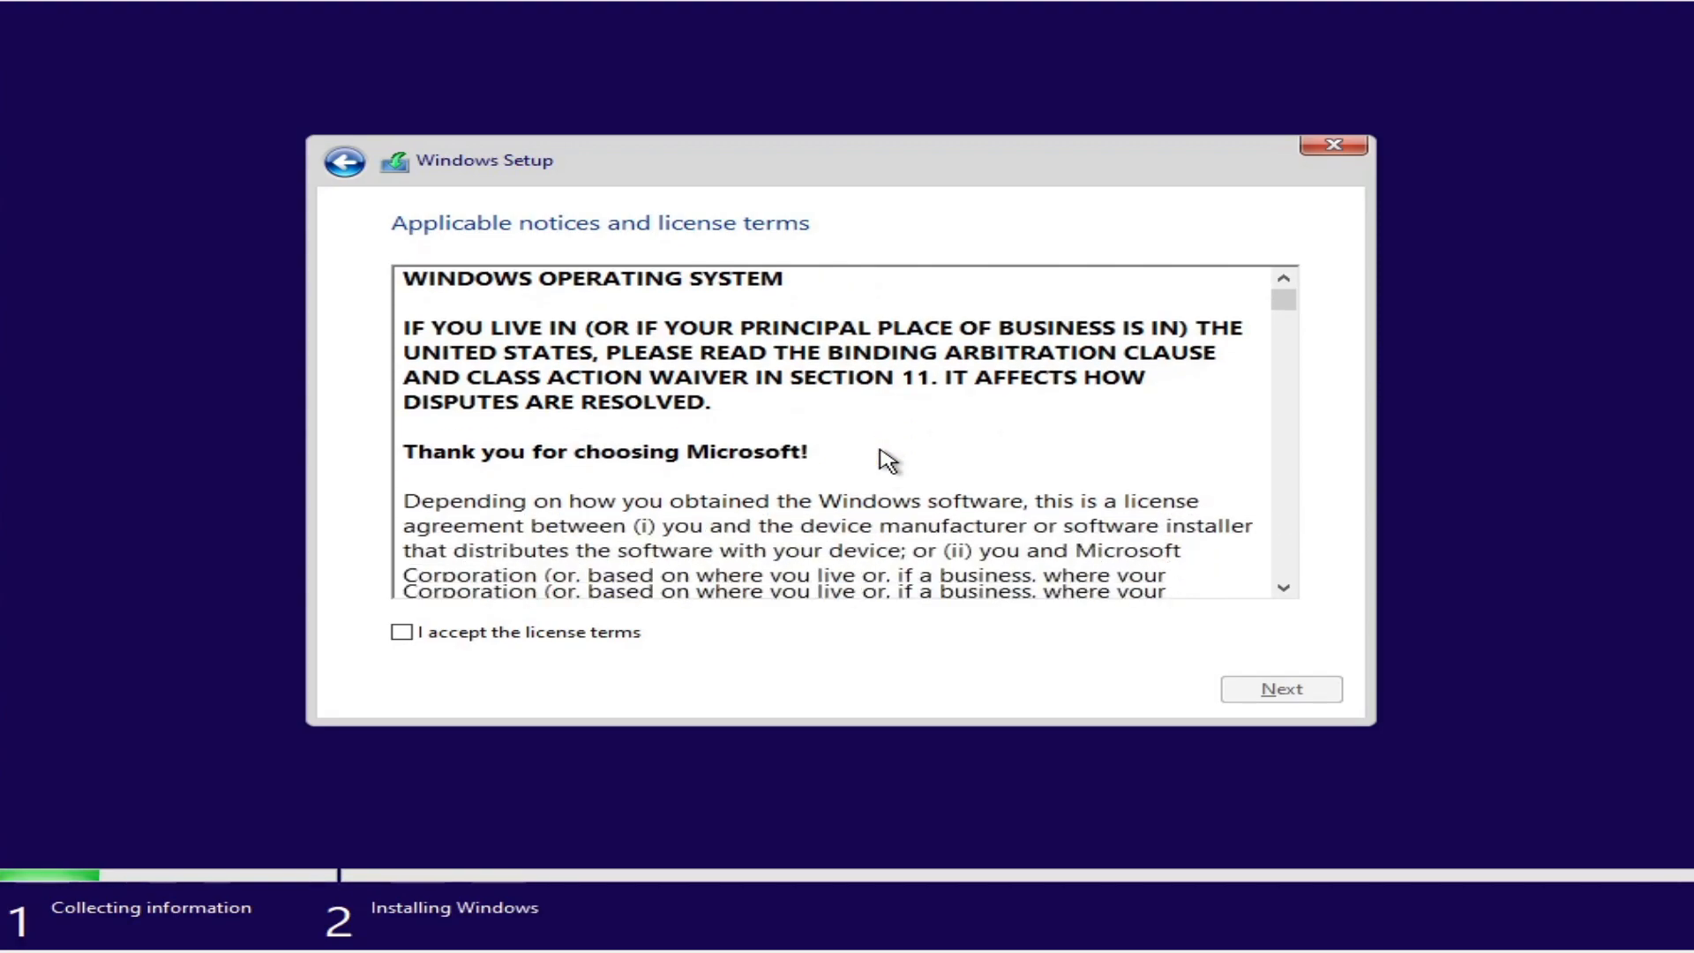
scroll("down", 3)
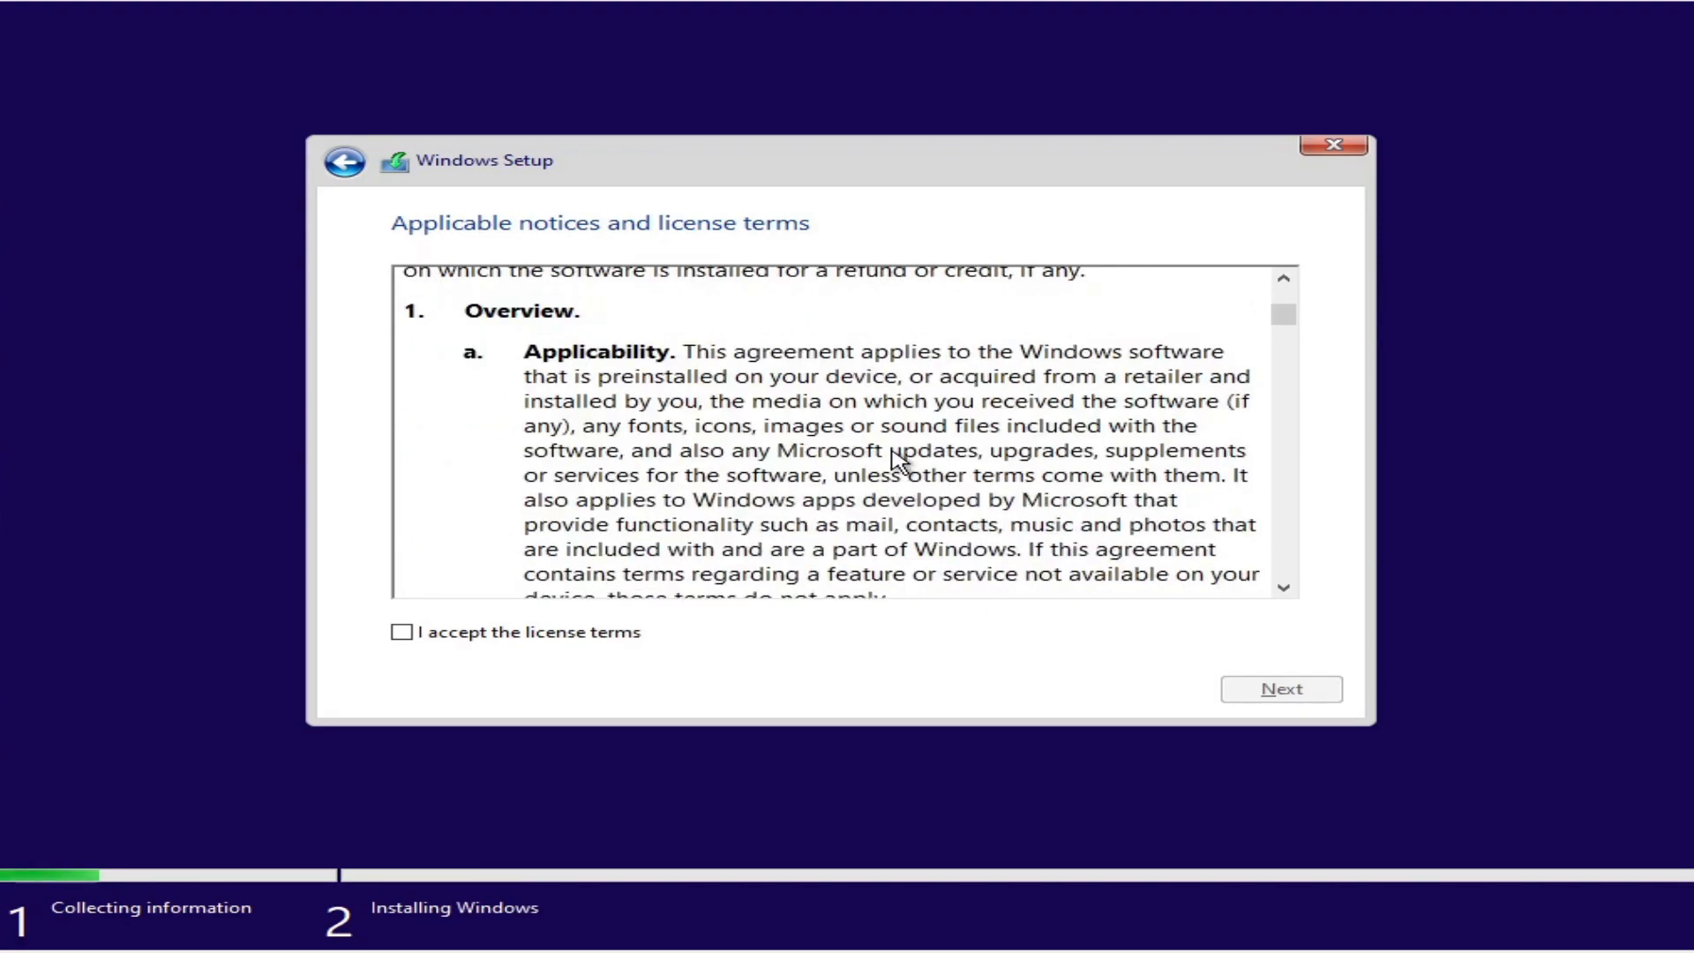
scroll("down", 3)
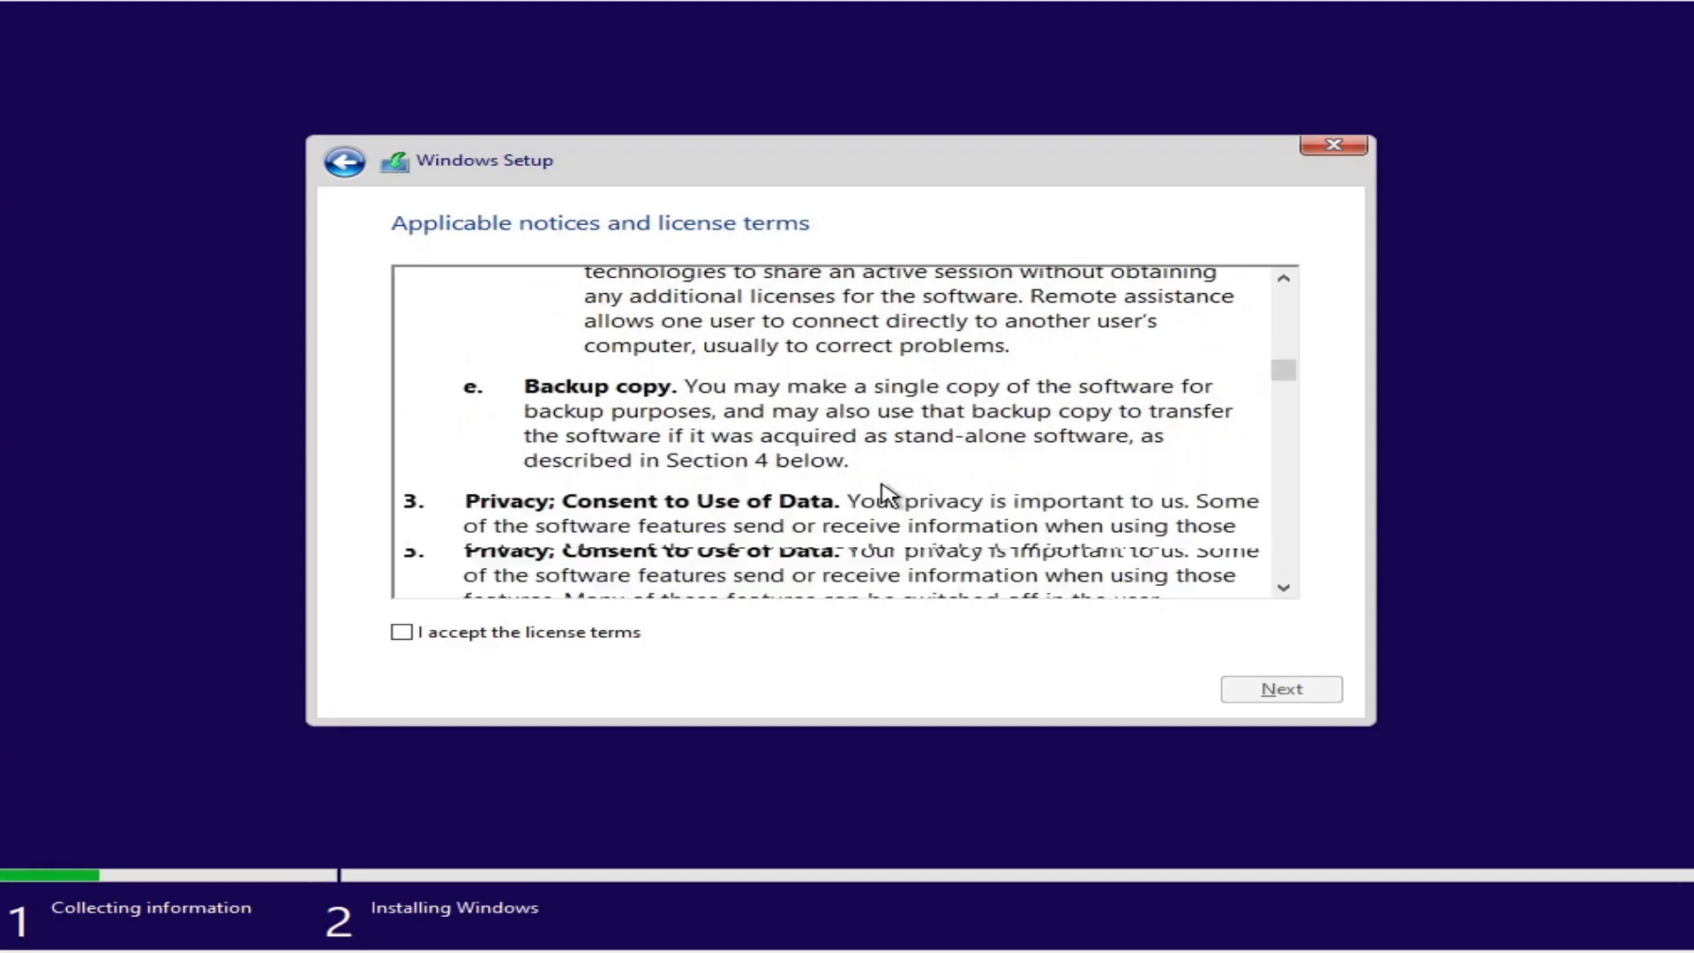
scroll("down", 3)
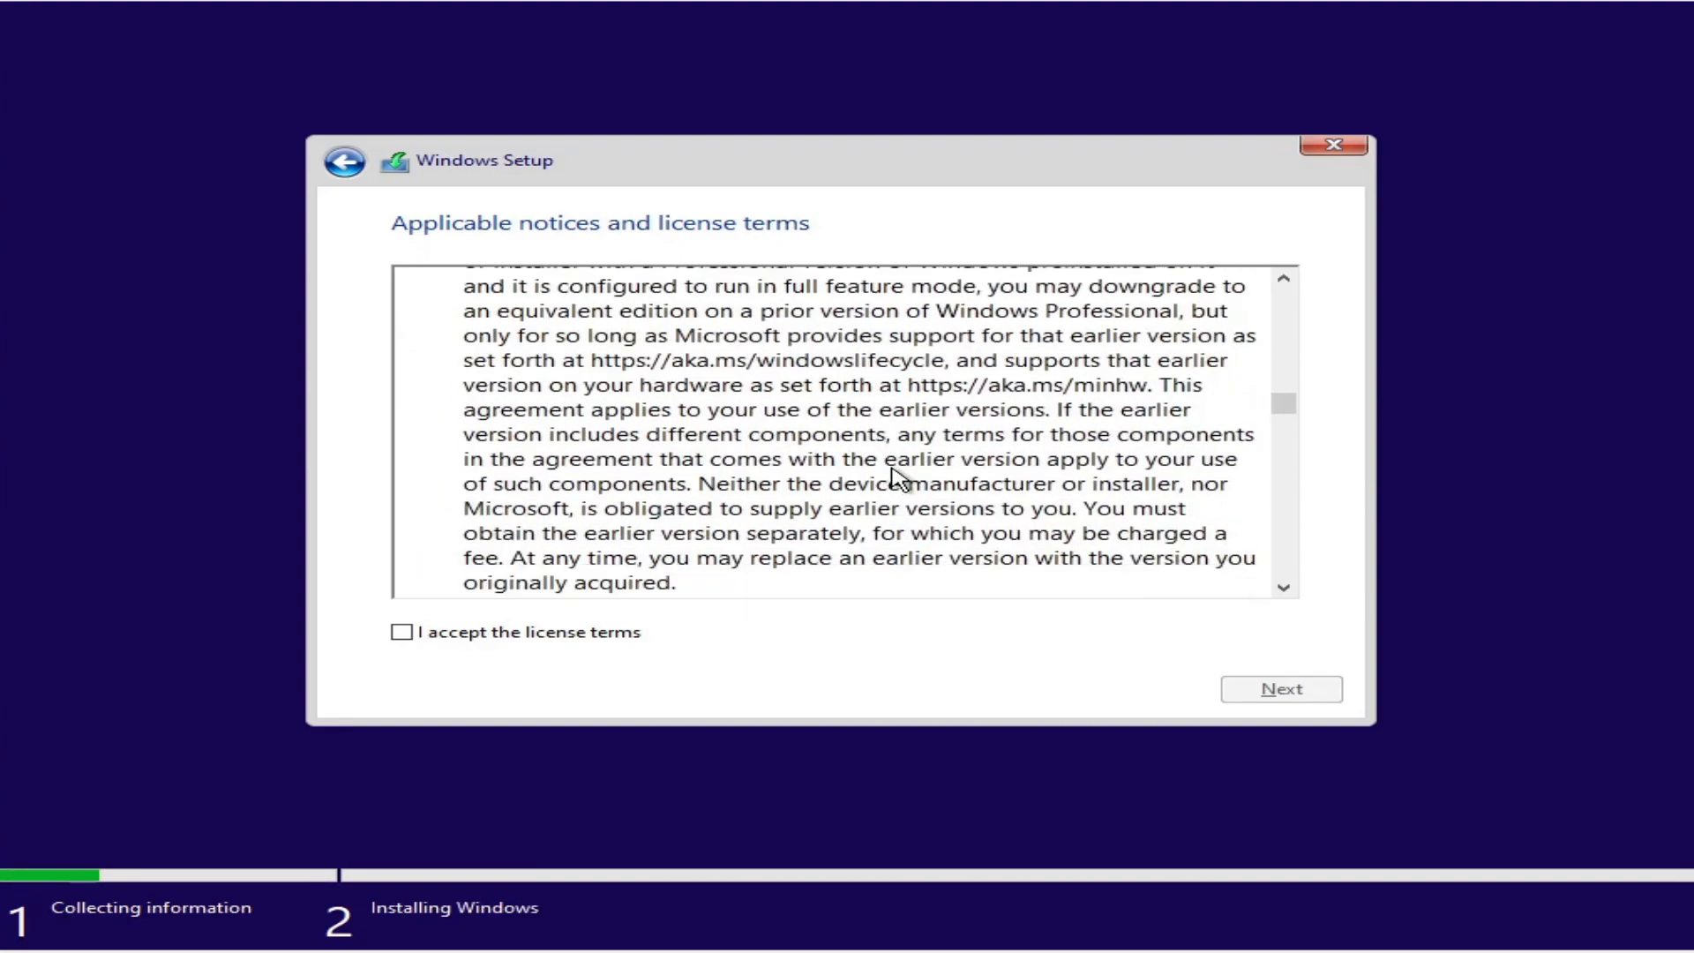
scroll("down", 3)
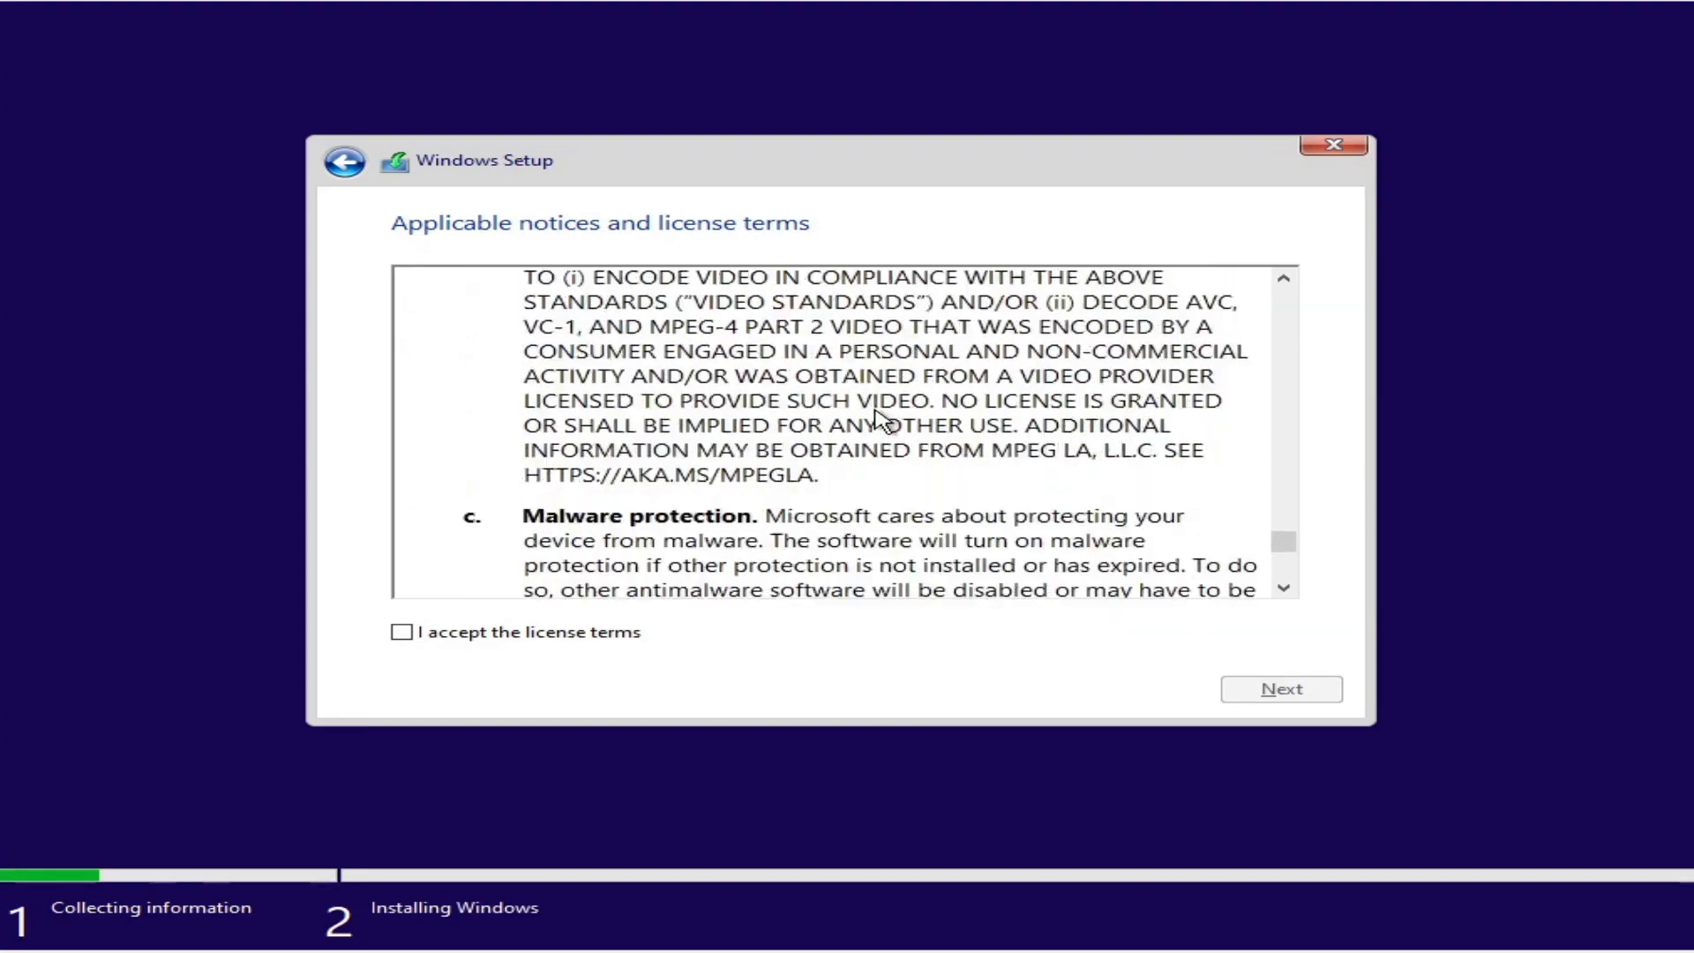
left_click(400, 632)
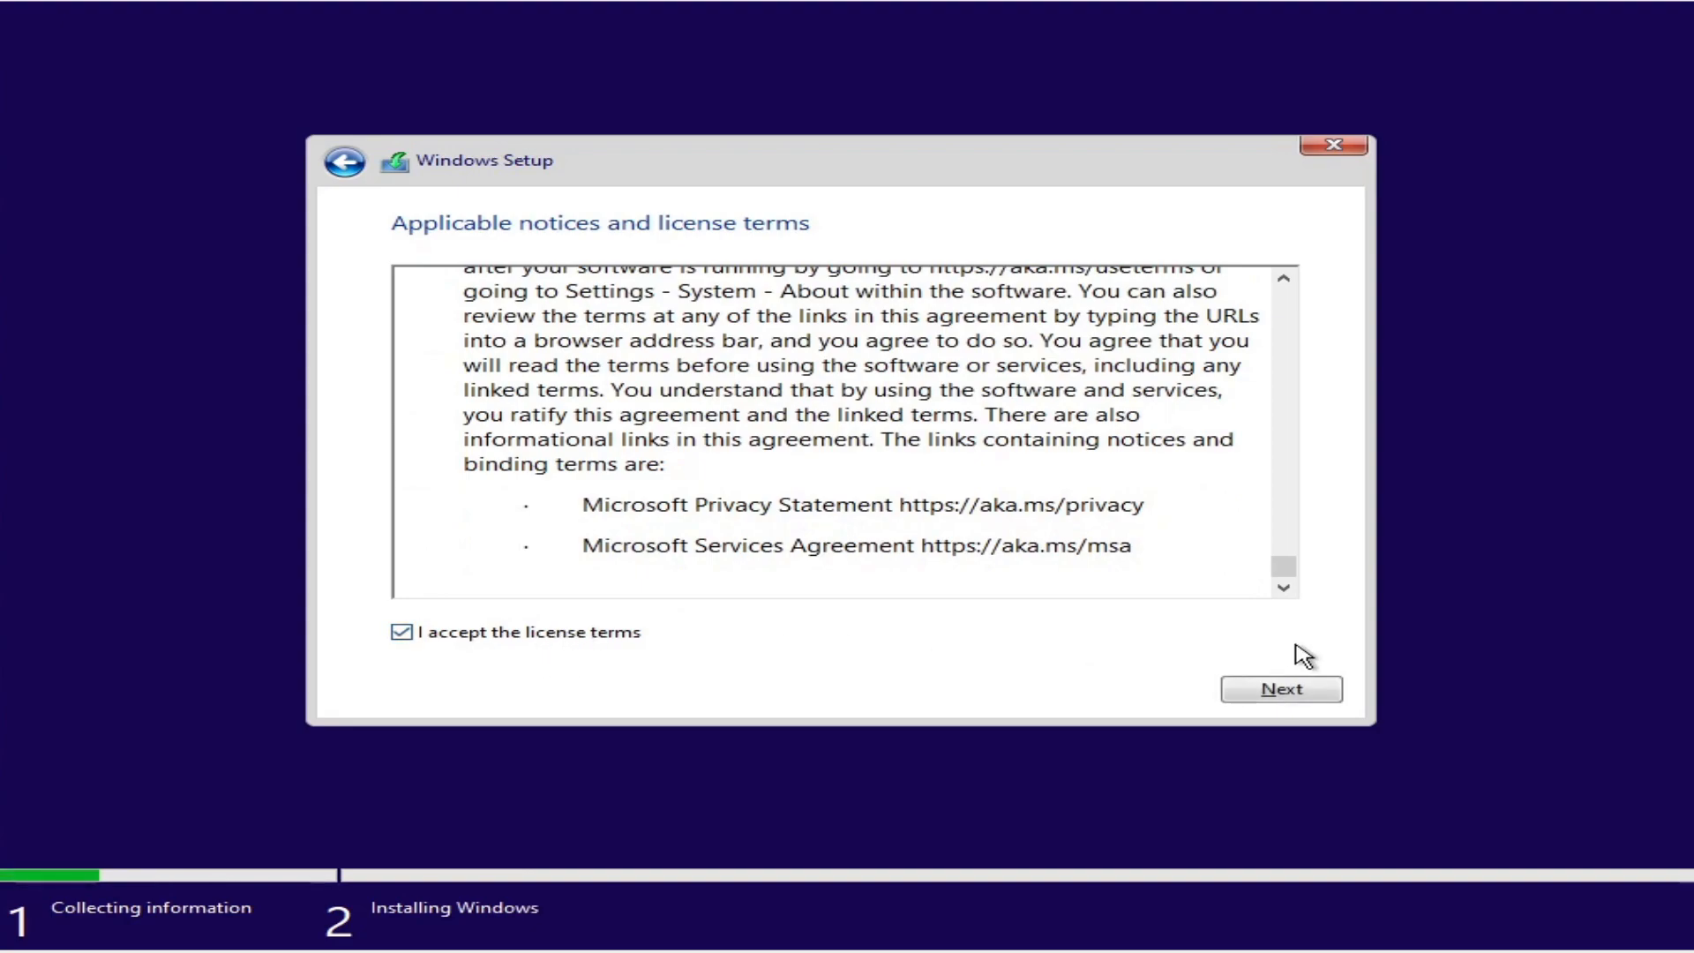
left_click(1281, 689)
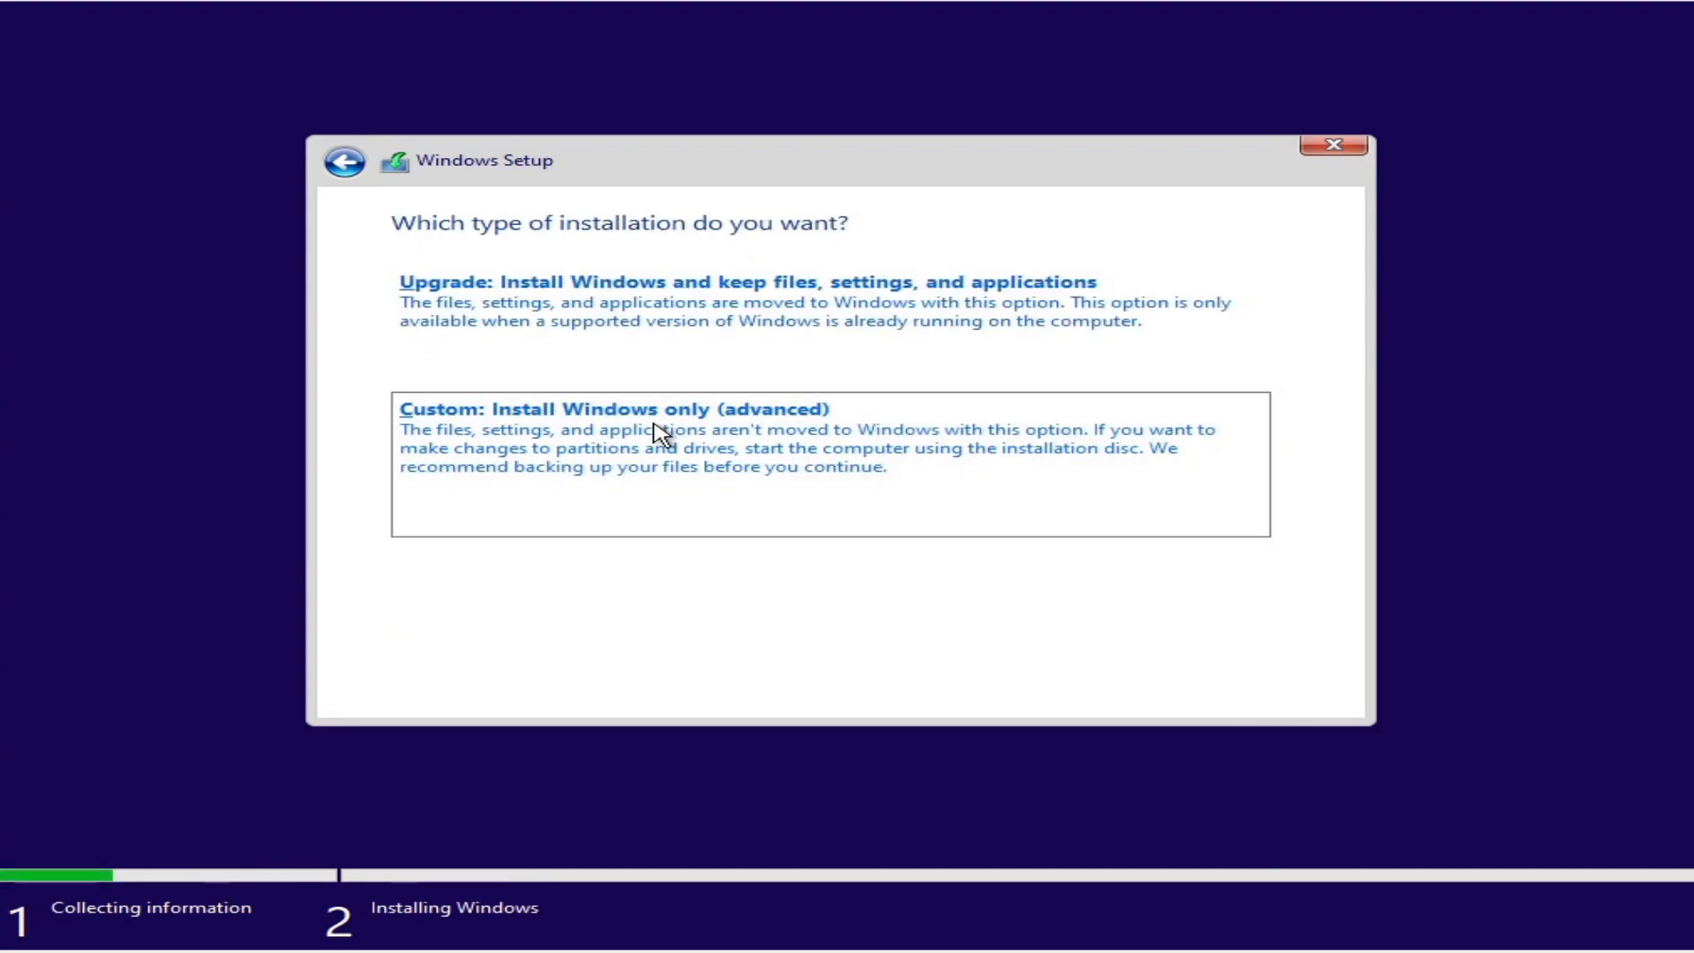
Step: Choose a custom install, create then delete partitions, and dismiss the cannot-install warning
left_click(611, 409)
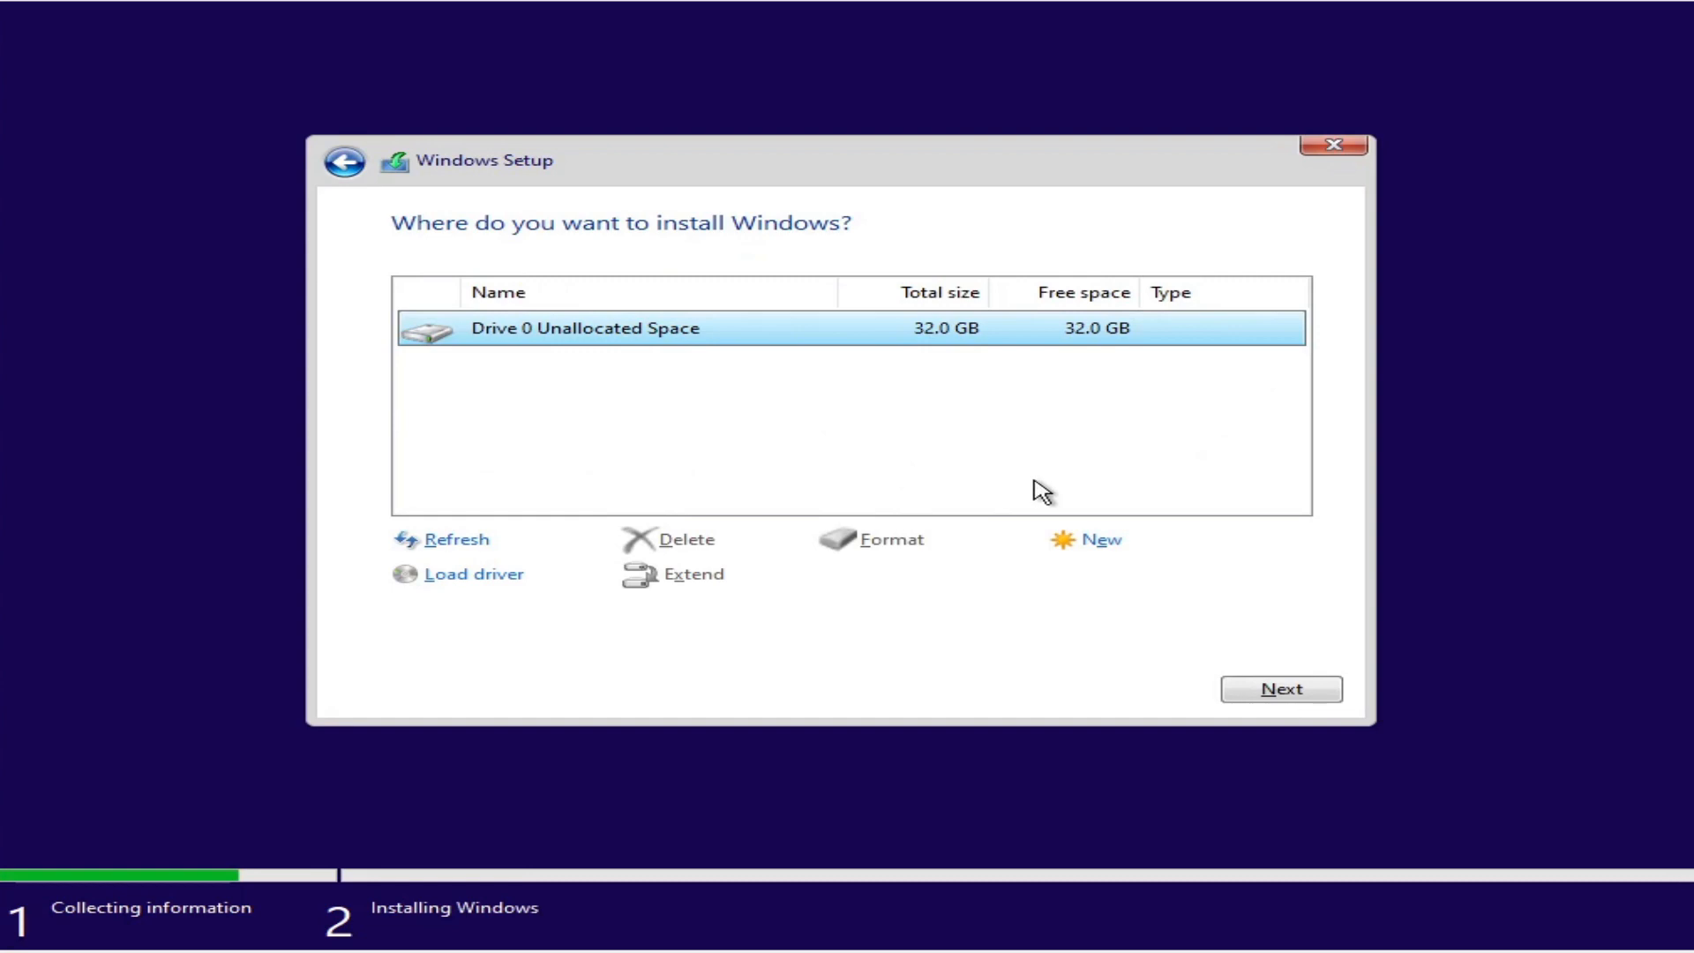
left_click(1100, 539)
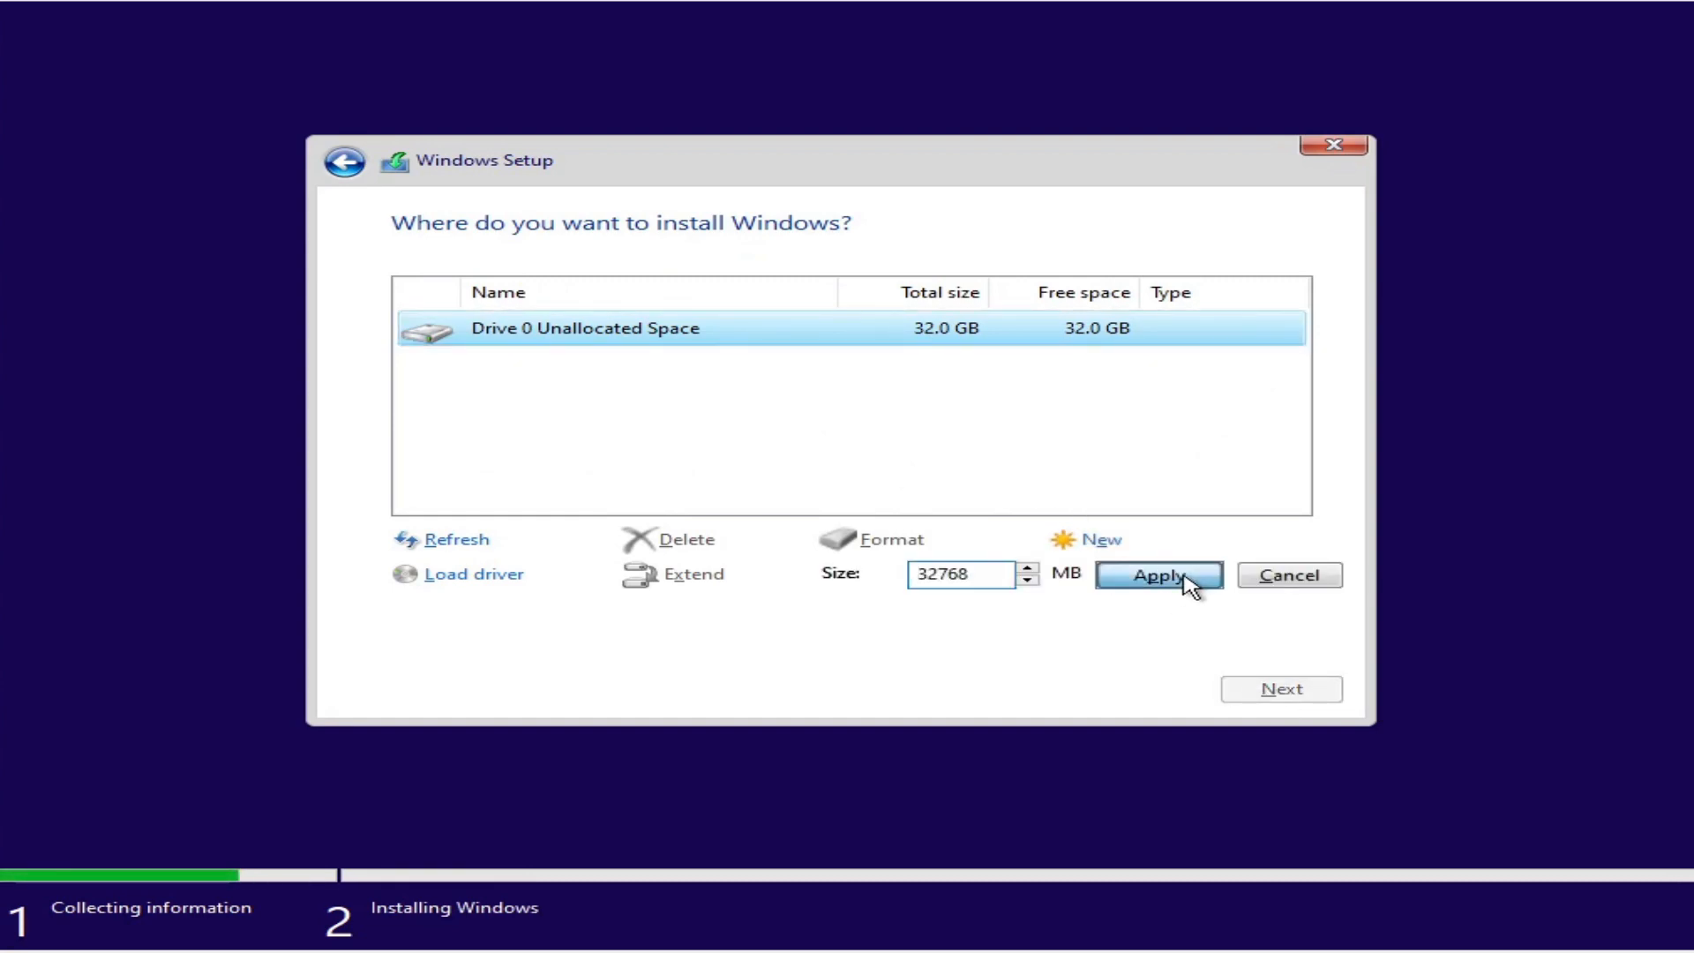
left_click(1156, 574)
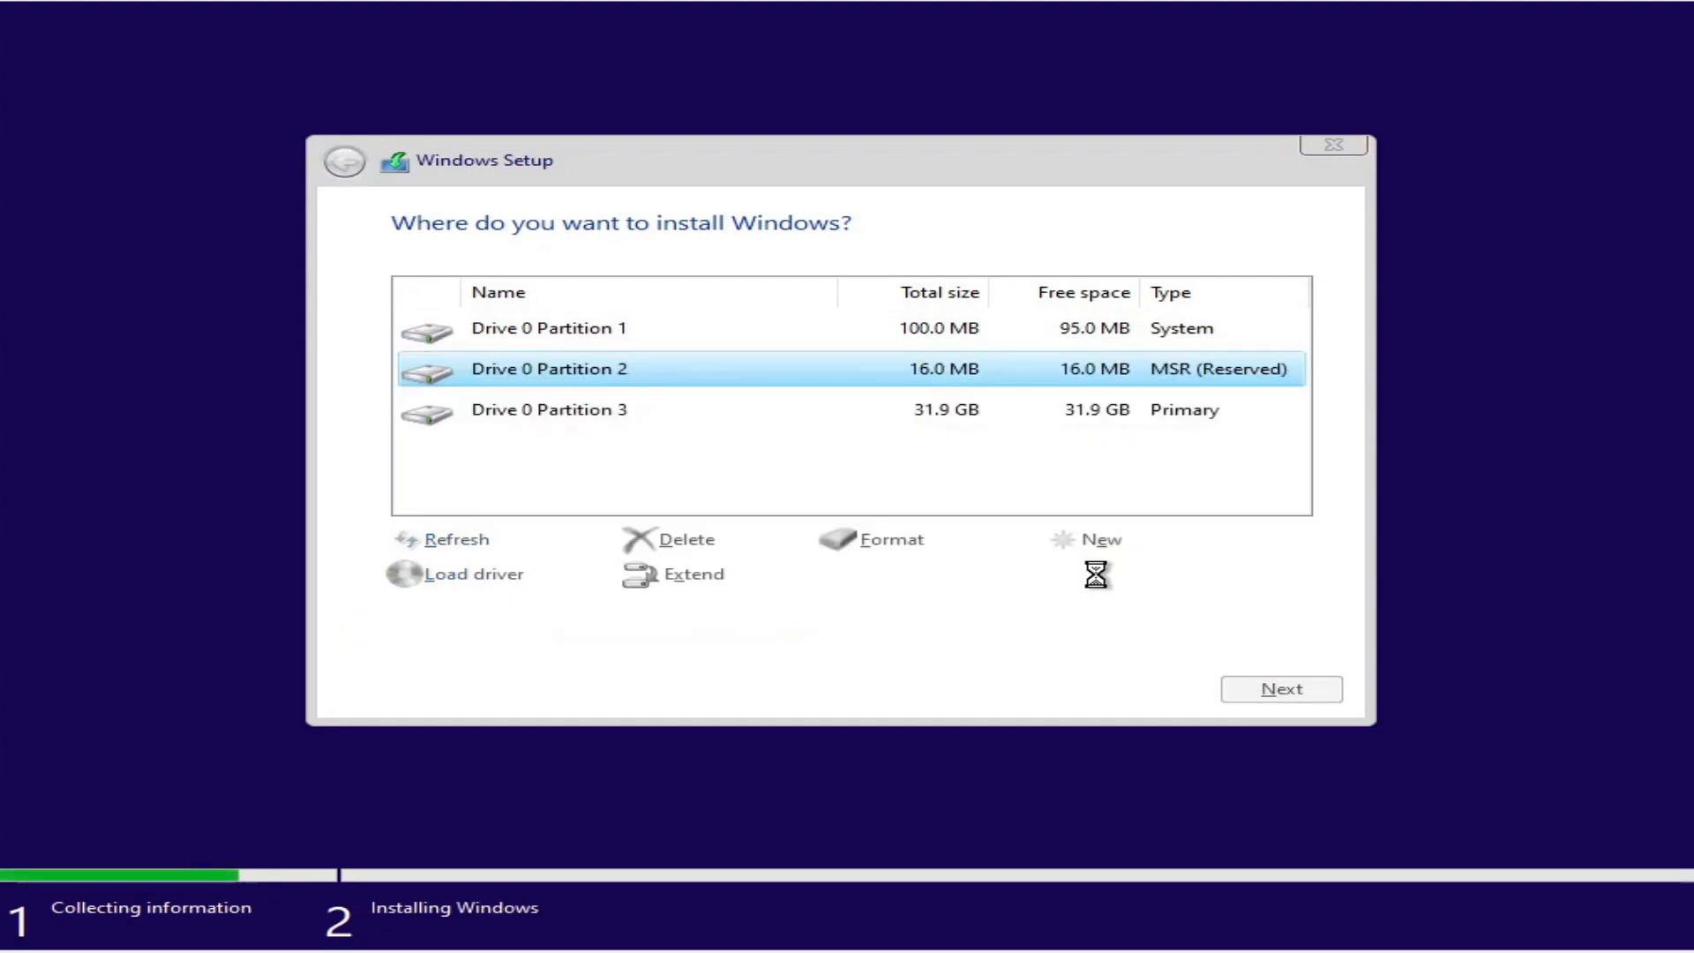
left_click(684, 539)
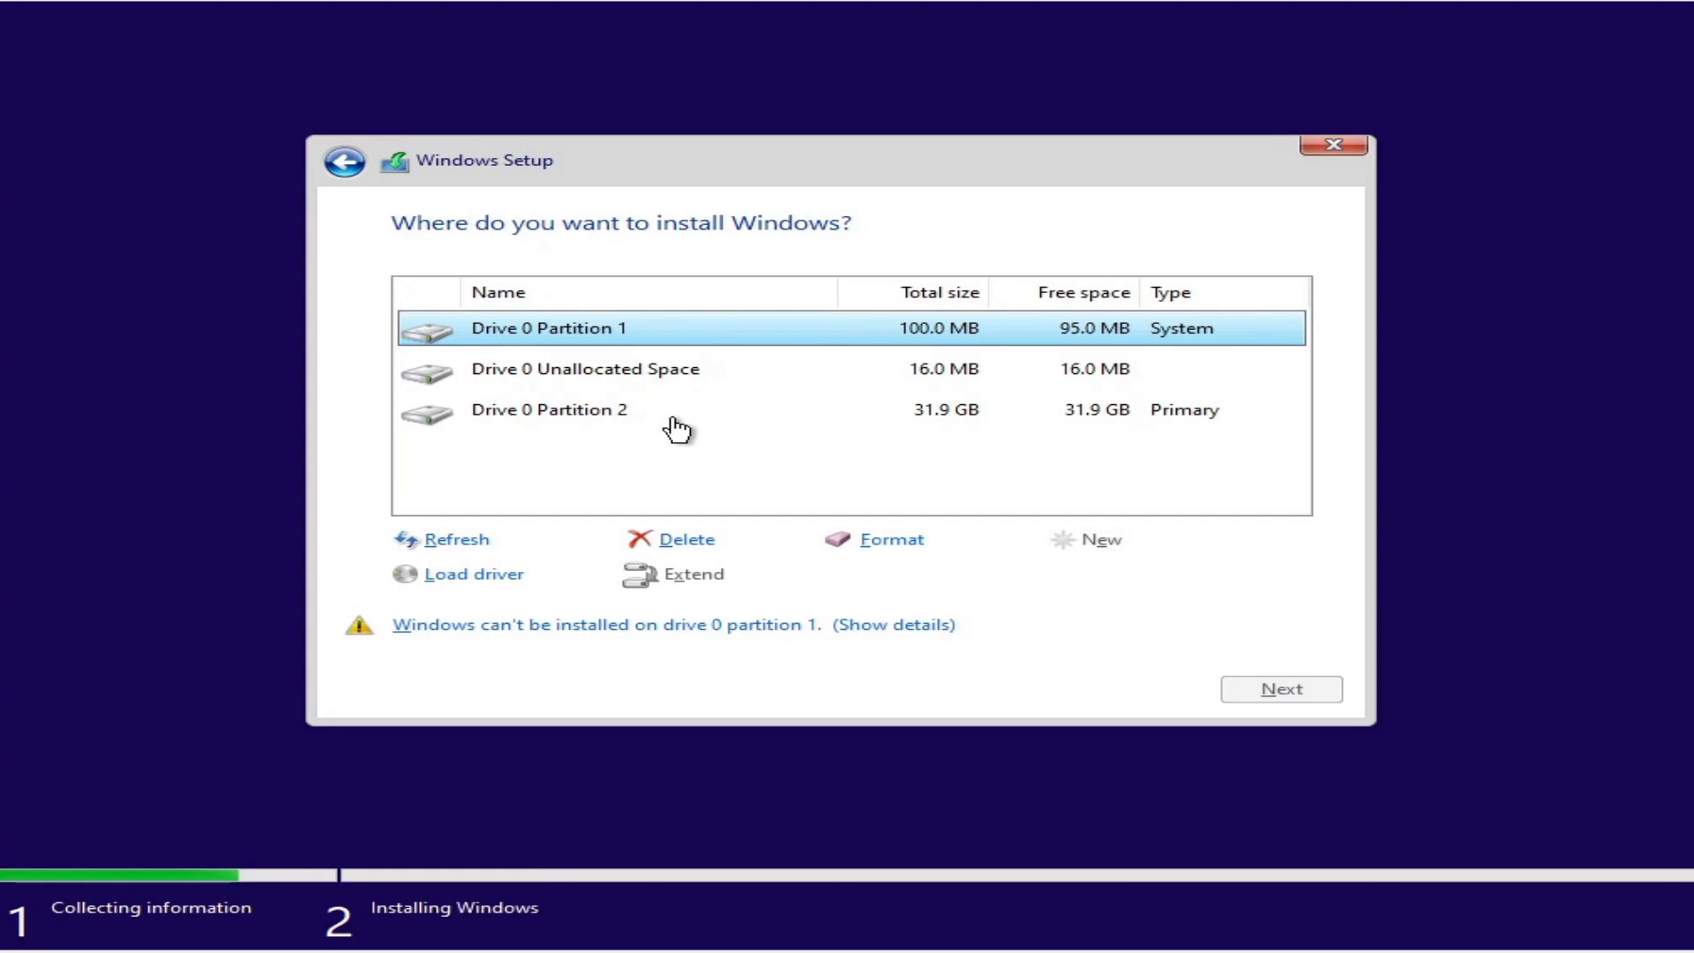
left_click(684, 539)
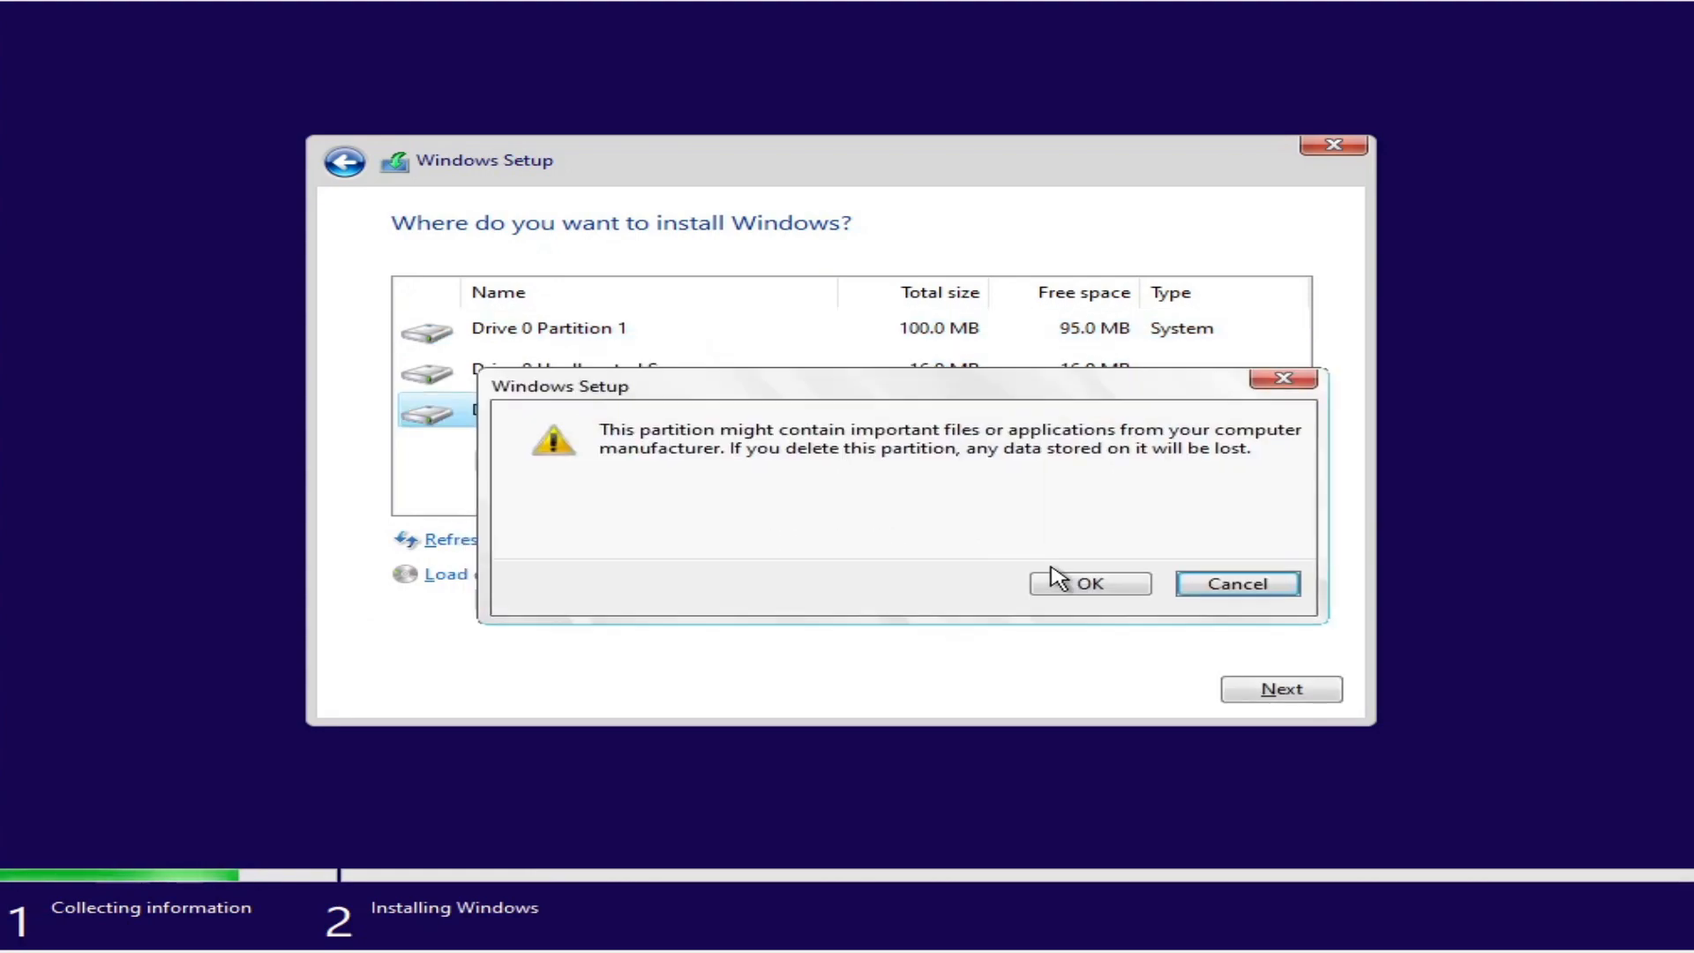
left_click(1088, 583)
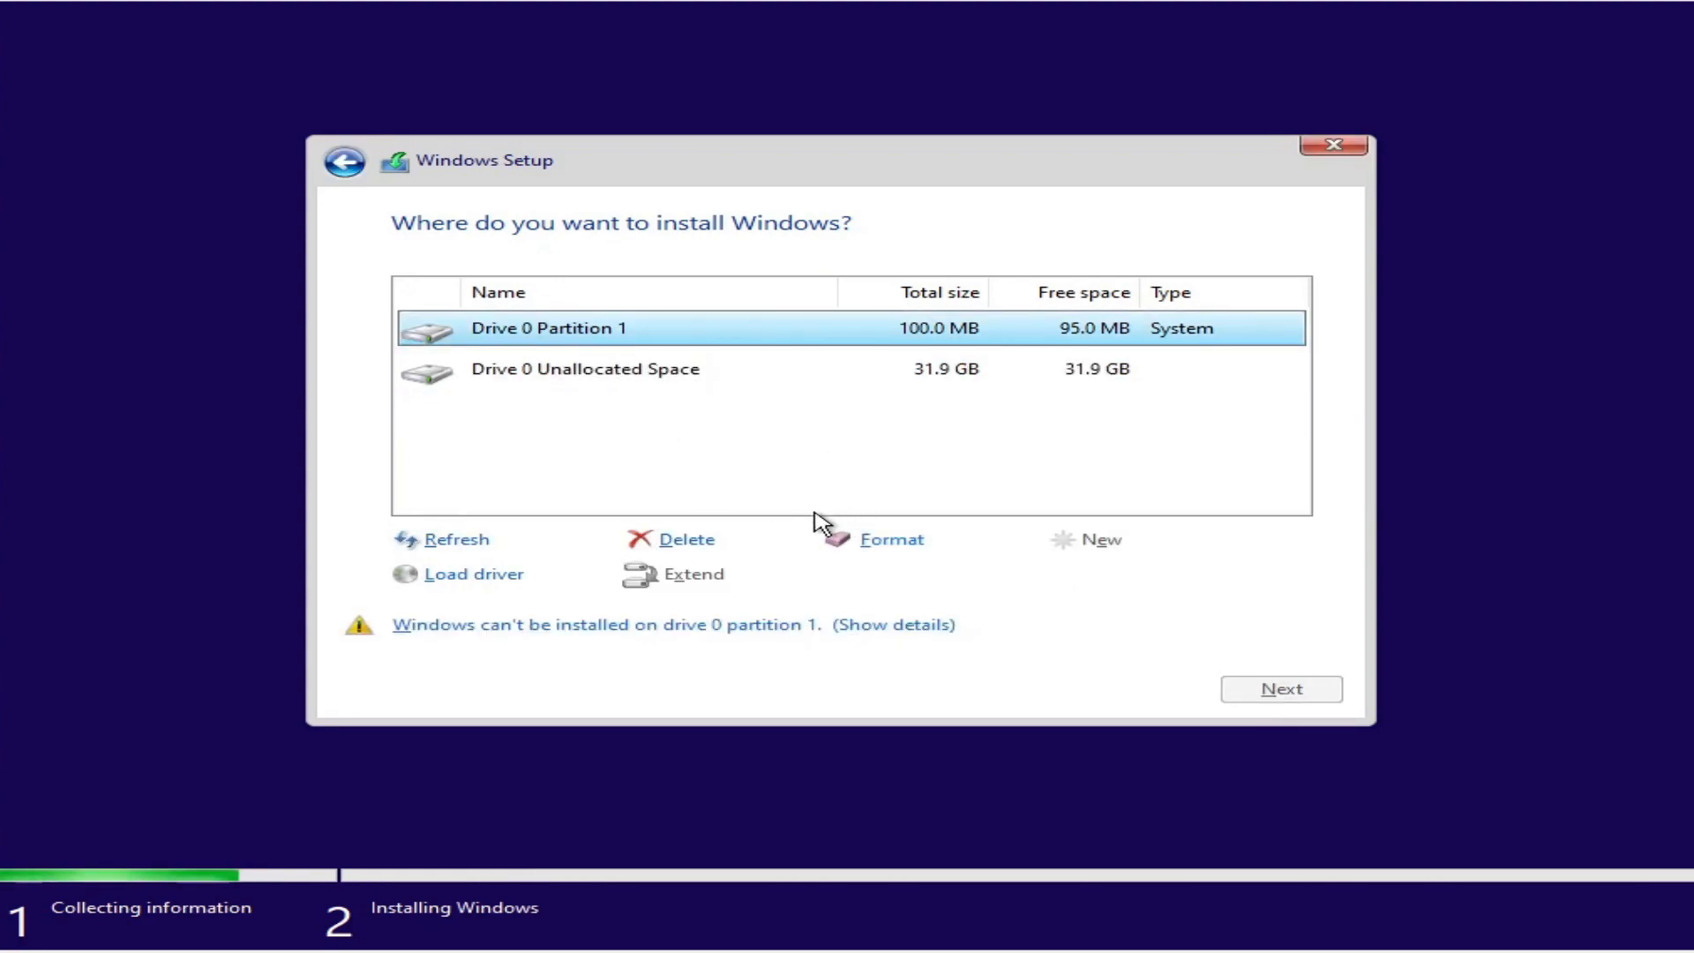
left_click(1280, 688)
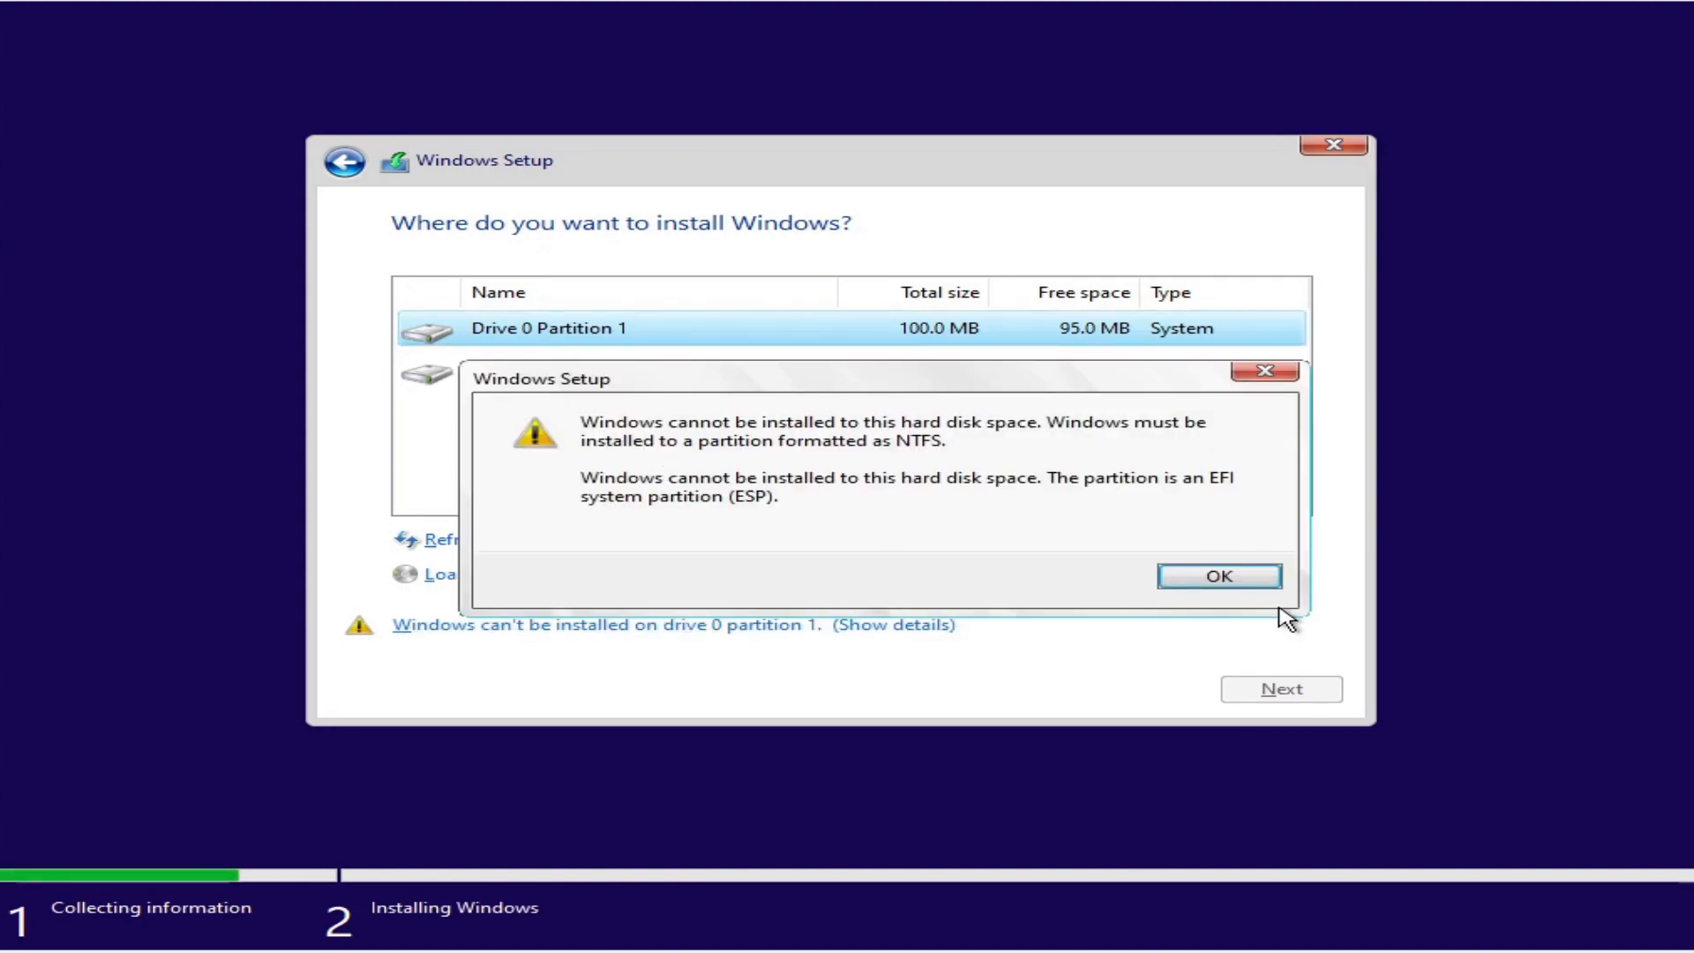
left_click(1217, 576)
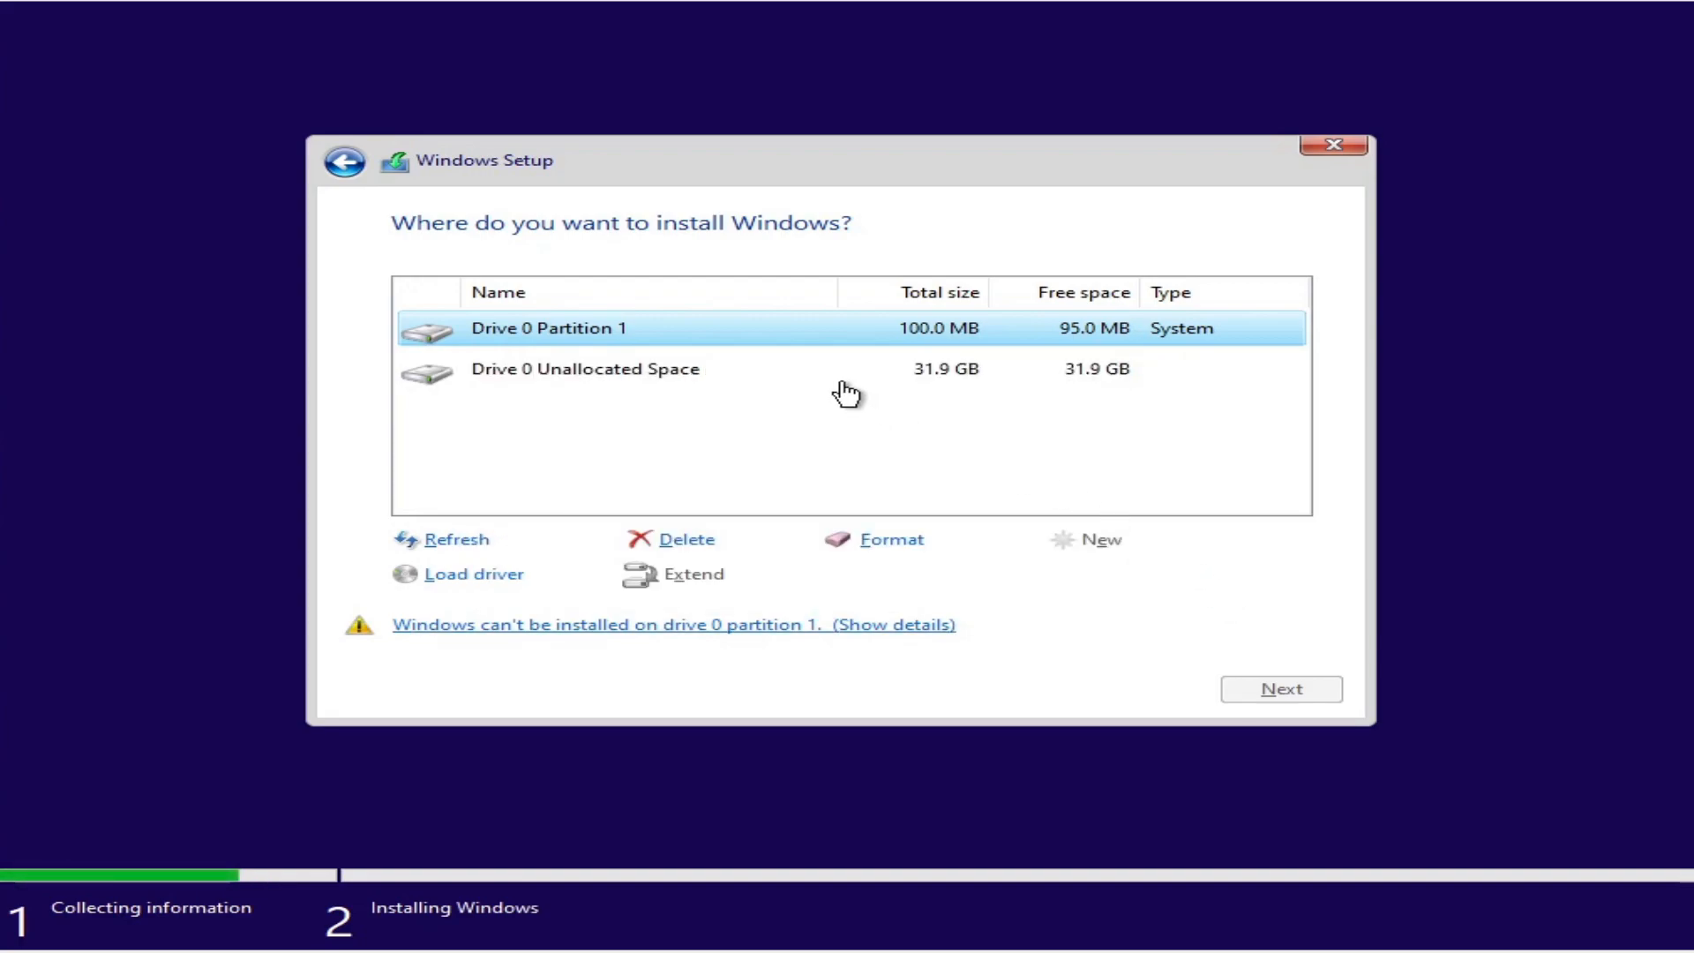
Step: Install onto the 31.9 GB unallocated space, accepting the additional system partitions
left_click(585, 369)
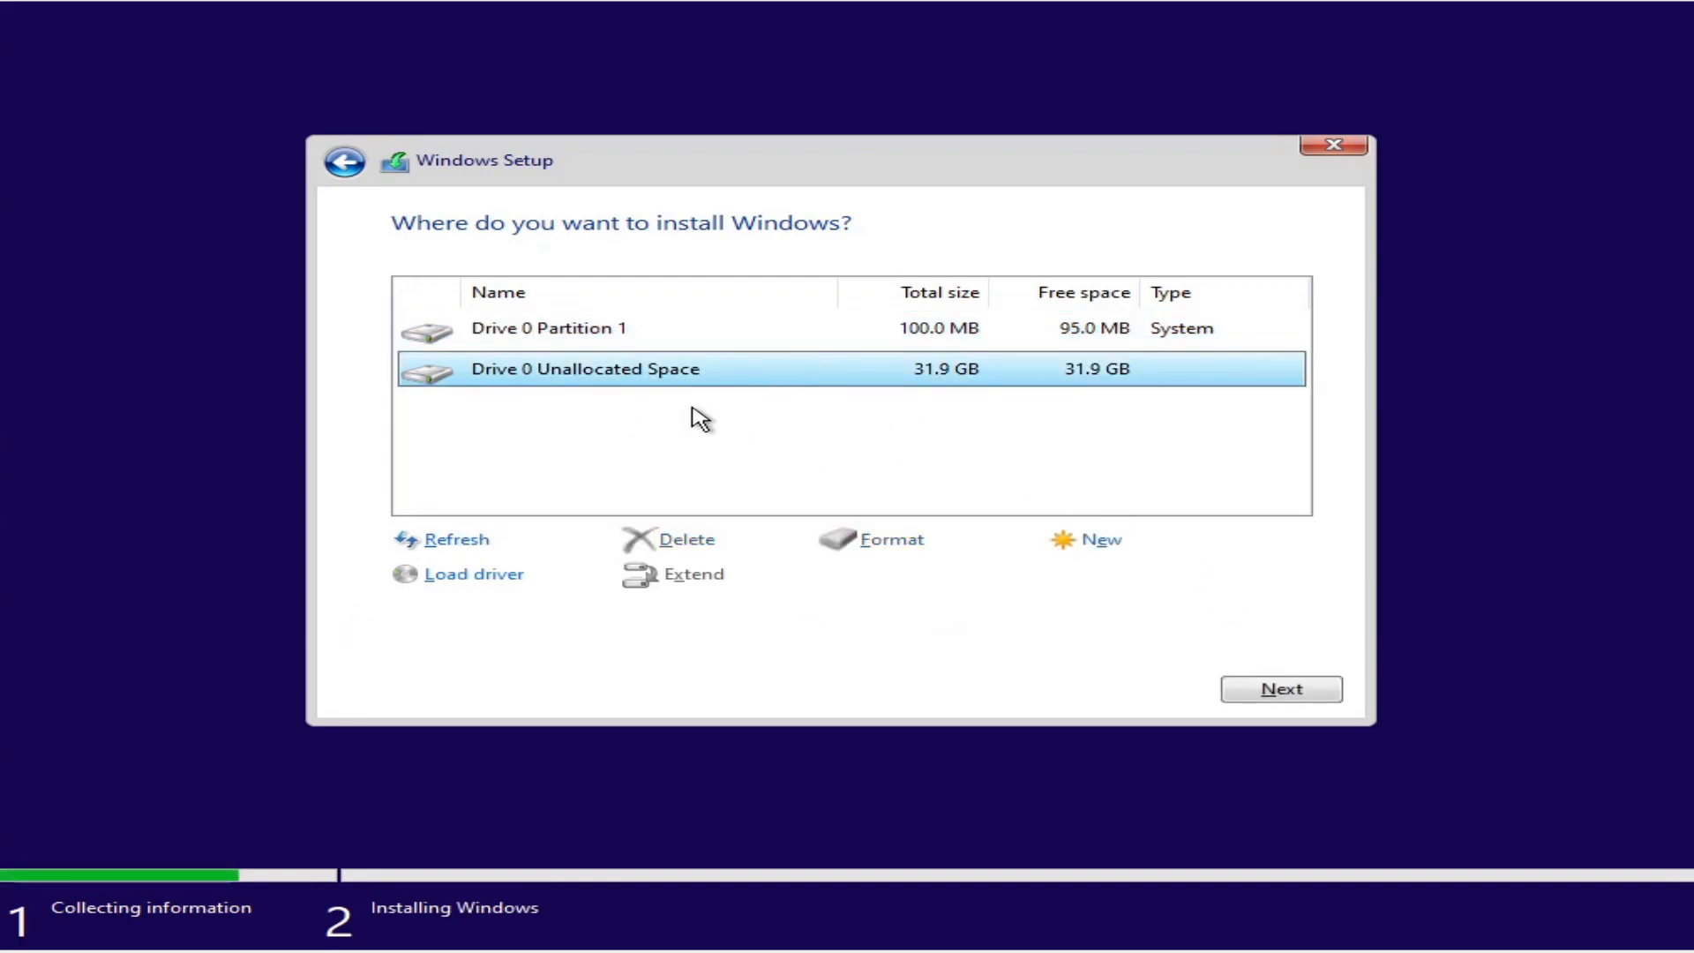
left_click(1281, 688)
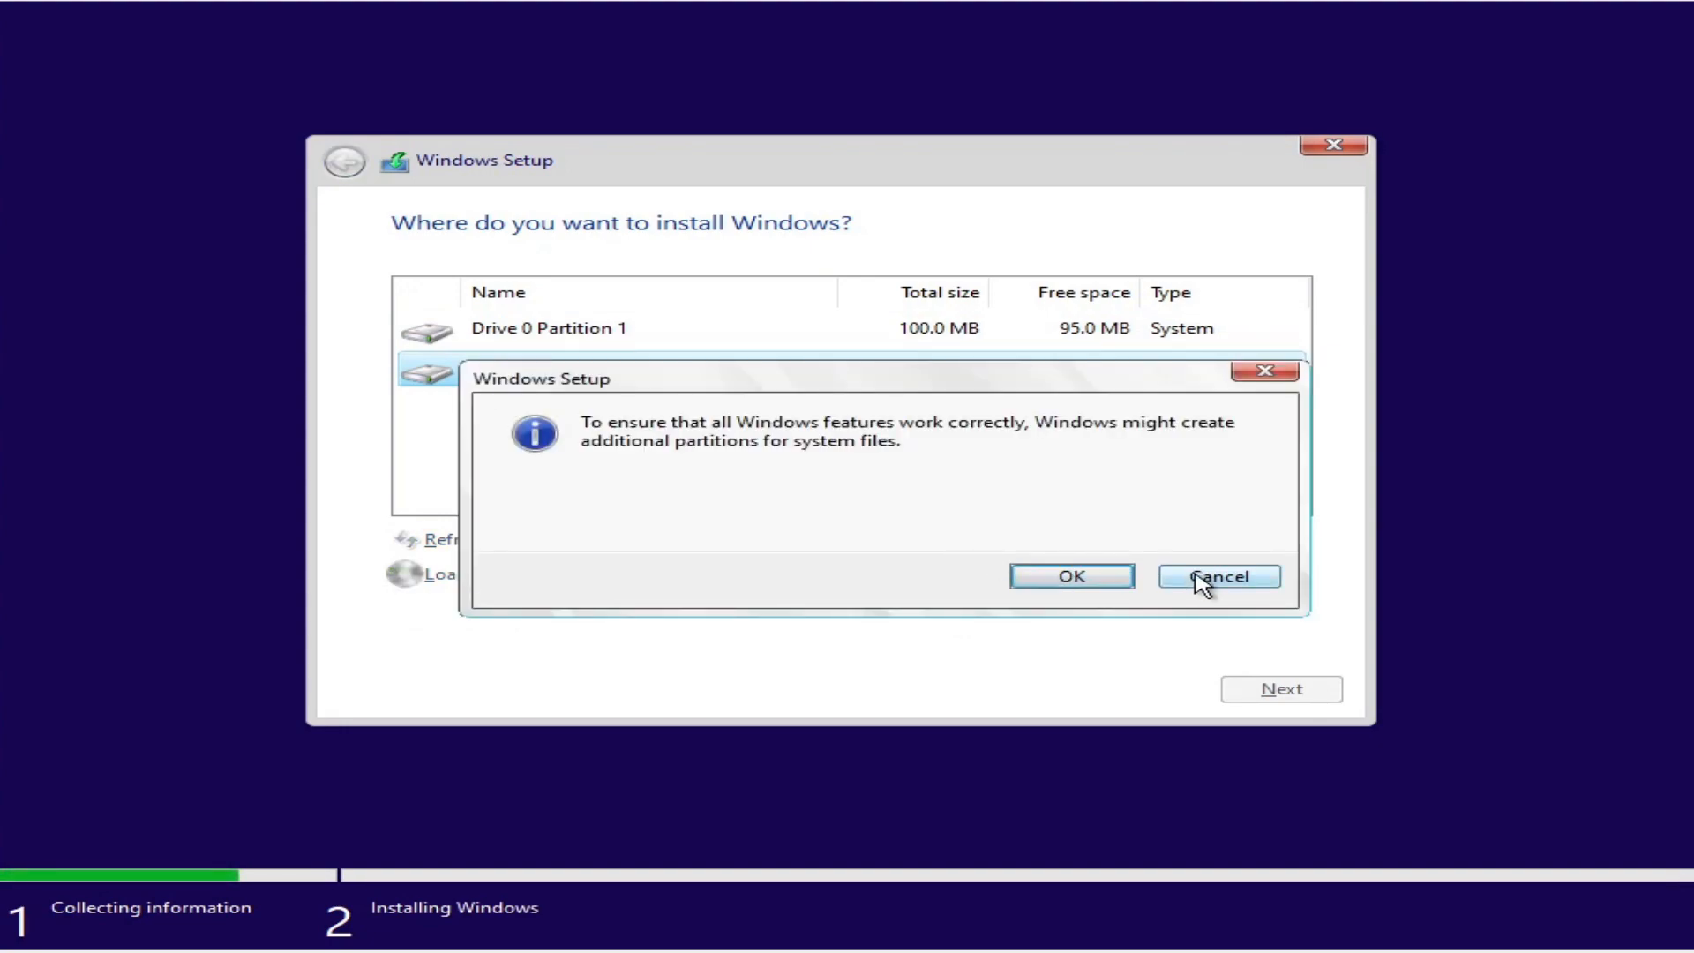
left_click(1070, 576)
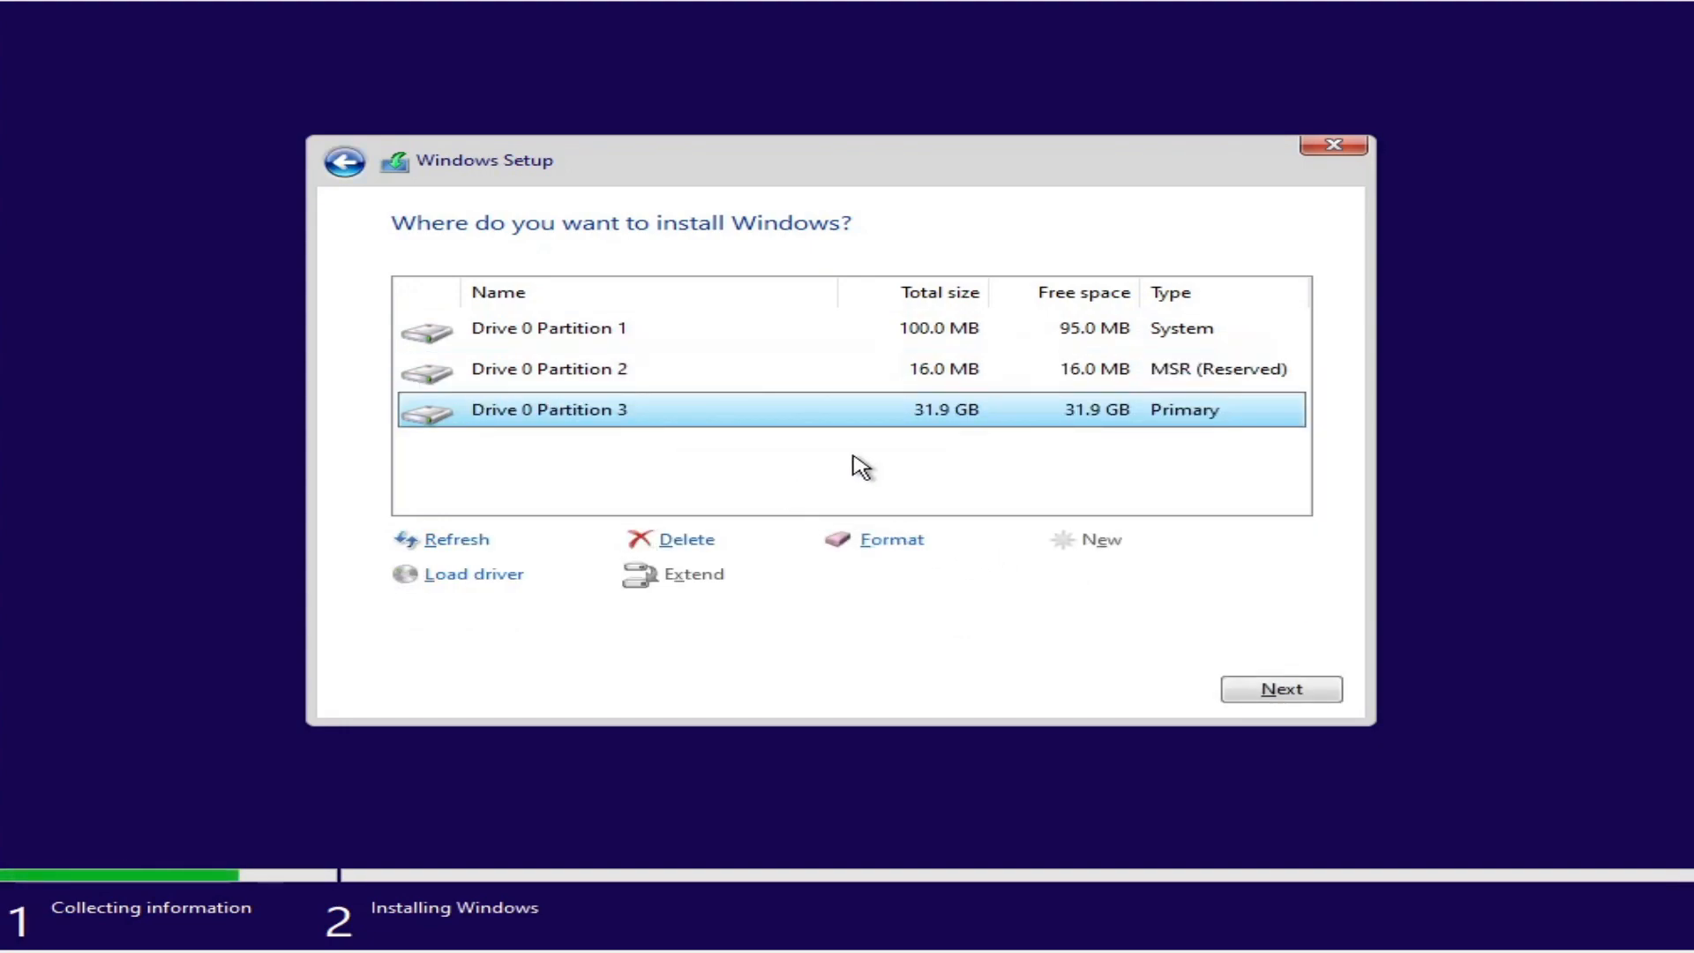
mouse_move(1281, 688)
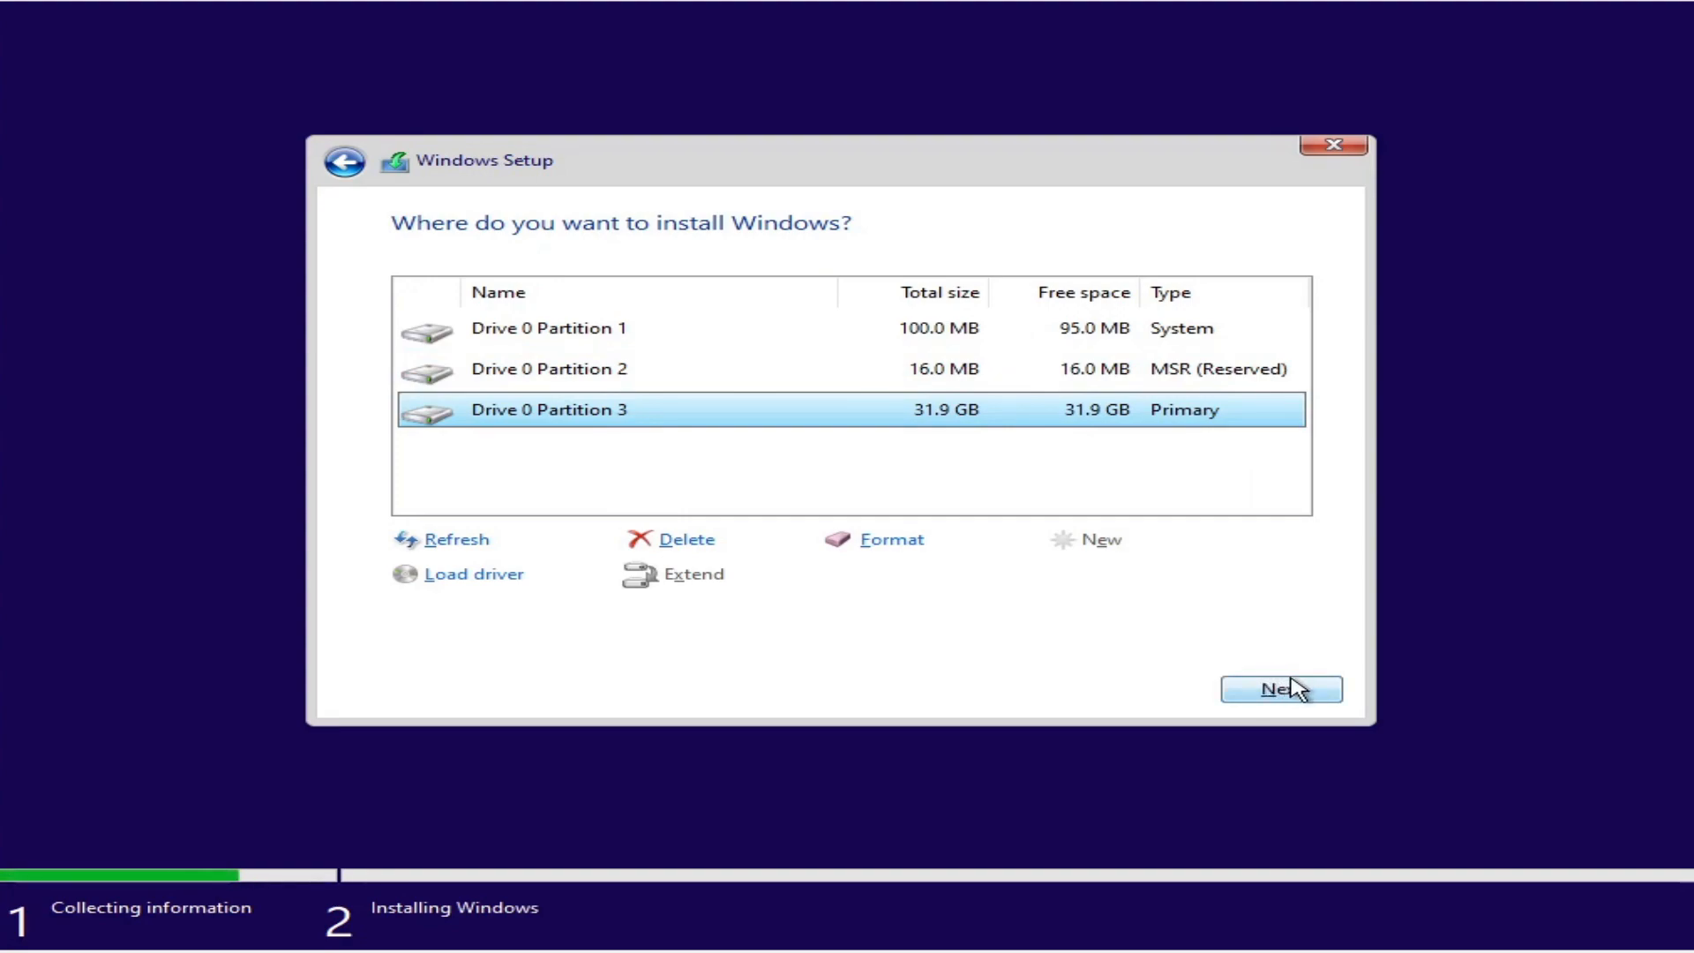
left_click(1281, 688)
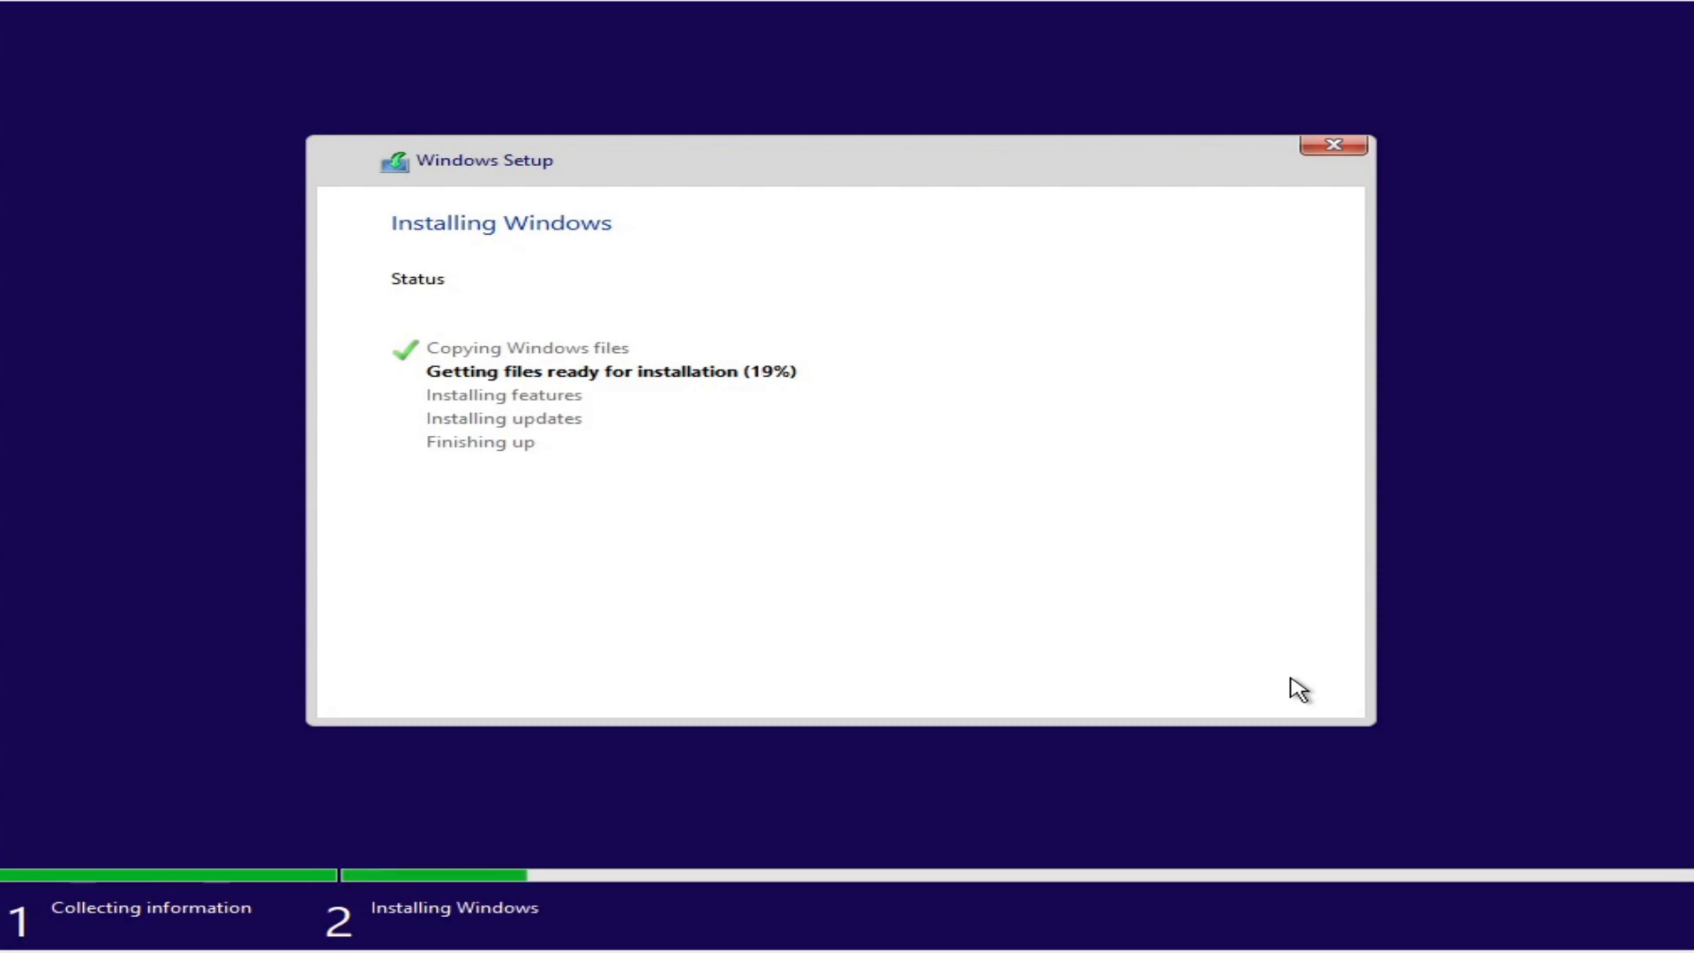
mouse_move(740, 389)
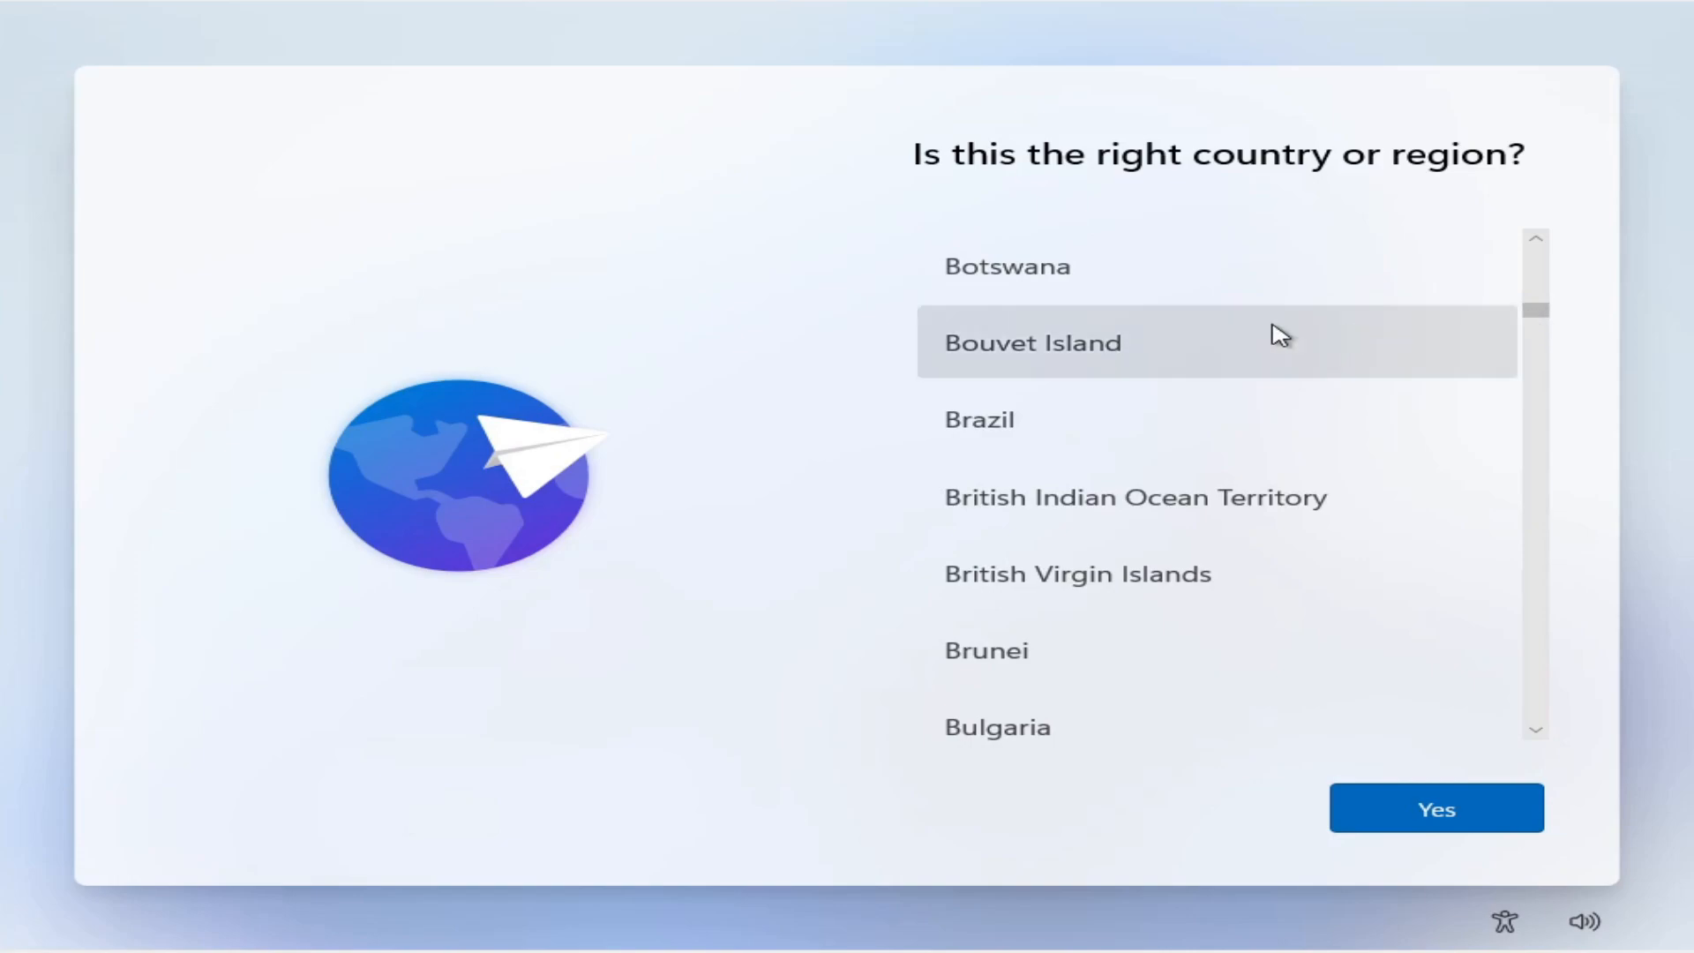
mouse_move(1169, 343)
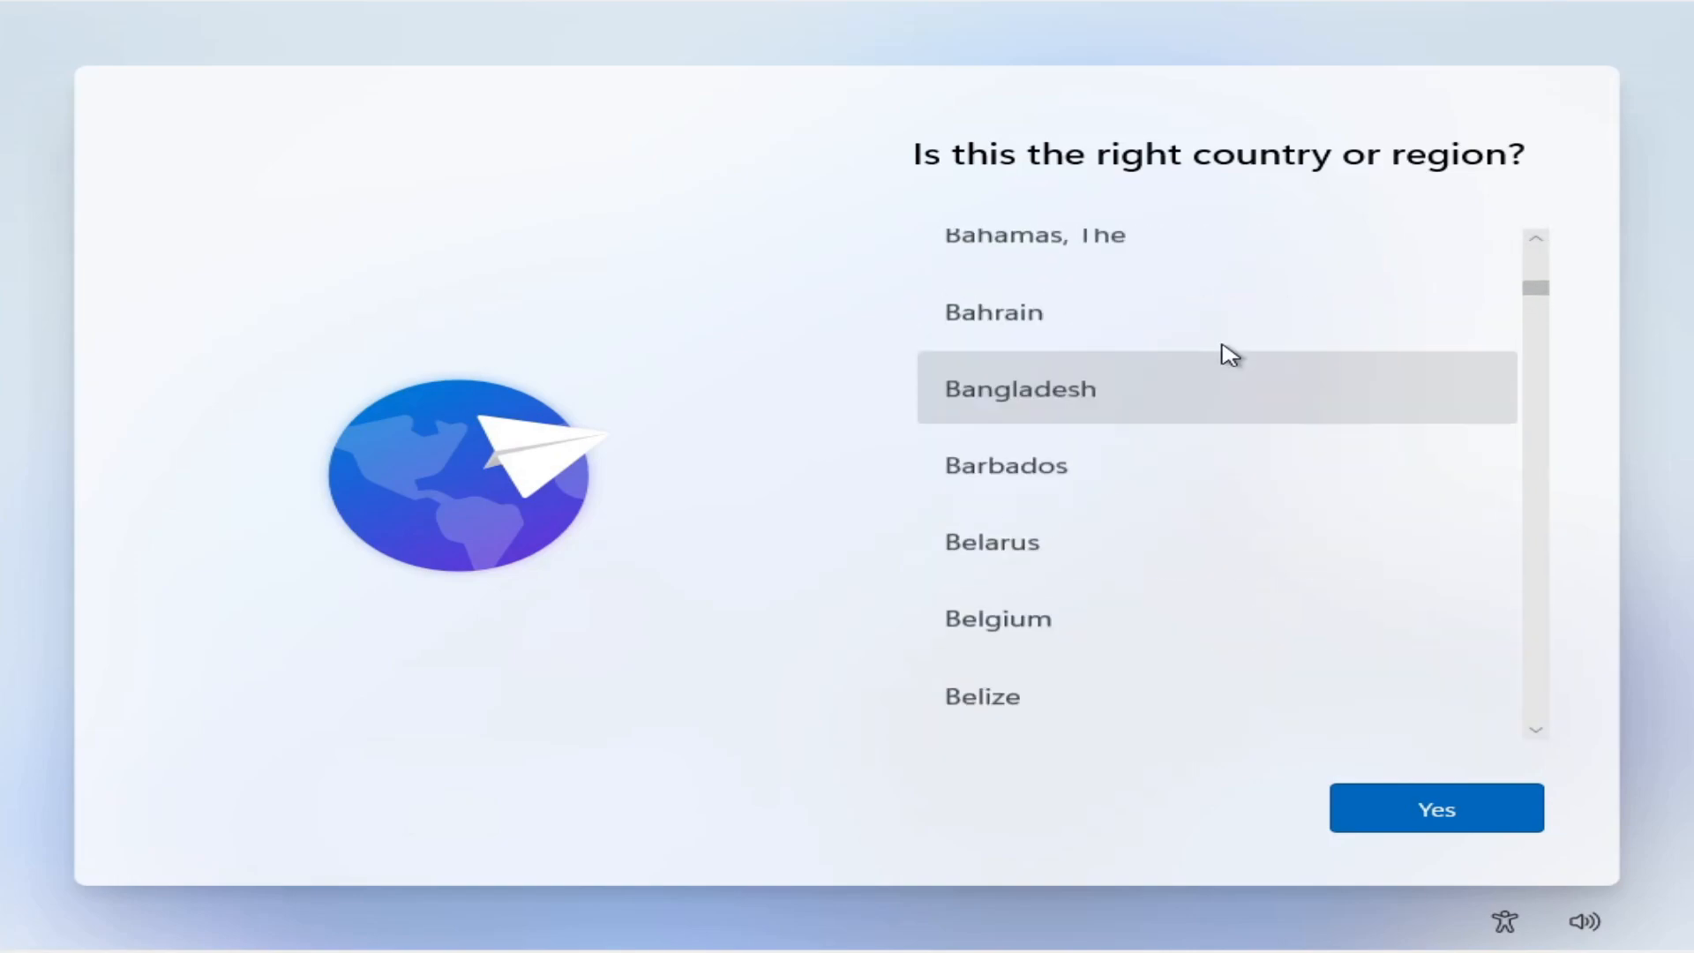
Step: Scroll the region list and confirm Canada as the country or region
scroll("up", 3)
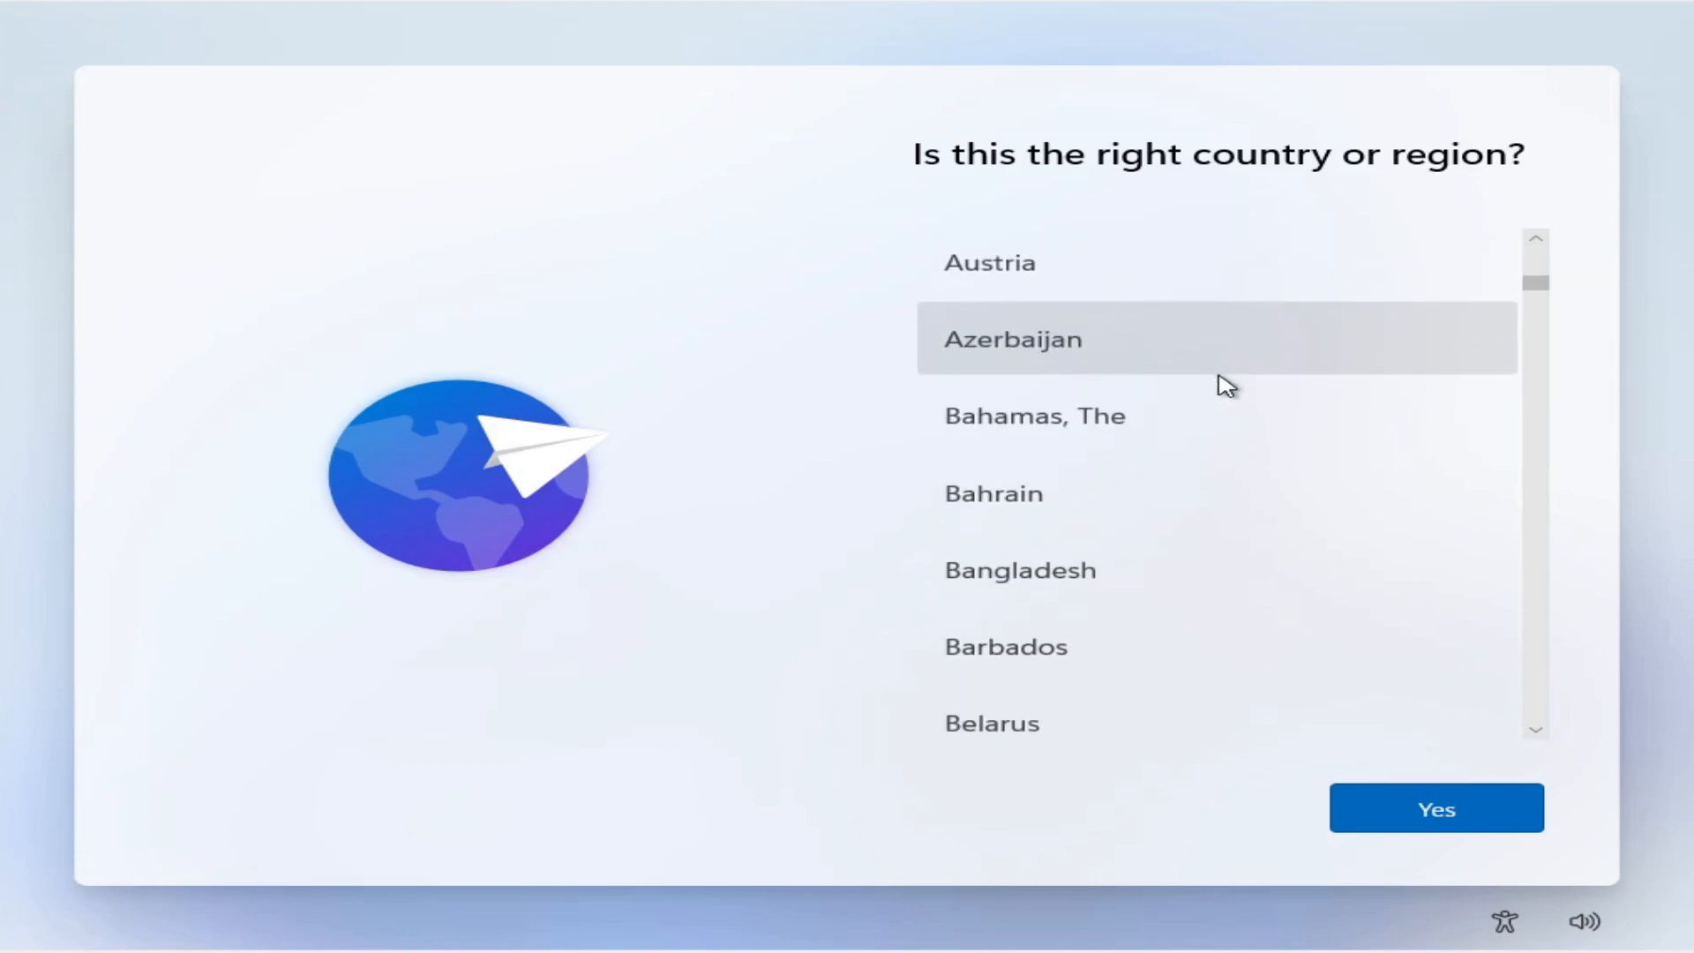
scroll("down", 3)
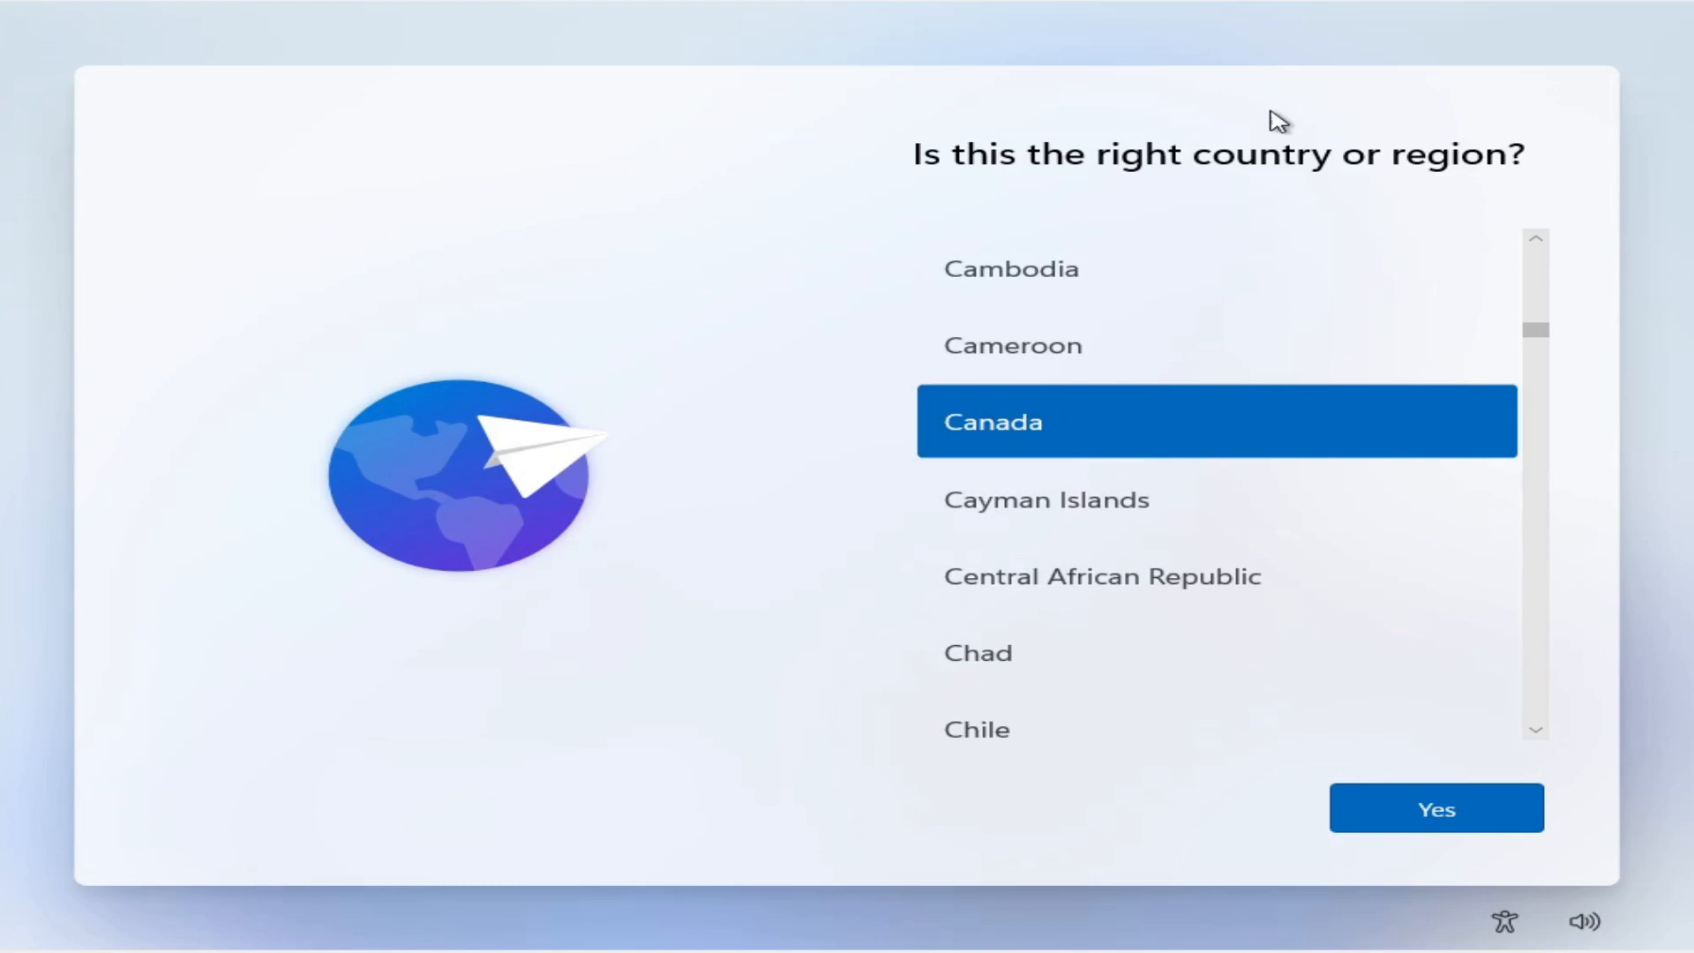
mouse_move(108, 113)
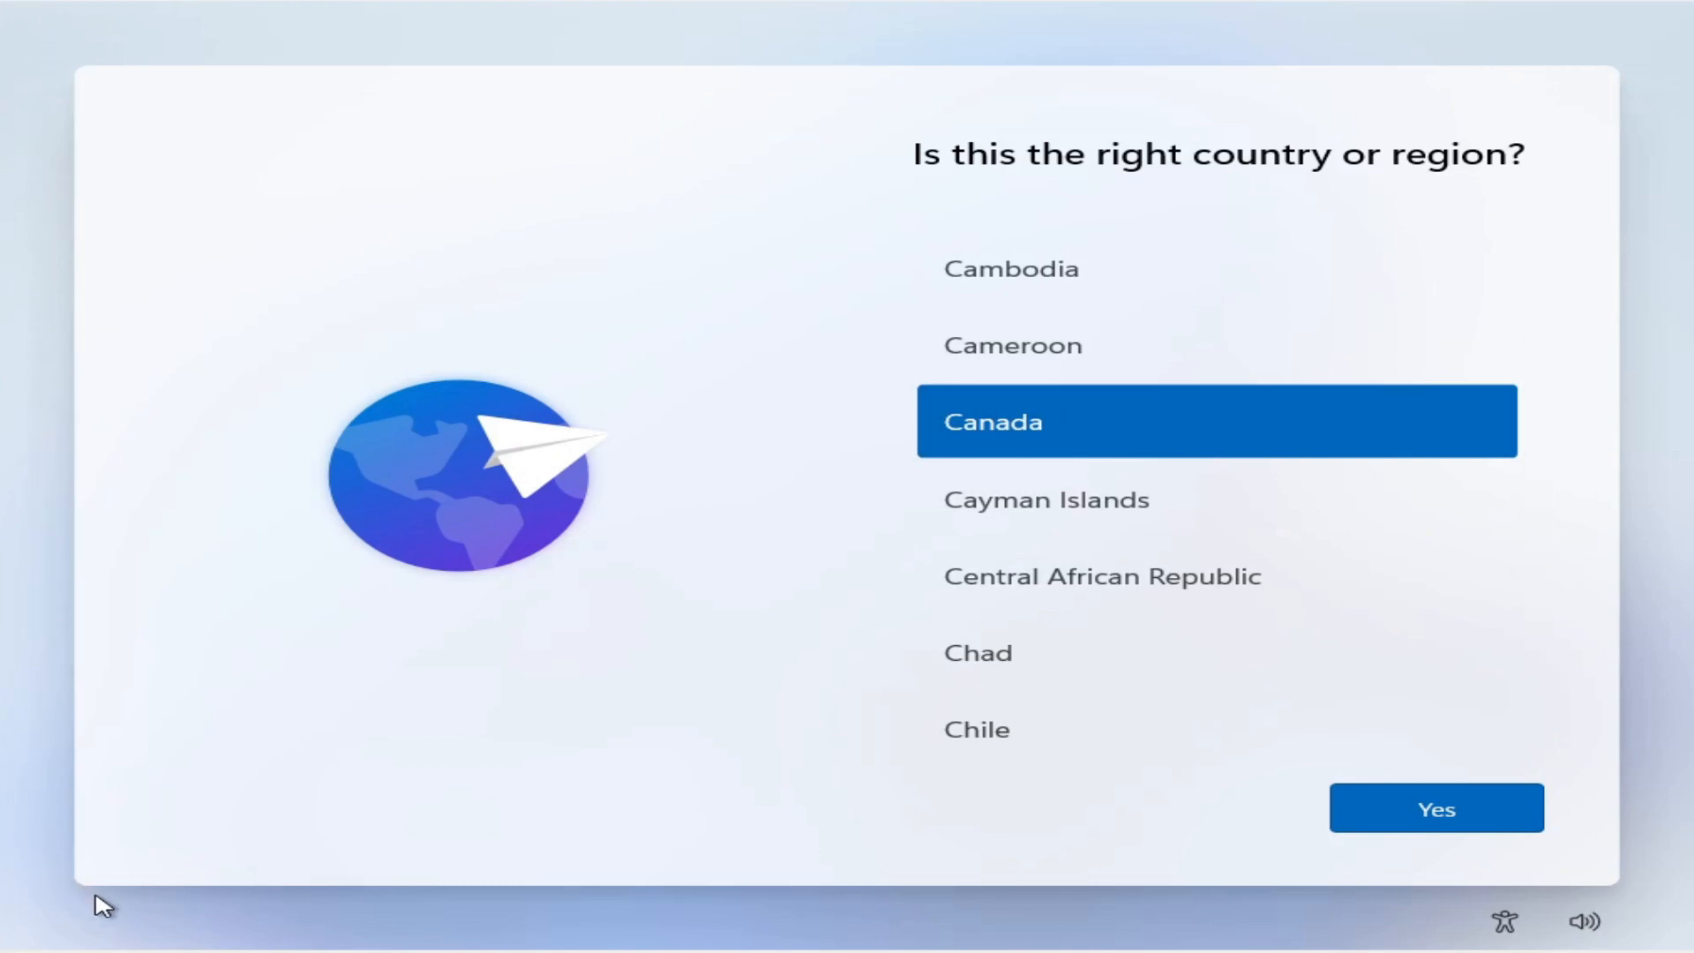
left_click(1434, 807)
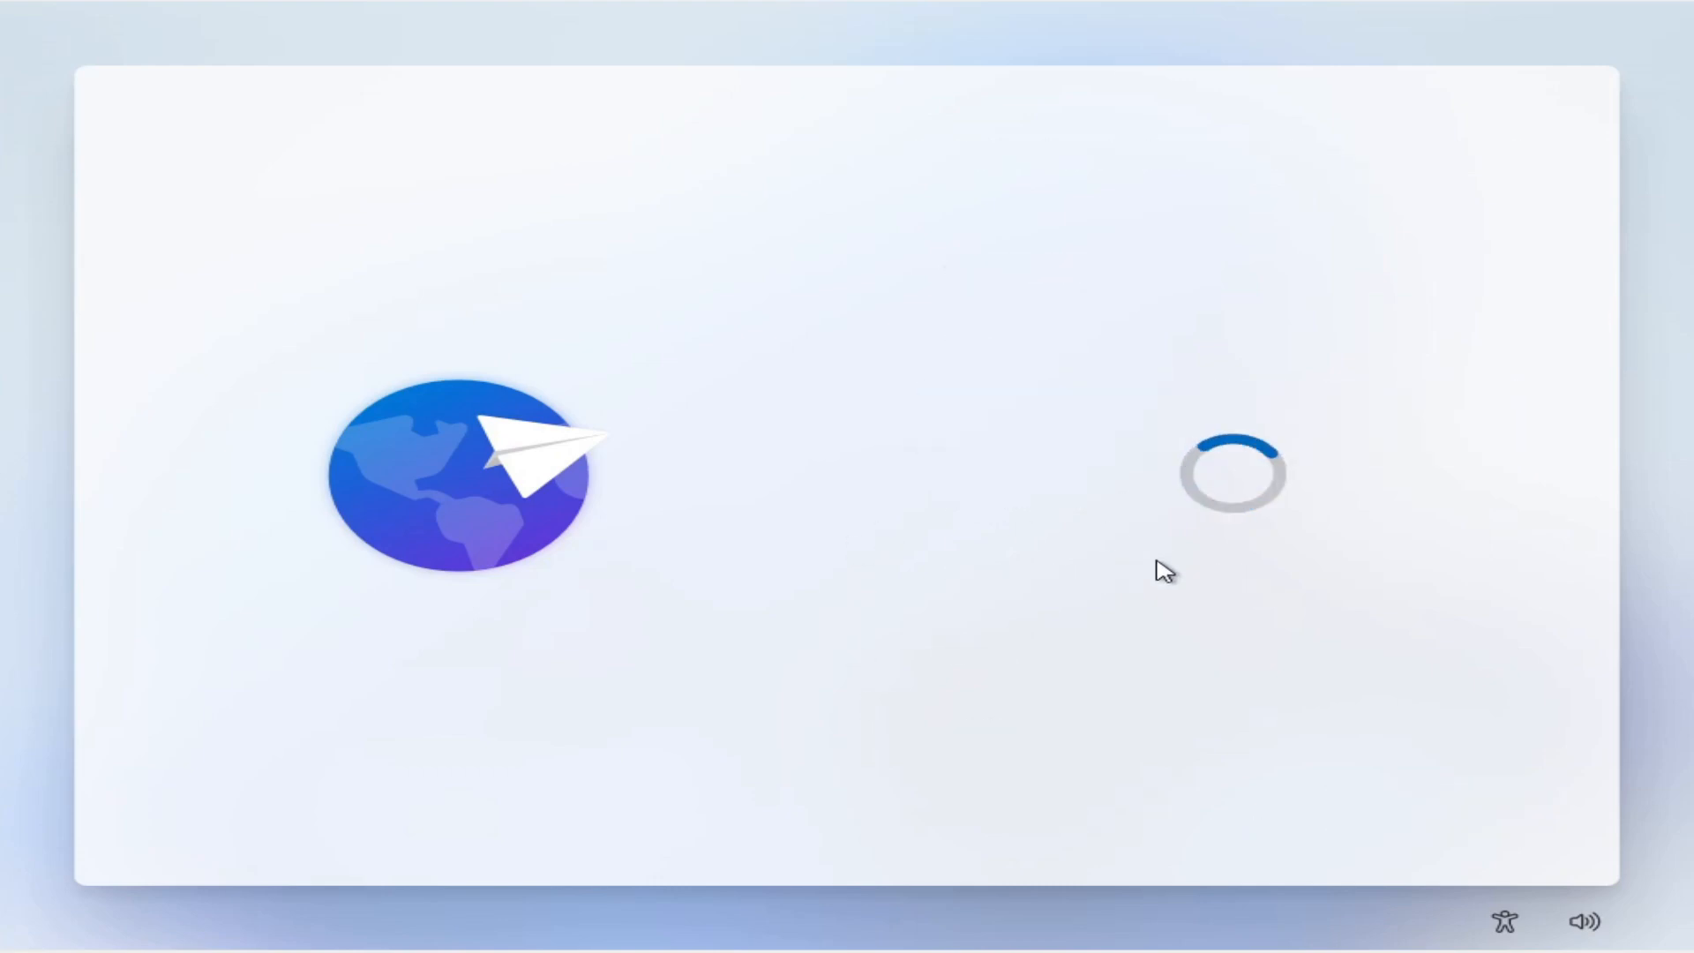
mouse_move(615, 554)
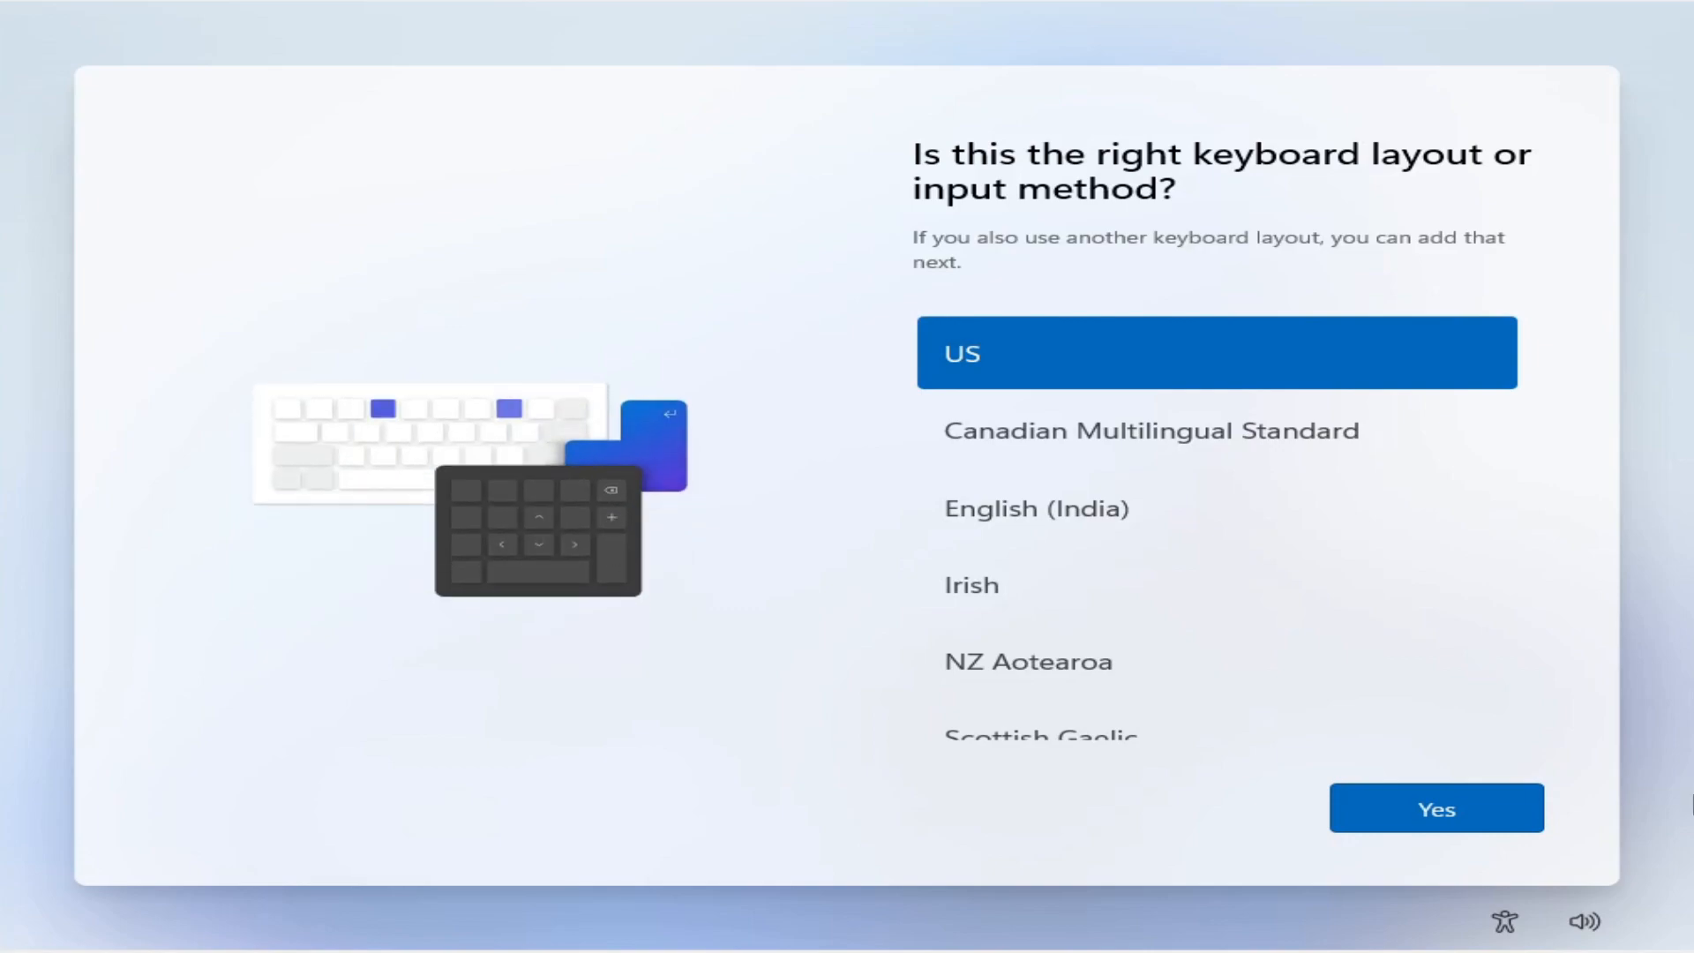
Step: Accept the US keyboard layout and skip adding a second layout
left_click(1434, 808)
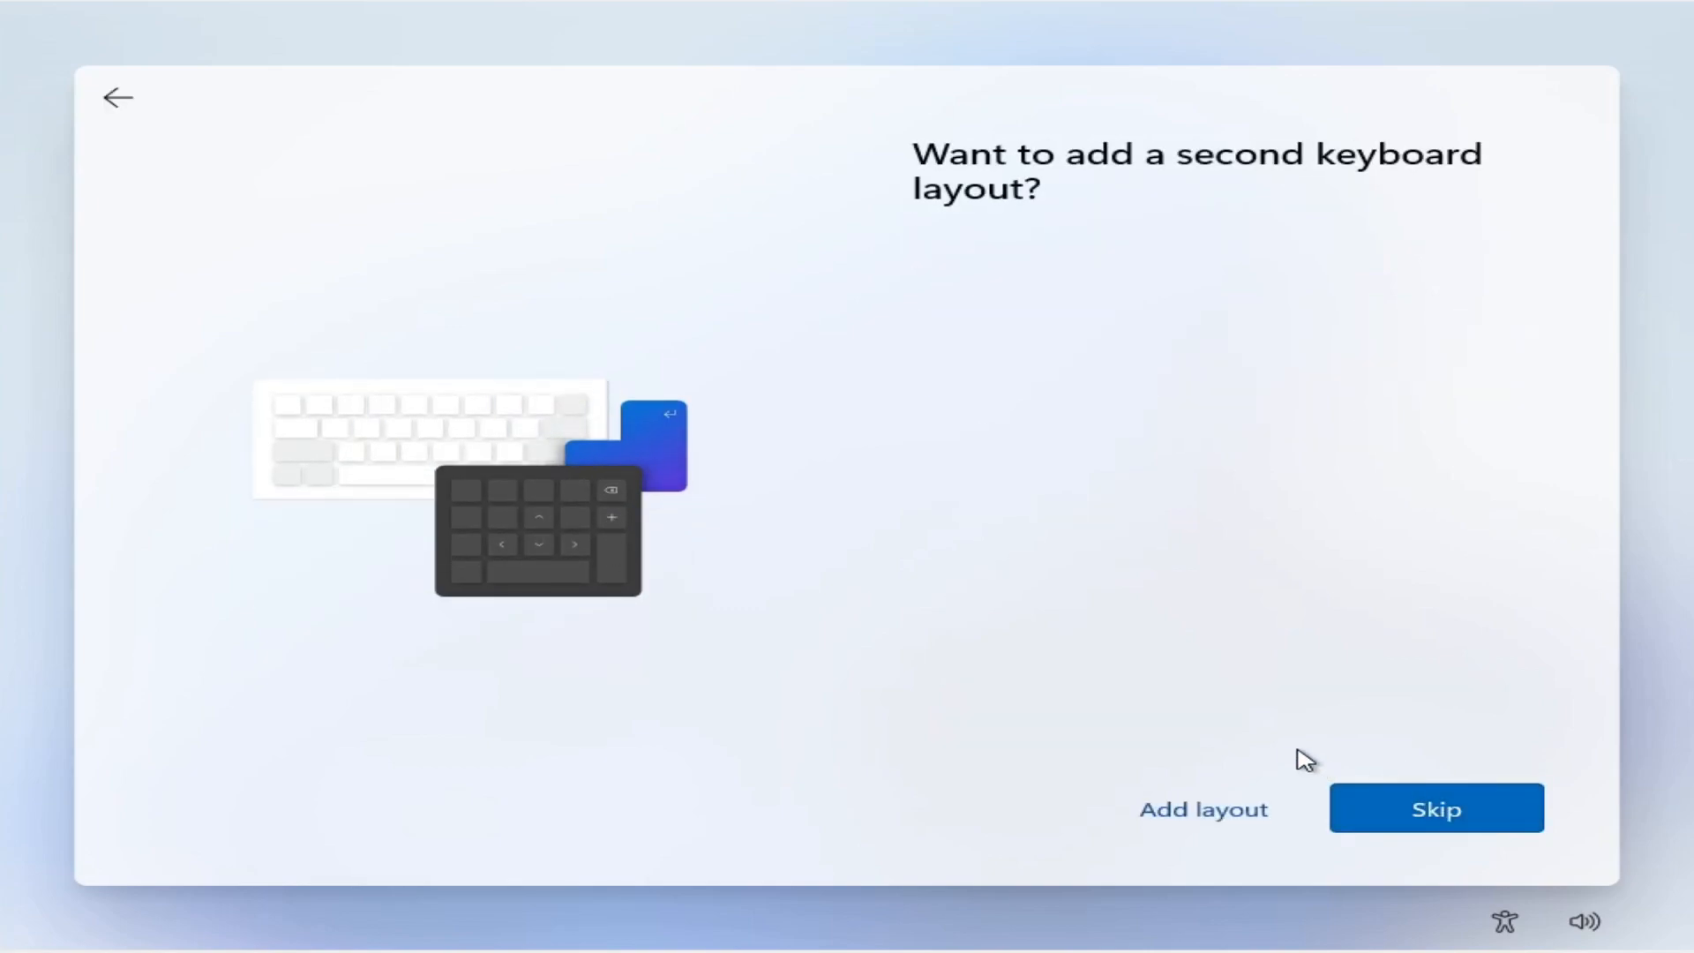
left_click(1434, 808)
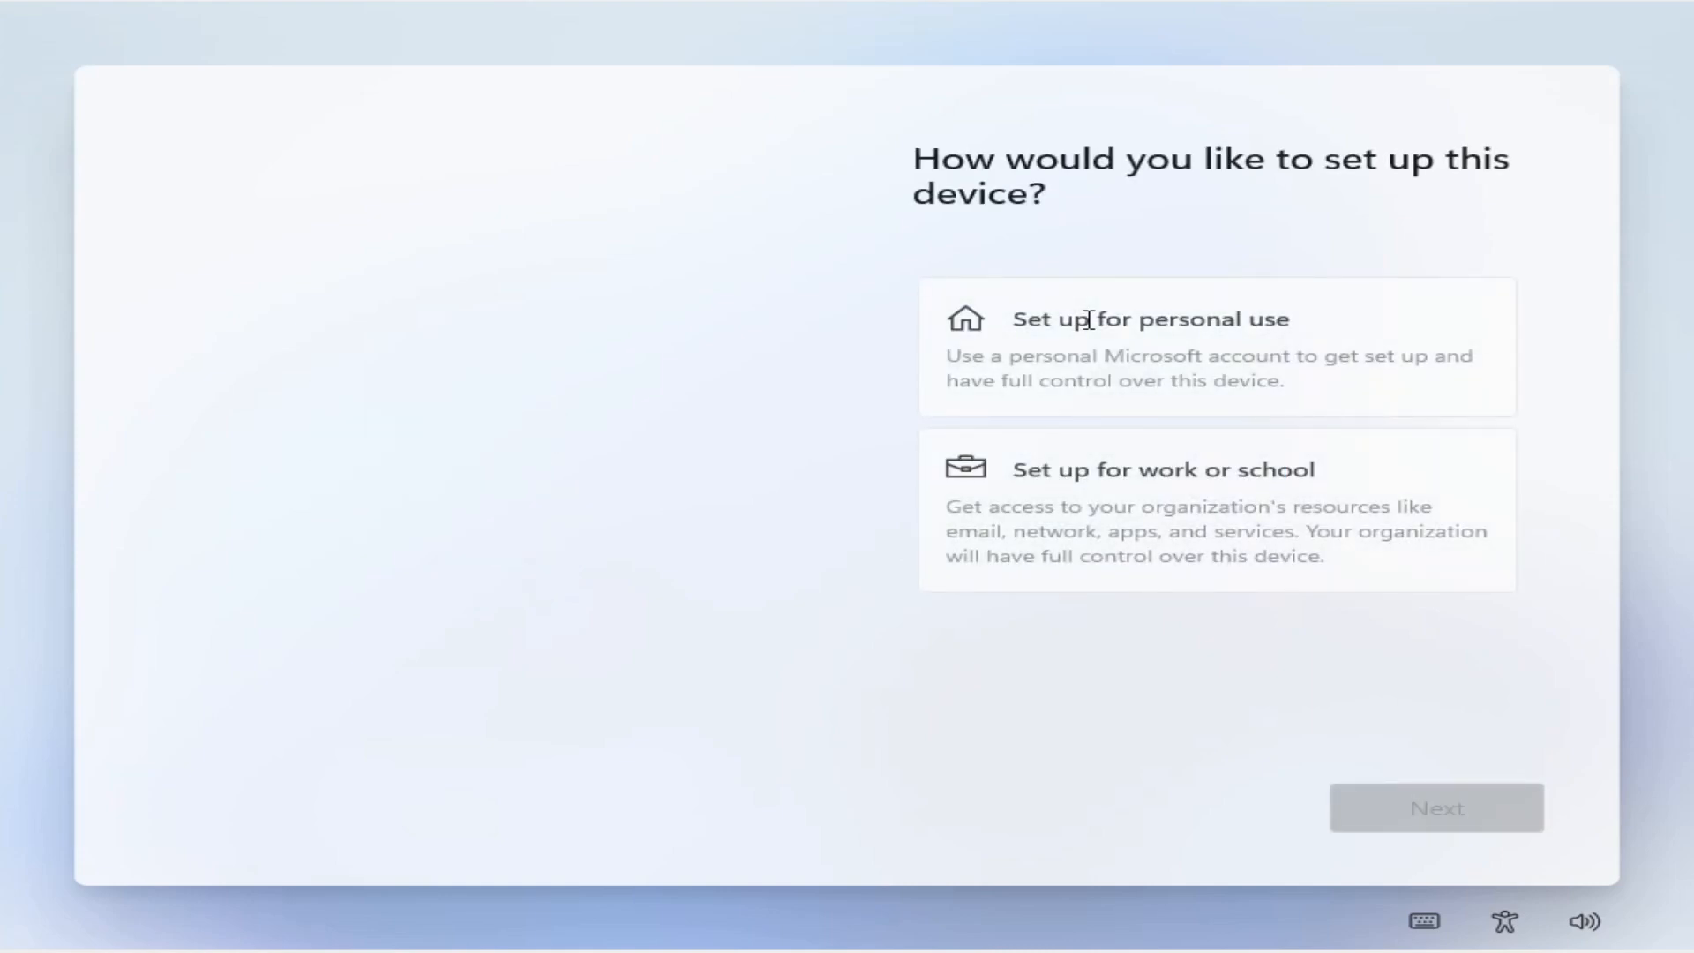
Step: Choose 'Set up for personal use' and continue
left_click(1215, 346)
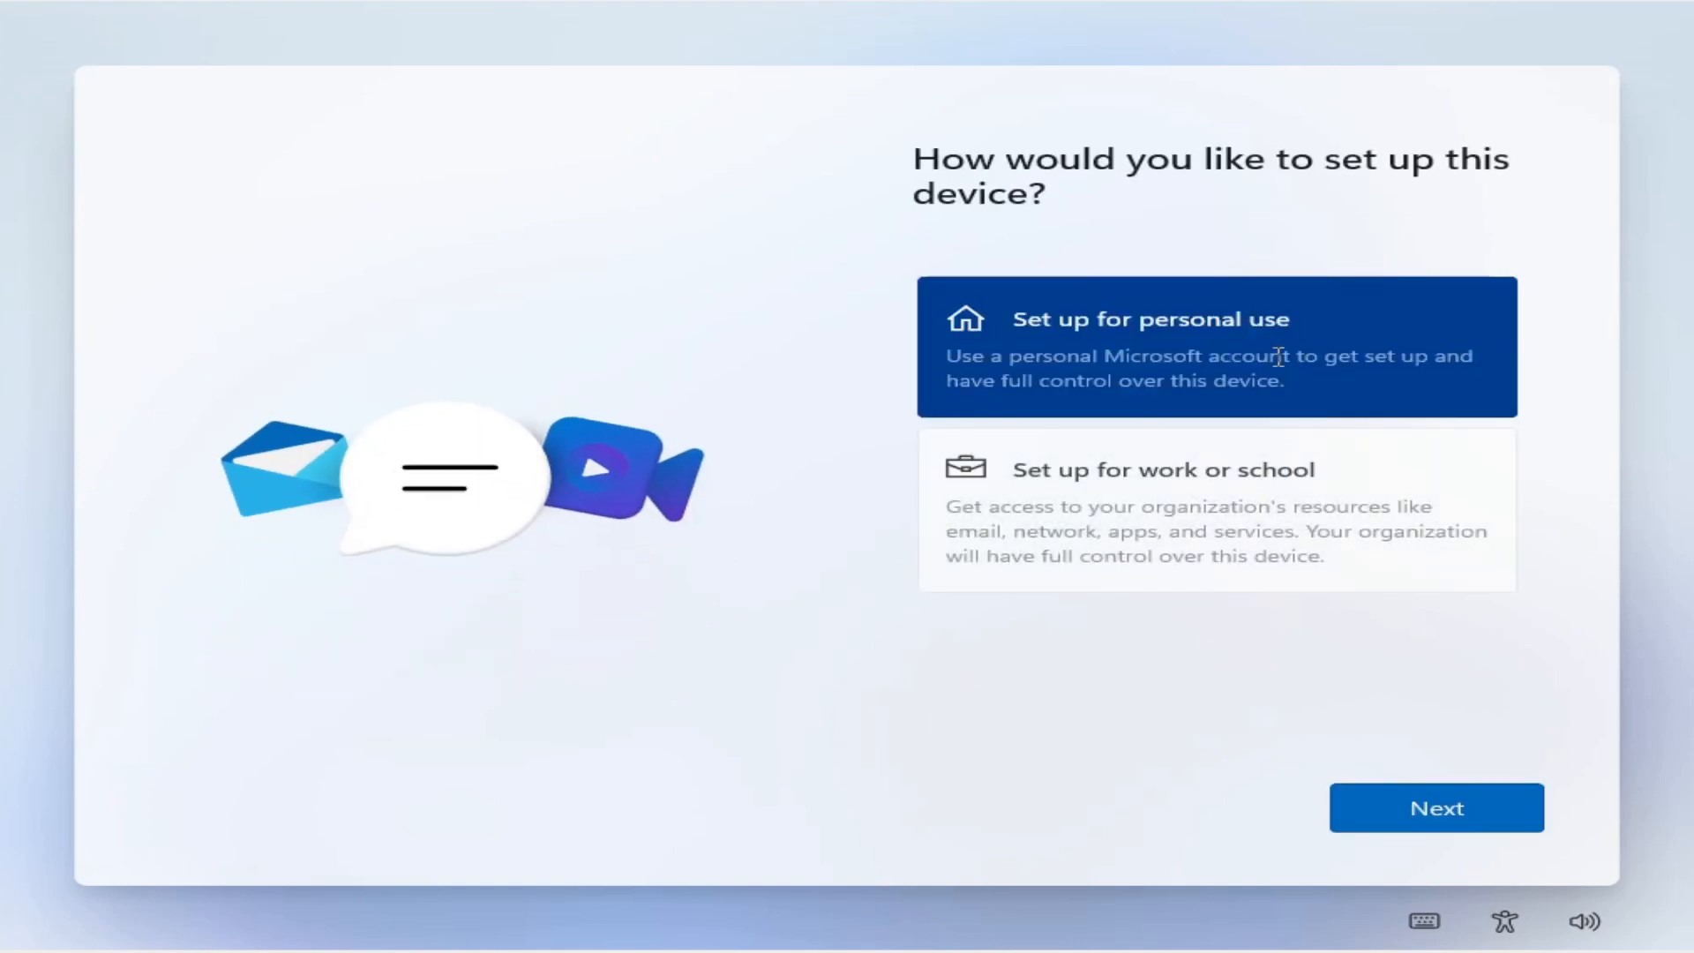
left_click(1434, 807)
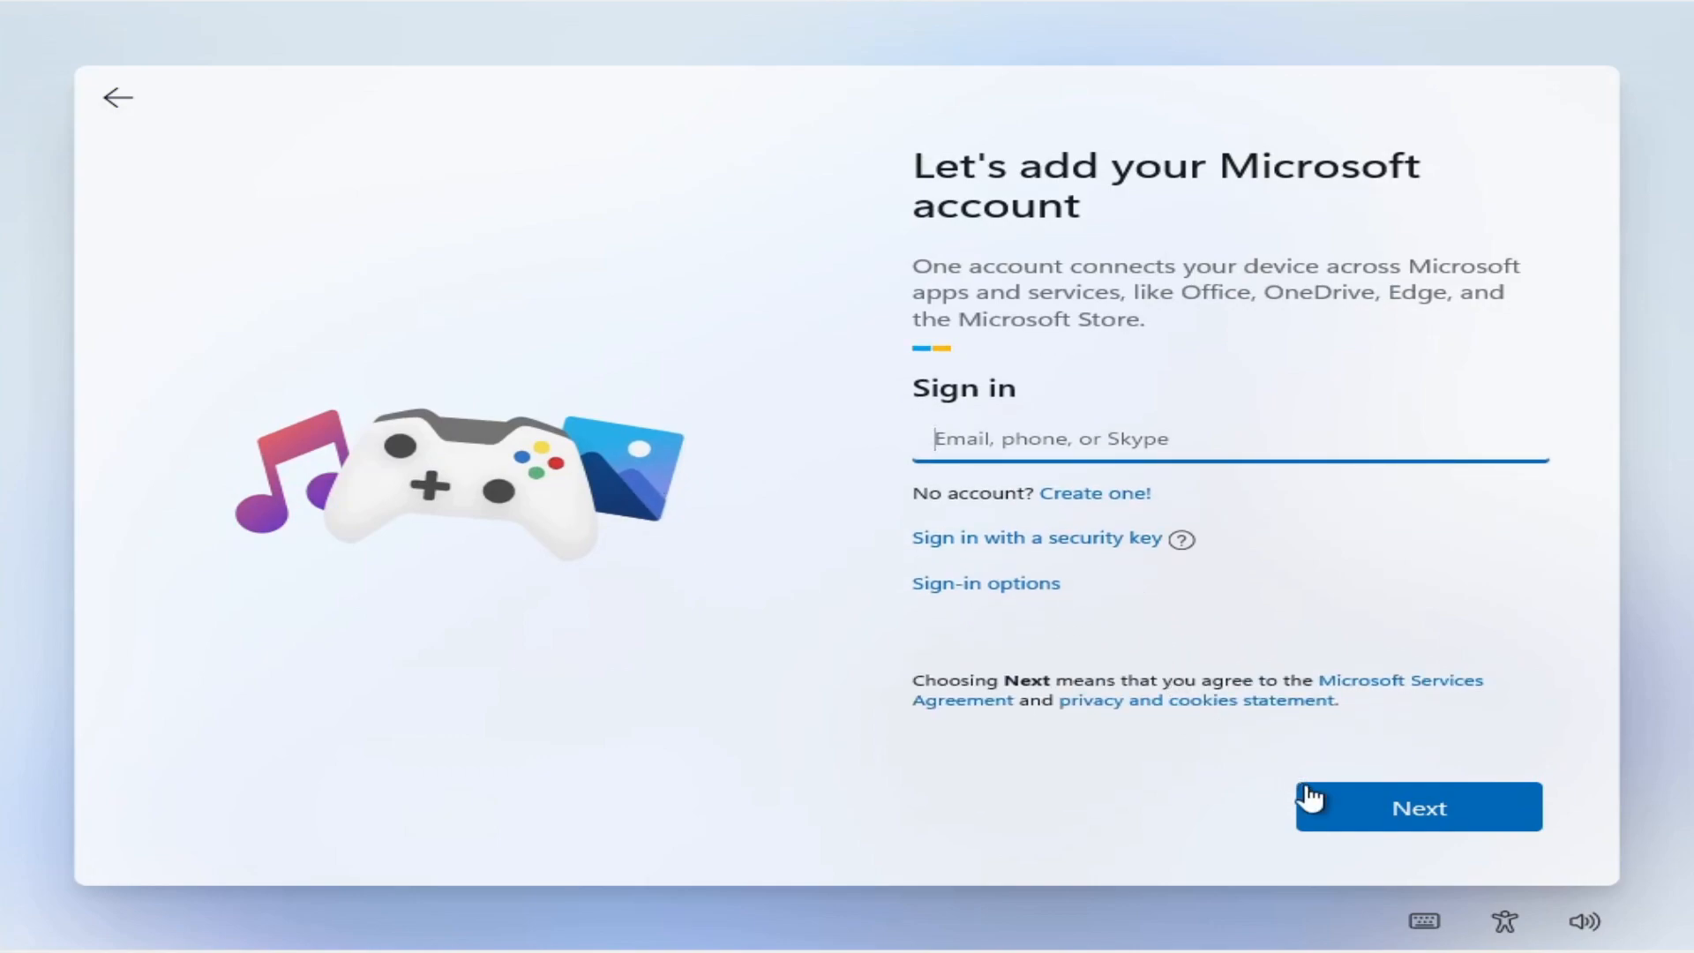
left_click(1417, 805)
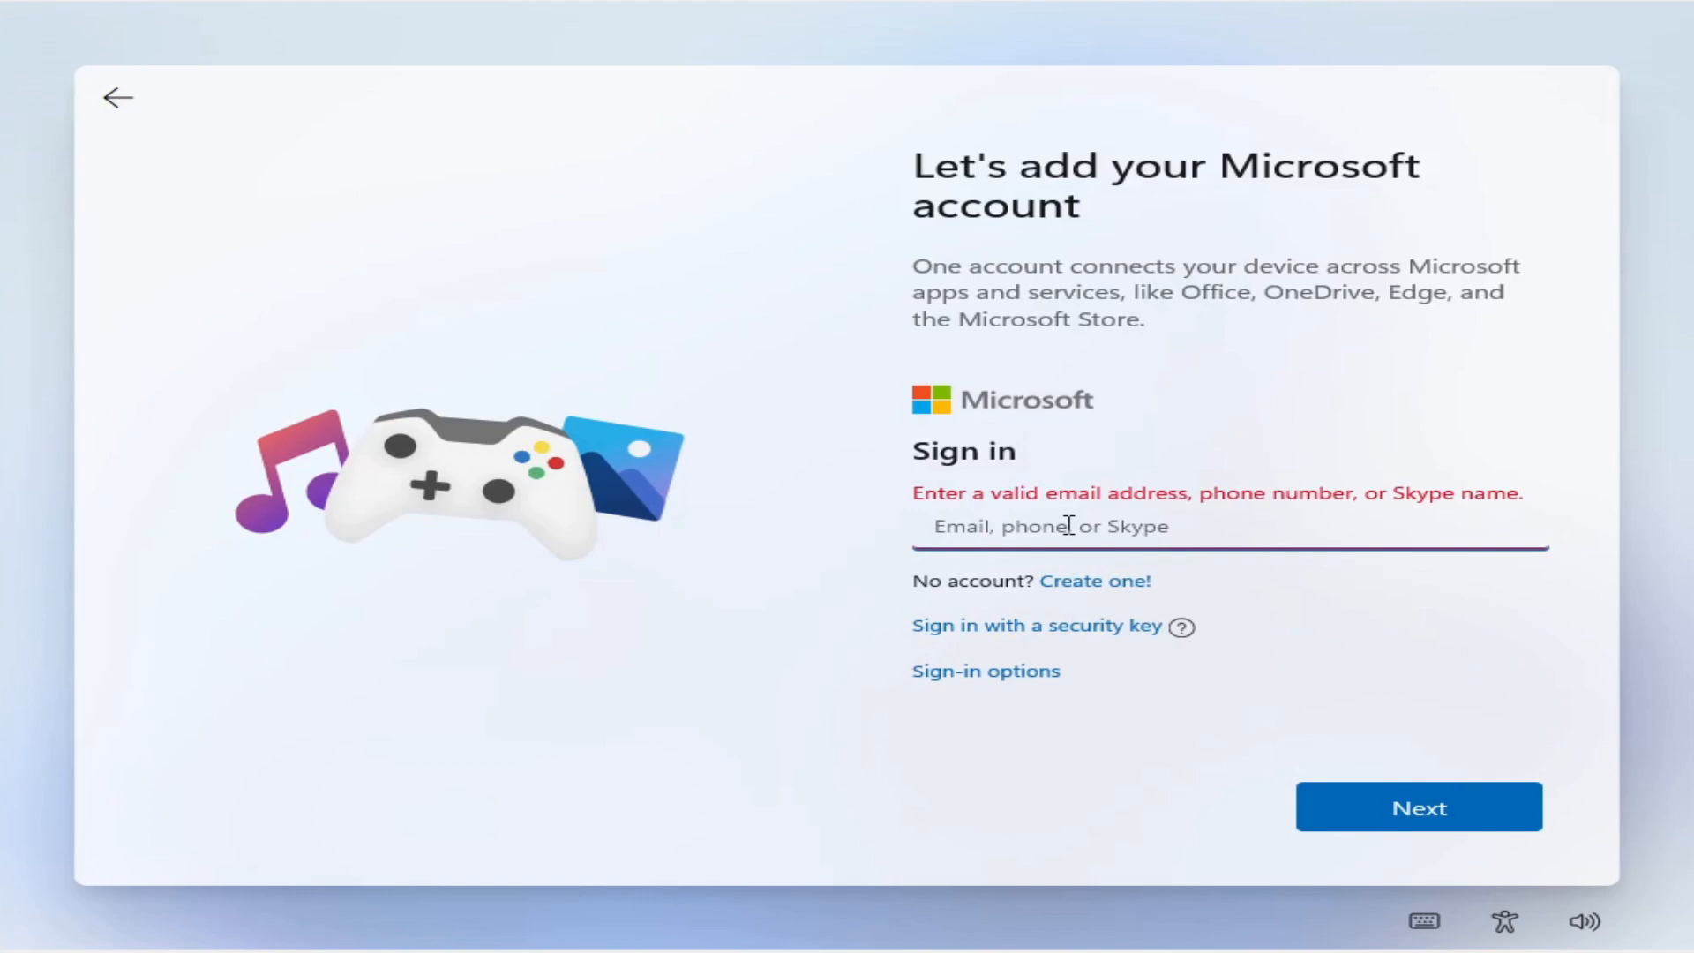
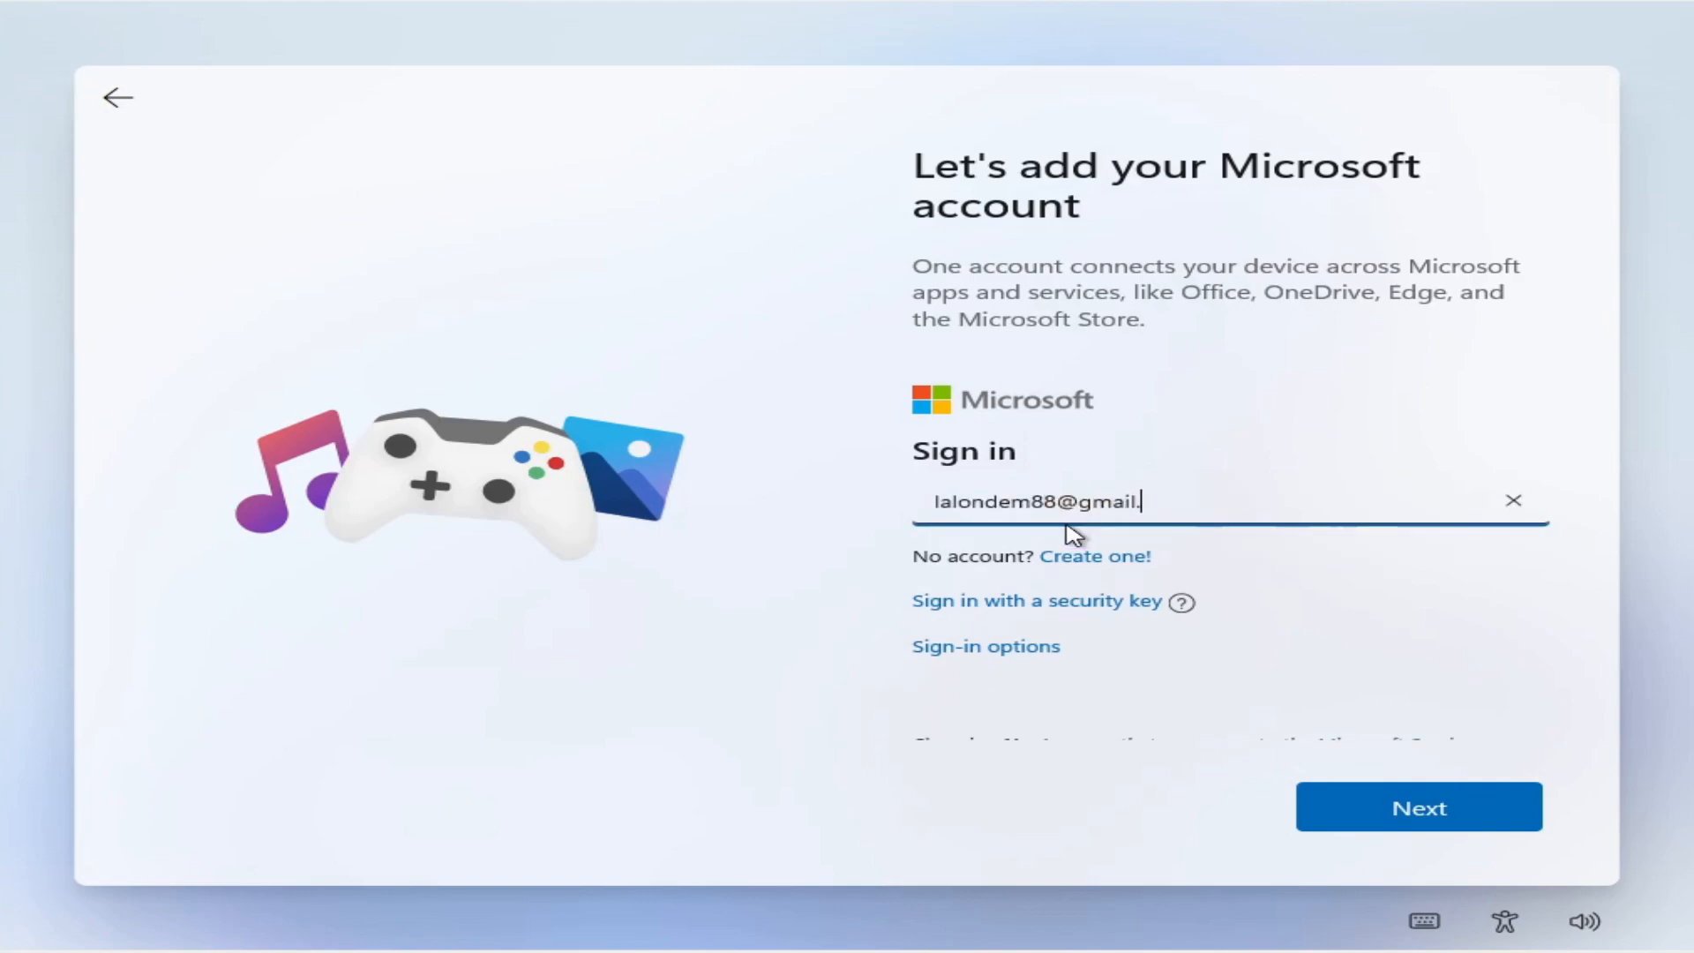
left_click(1416, 805)
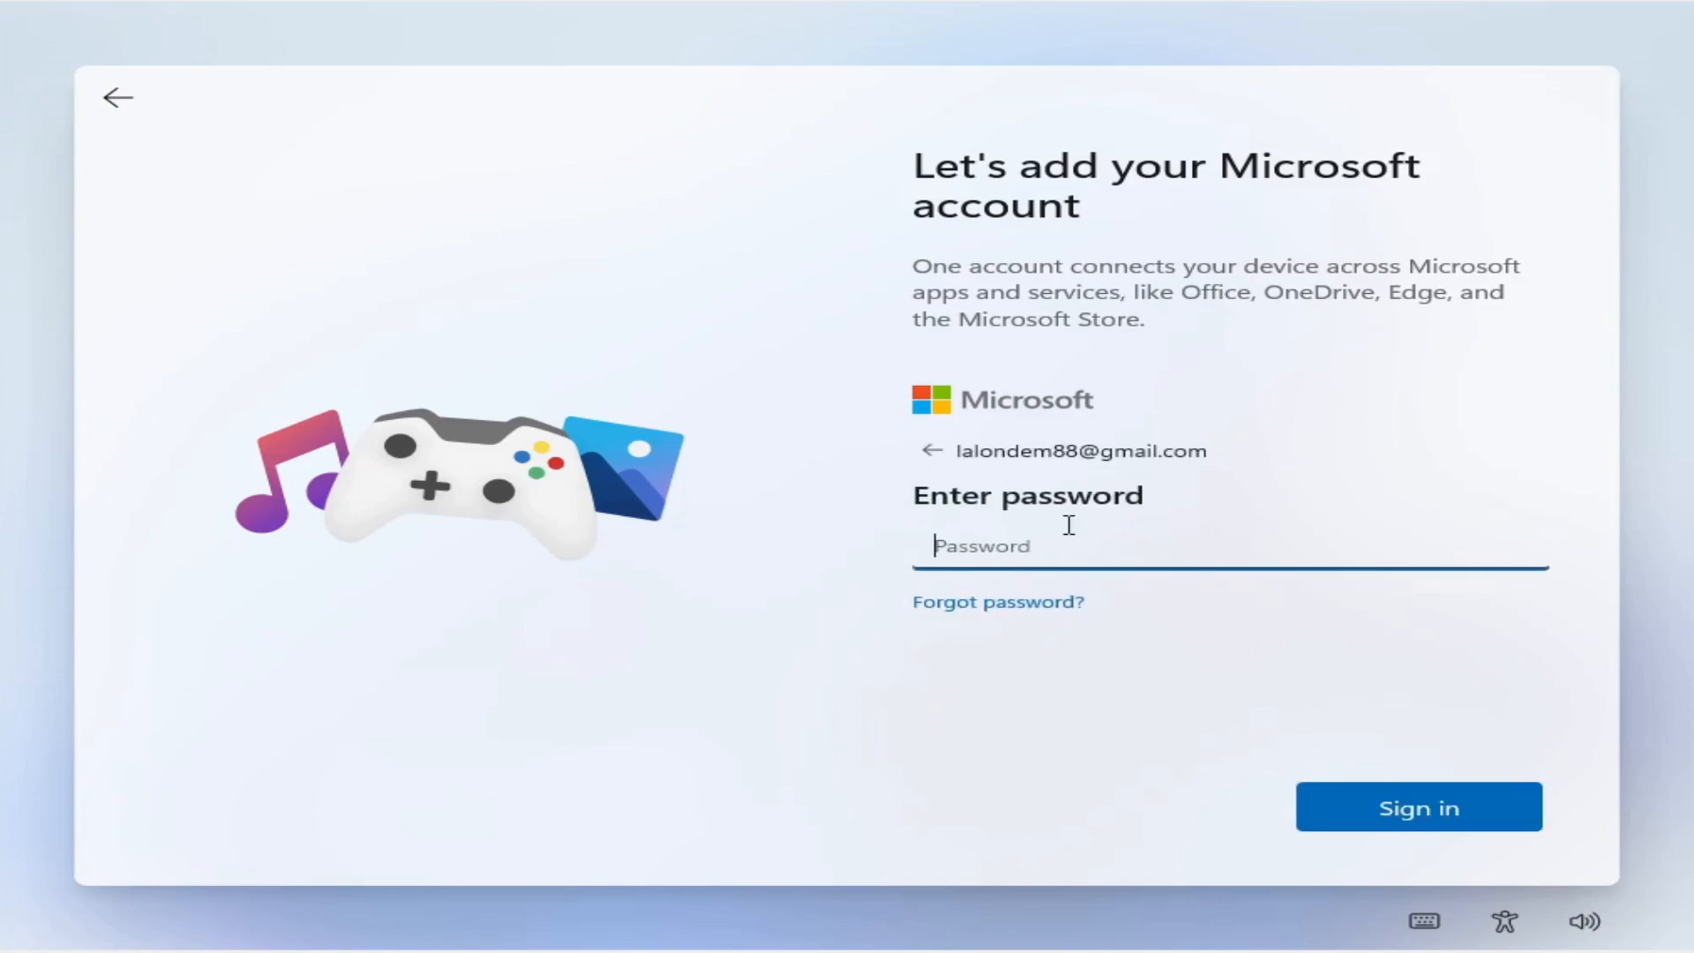
type("password")
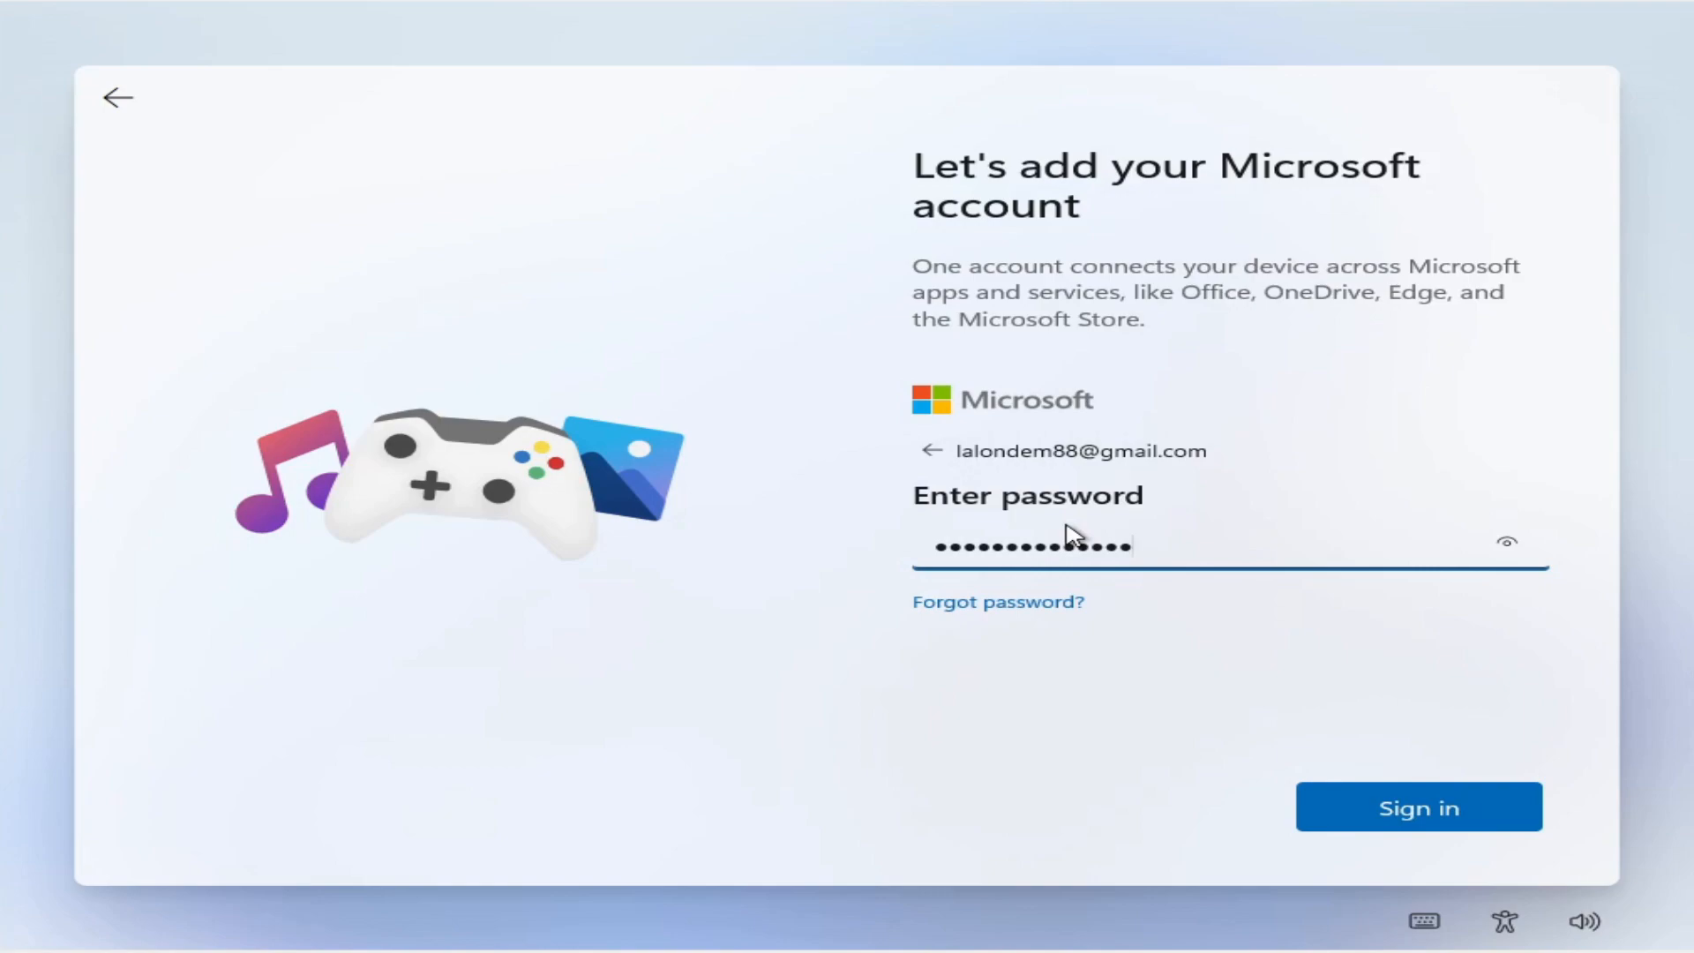
left_click(1417, 805)
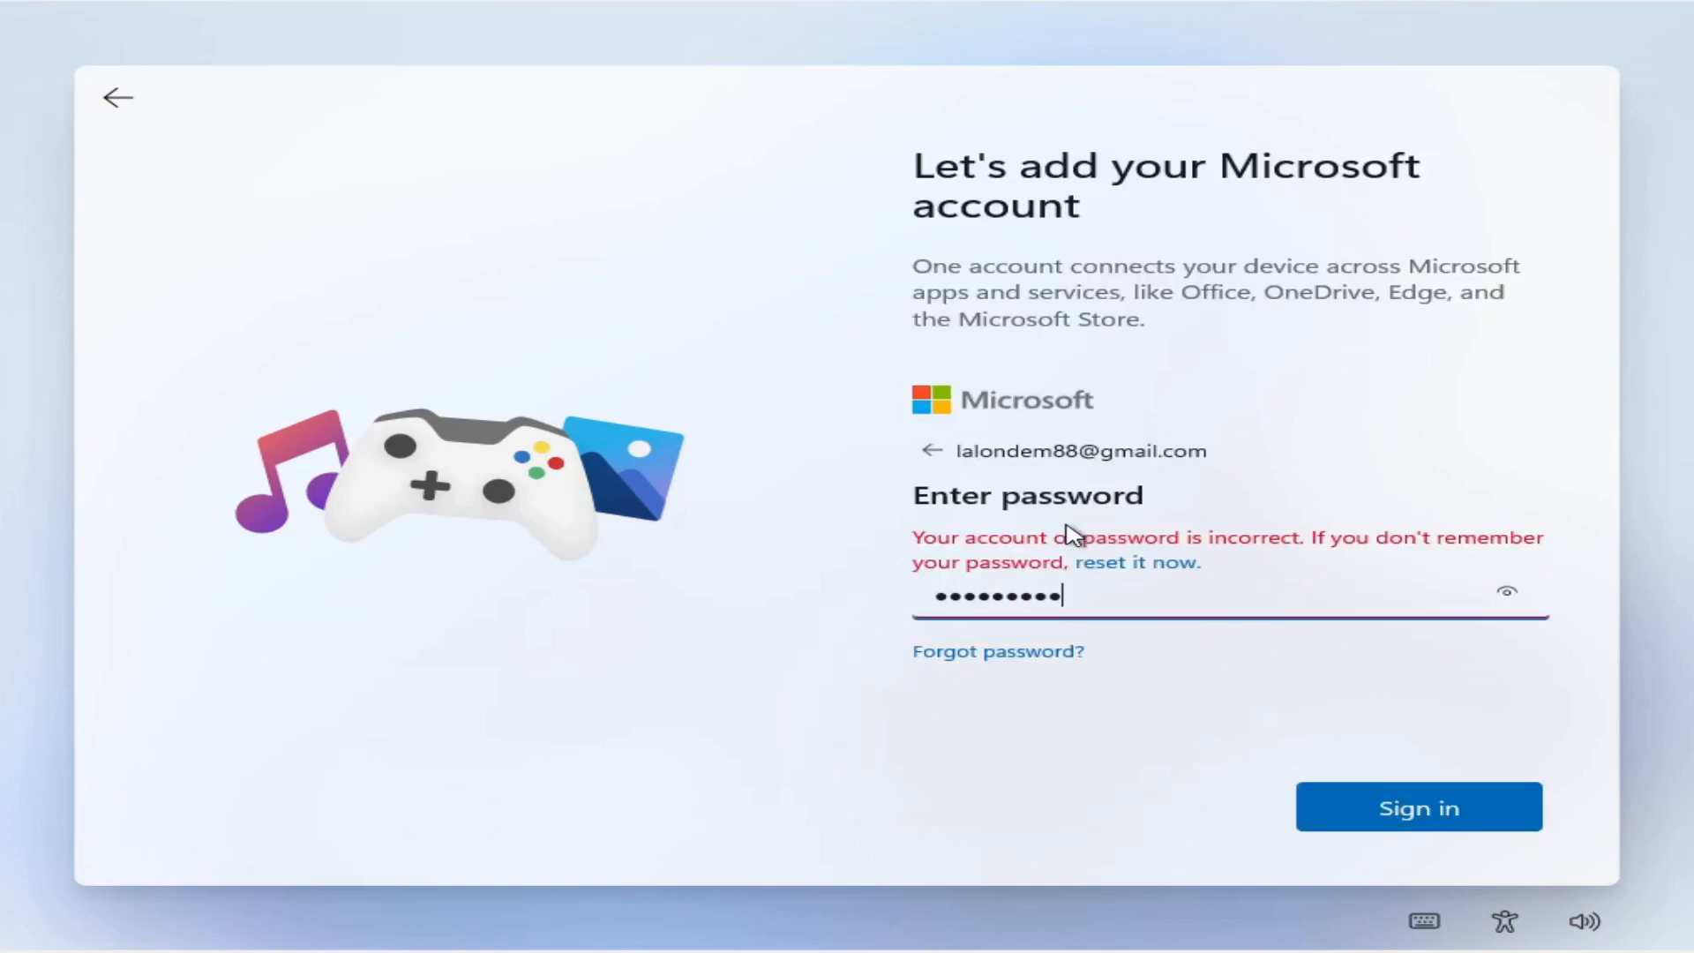
left_click(1417, 805)
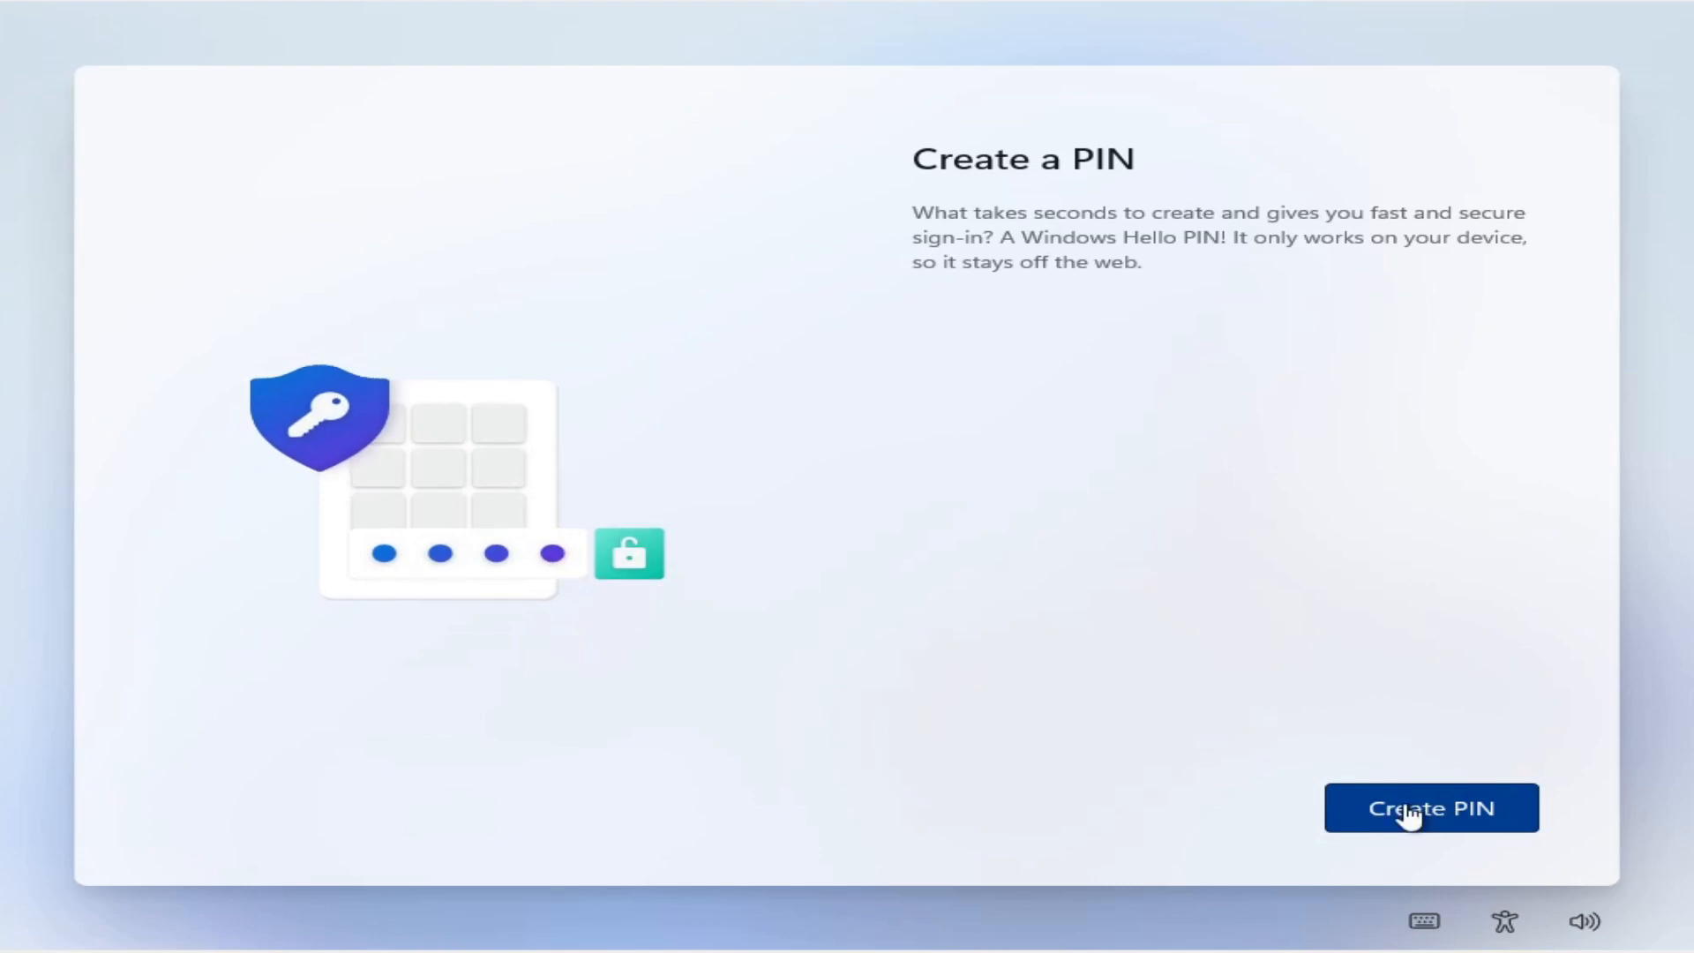
left_click(1430, 807)
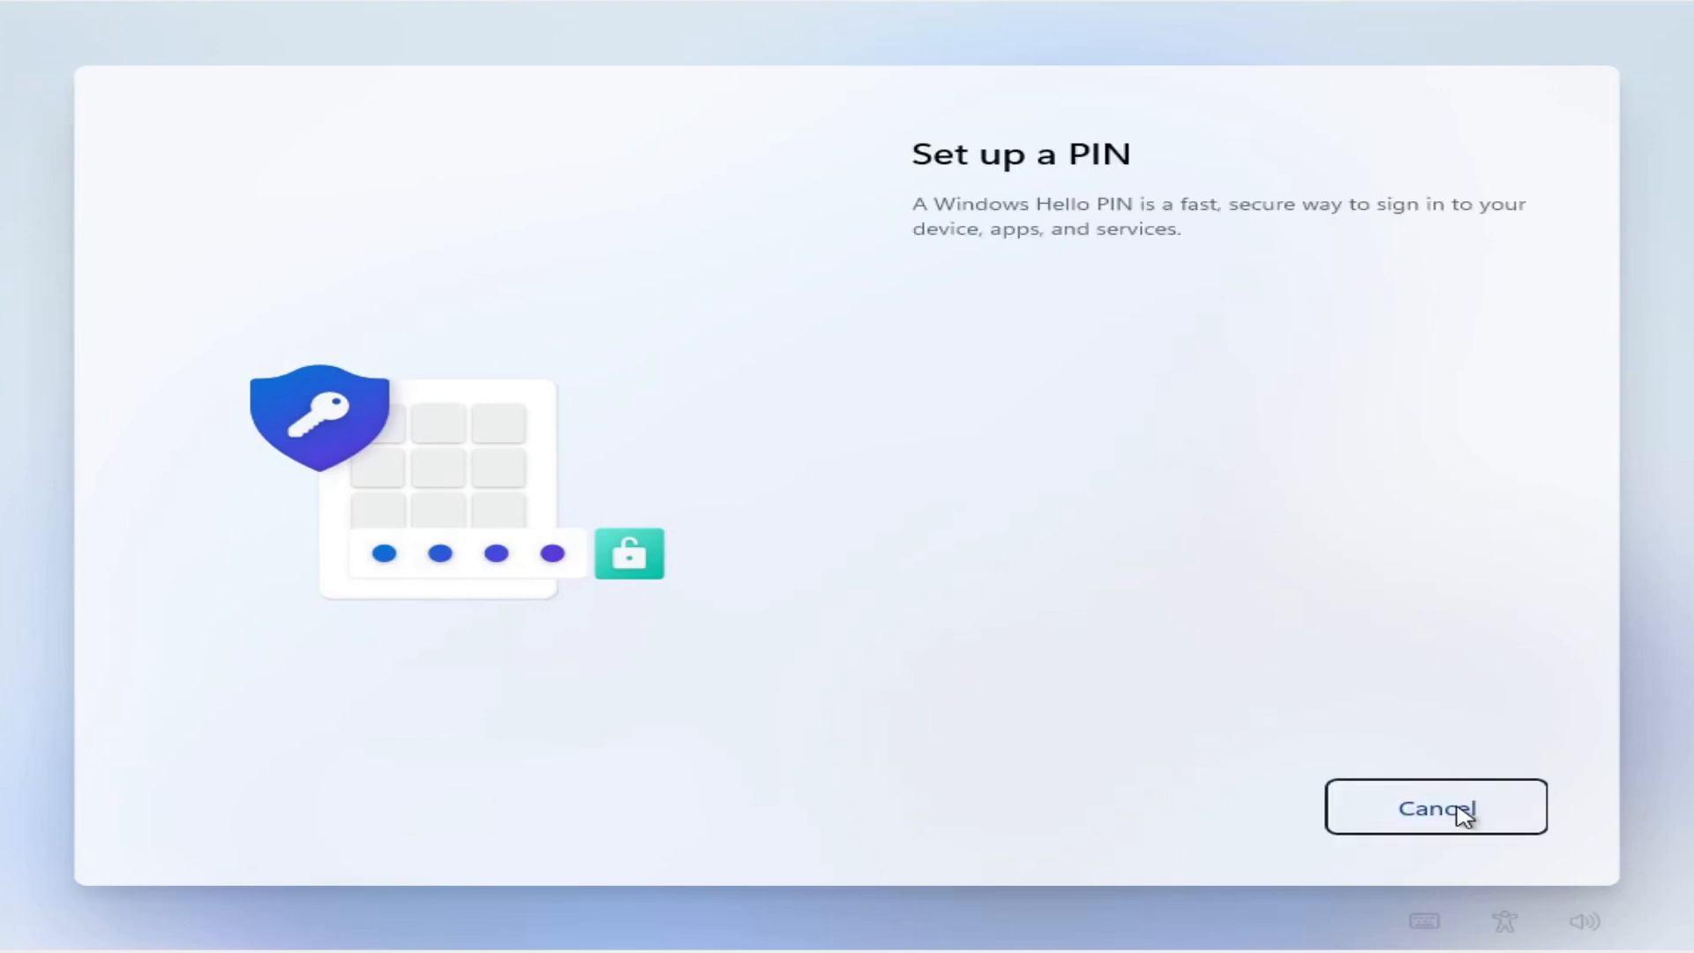
left_click(1434, 807)
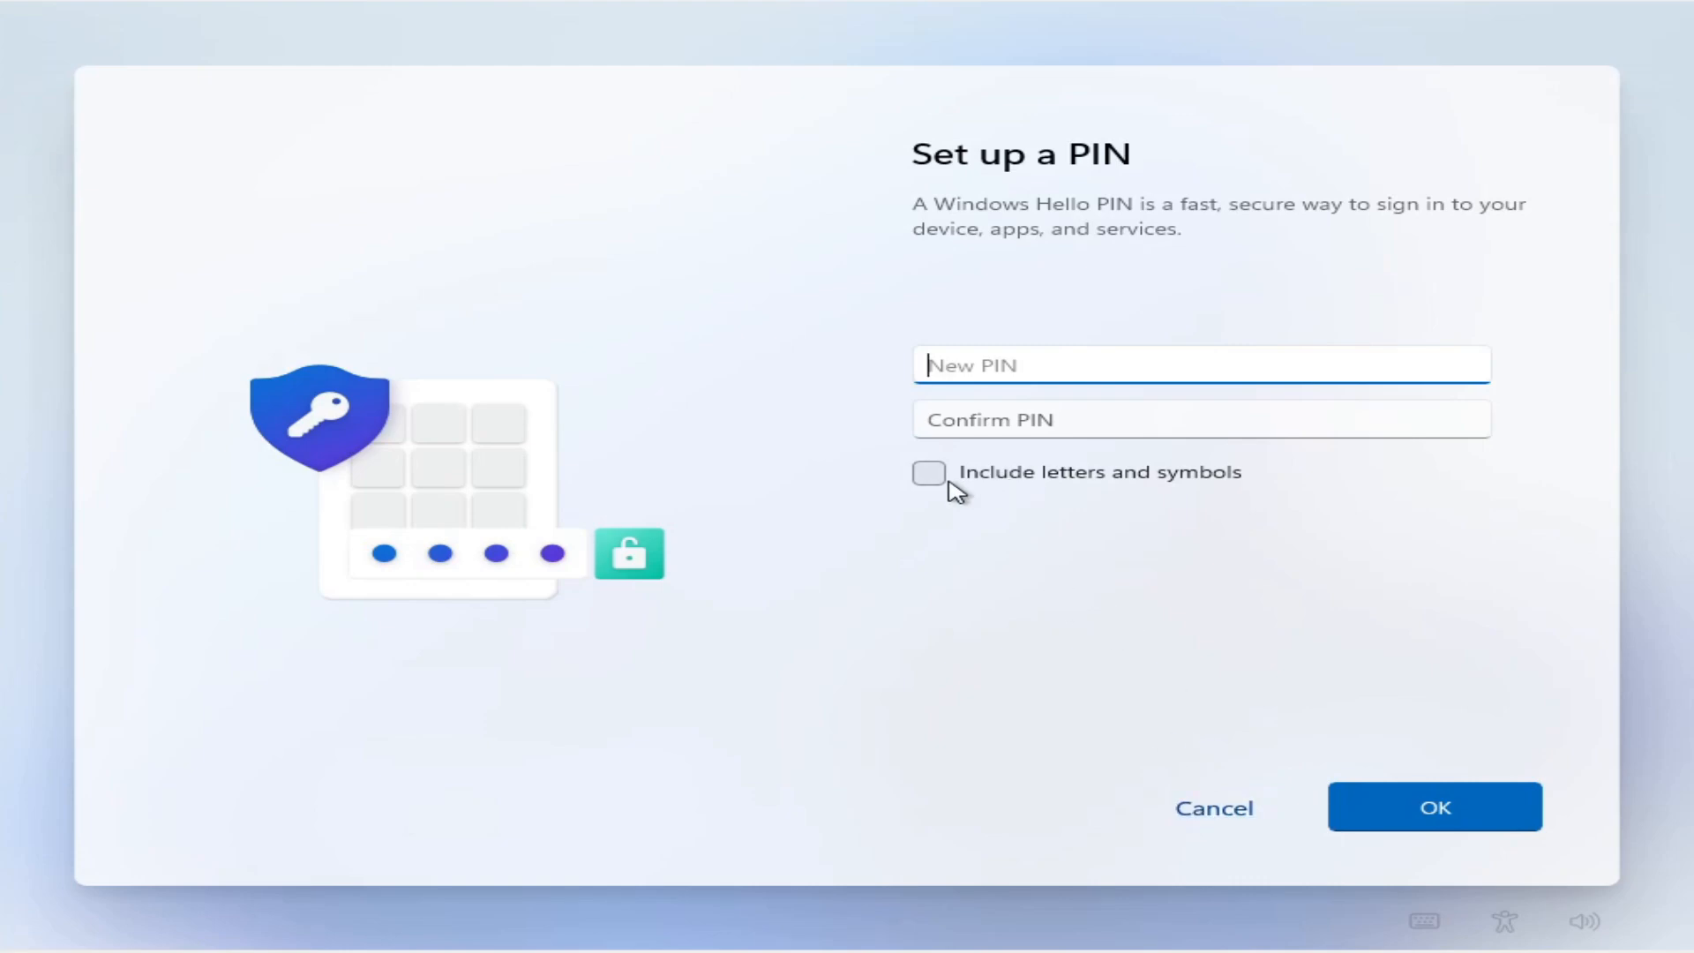
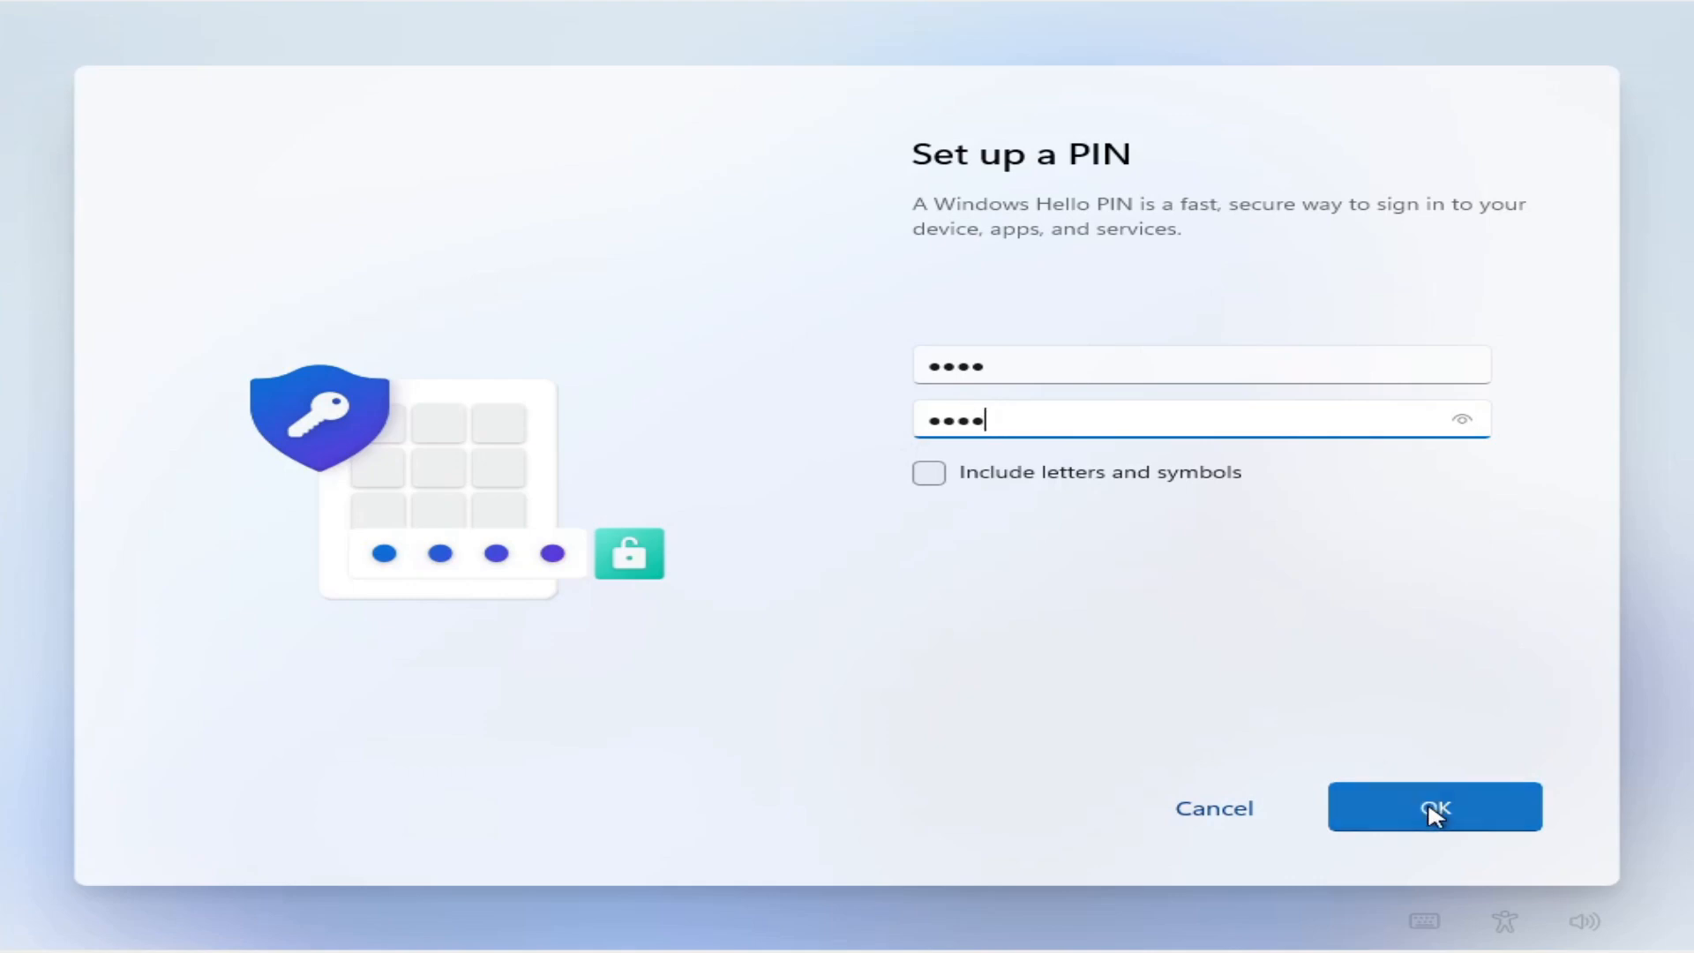
left_click(1434, 806)
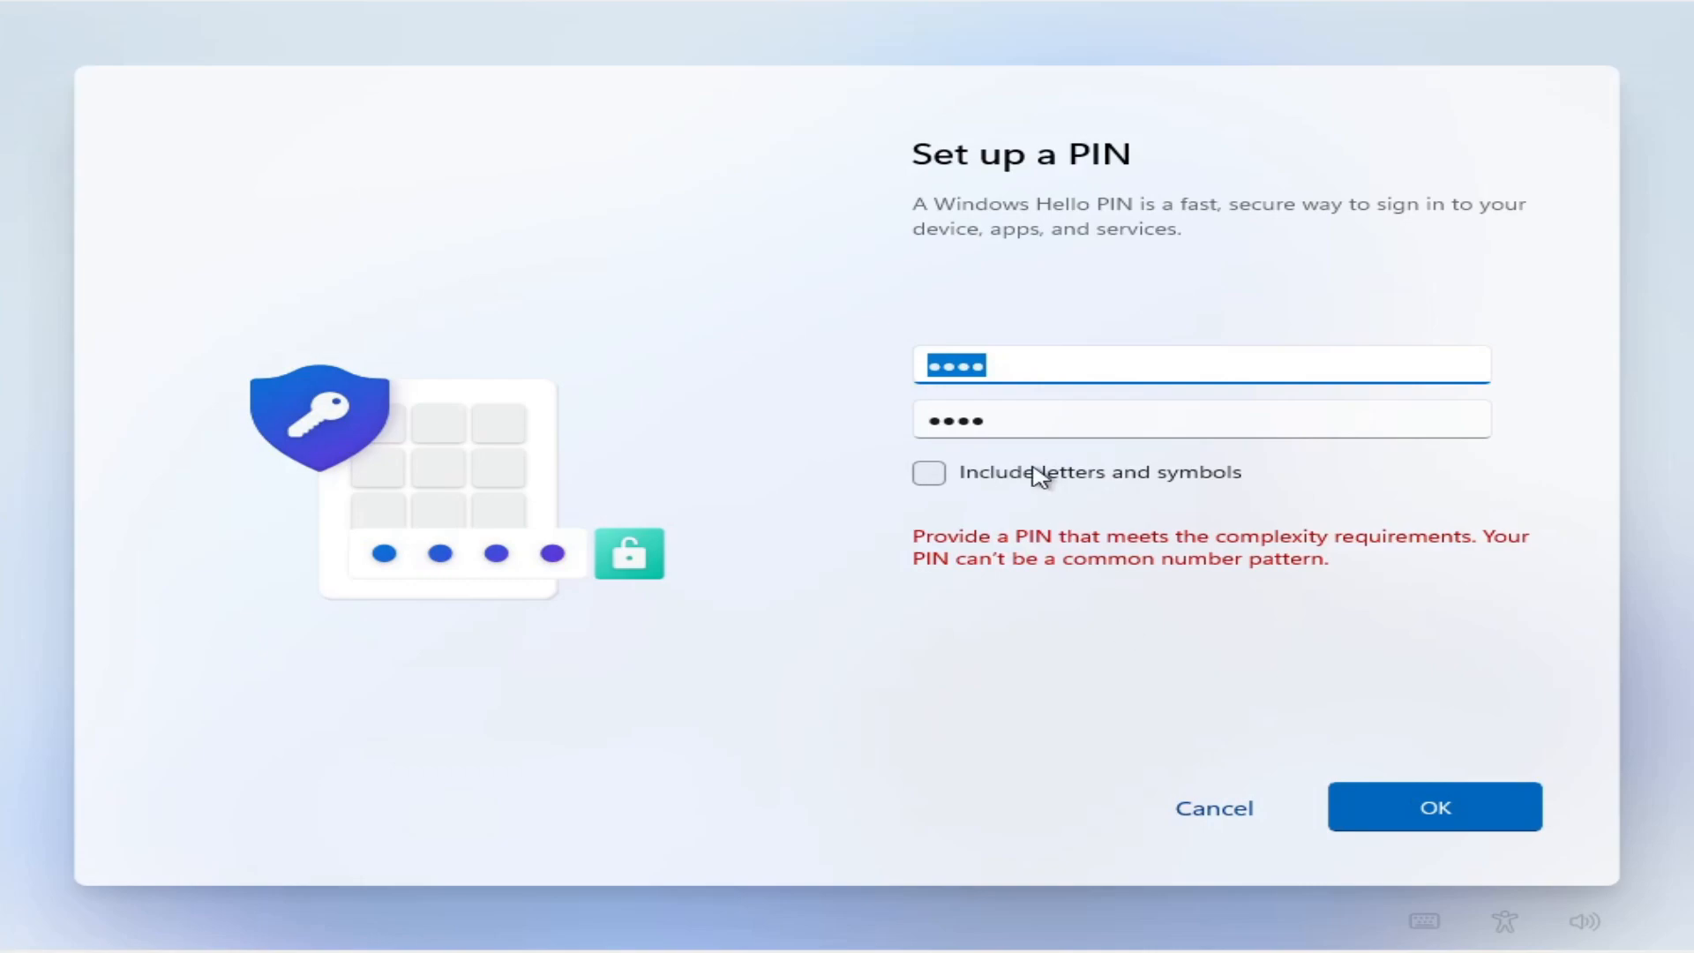
type("5")
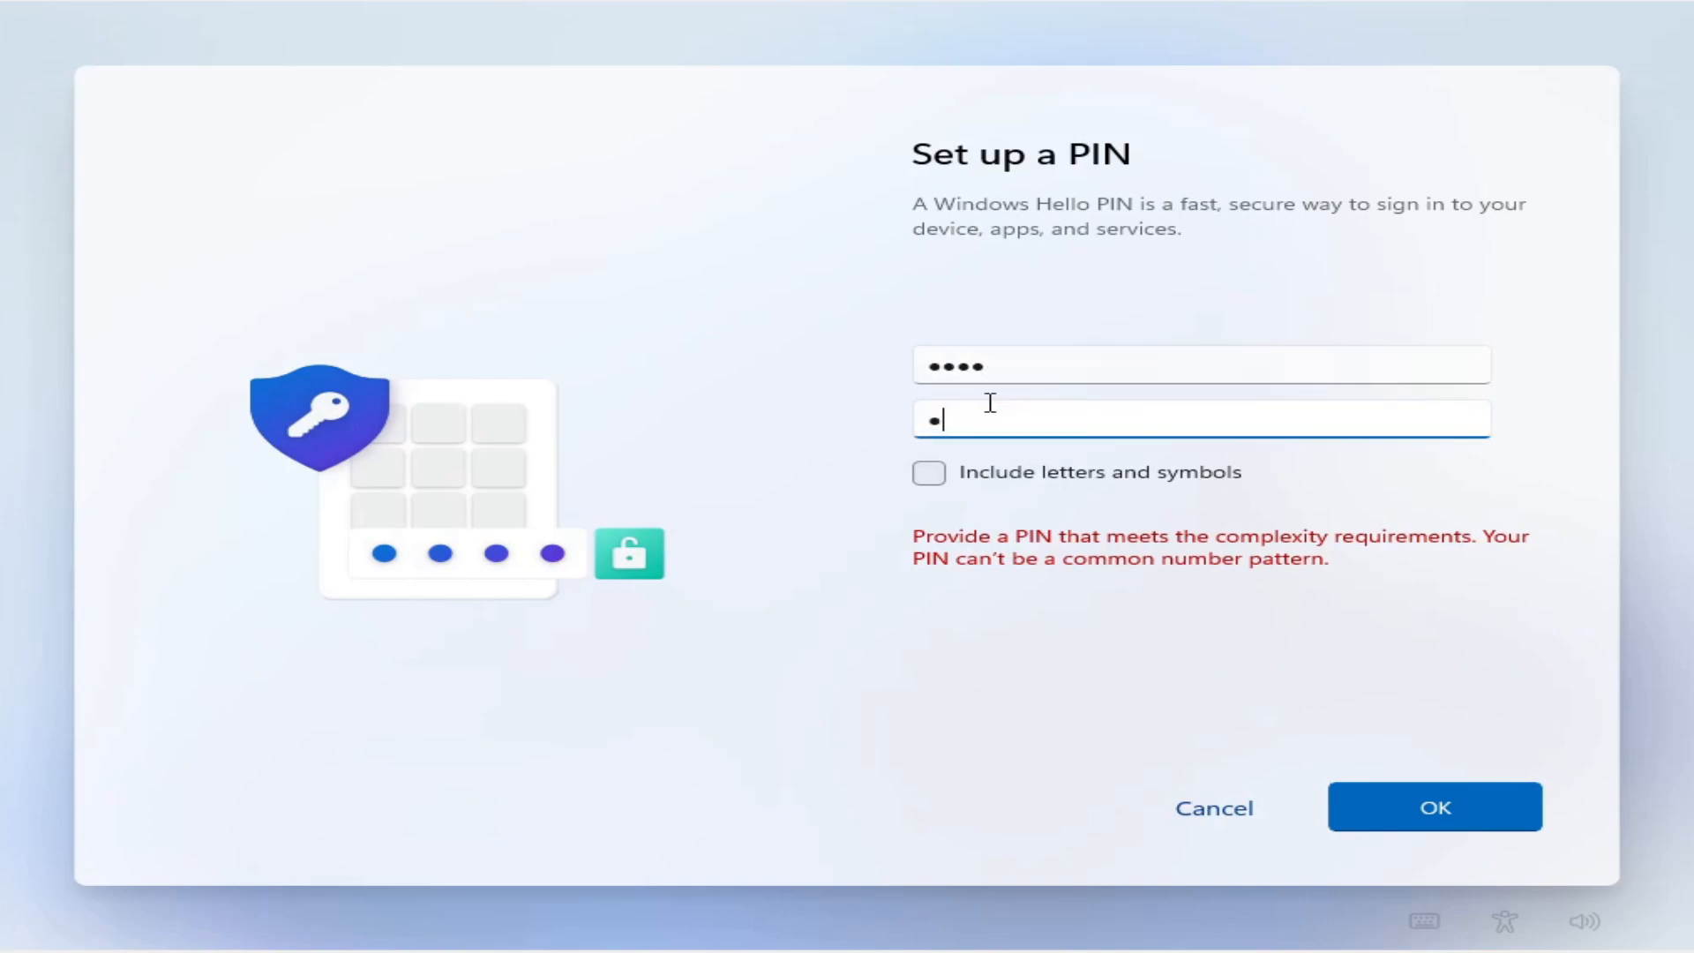
left_click(1434, 806)
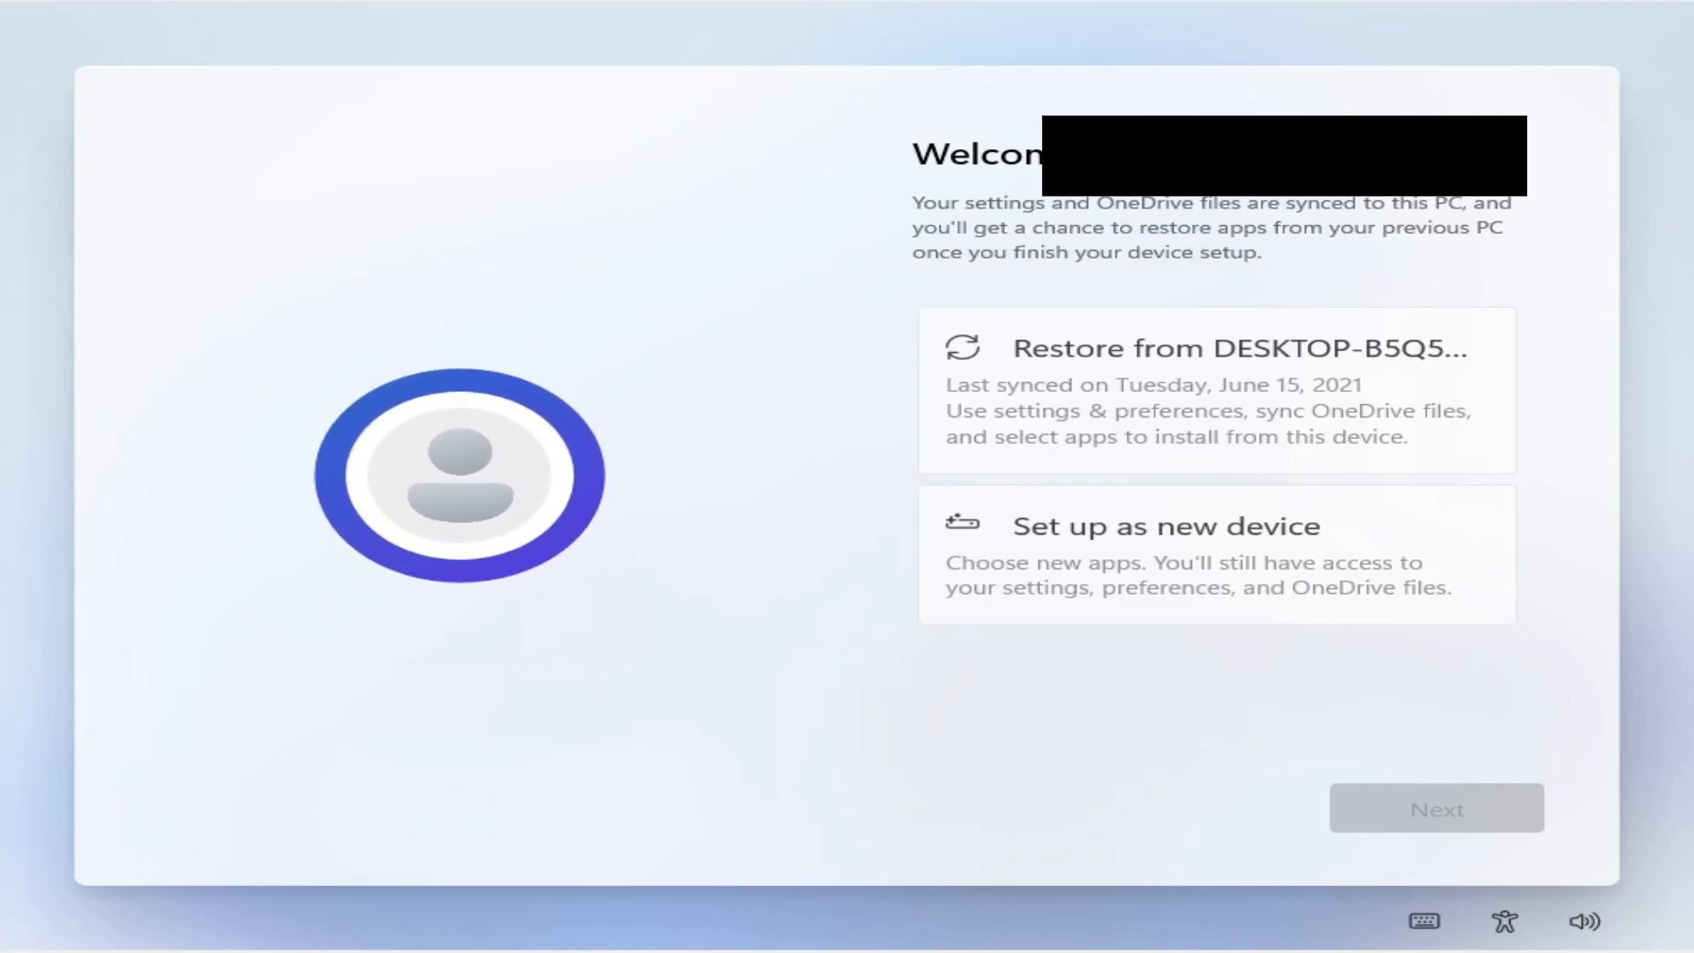
Step: Choose 'Set up as new device' instead of restoring, and continue
left_click(1214, 554)
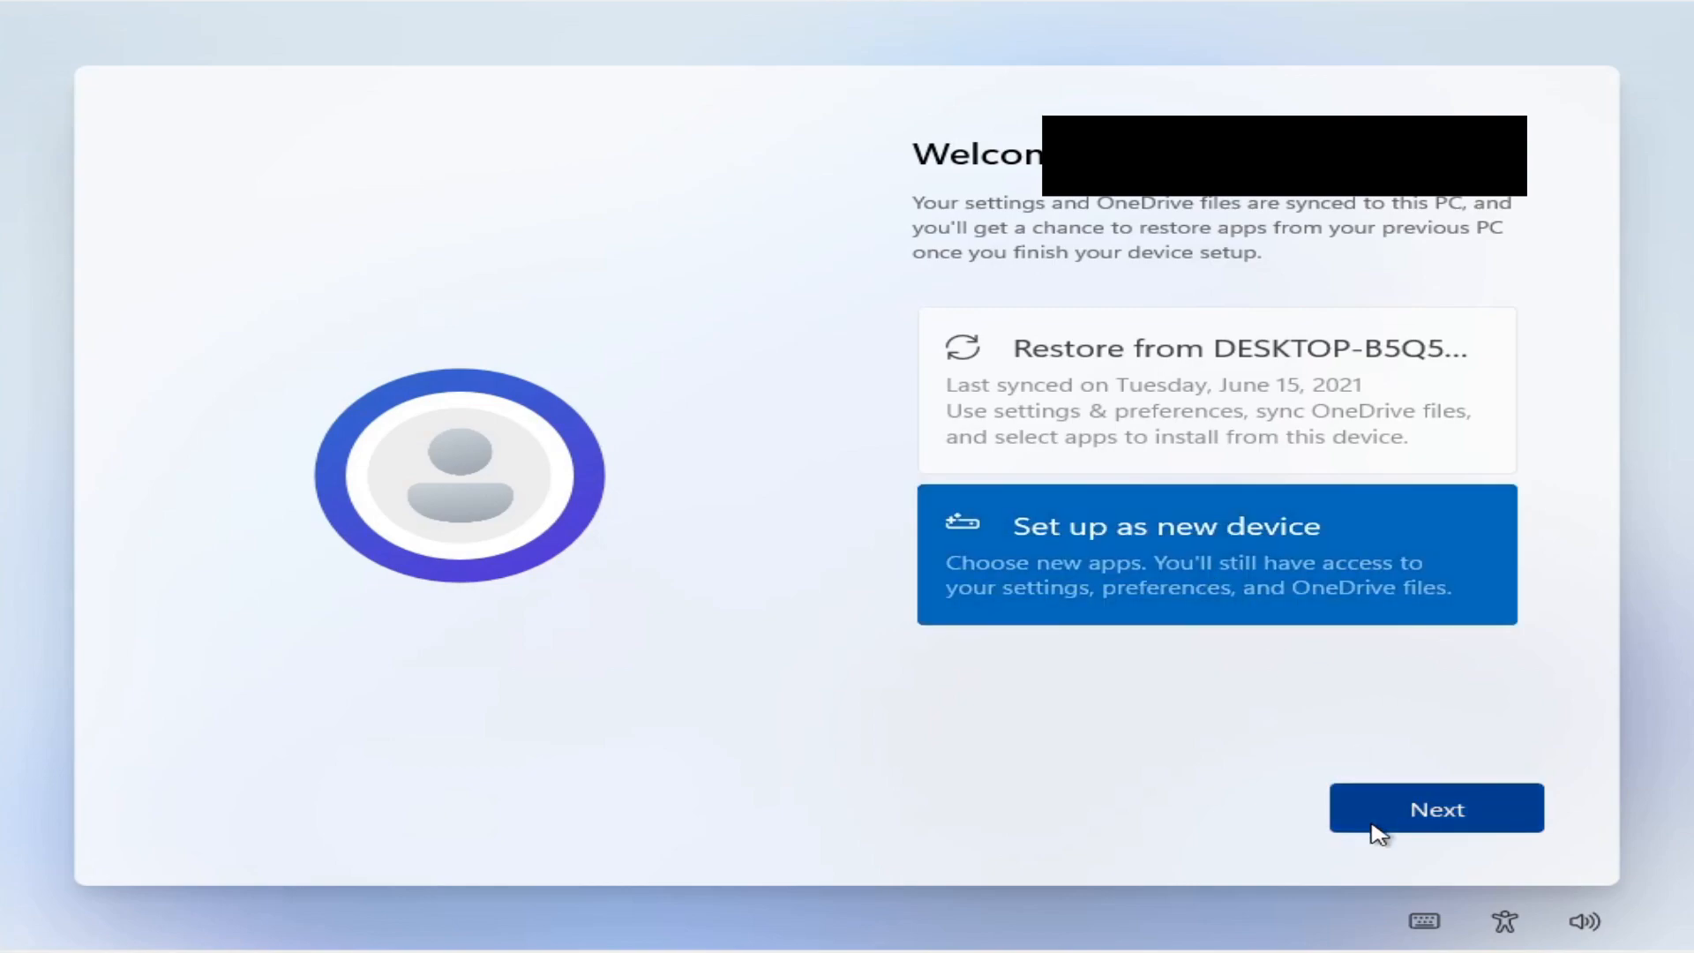
left_click(1434, 807)
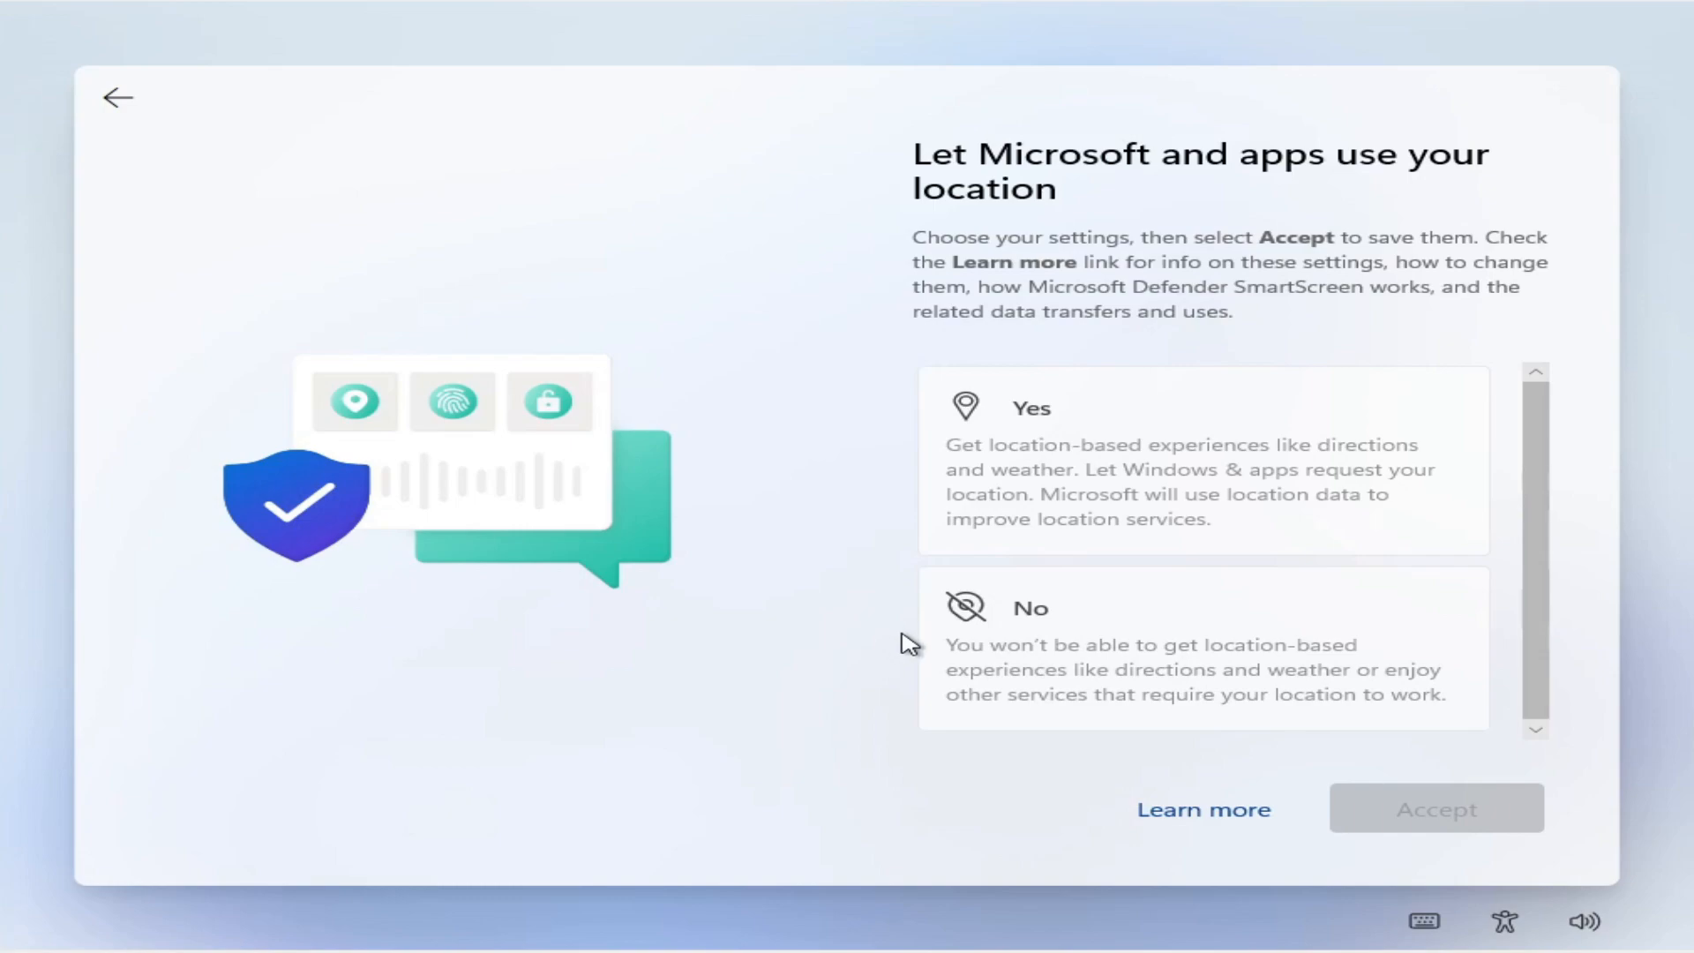
Step: Answer No to location, Find my device, tailored diagnostic experiences and advertising ID
left_click(1435, 808)
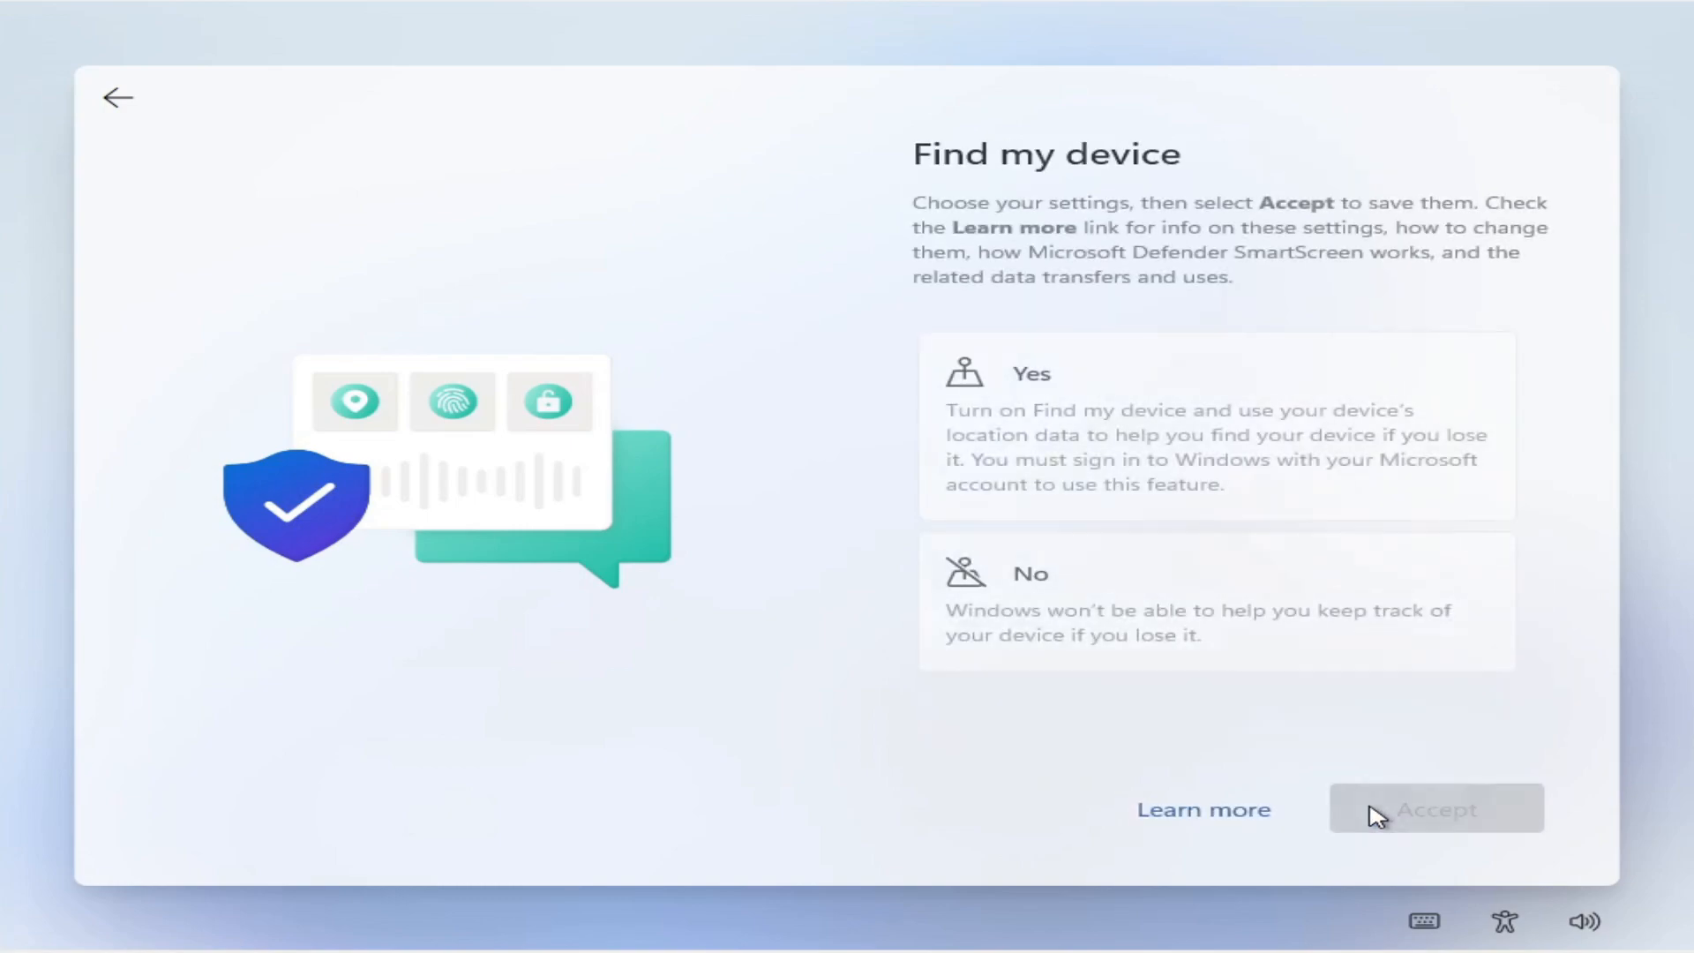
left_click(1214, 602)
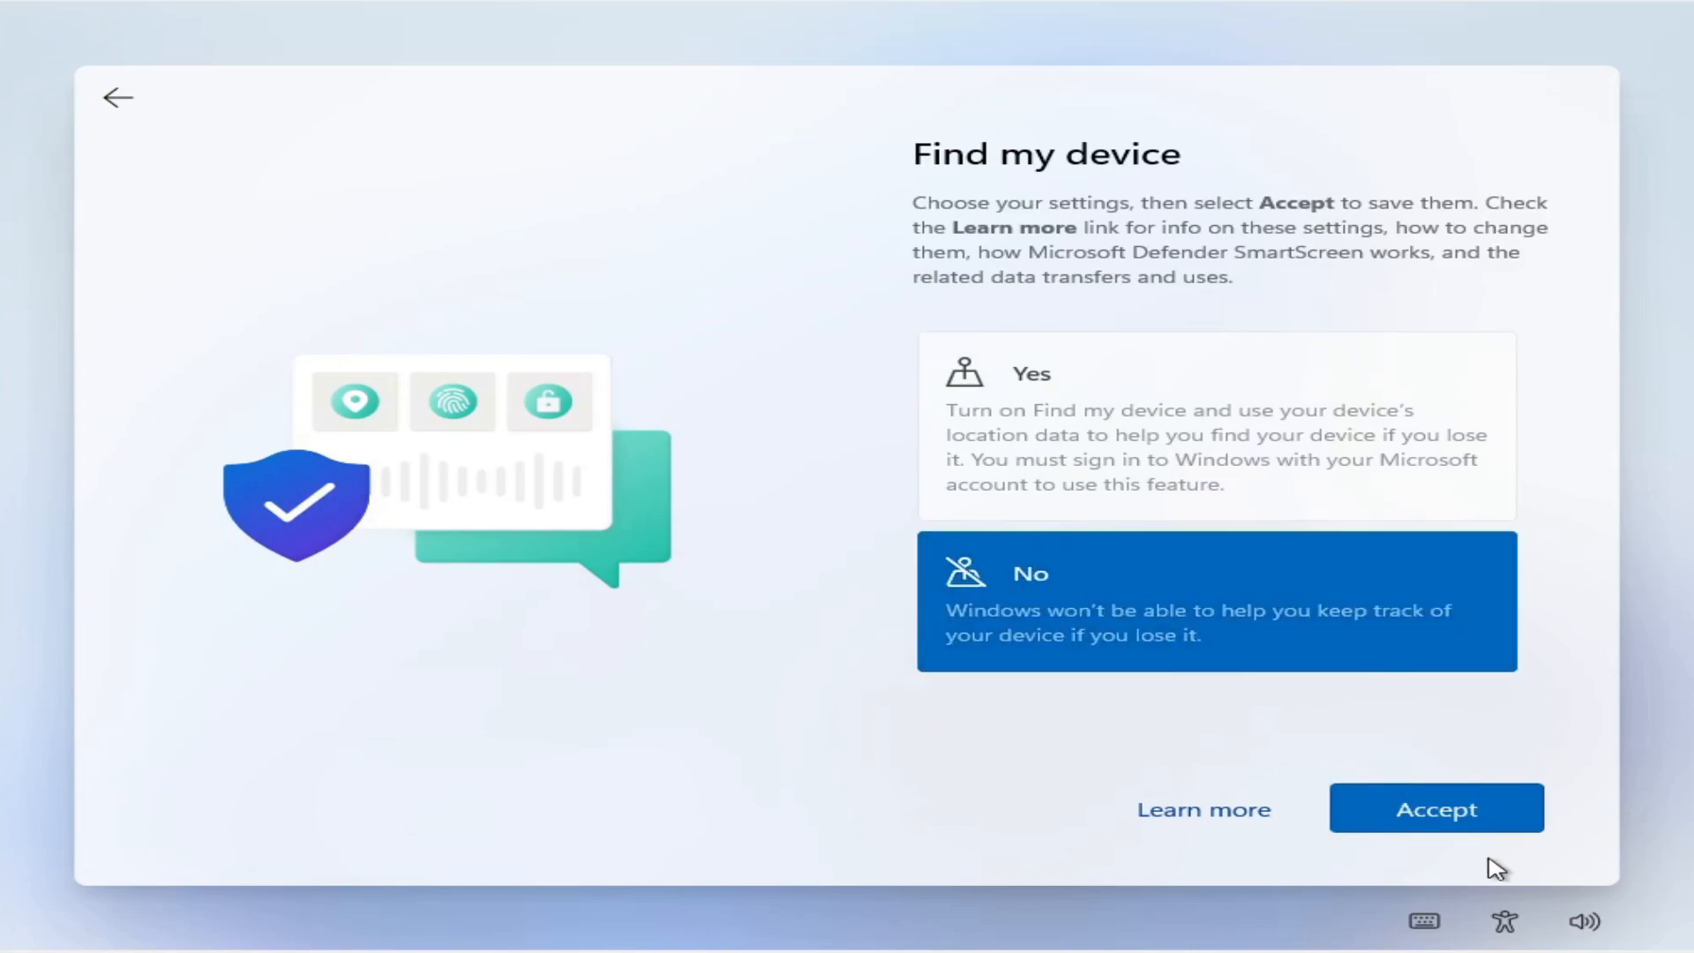
left_click(1435, 808)
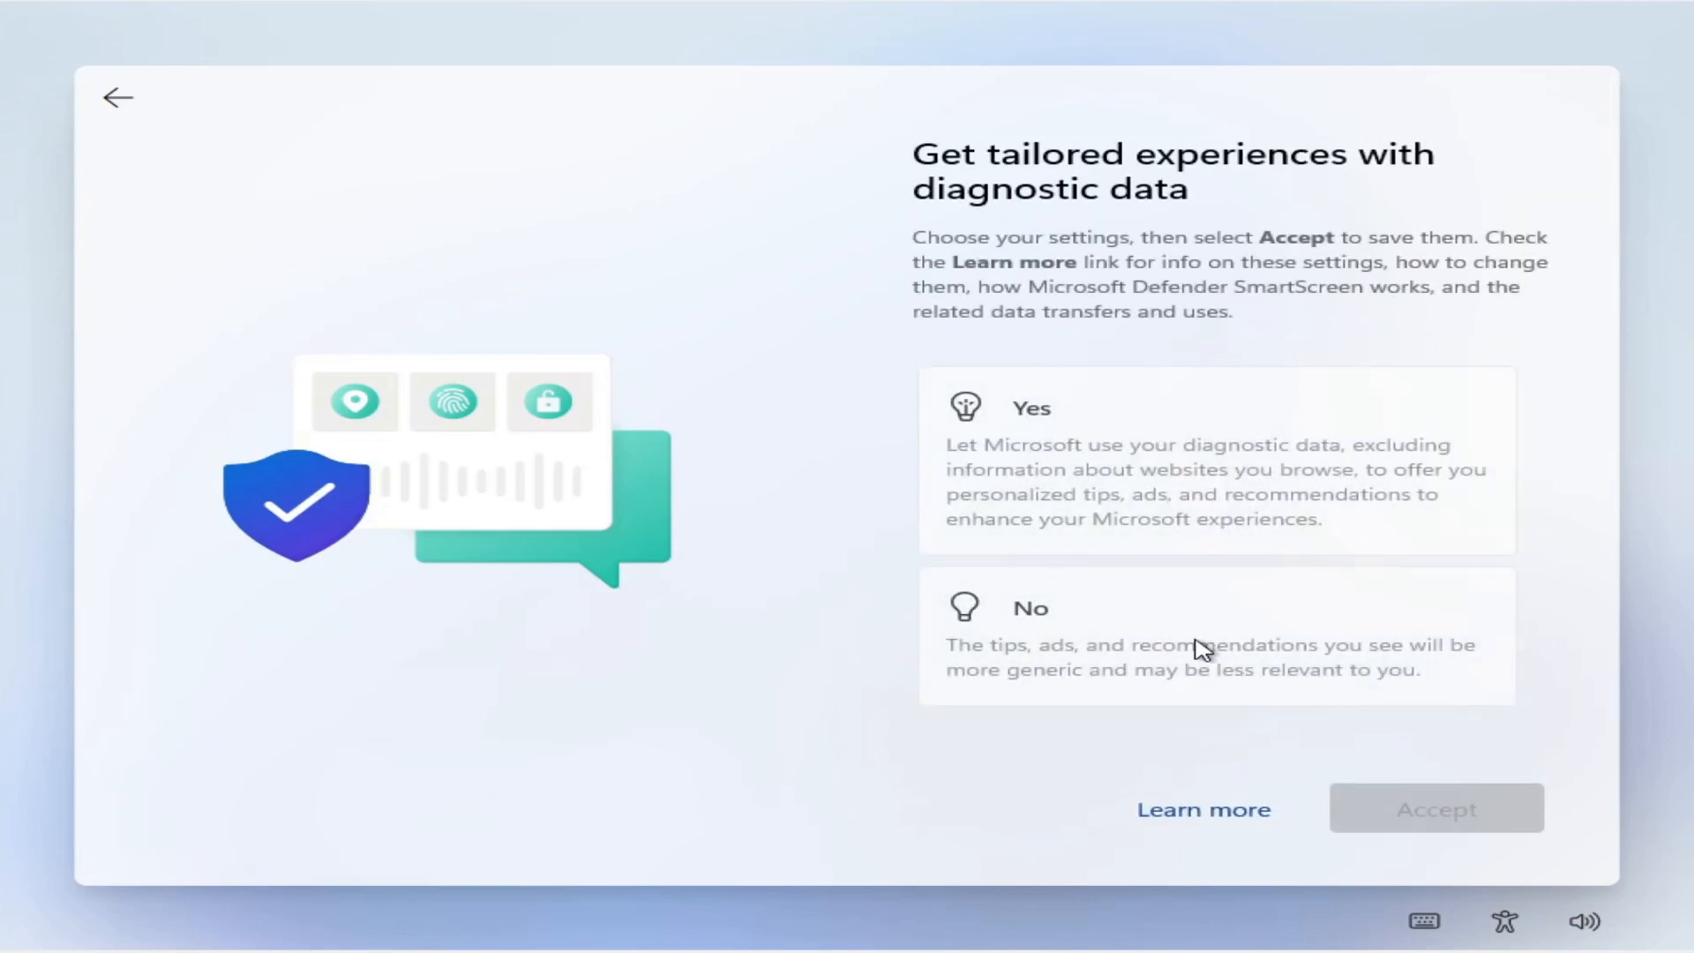
left_click(1435, 807)
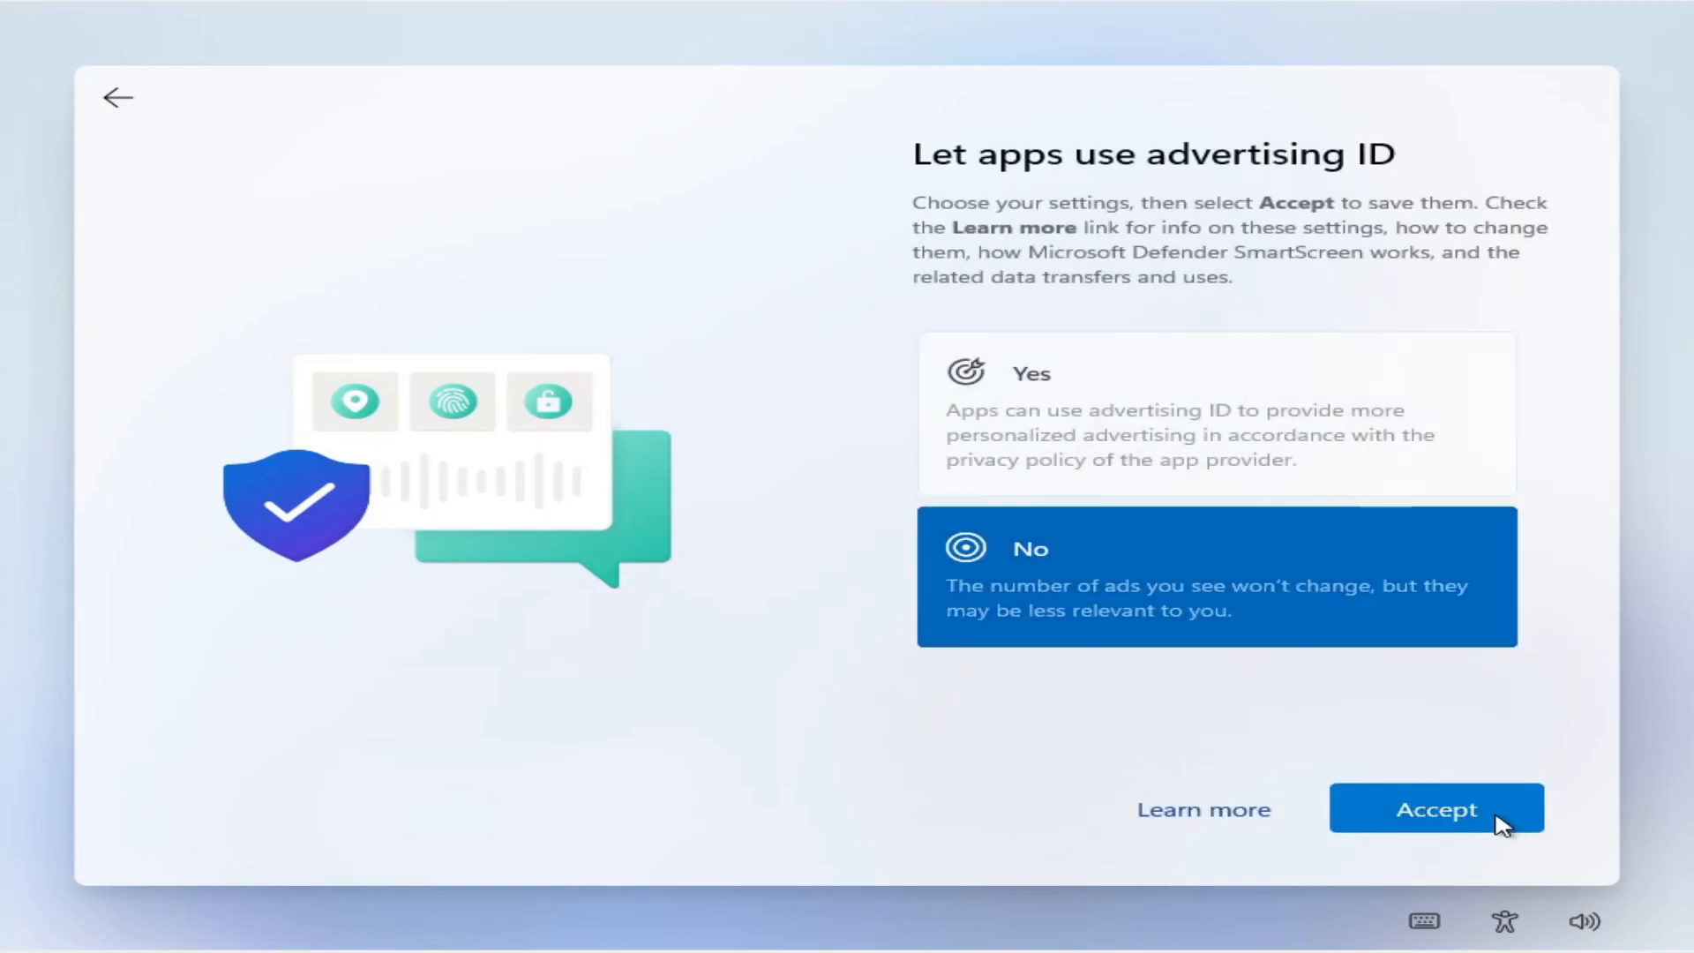
left_click(1436, 808)
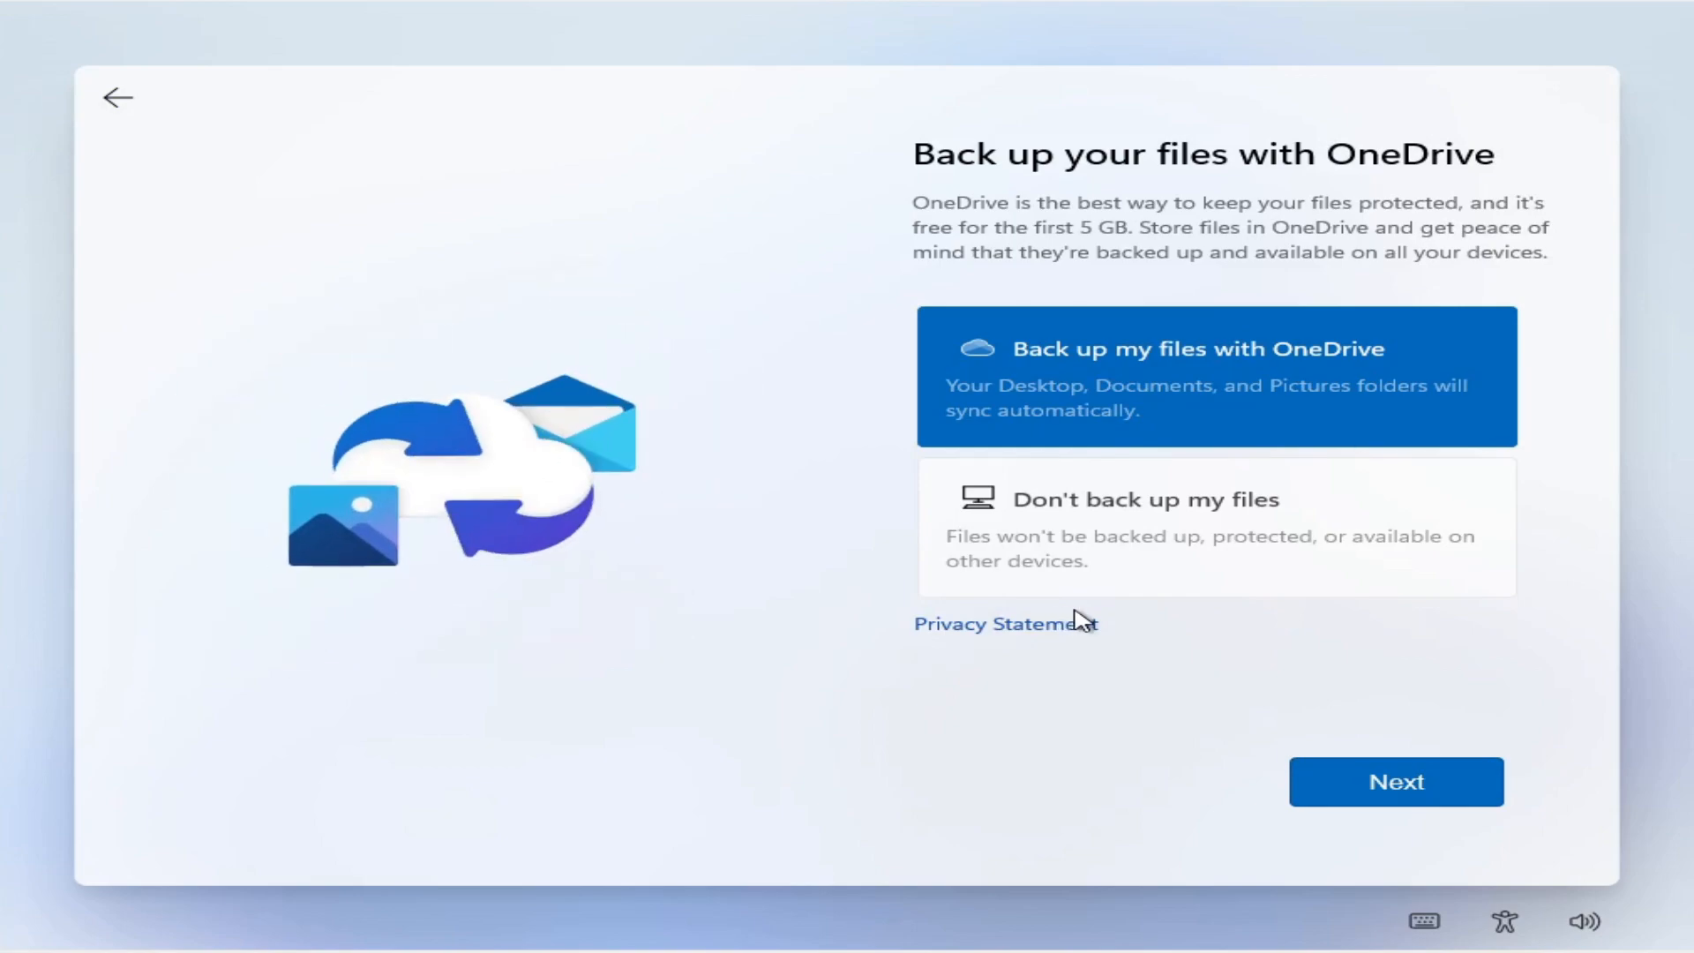
Step: Skip the OneDrive file backup page so Windows setup finishes
left_click(1395, 781)
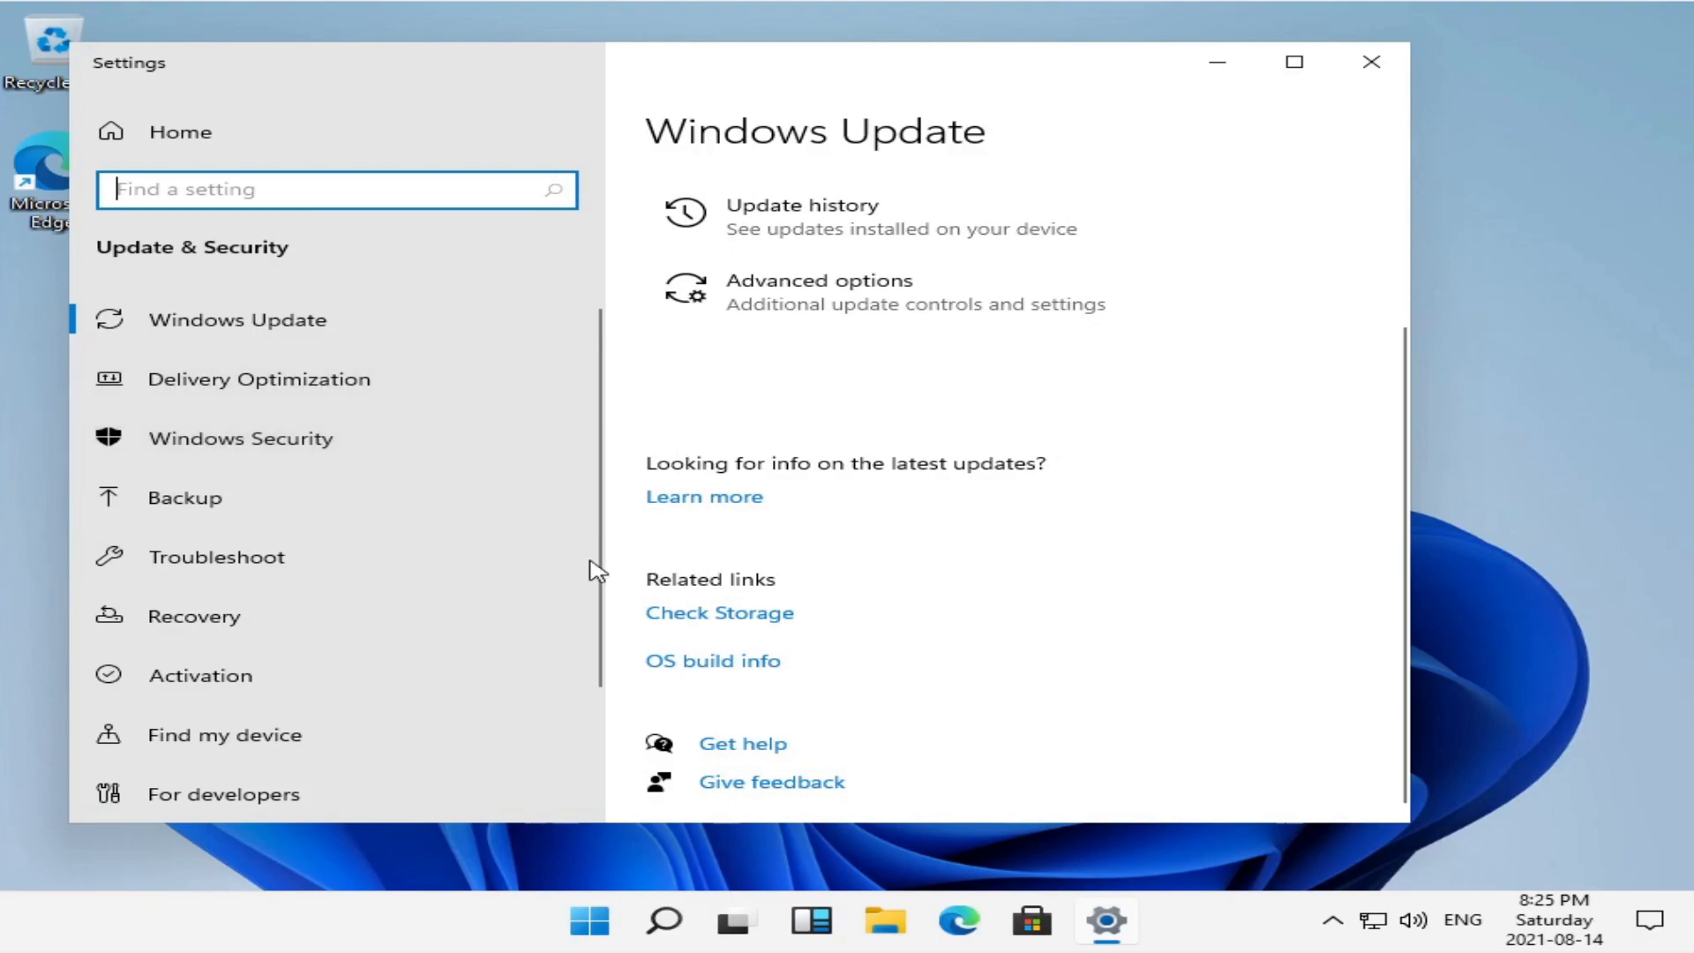
mouse_move(343, 379)
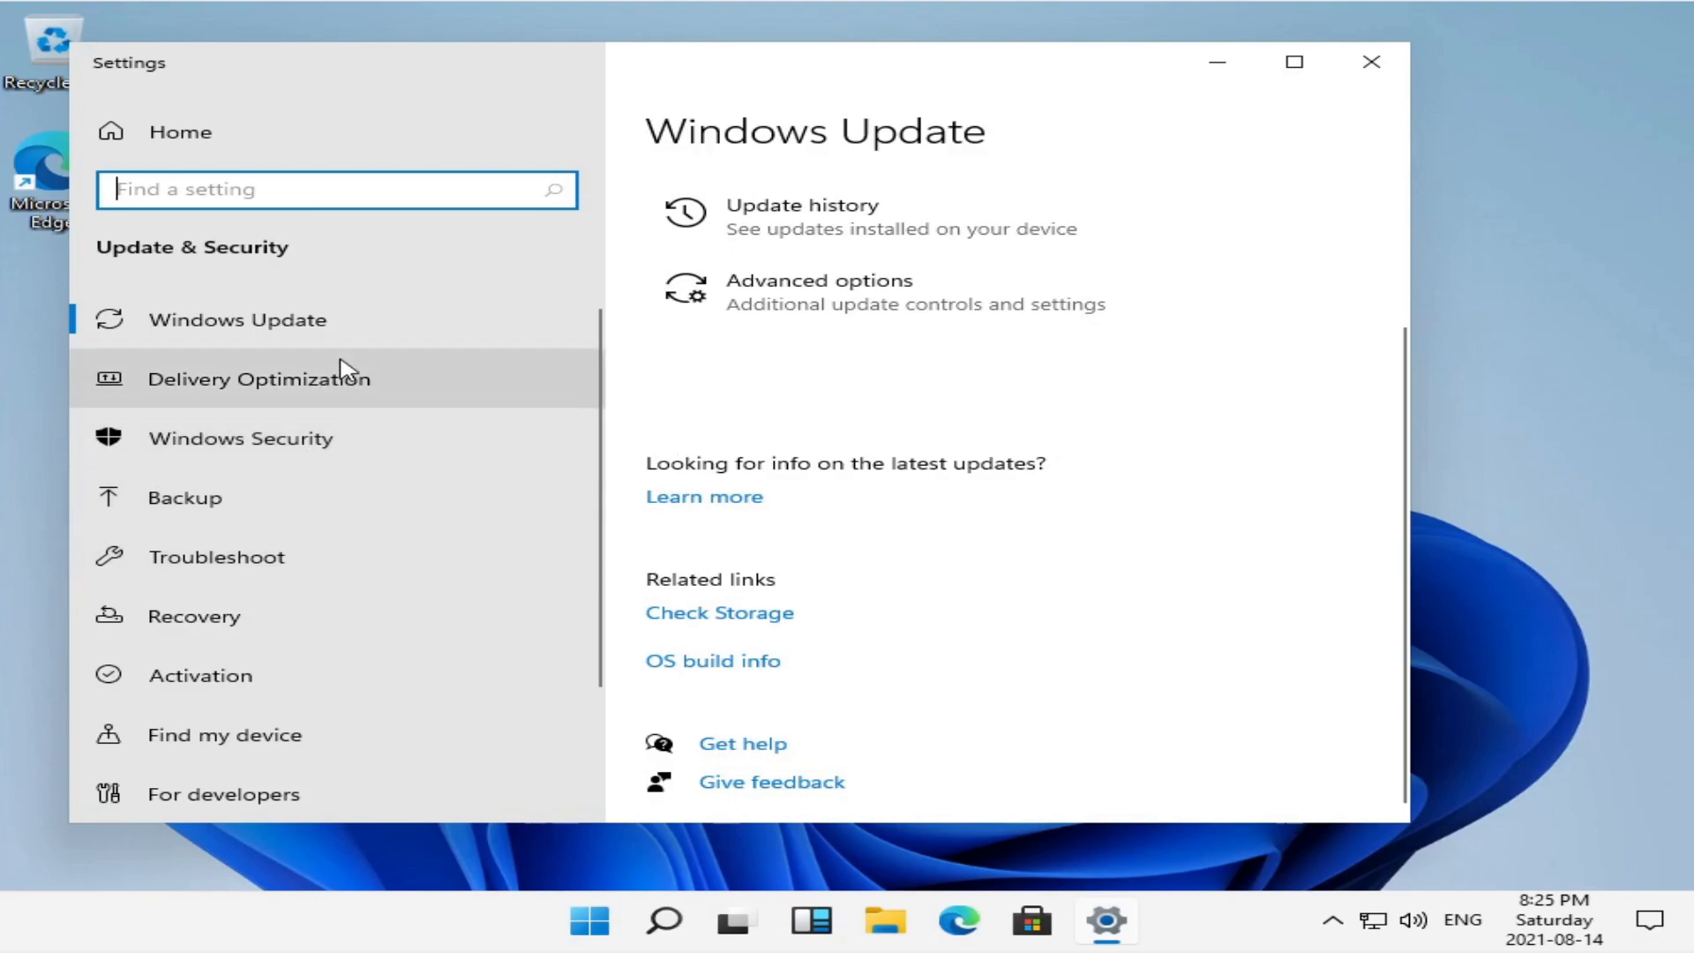
Step: Search Settings for 'screen' and 'reso' and open the display resolution settings
type("screen")
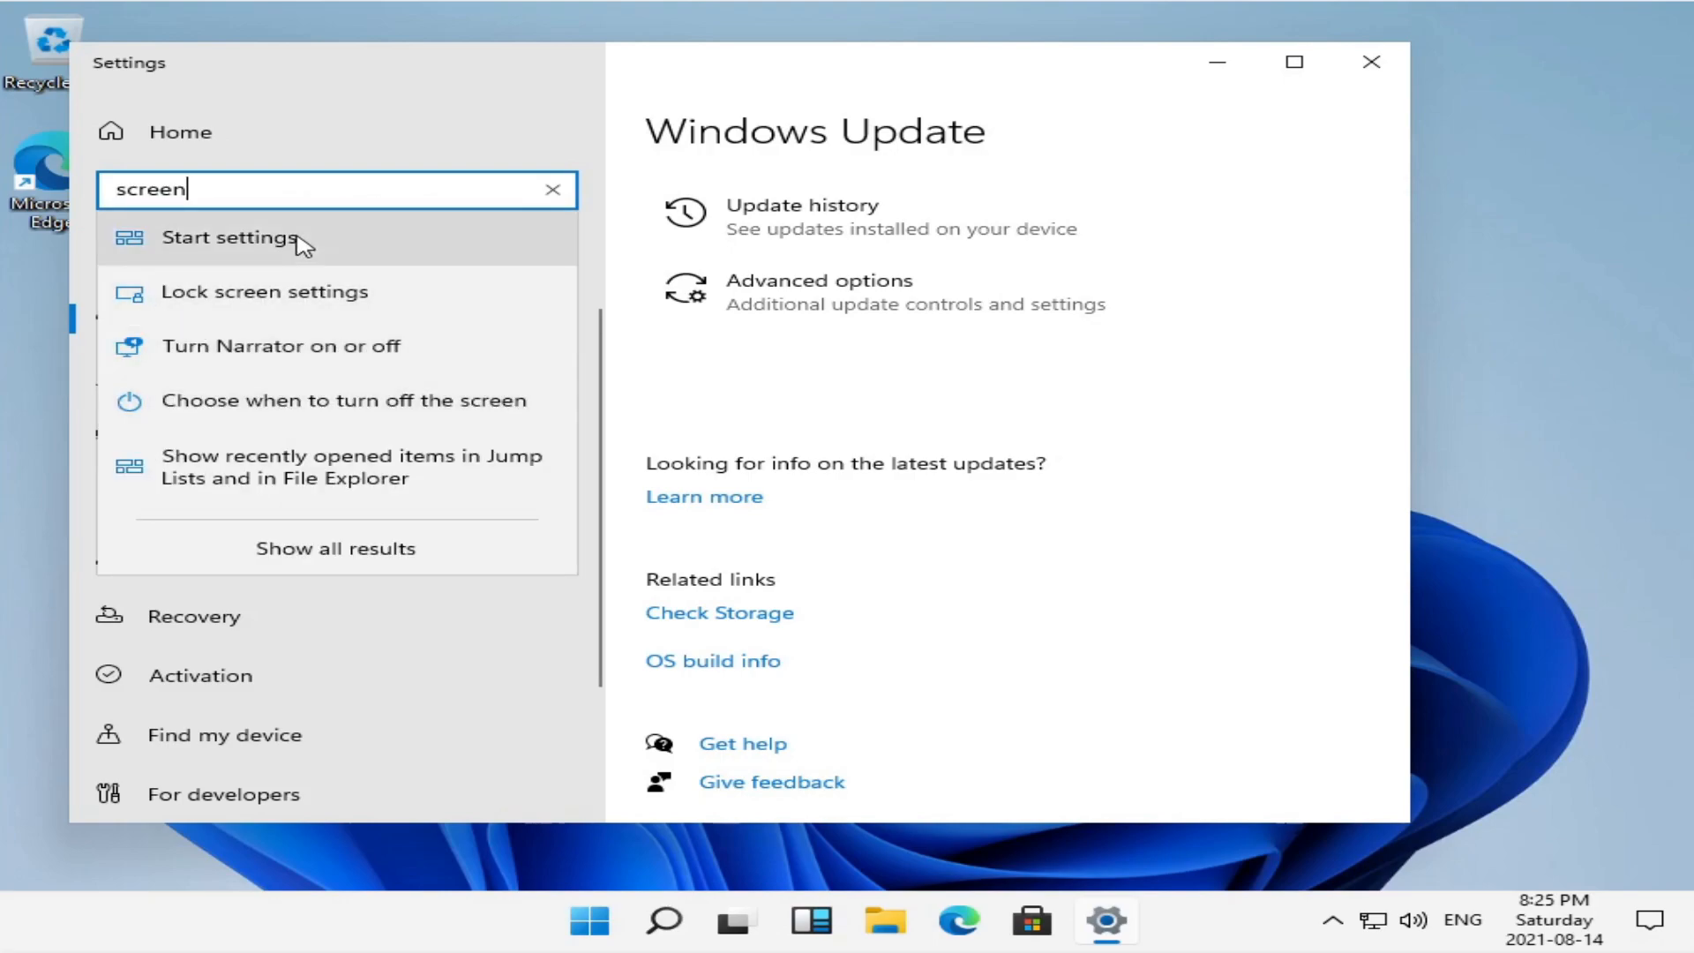
type("resolu")
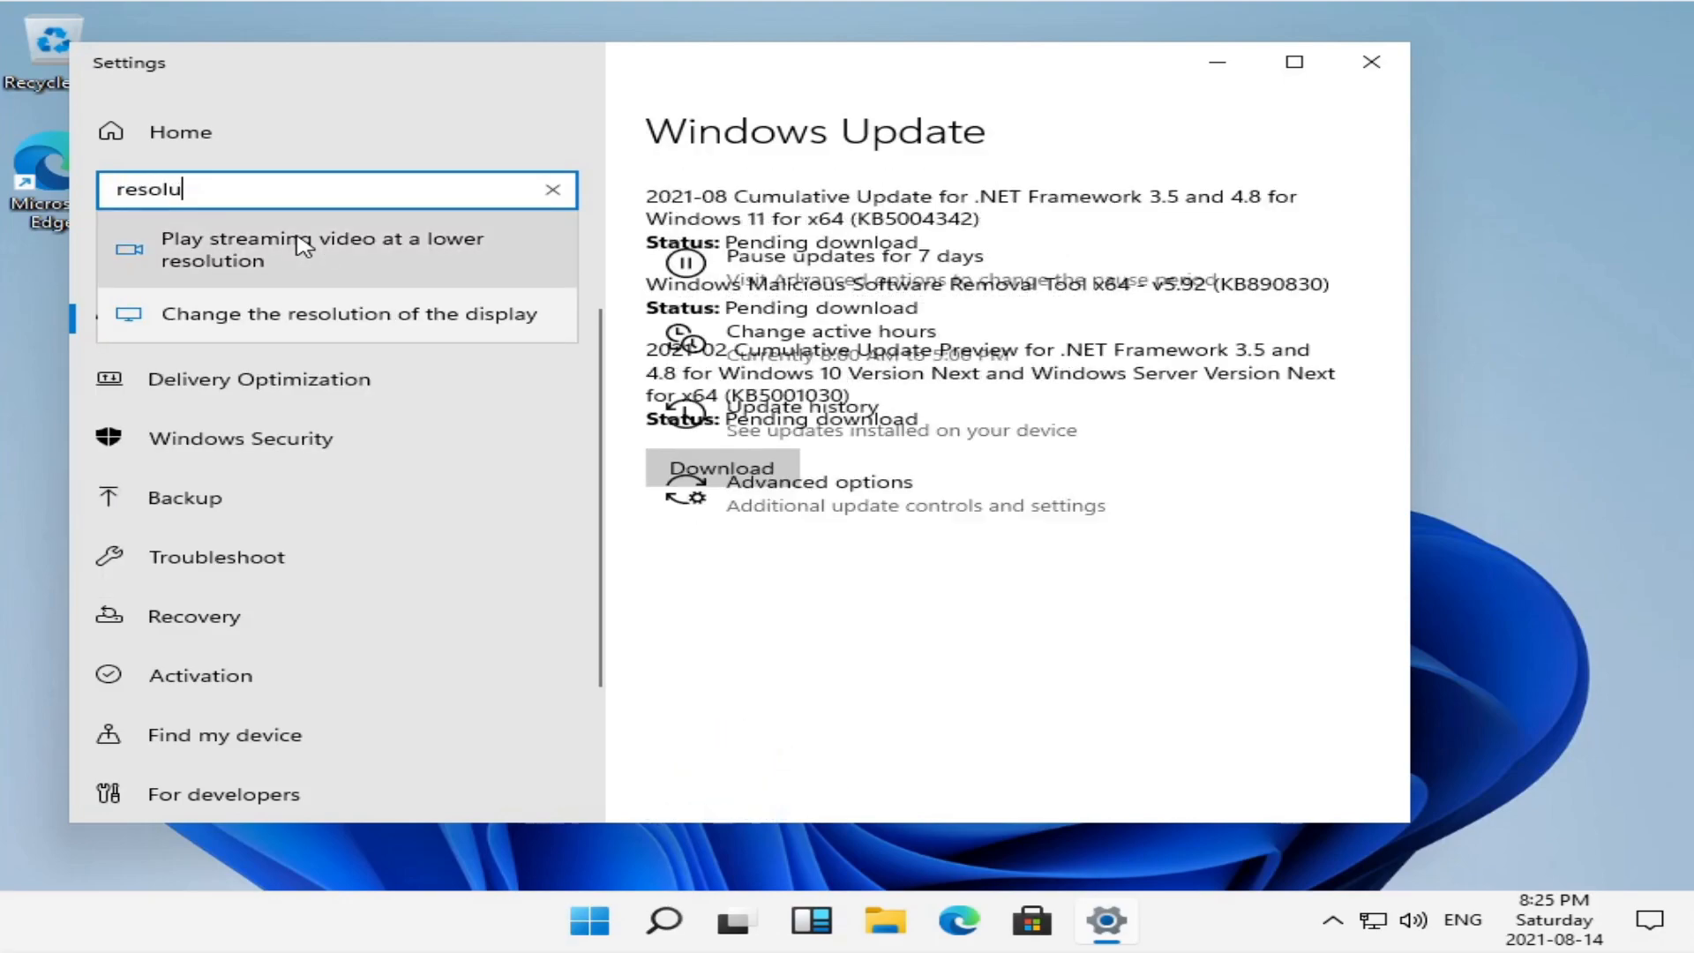
scroll("down", 3)
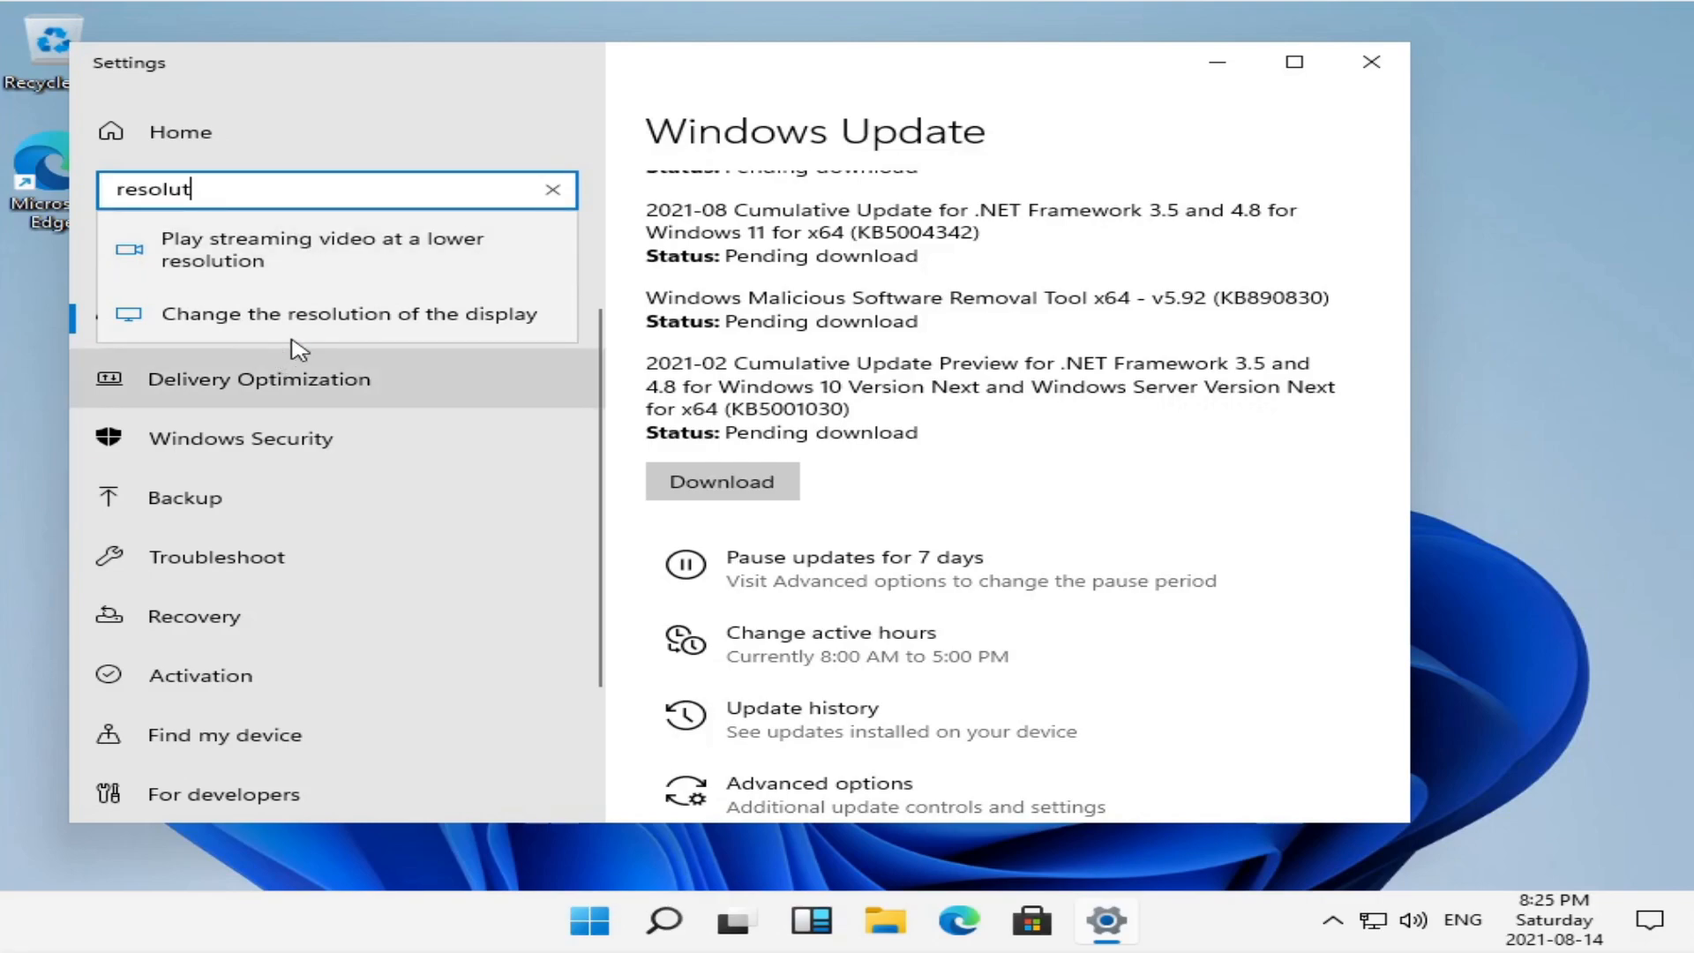
left_click(348, 313)
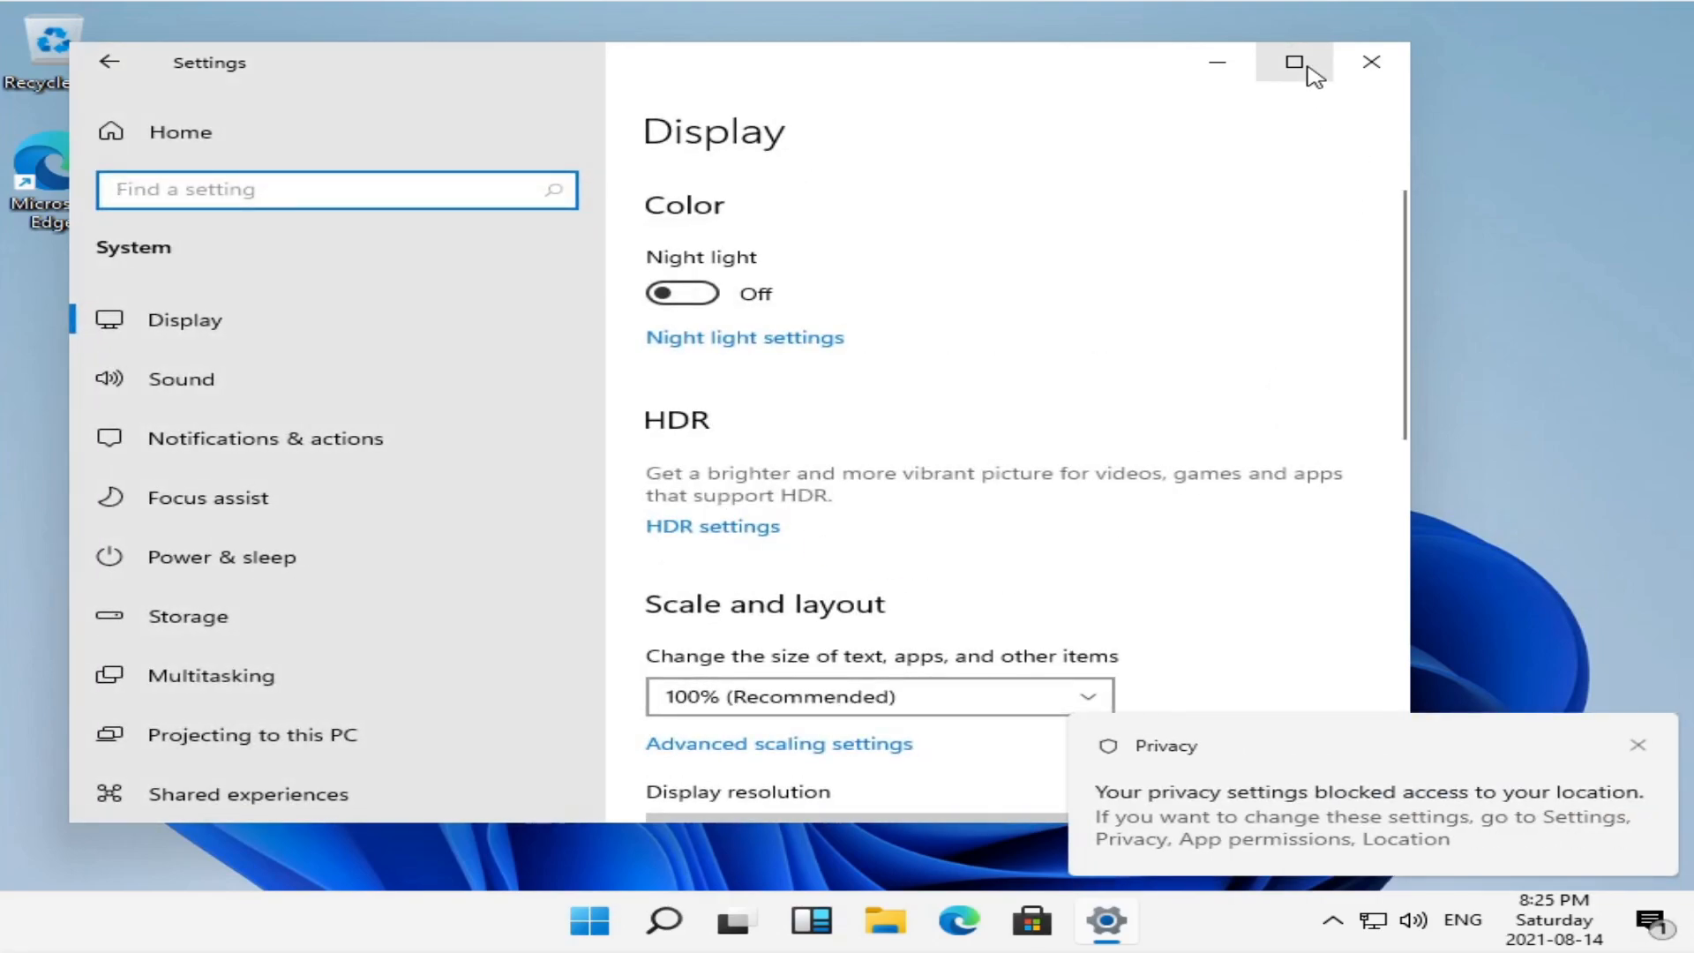
Step: Maximize Settings to view the fixed 1024 × 768 resolution, then close it
left_click(1293, 62)
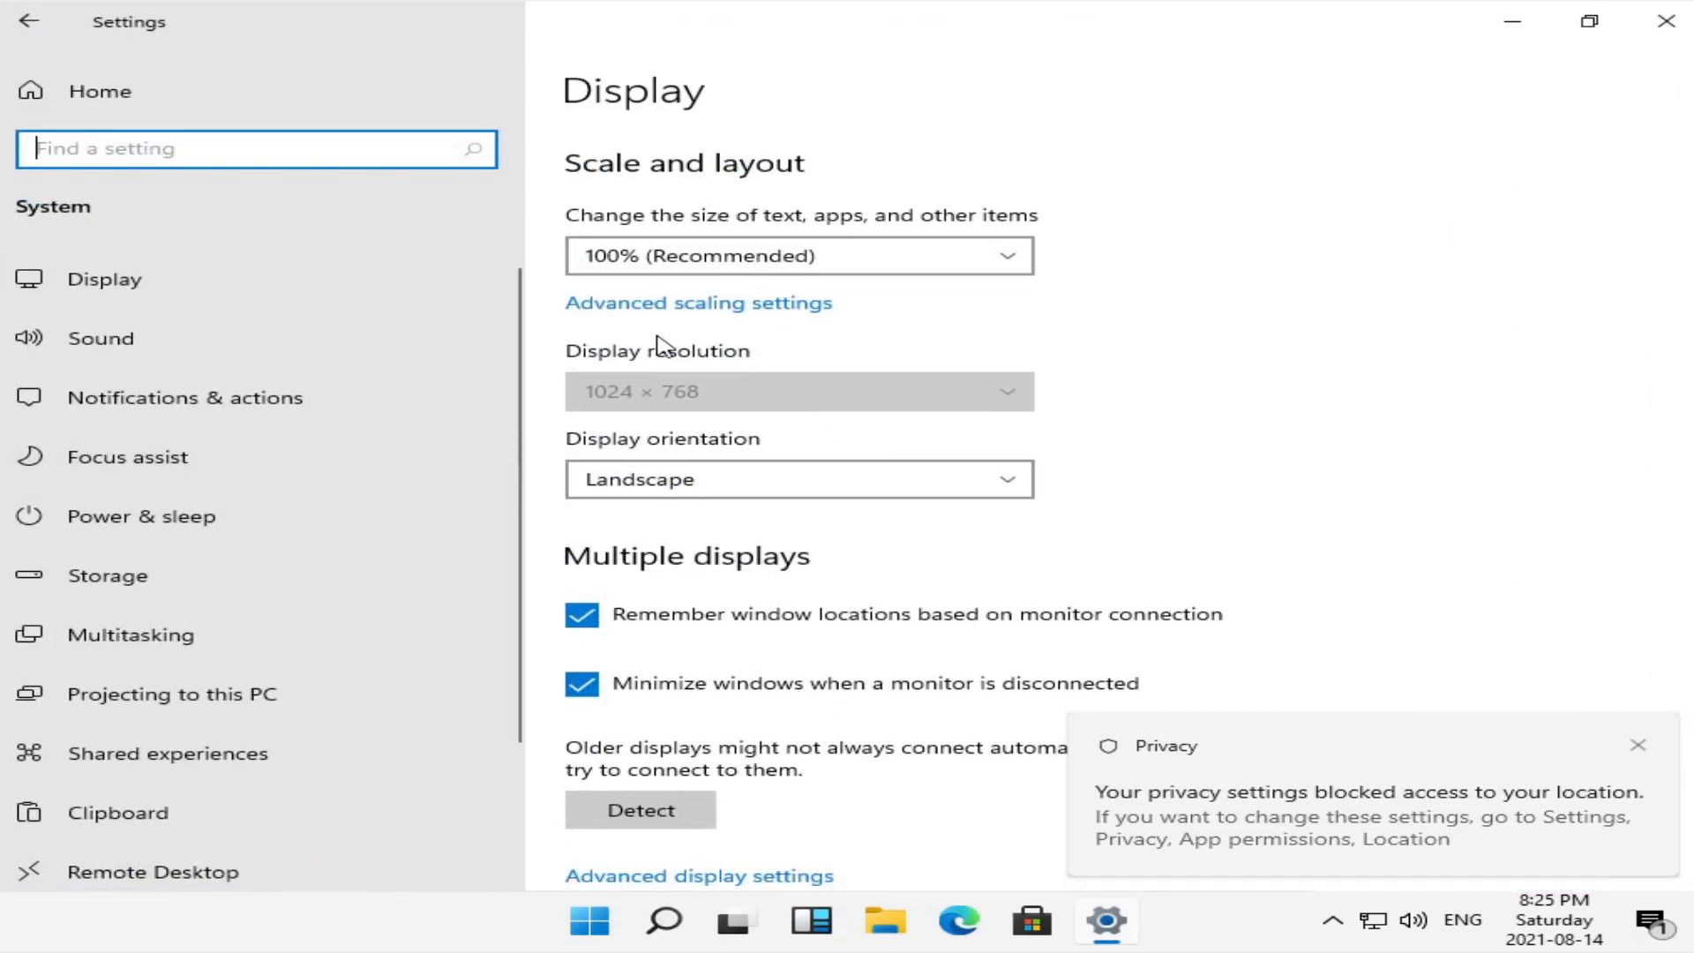
left_click(1637, 745)
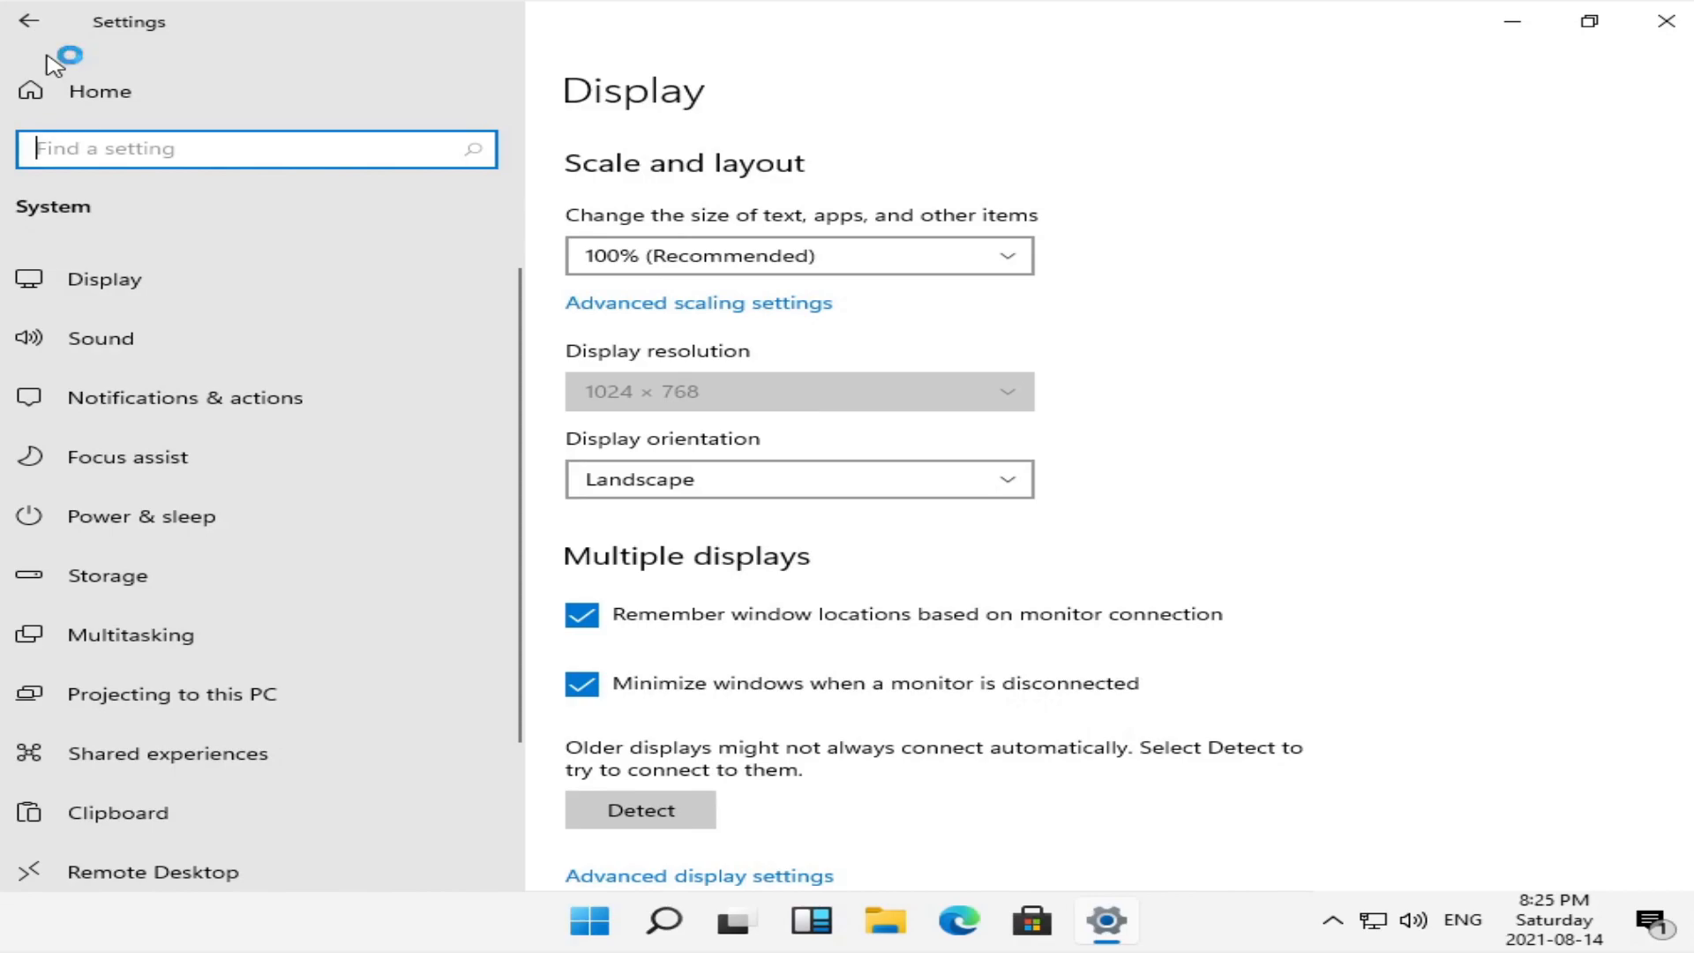
mouse_move(1006, 430)
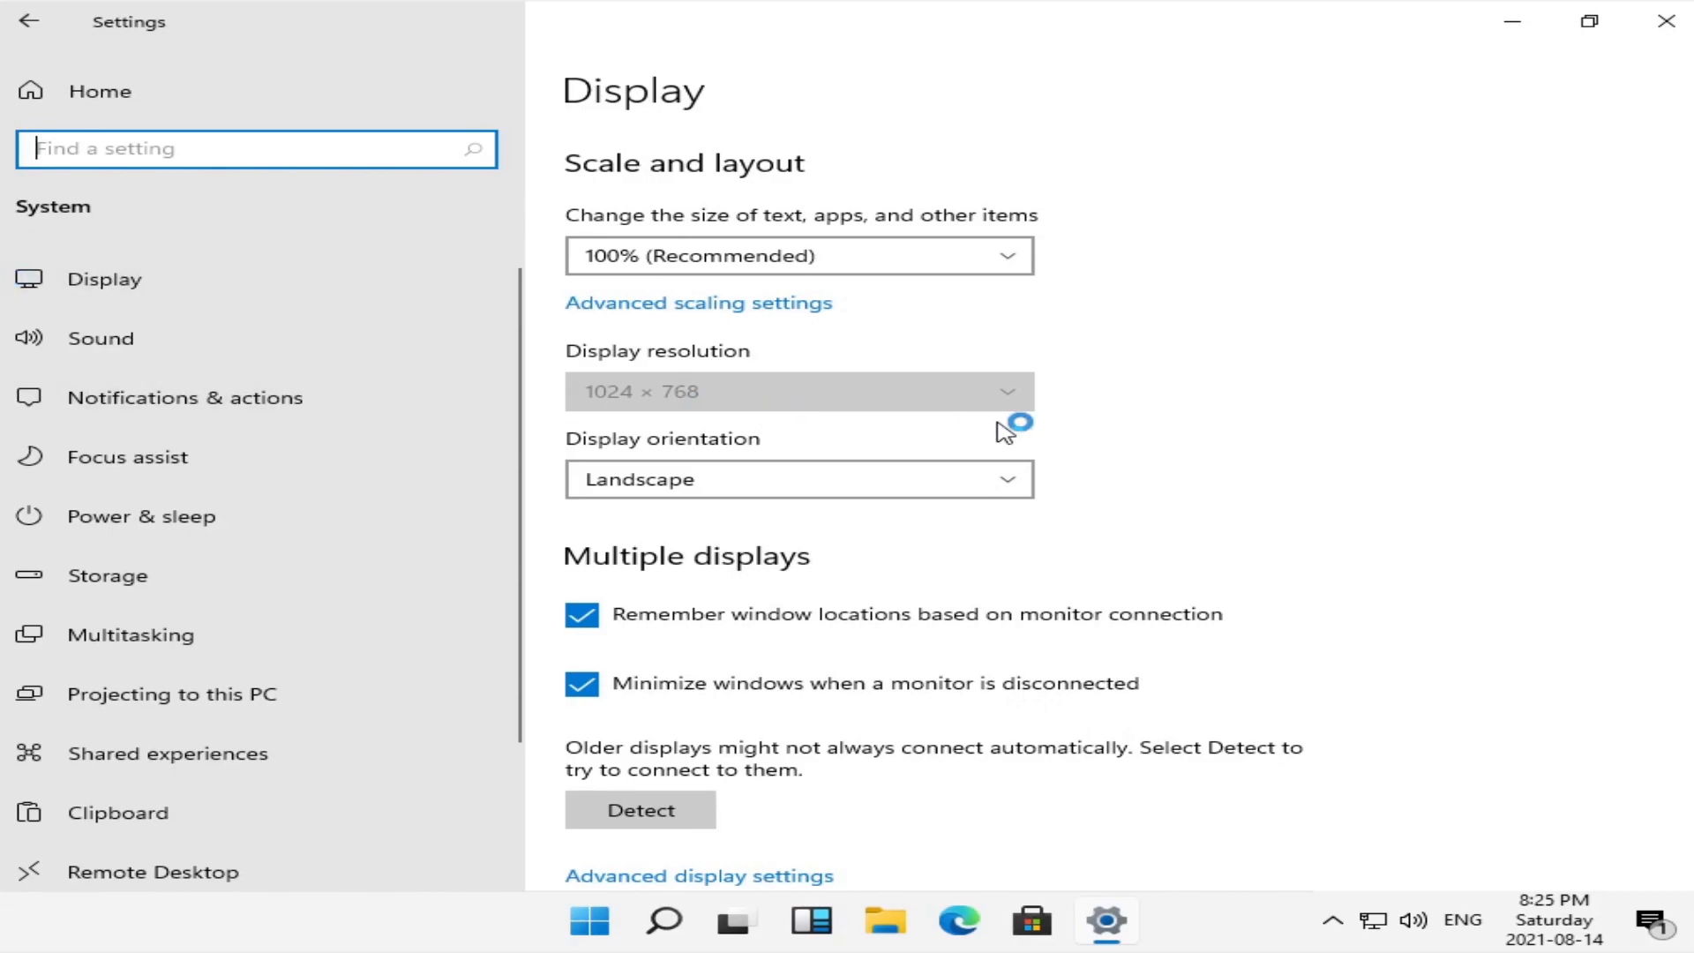
mouse_move(1568, 141)
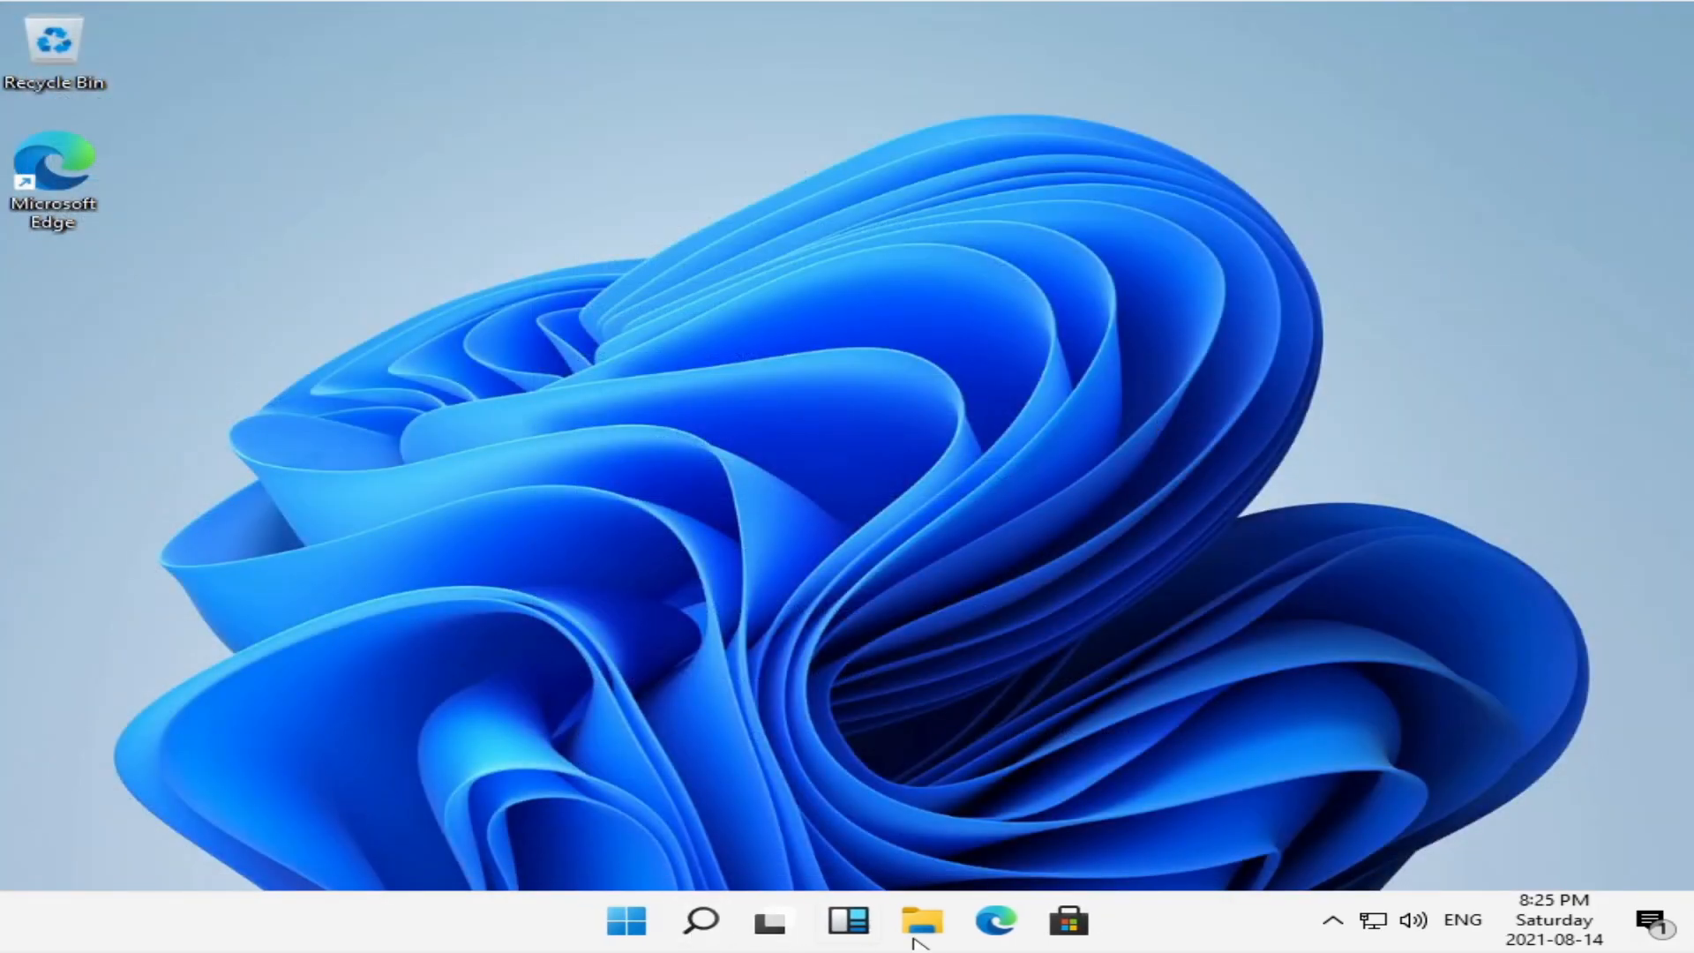
mouse_move(511, 683)
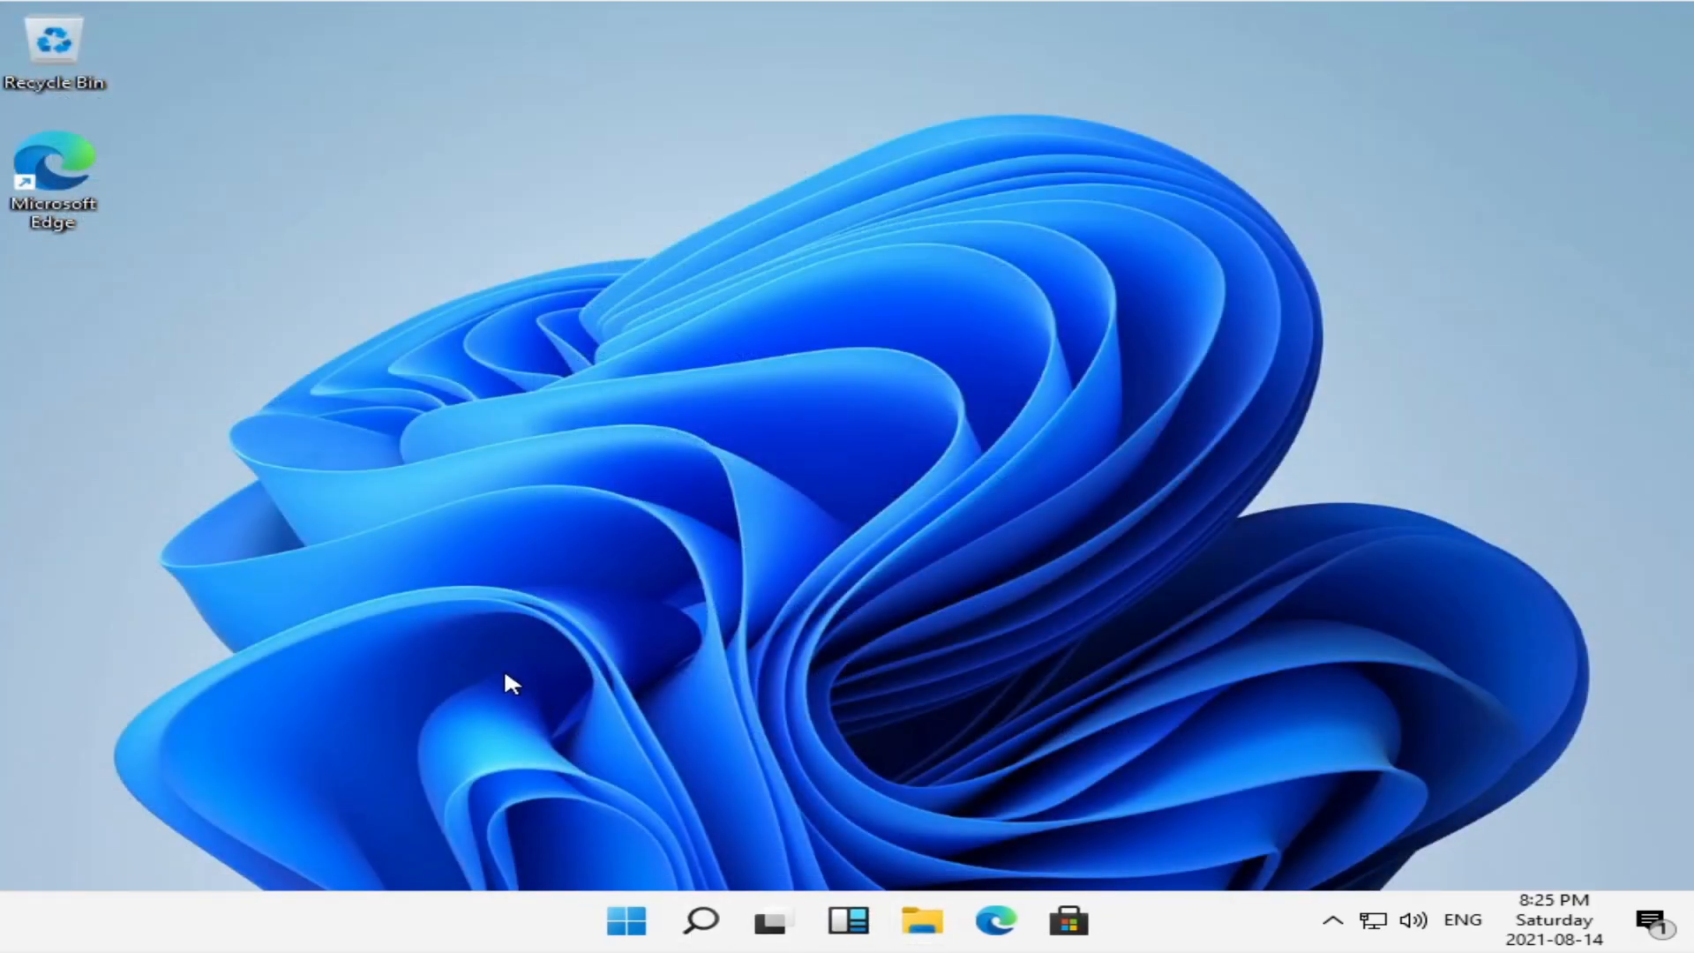
Step: Launch VBoxWindowsAdditions from the CD Drive (D:) VirtualBox Guest Additions disc
left_click(921, 920)
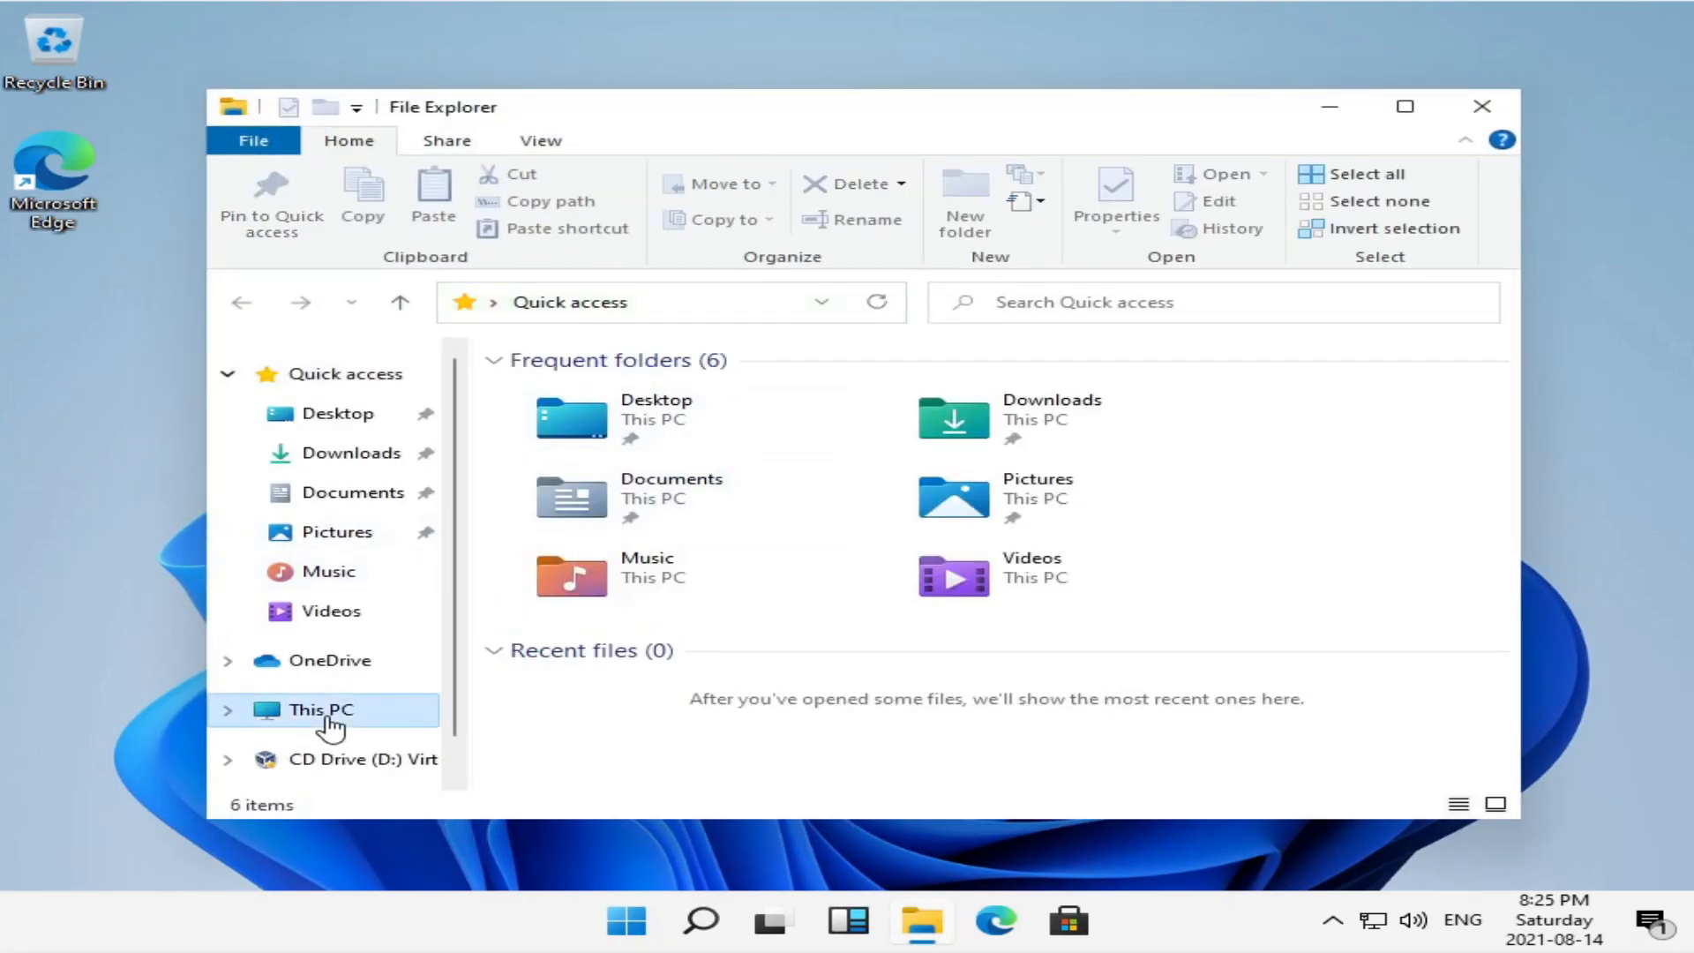
left_click(321, 708)
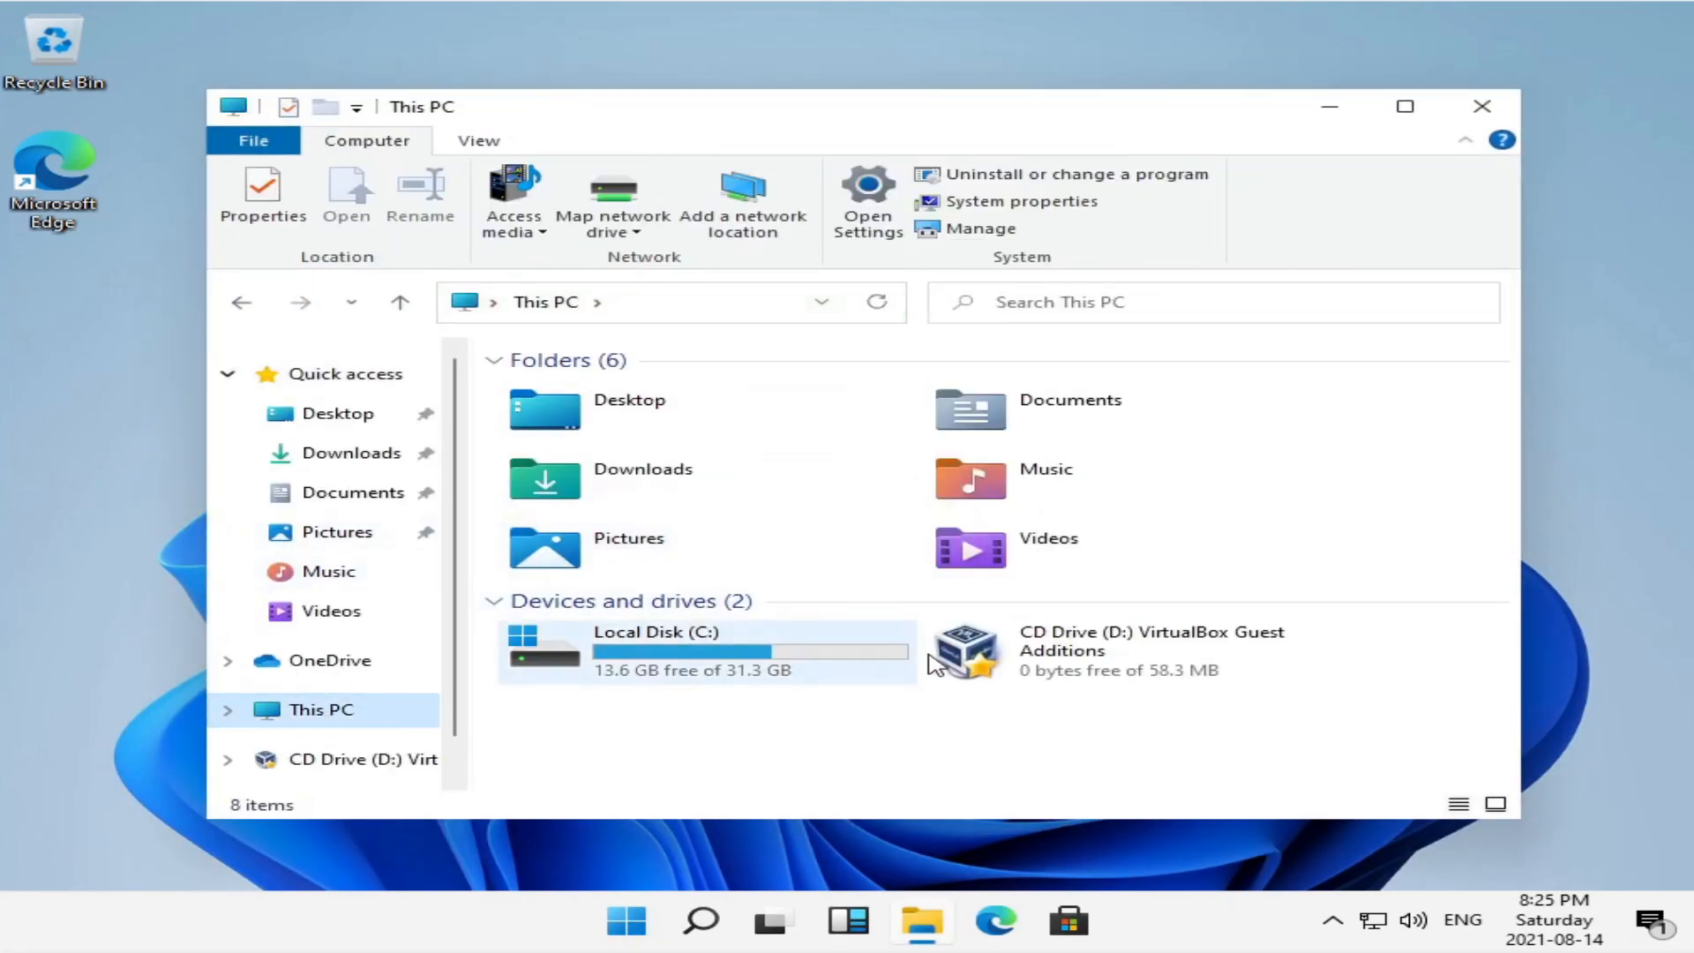
double_click(962, 651)
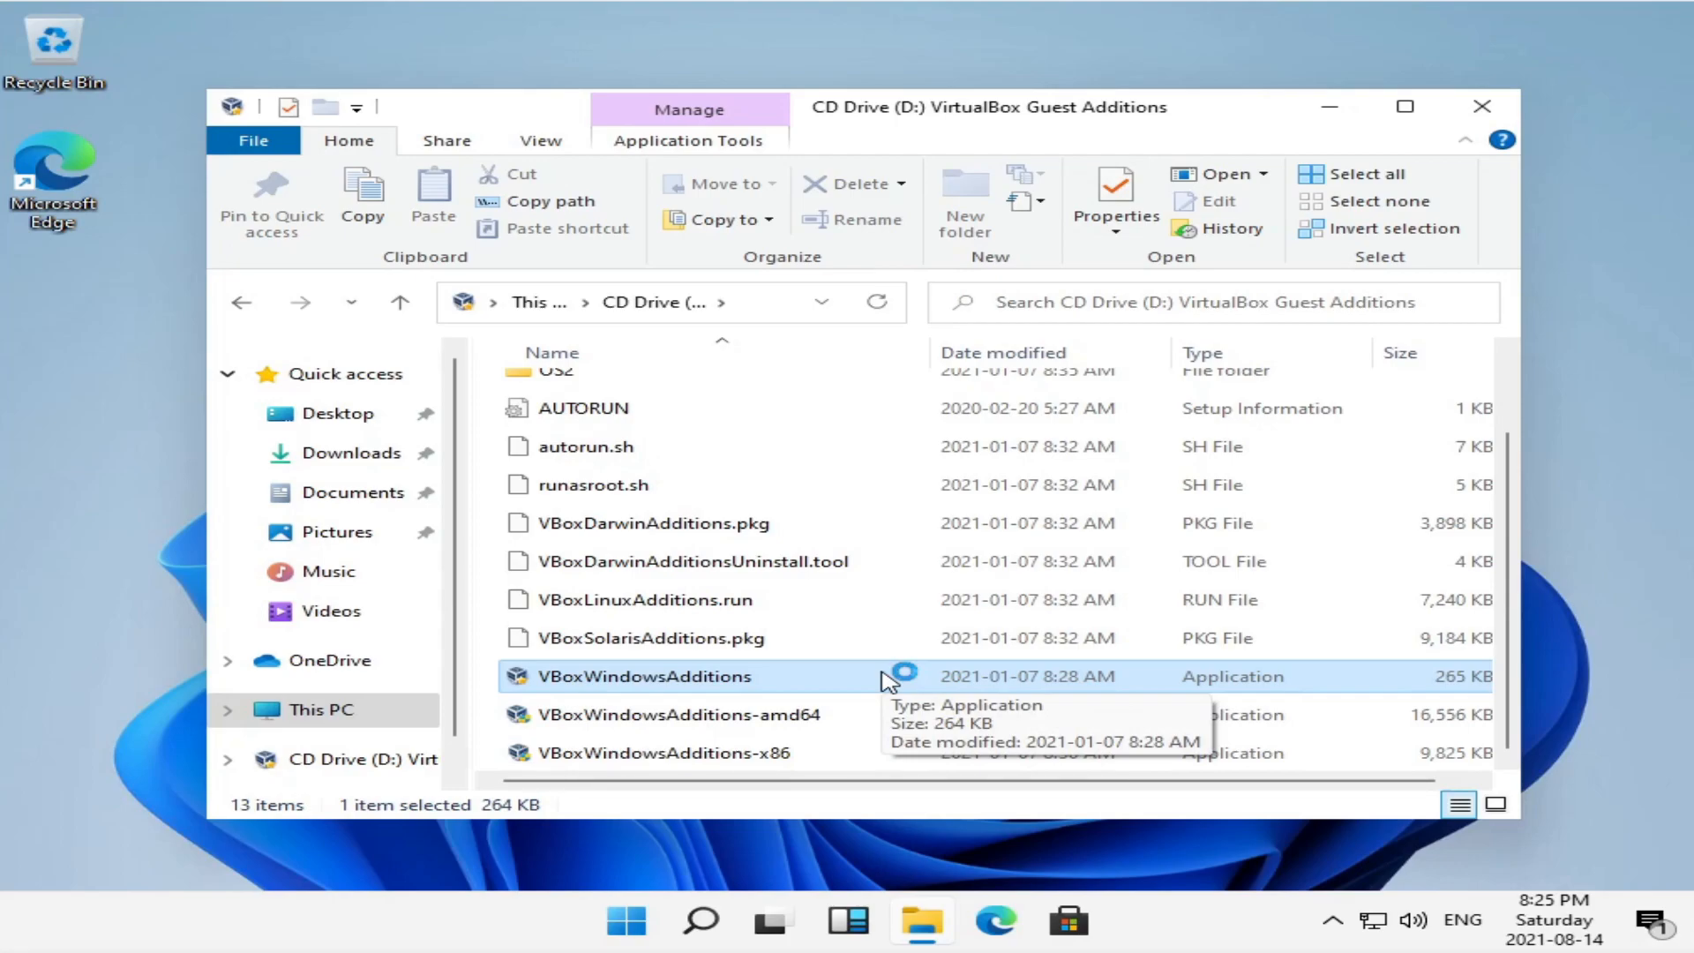
double_click(644, 675)
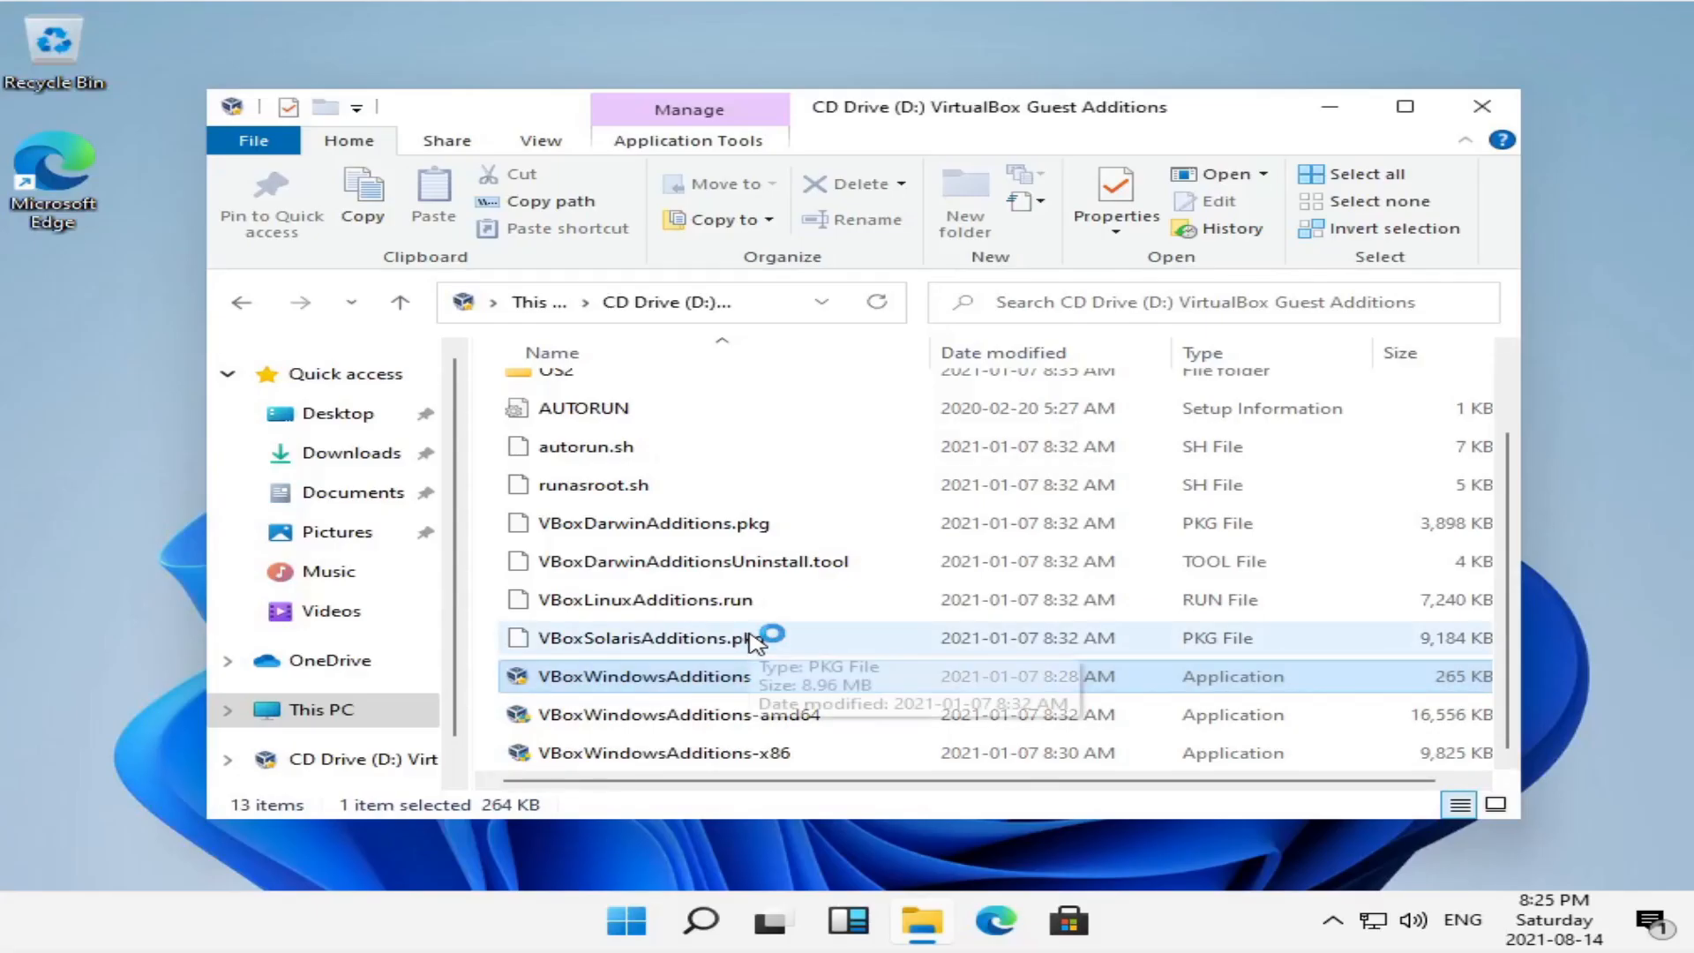
double_click(643, 675)
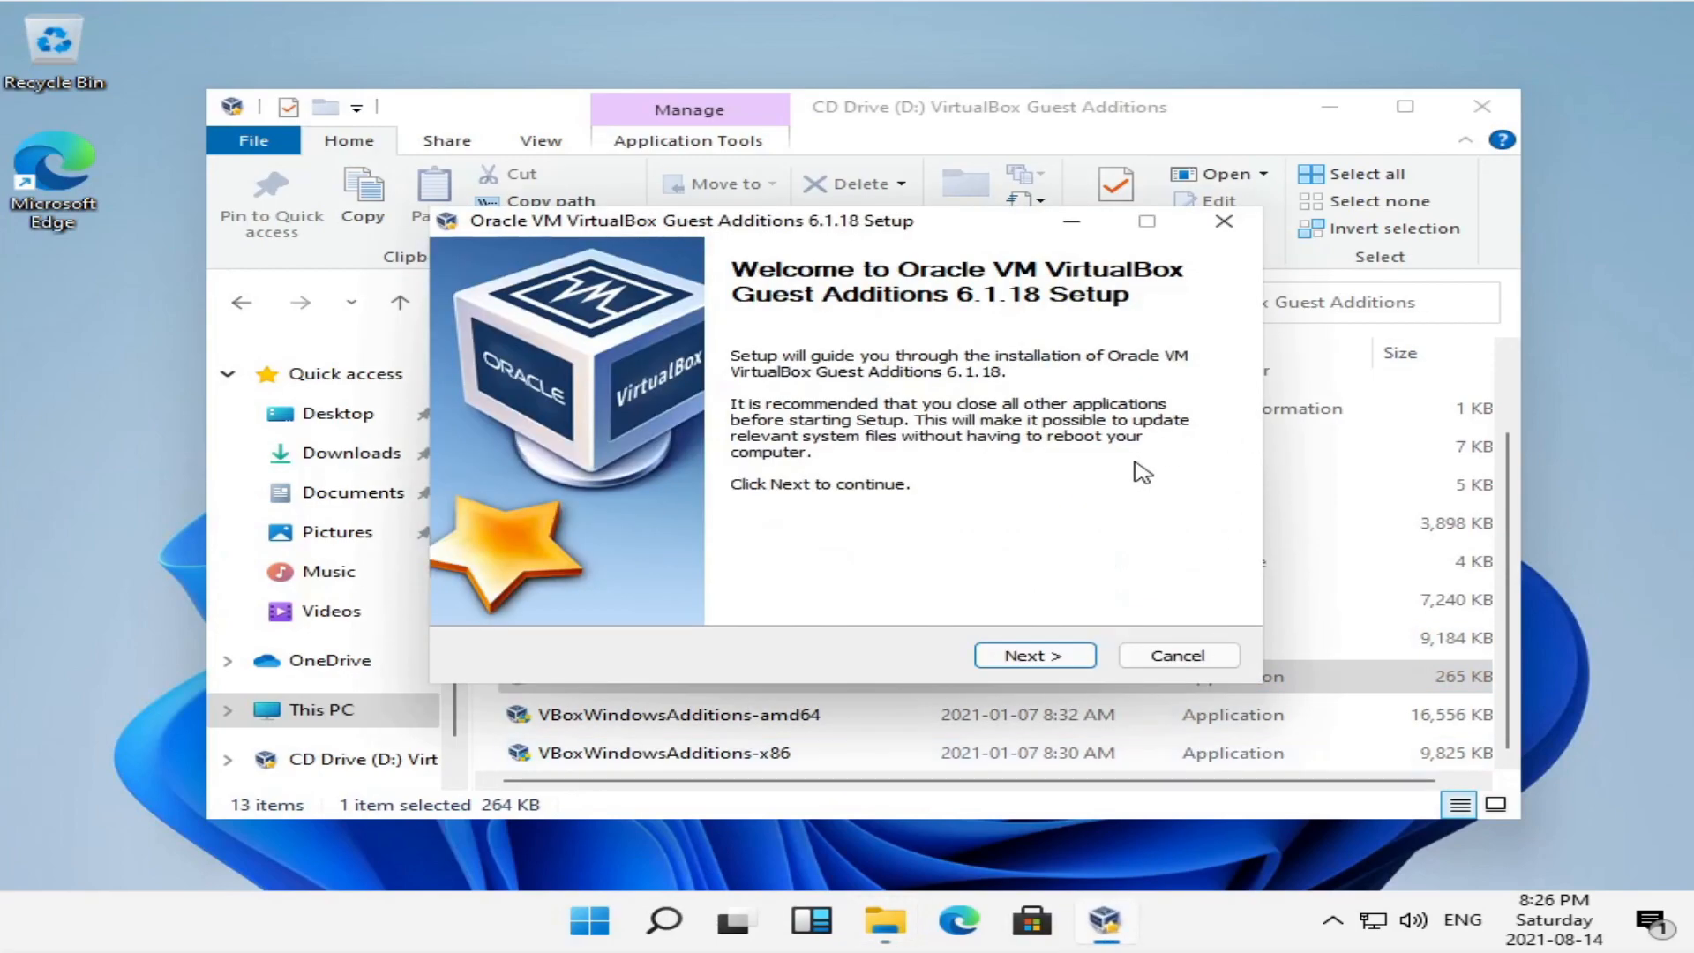
Step: Install Guest Additions 6.1.18 at the default location, allowing the Oracle device software
left_click(1033, 654)
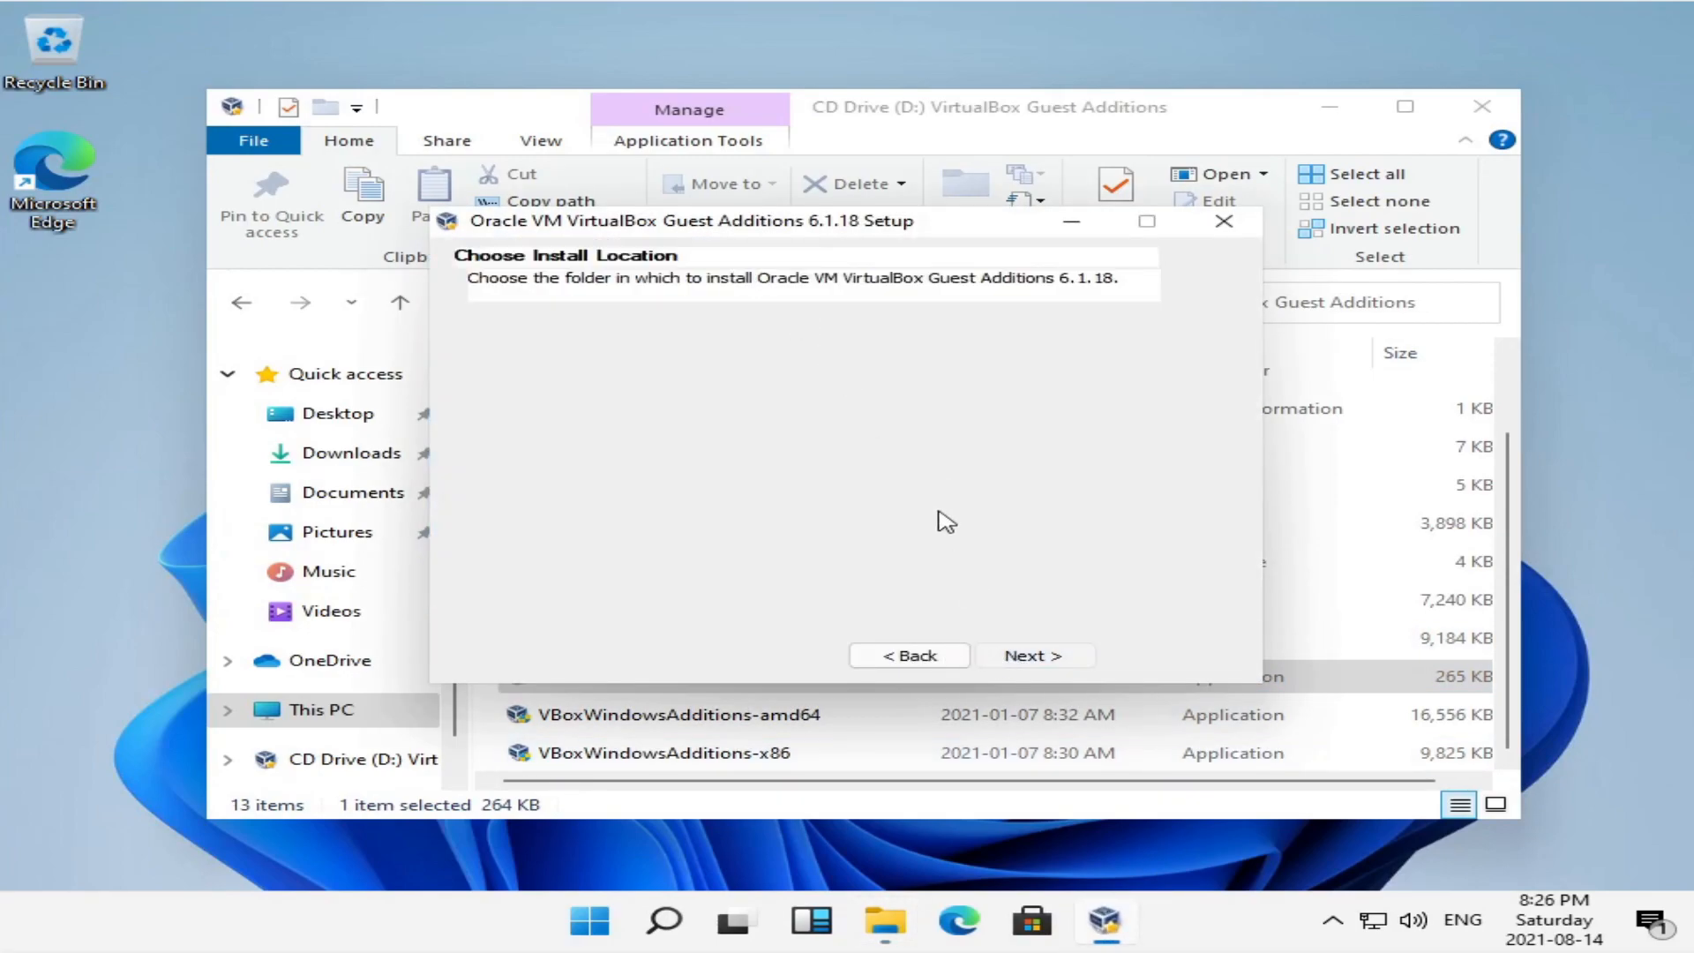
left_click(1031, 654)
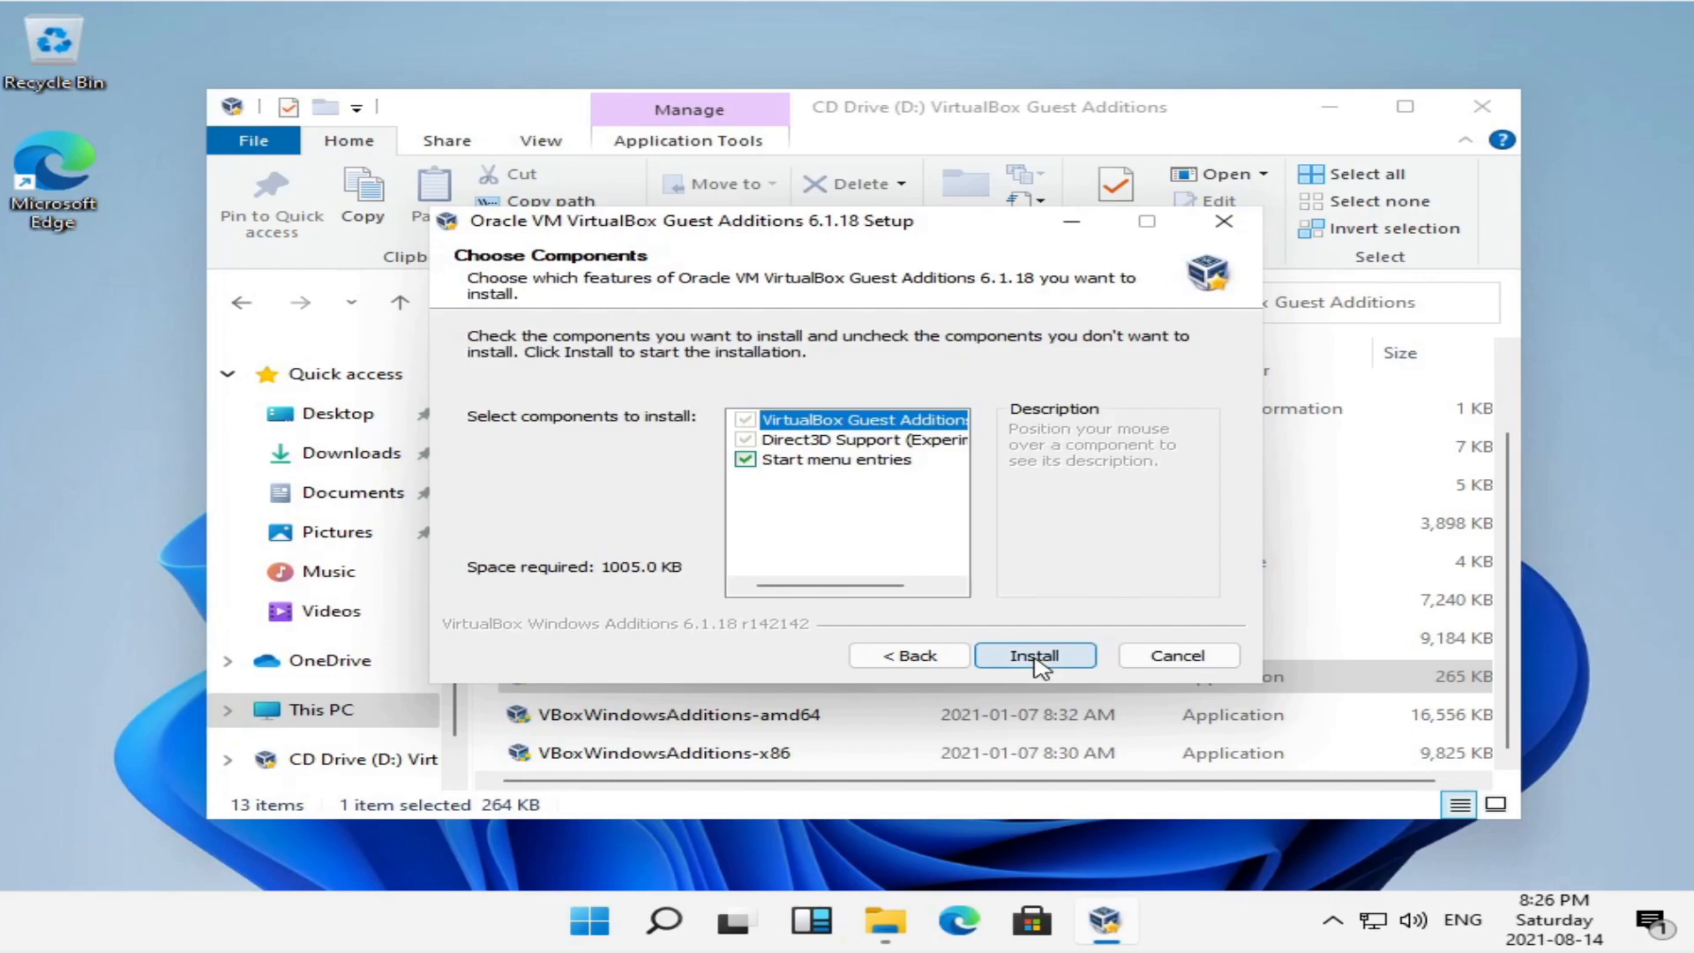
left_click(1034, 655)
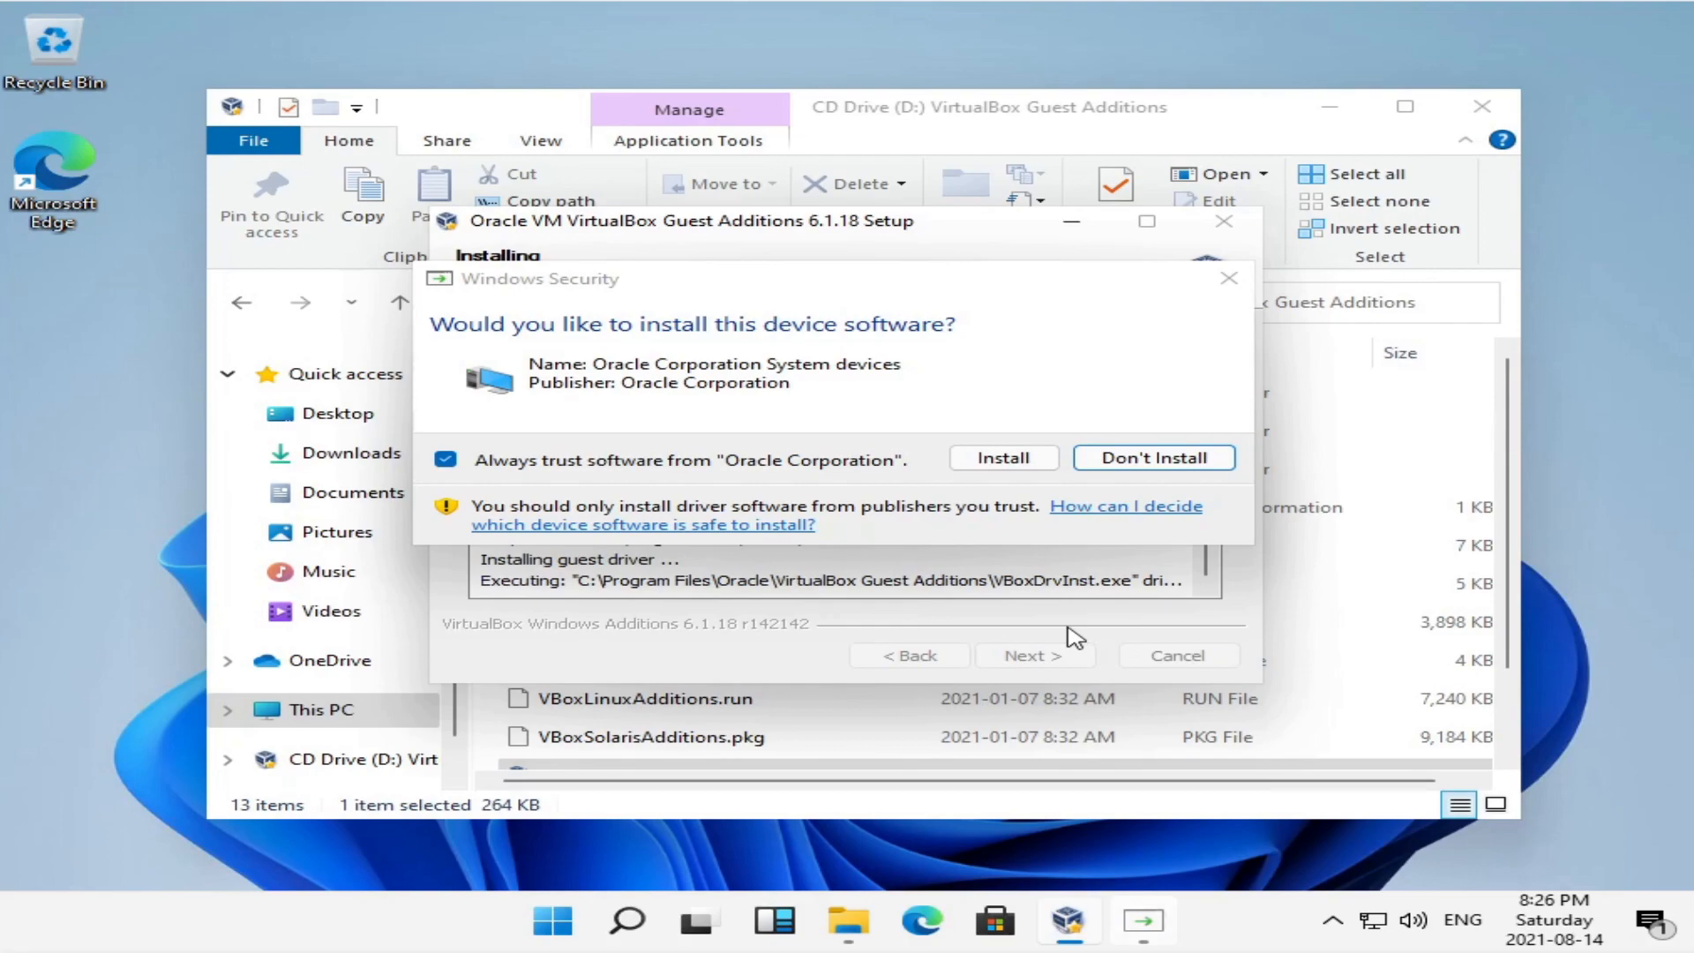
left_click(1001, 457)
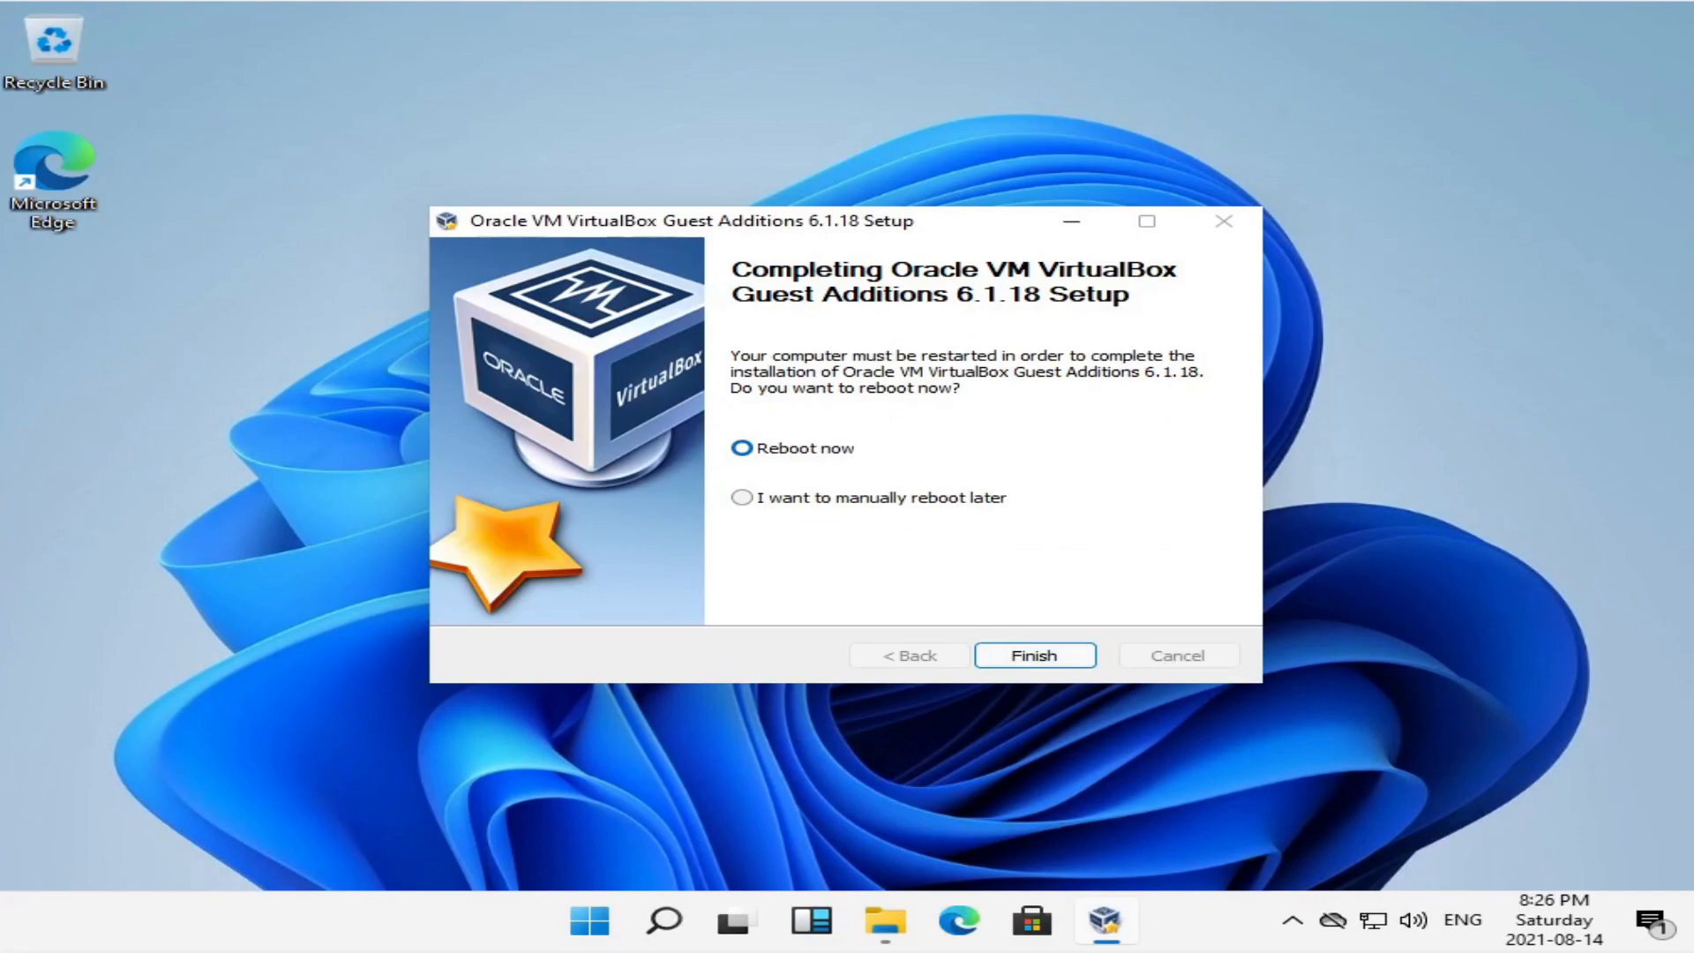
Step: Finish the Guest Additions wizard with Reboot now selected
left_click(1031, 655)
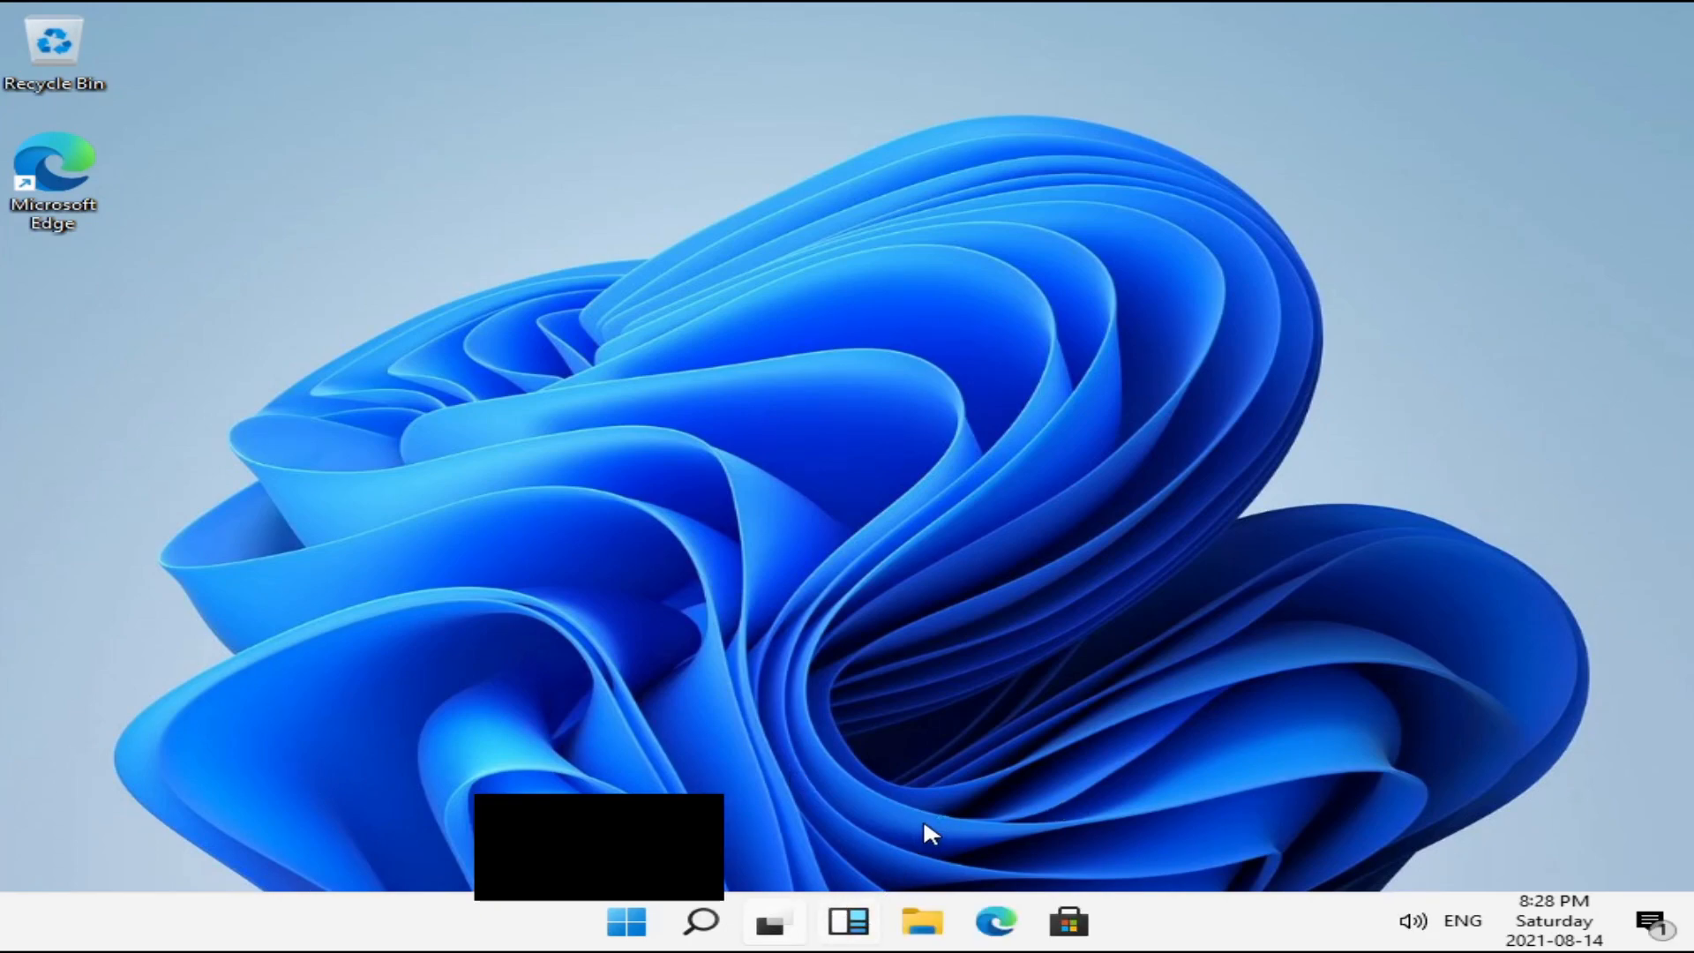
Step: Launch the Settings app from the Start menu's pinned apps
left_click(627, 921)
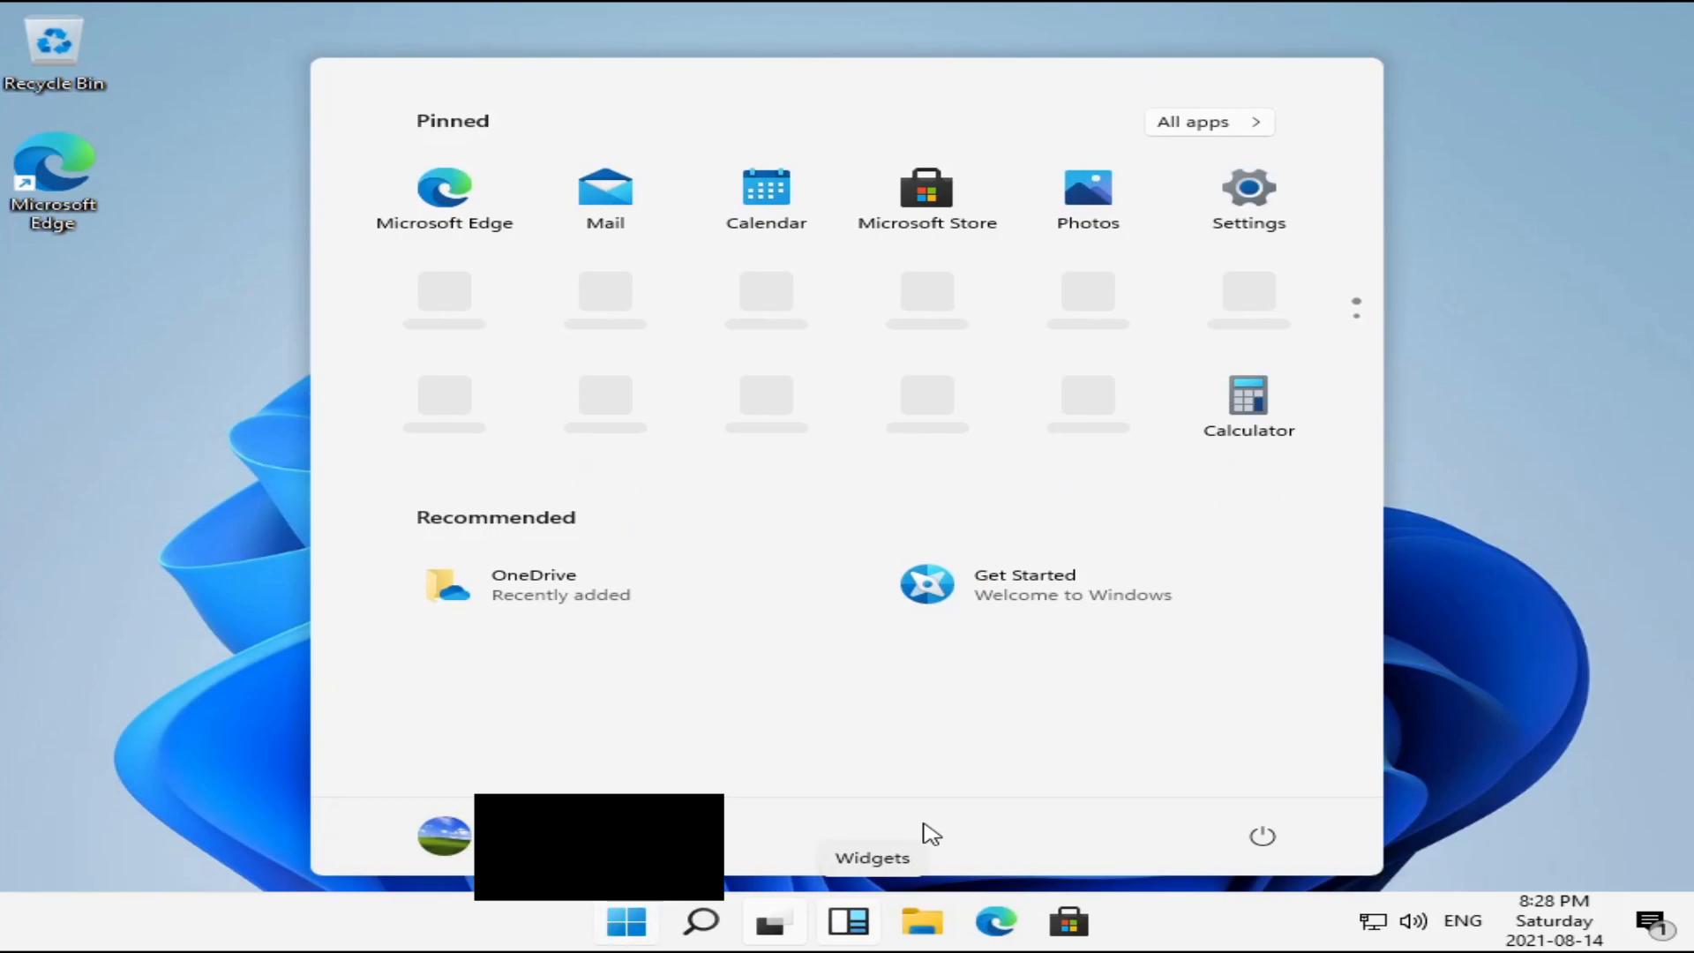
left_click(774, 921)
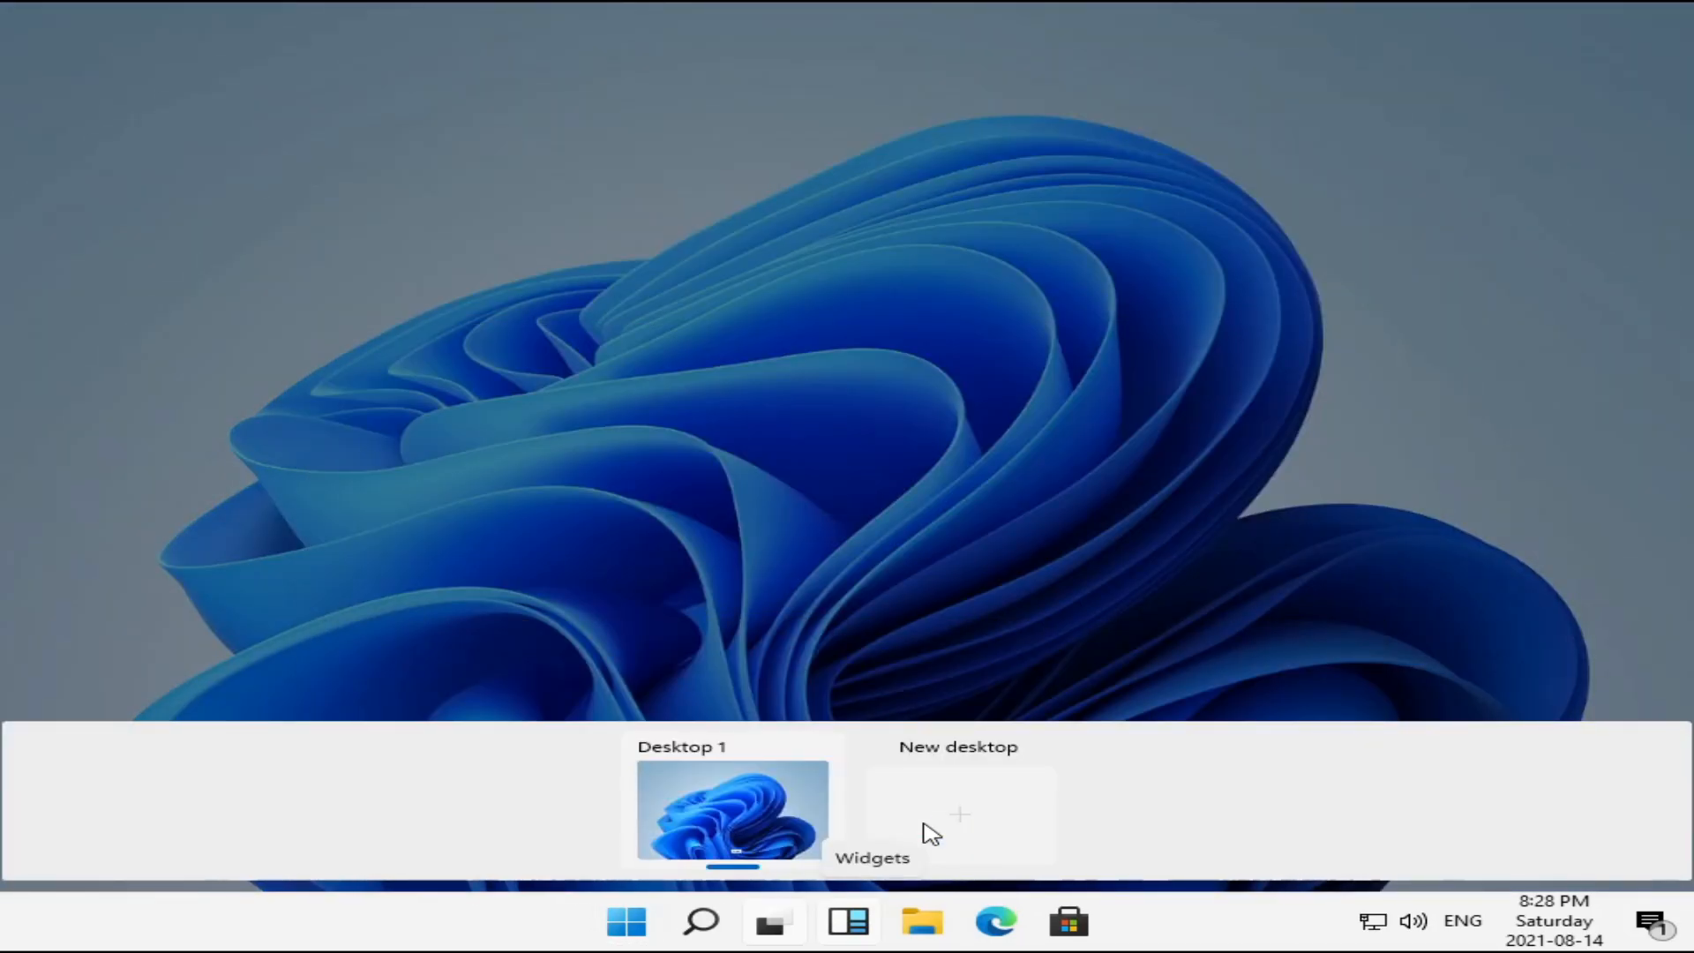
left_click(626, 921)
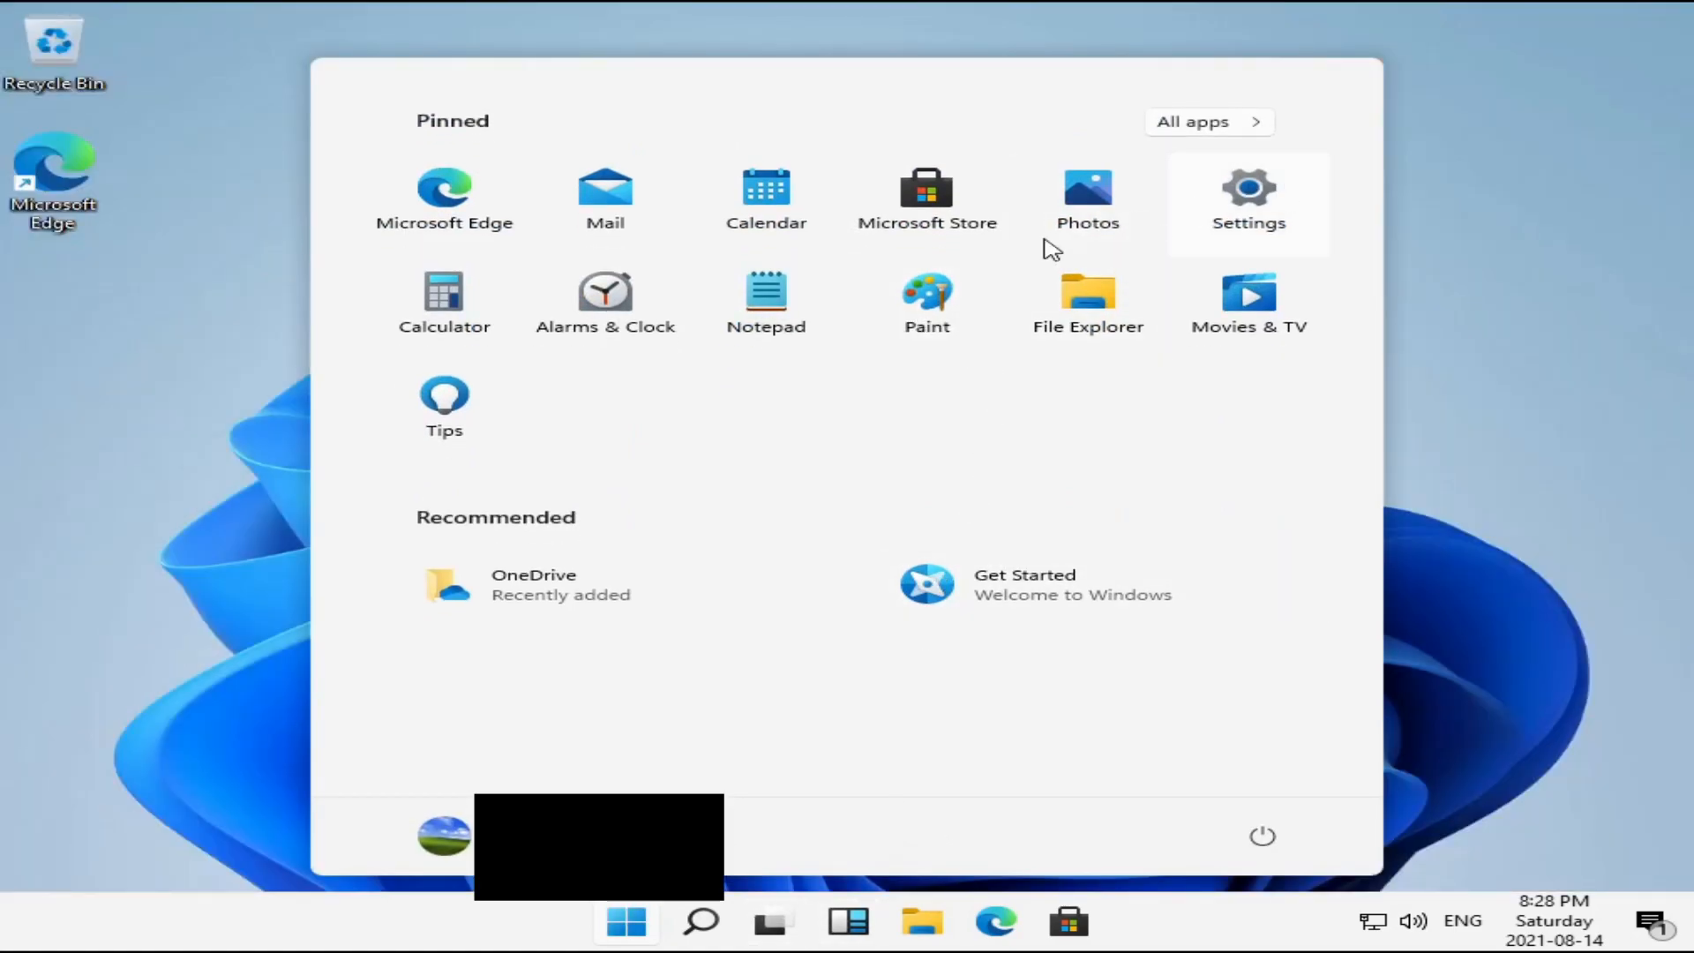
mouse_move(554, 508)
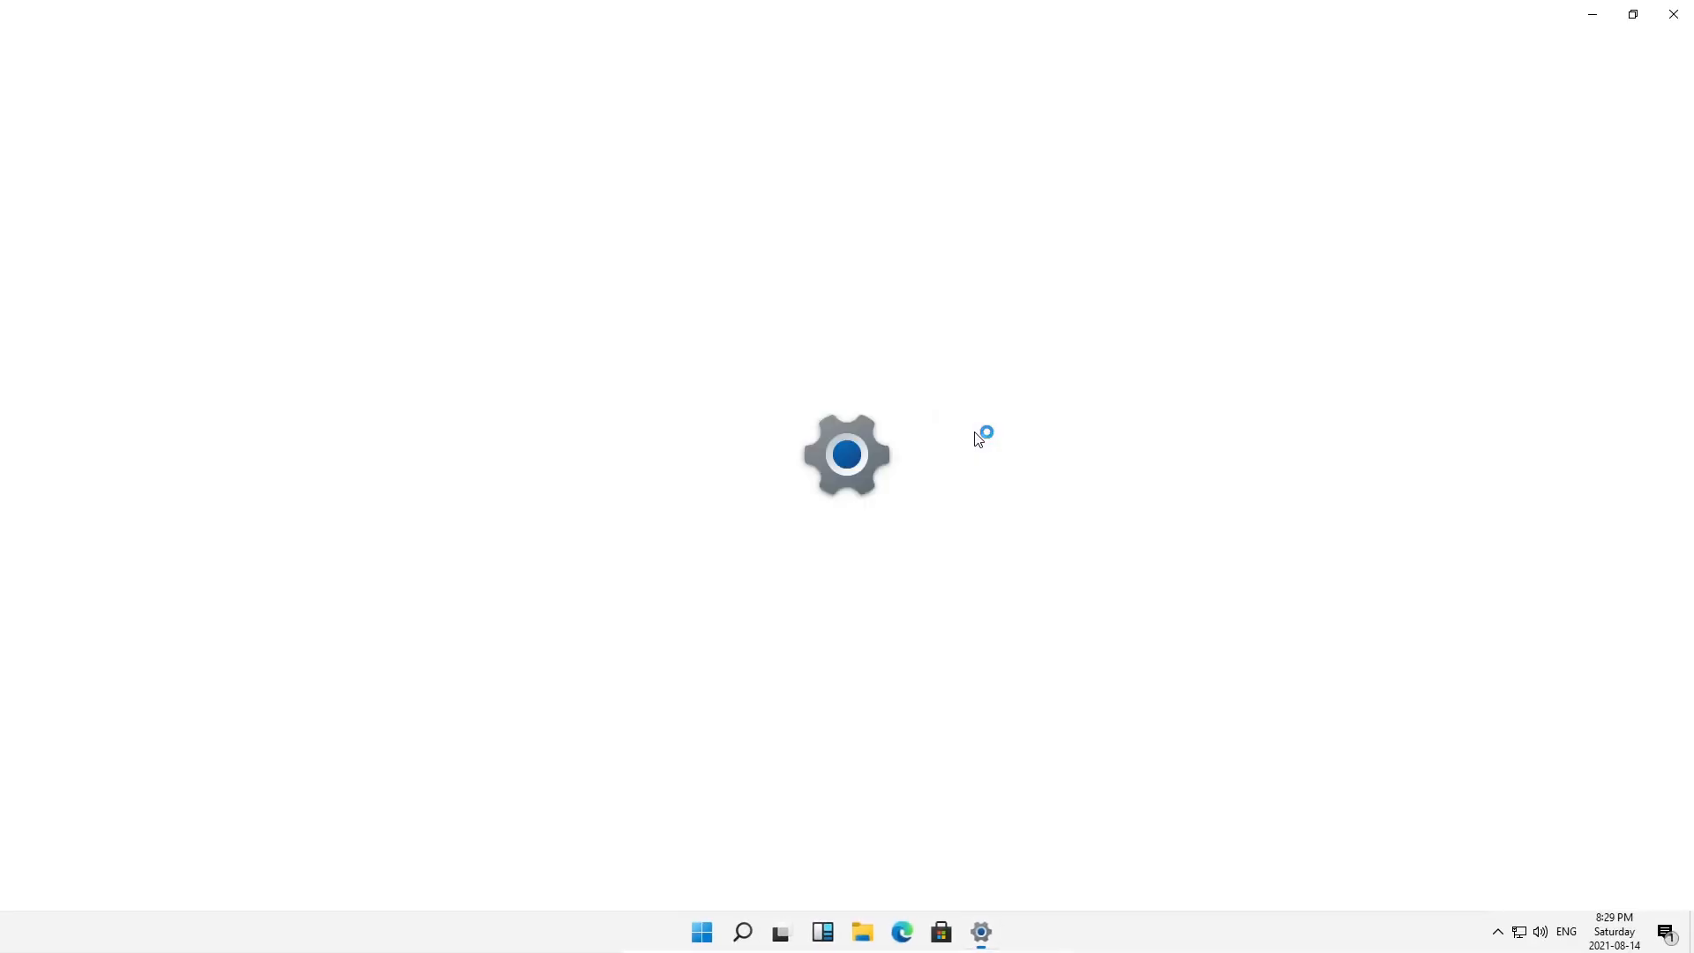
mouse_move(1034, 413)
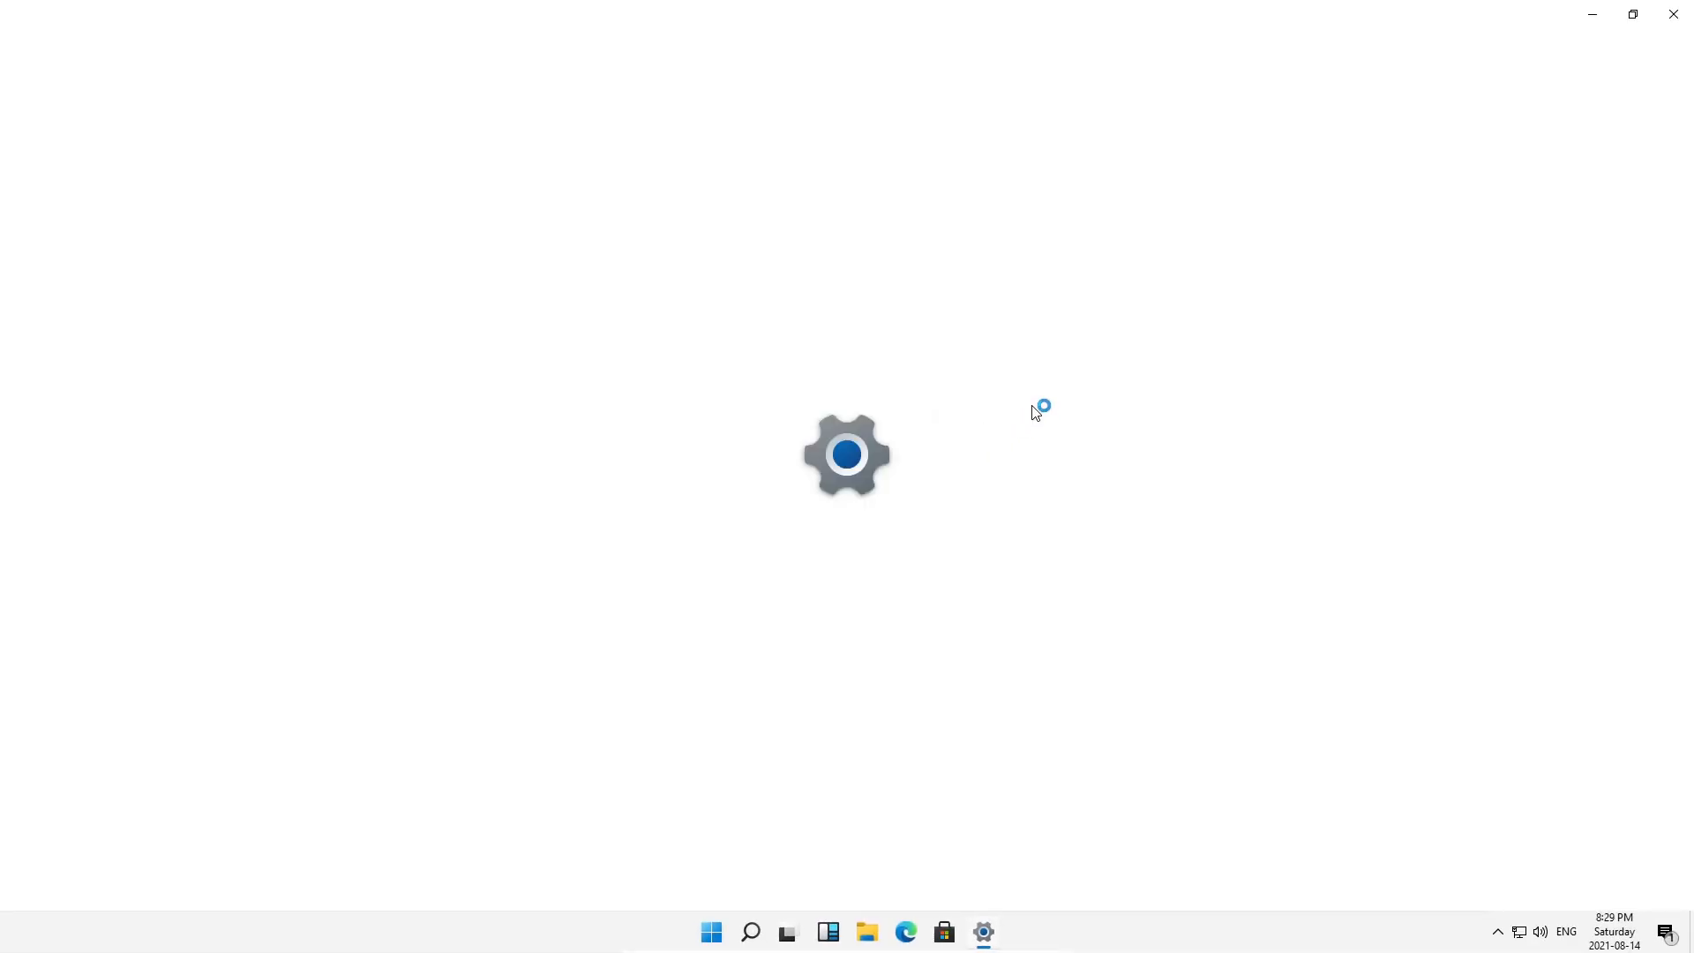
Step: Go to Personalization's Themes page and try applying the Windows (dark) theme
left_click(981, 931)
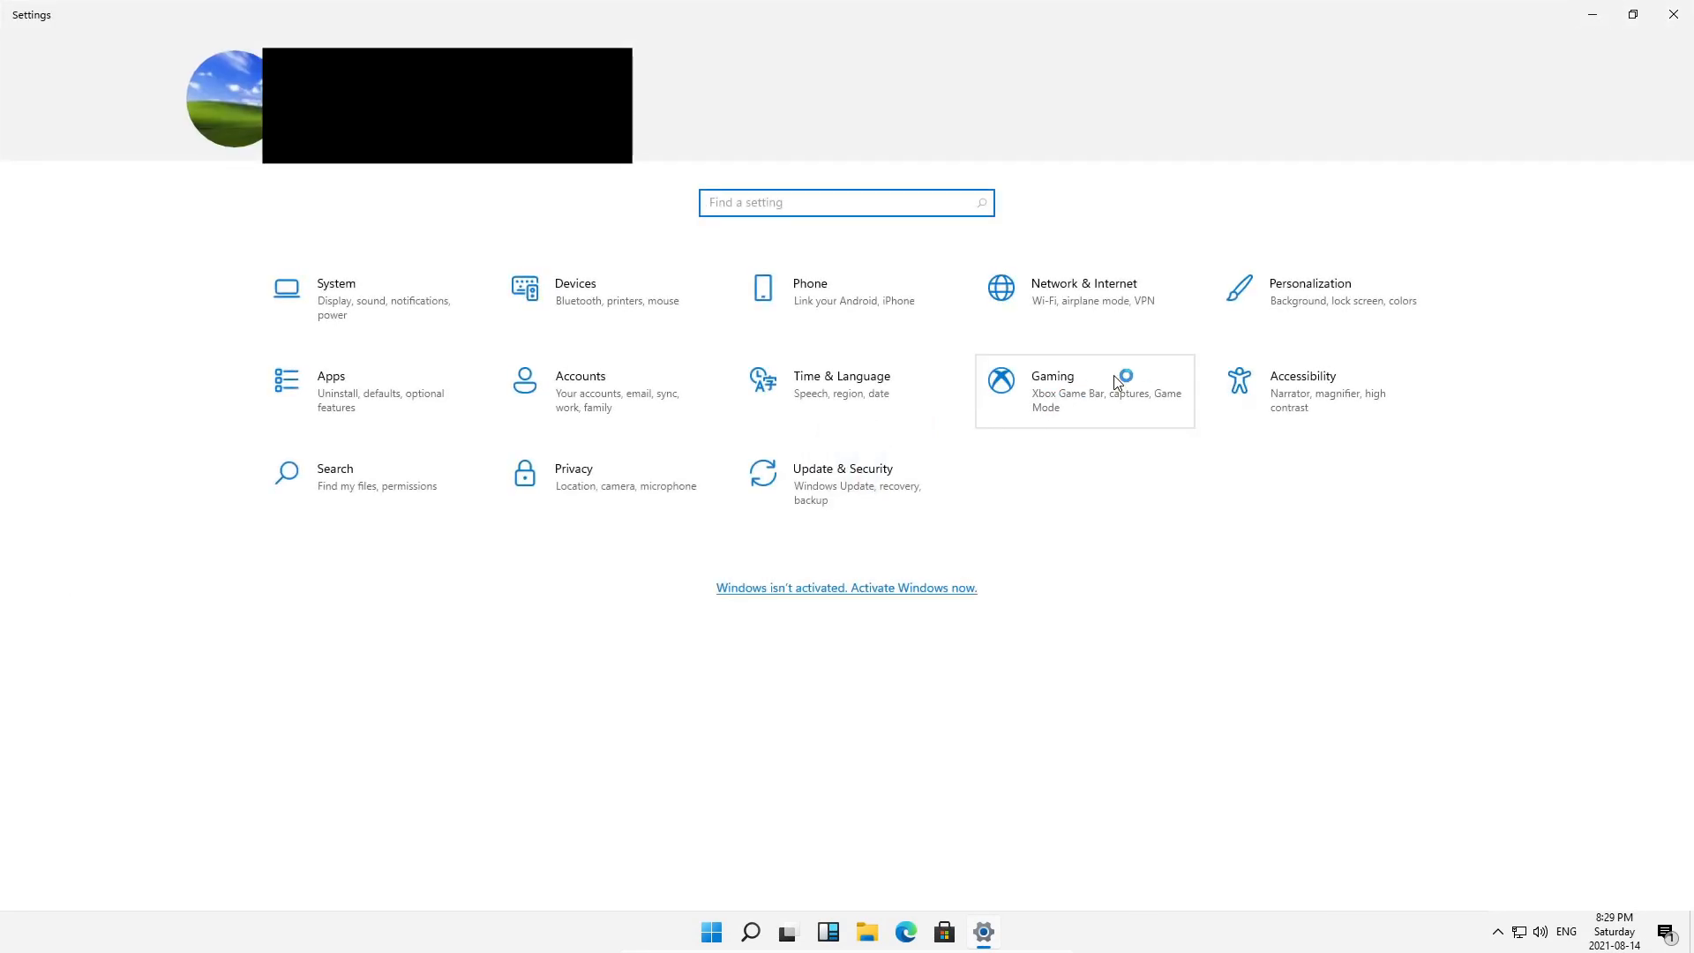
mouse_move(1673, 15)
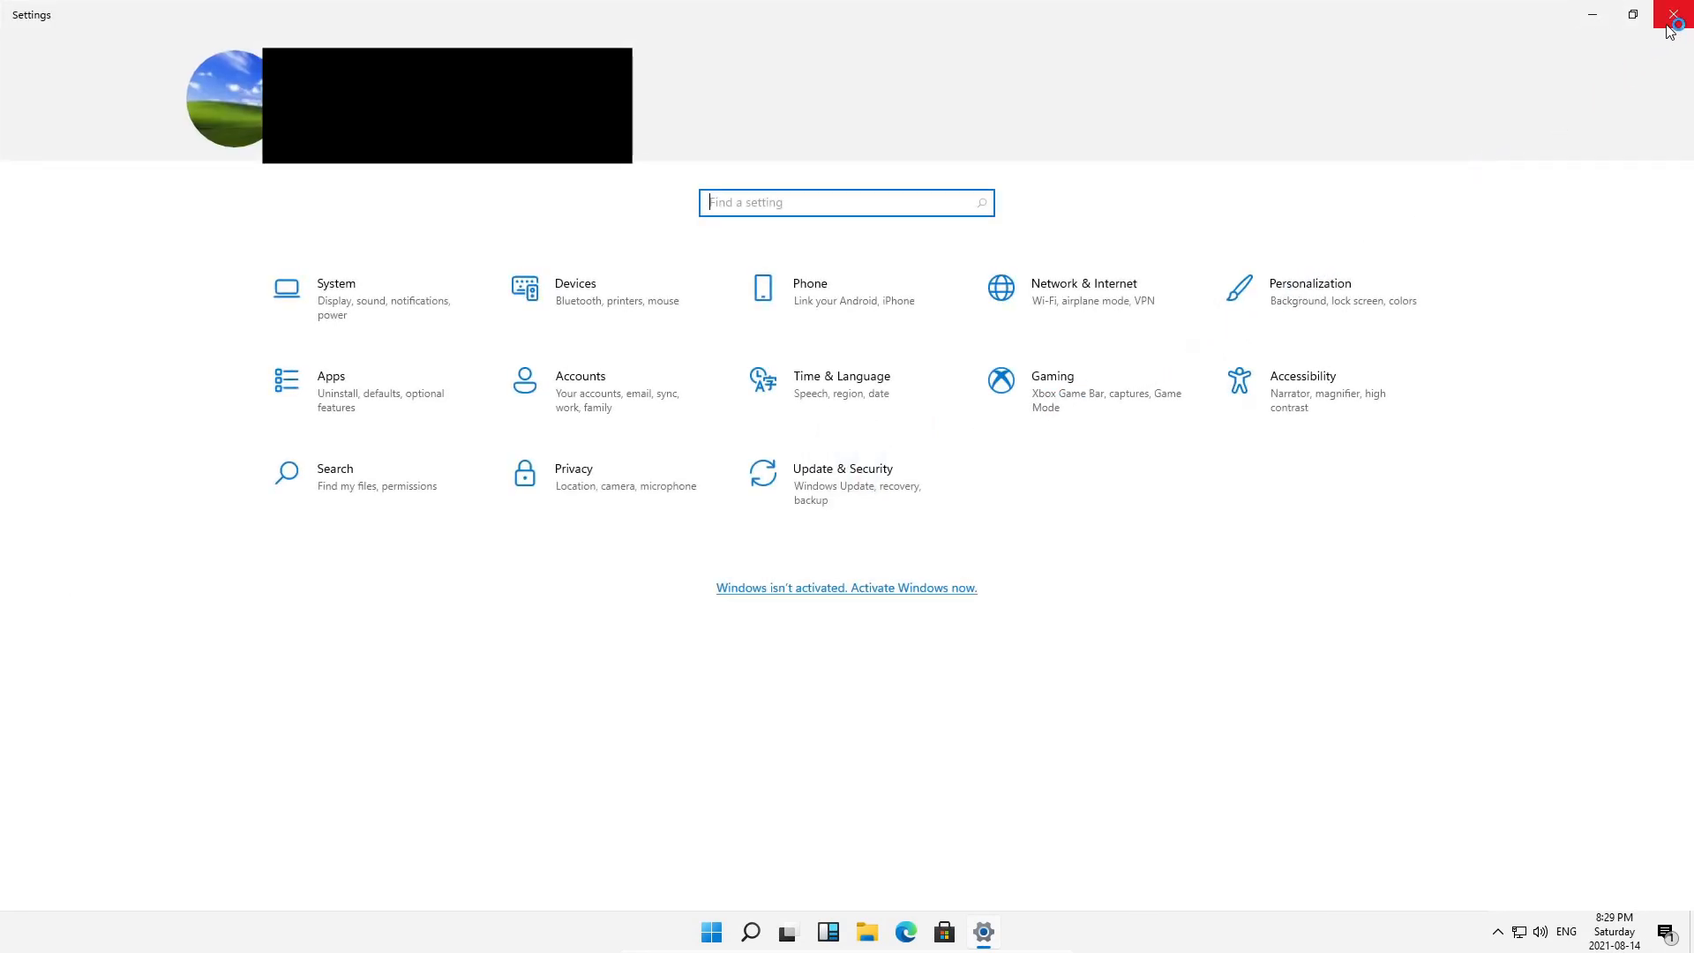
mouse_move(1678, 18)
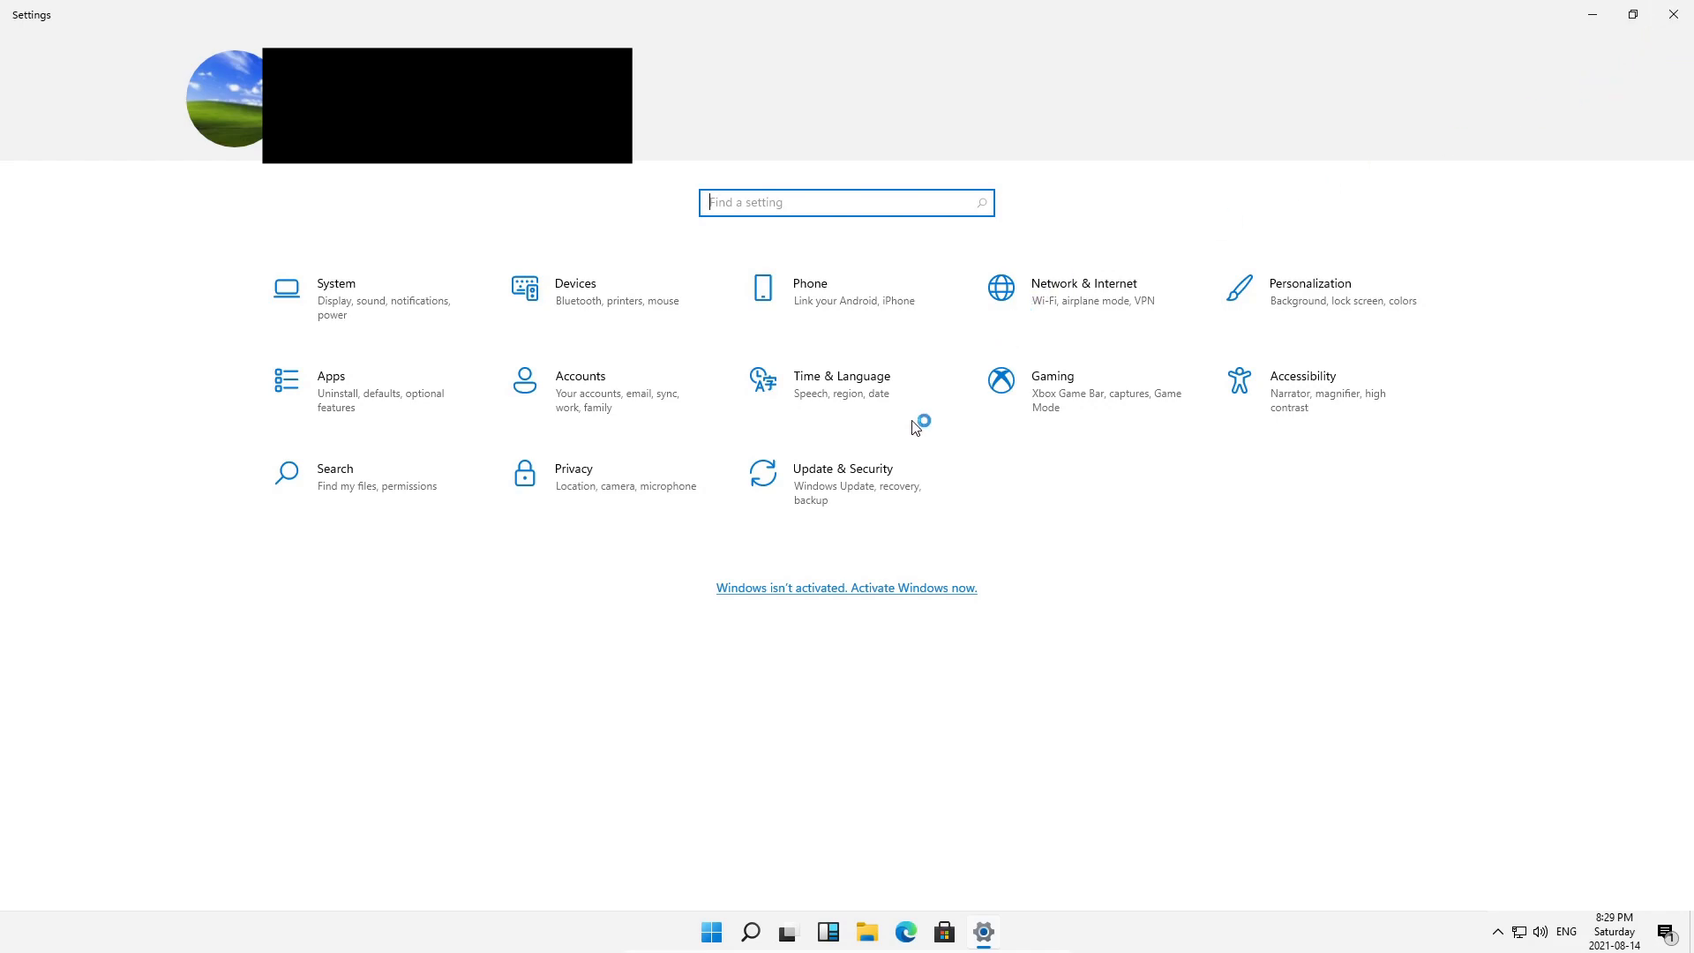
mouse_move(924, 242)
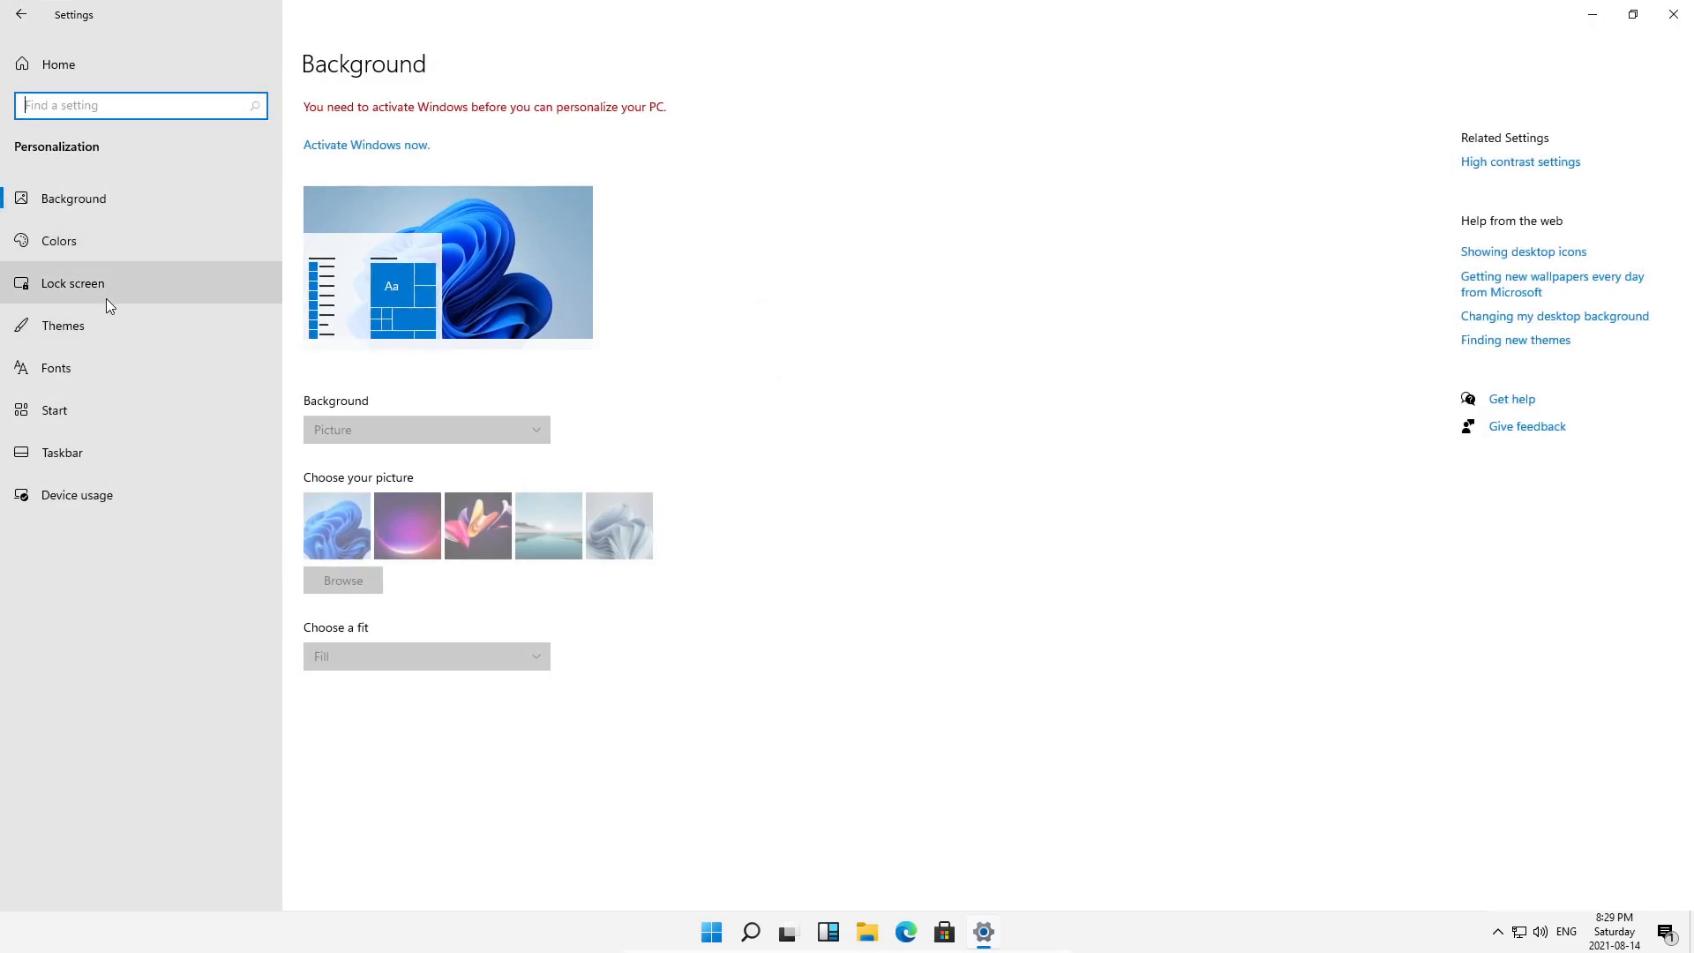
left_click(62, 326)
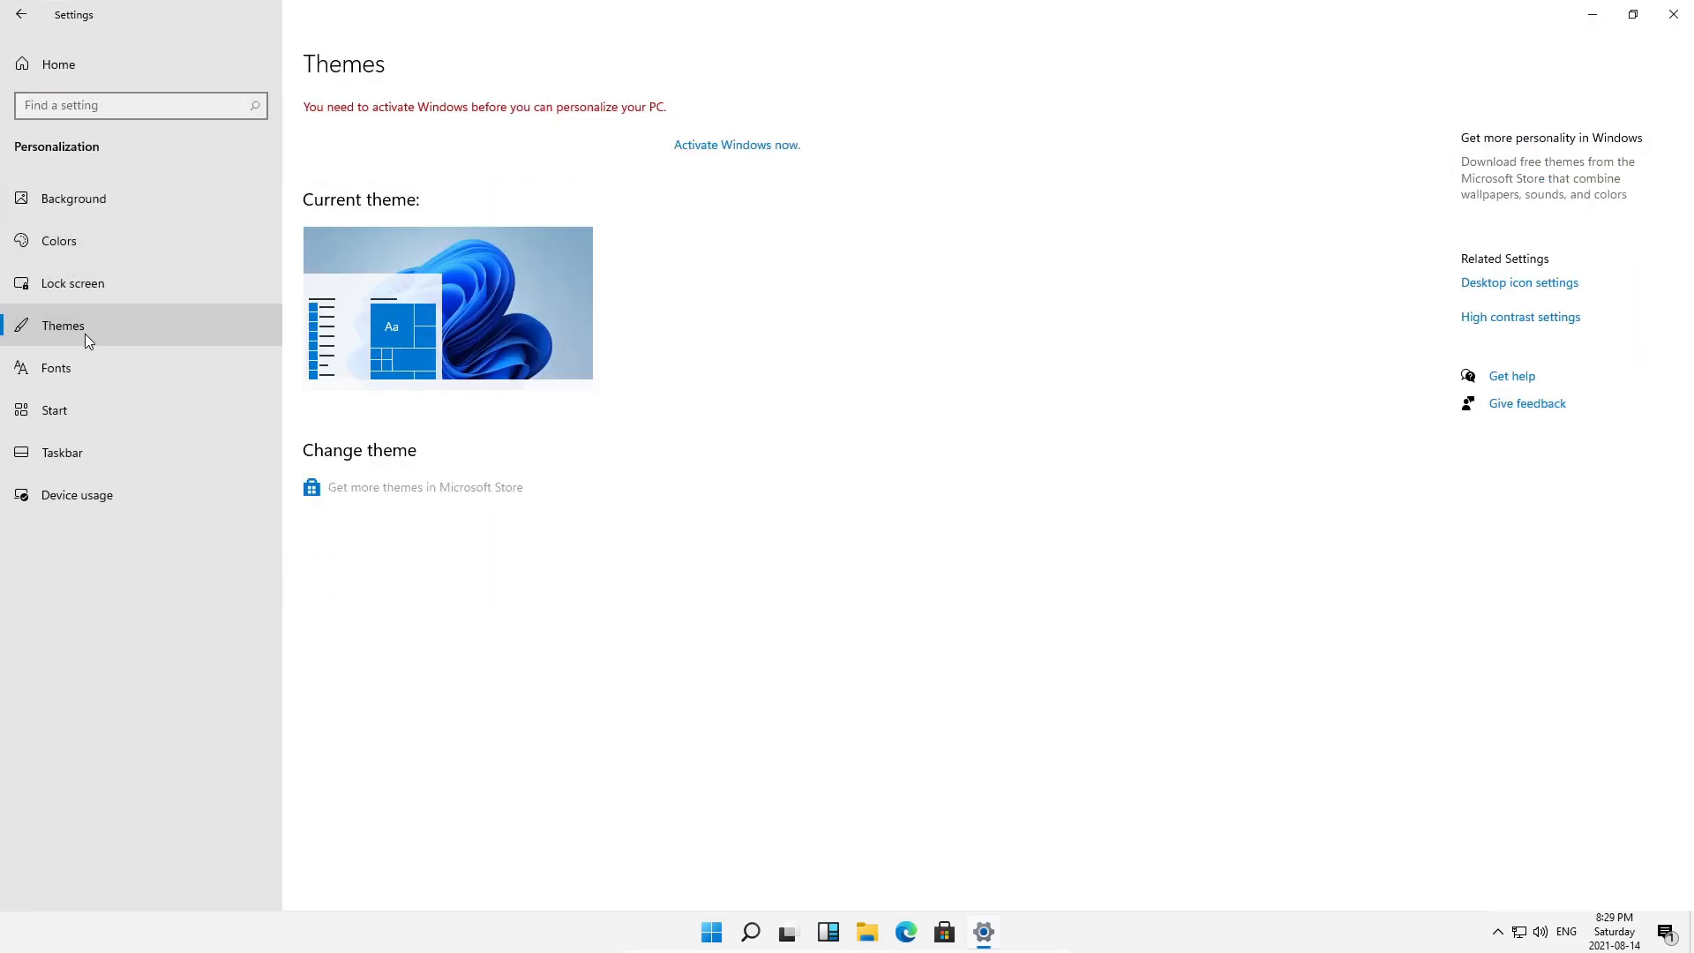
left_click(63, 325)
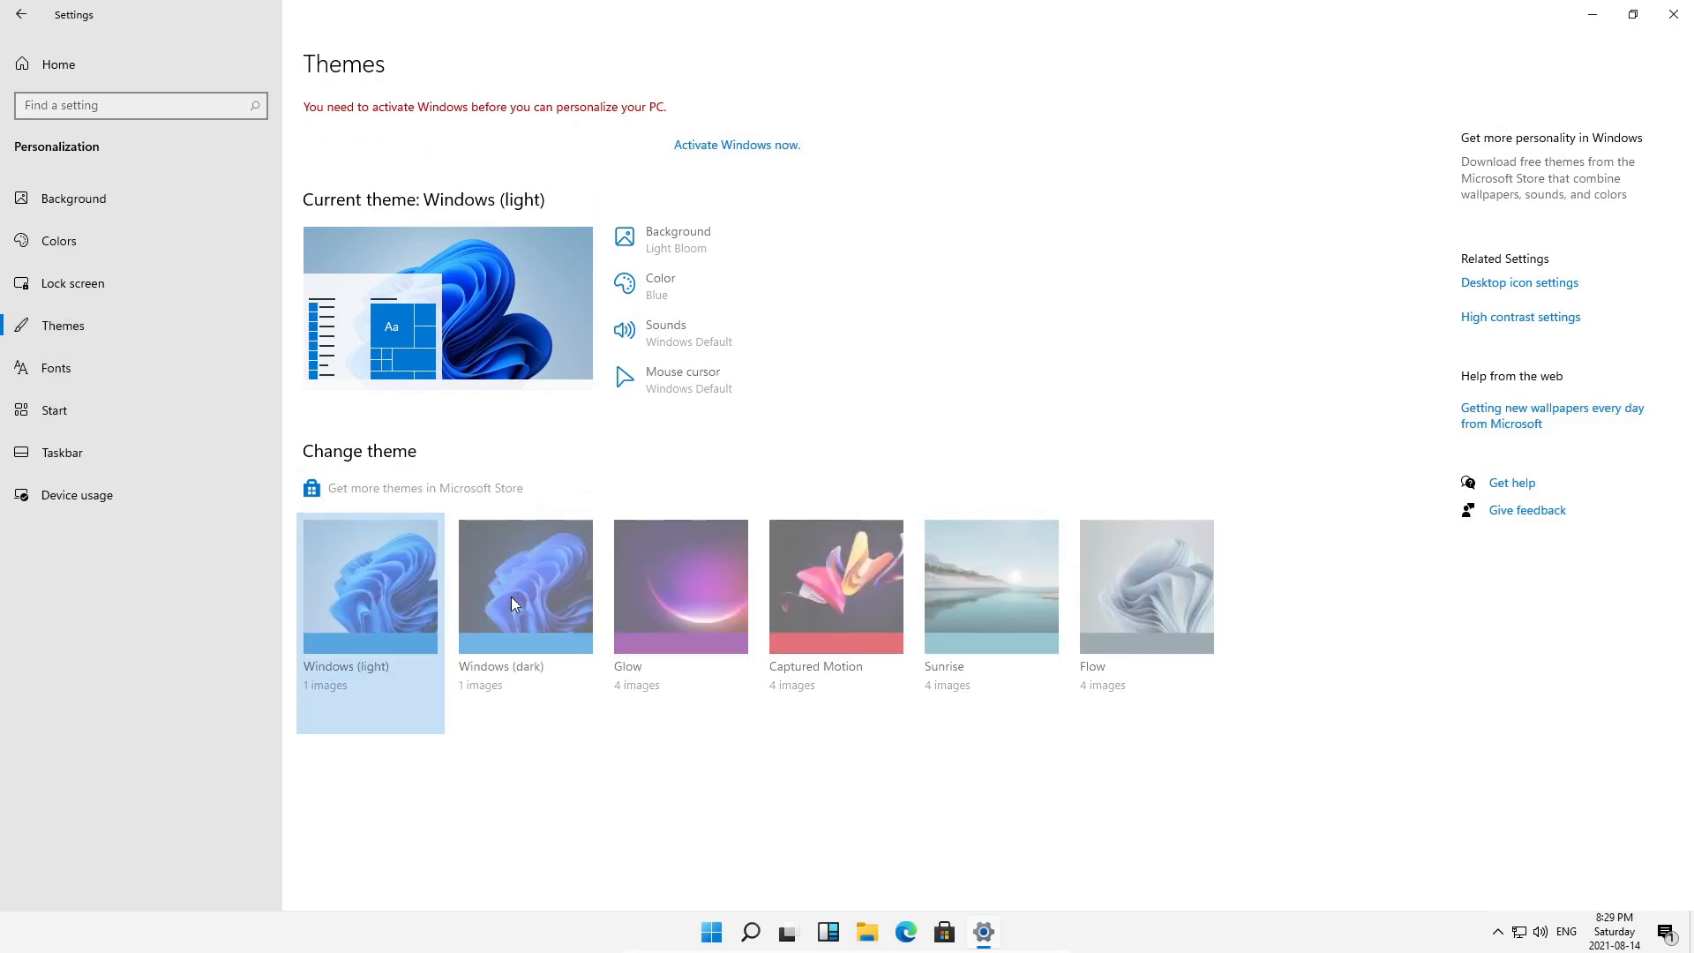
mouse_move(606, 655)
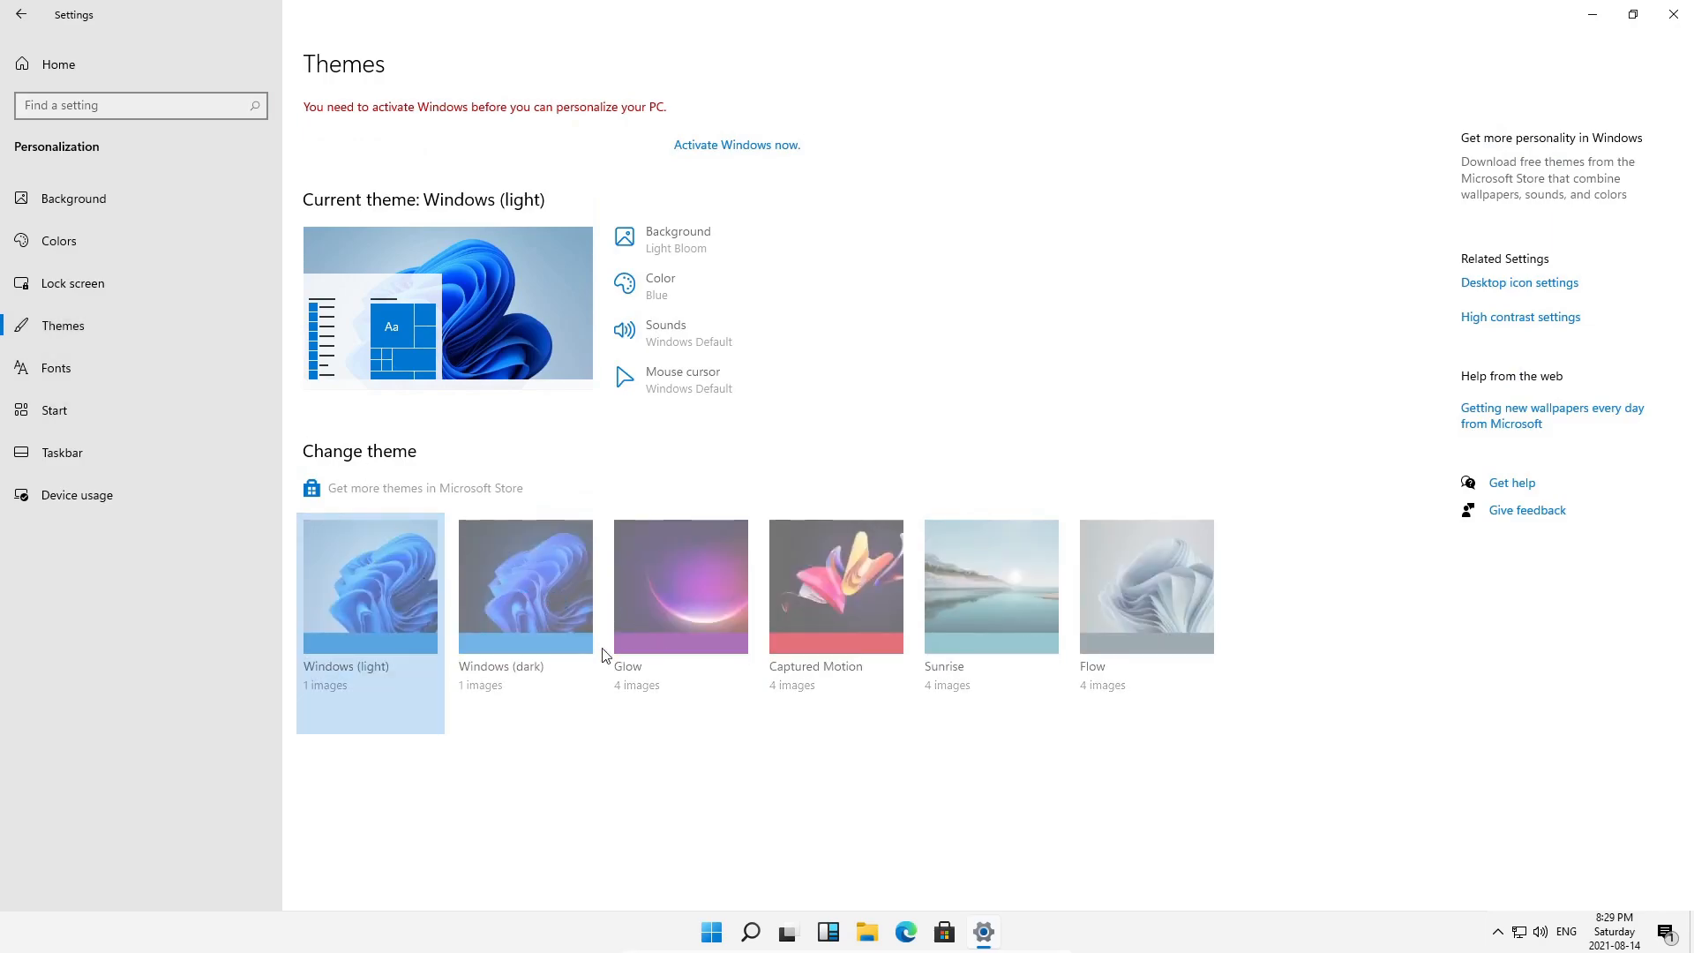
mouse_move(578, 476)
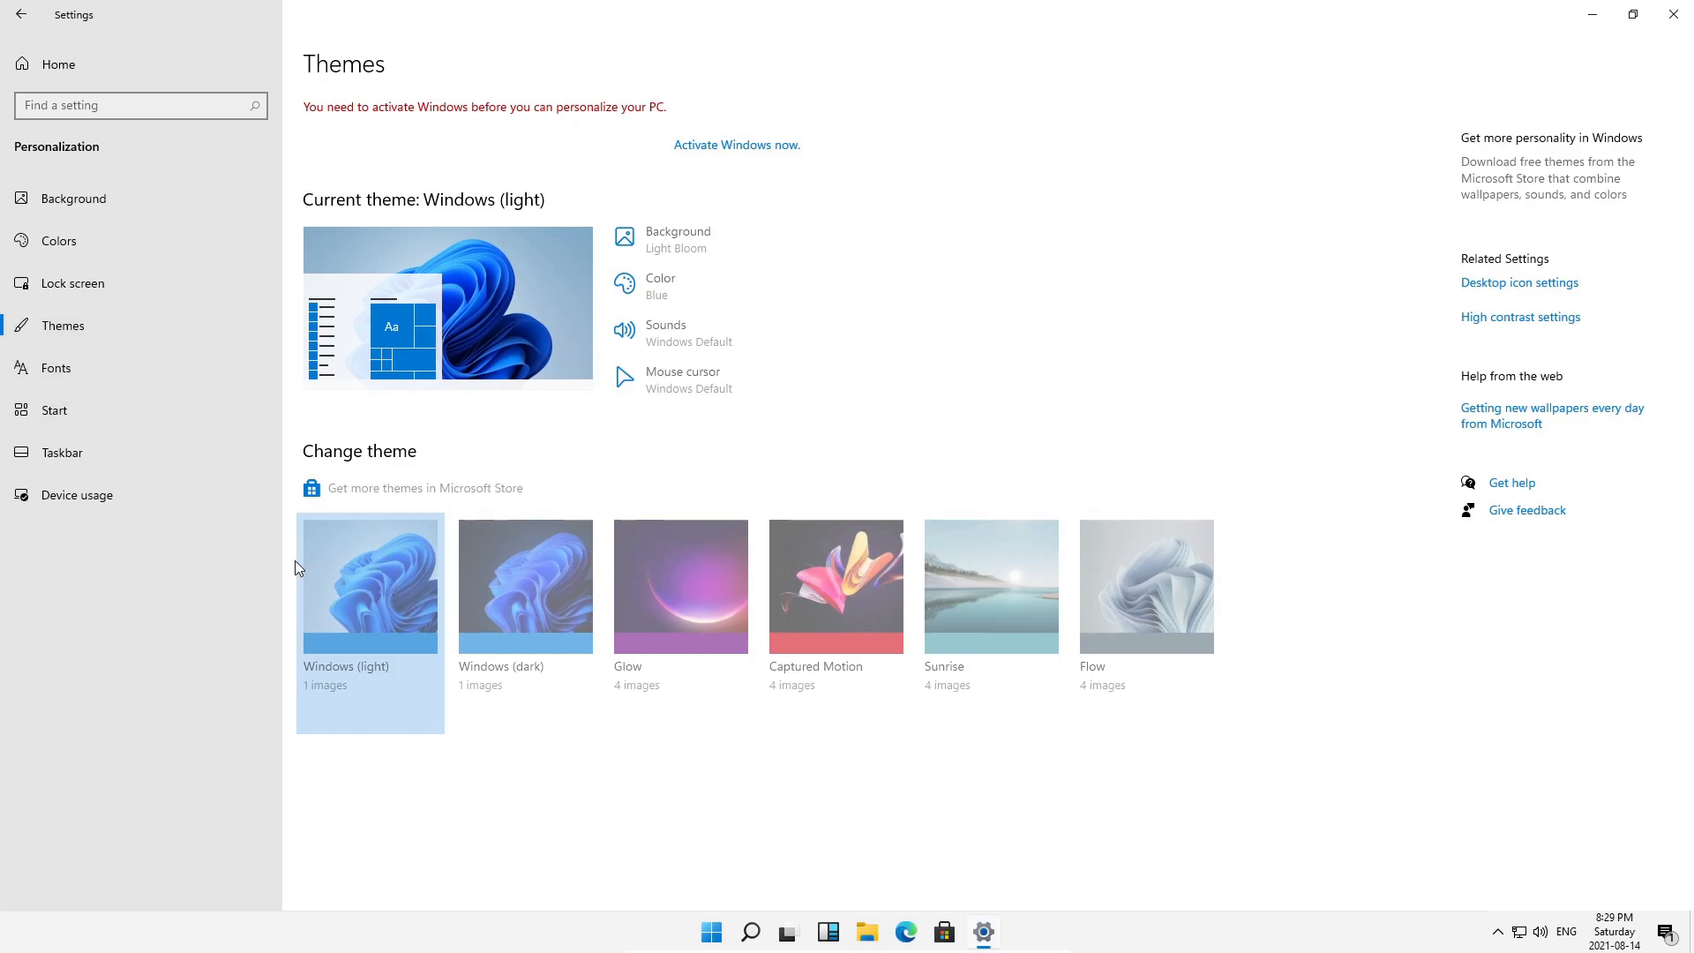
mouse_move(92, 417)
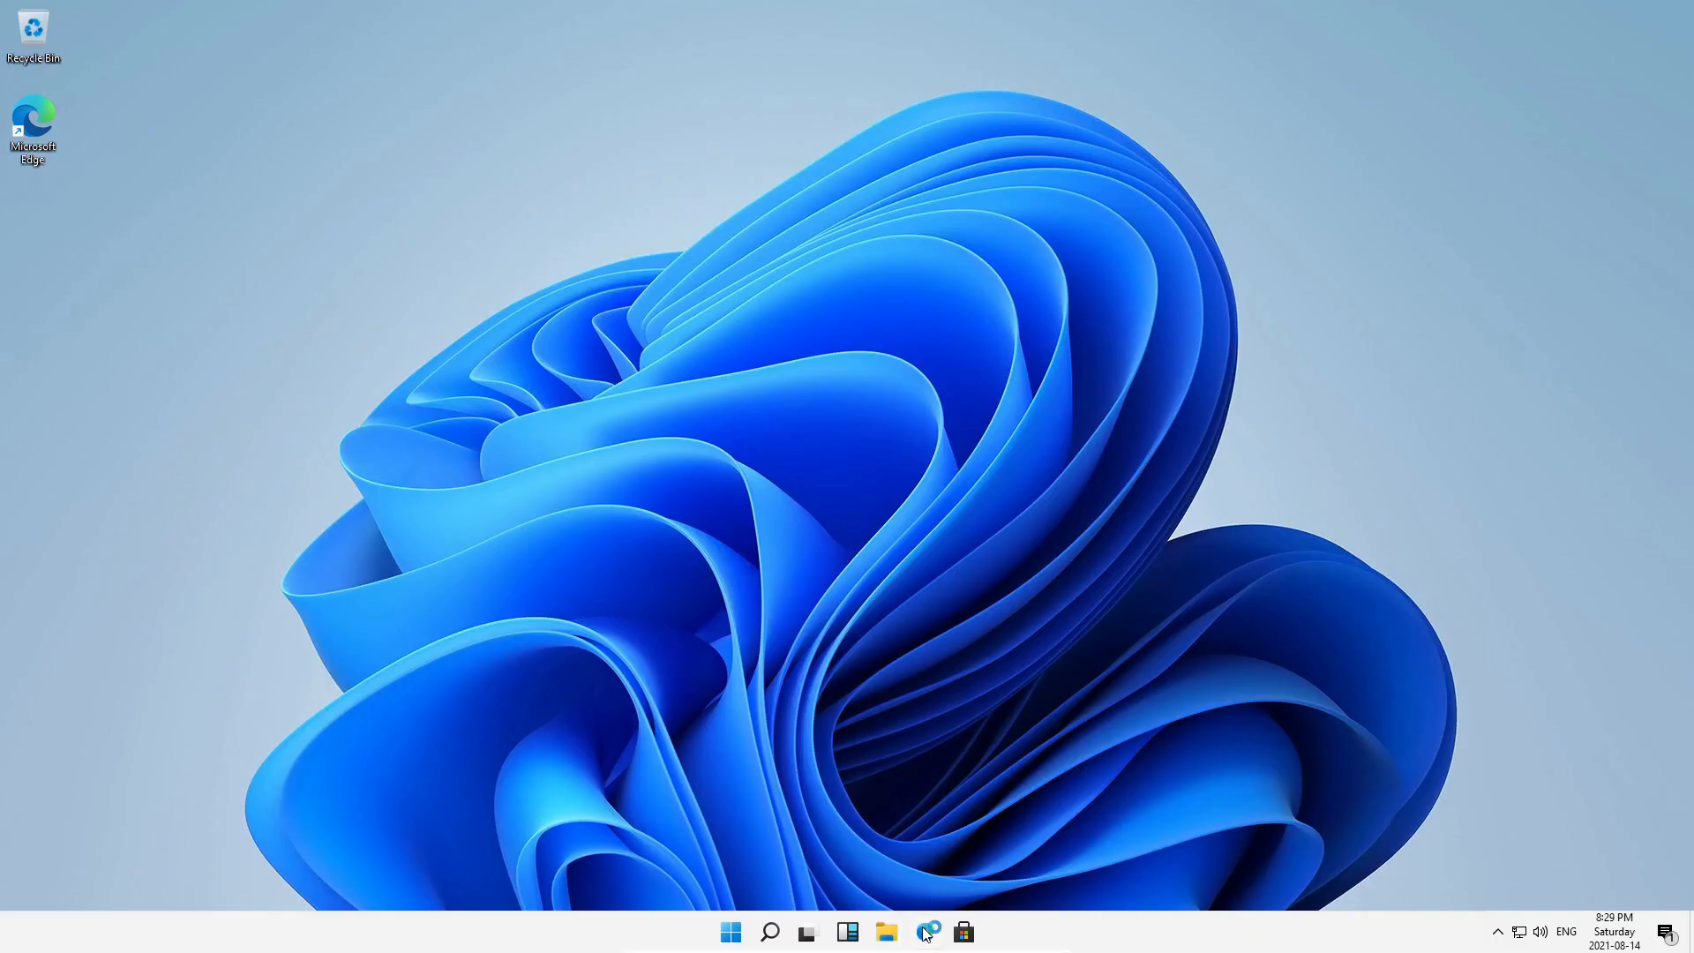
mouse_move(774, 465)
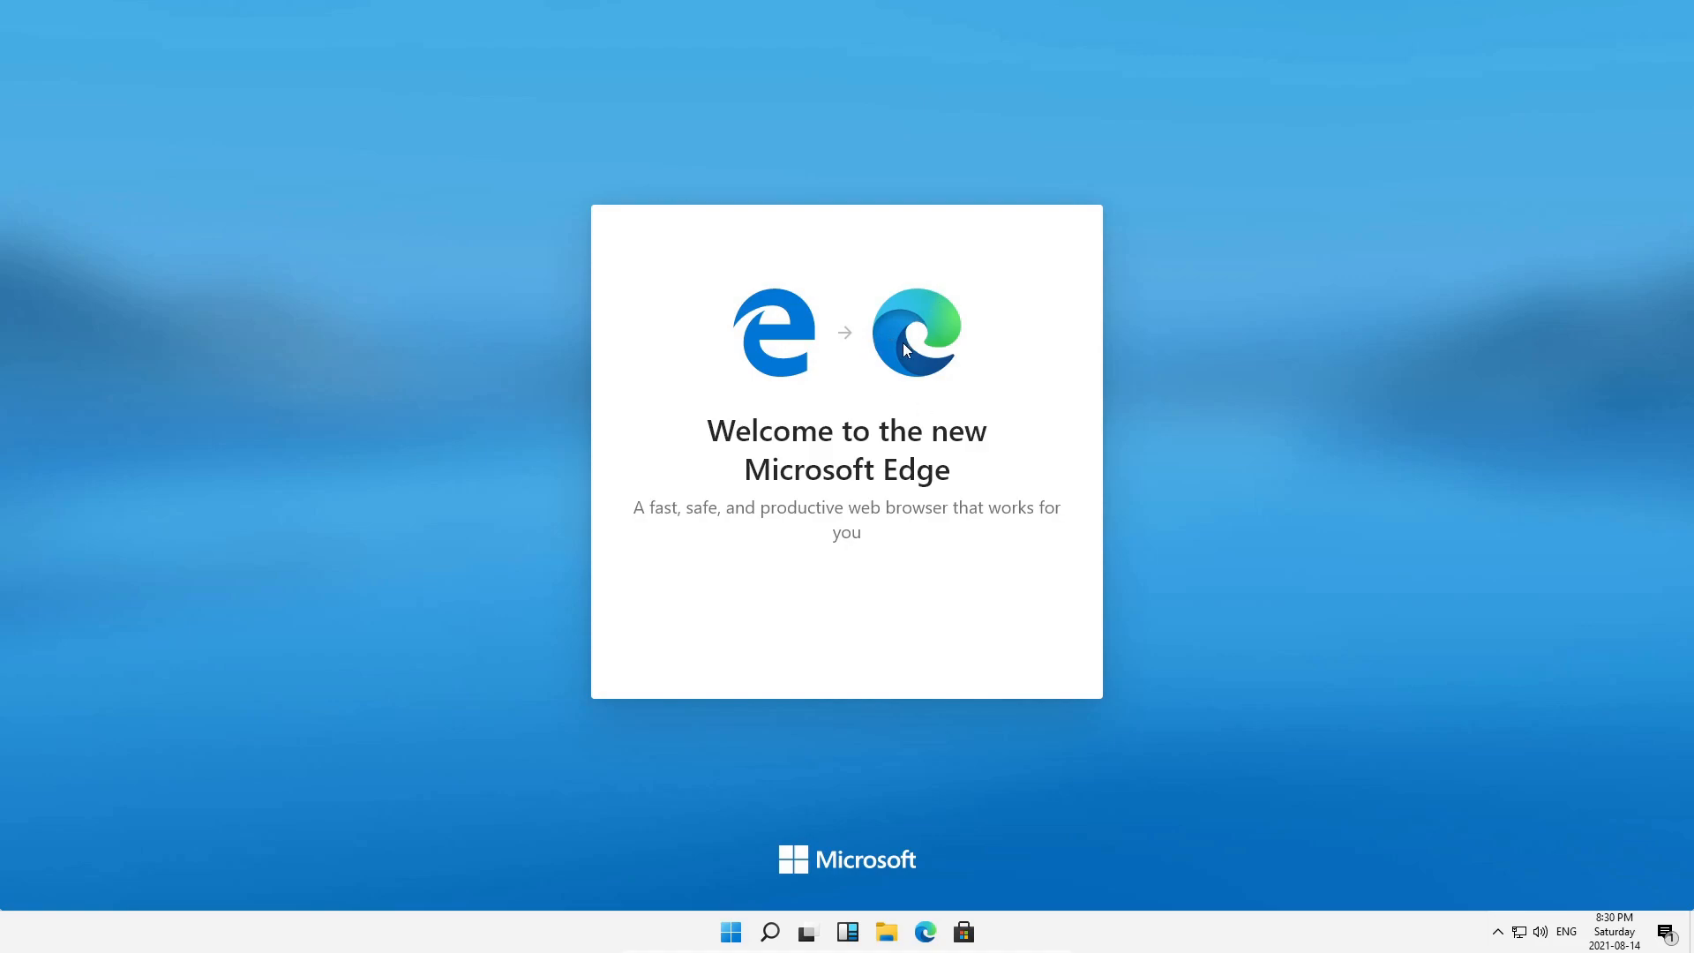
mouse_move(927, 197)
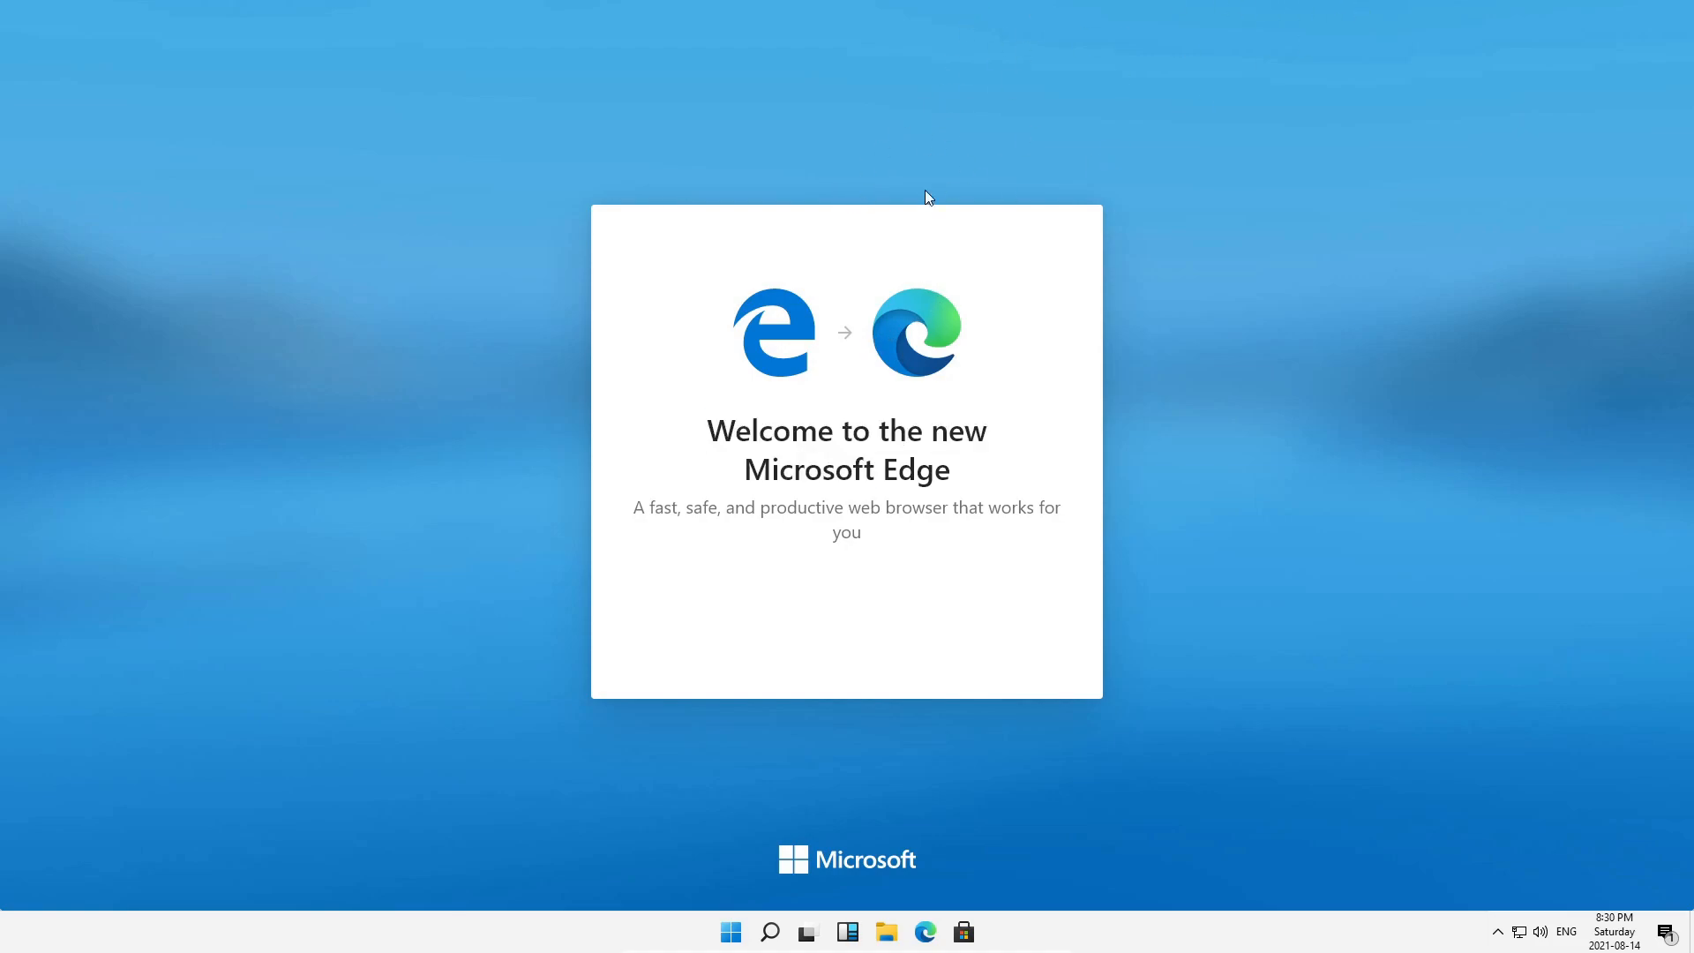
mouse_move(614, 126)
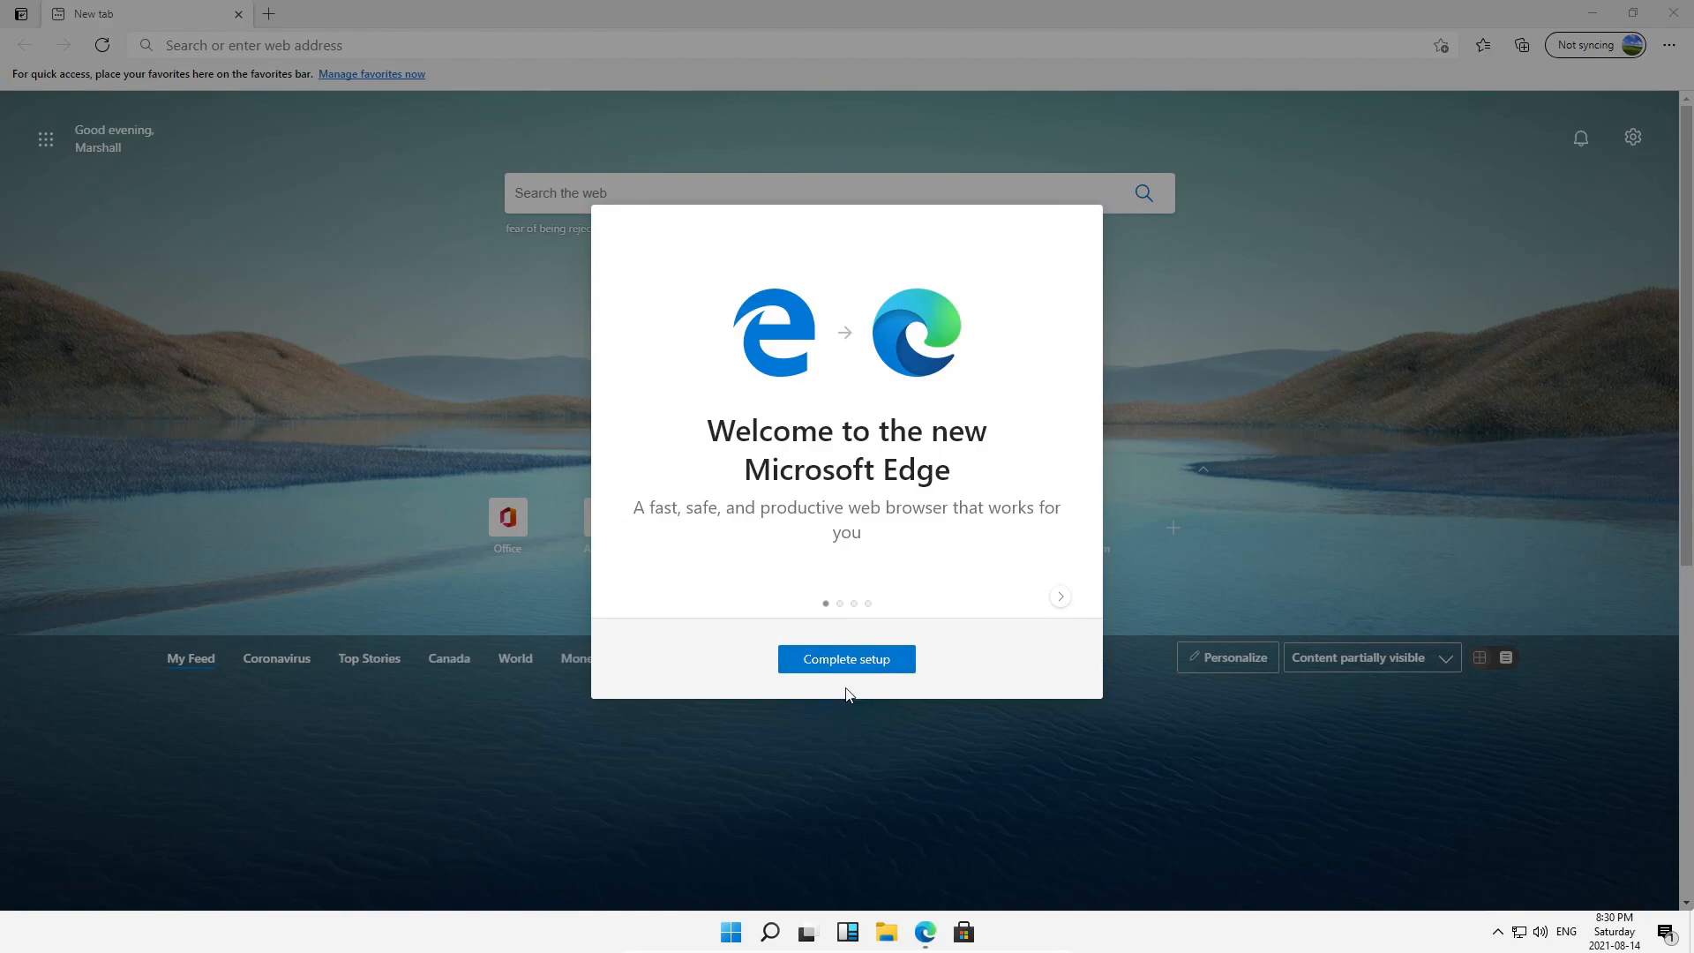
Step: Finish browser setup and open the 'How to download MEMZ VIRUS/MALWARE' video result
left_click(846, 658)
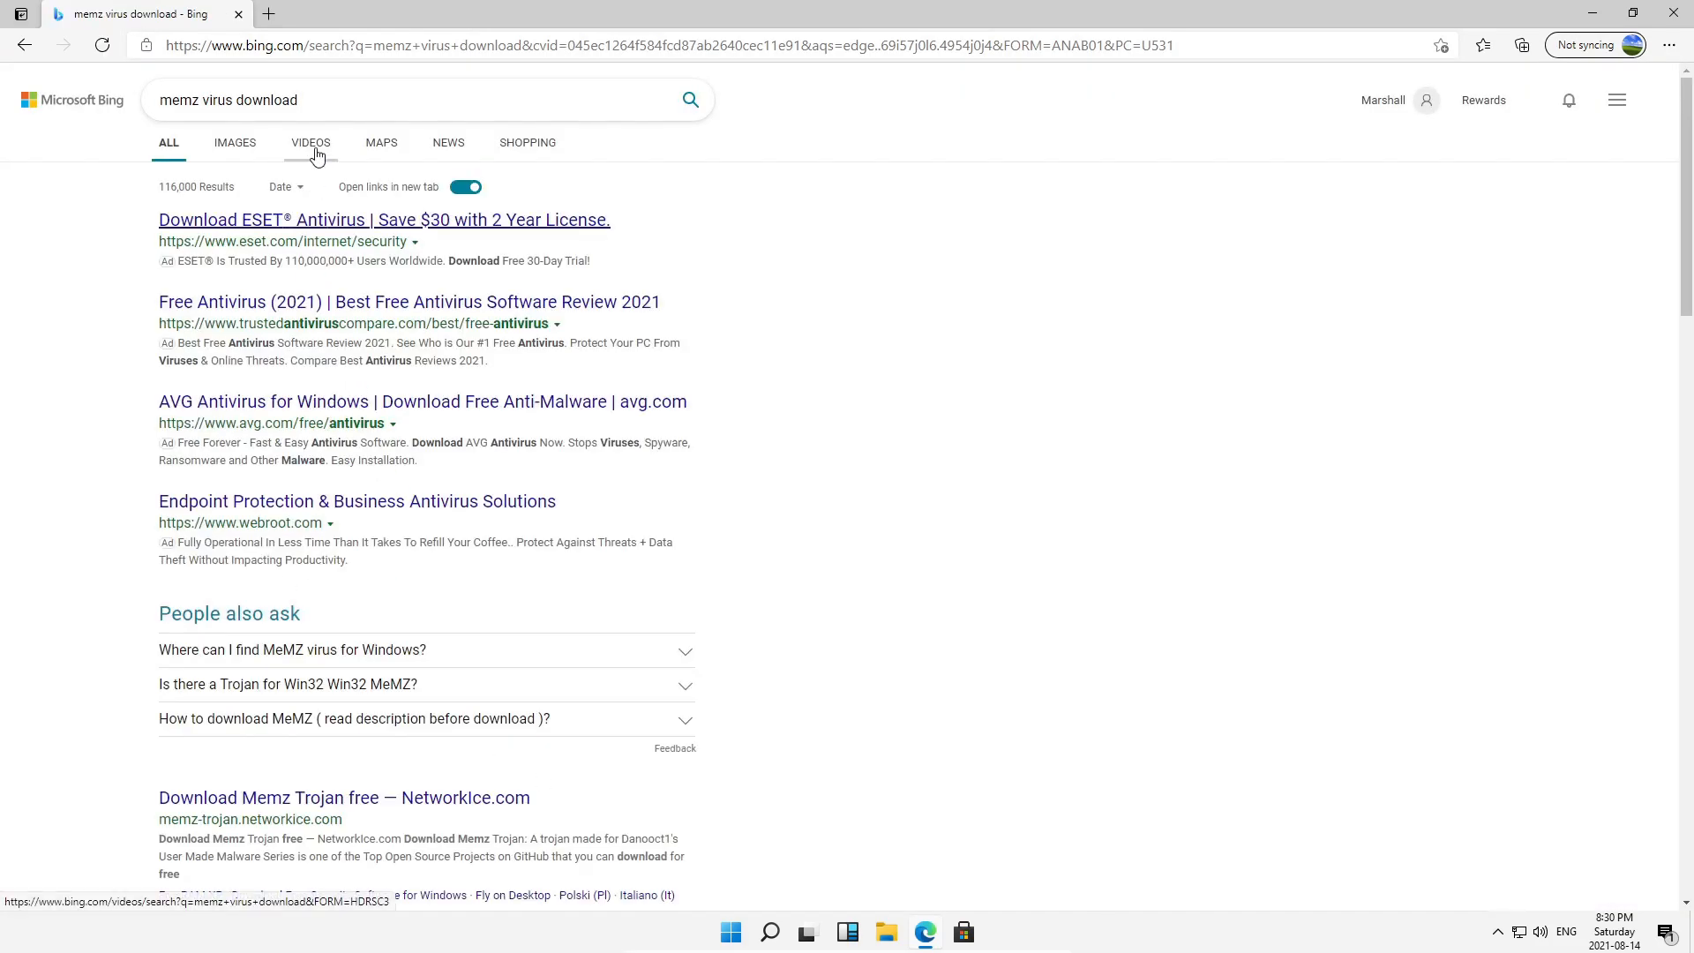
left_click(309, 141)
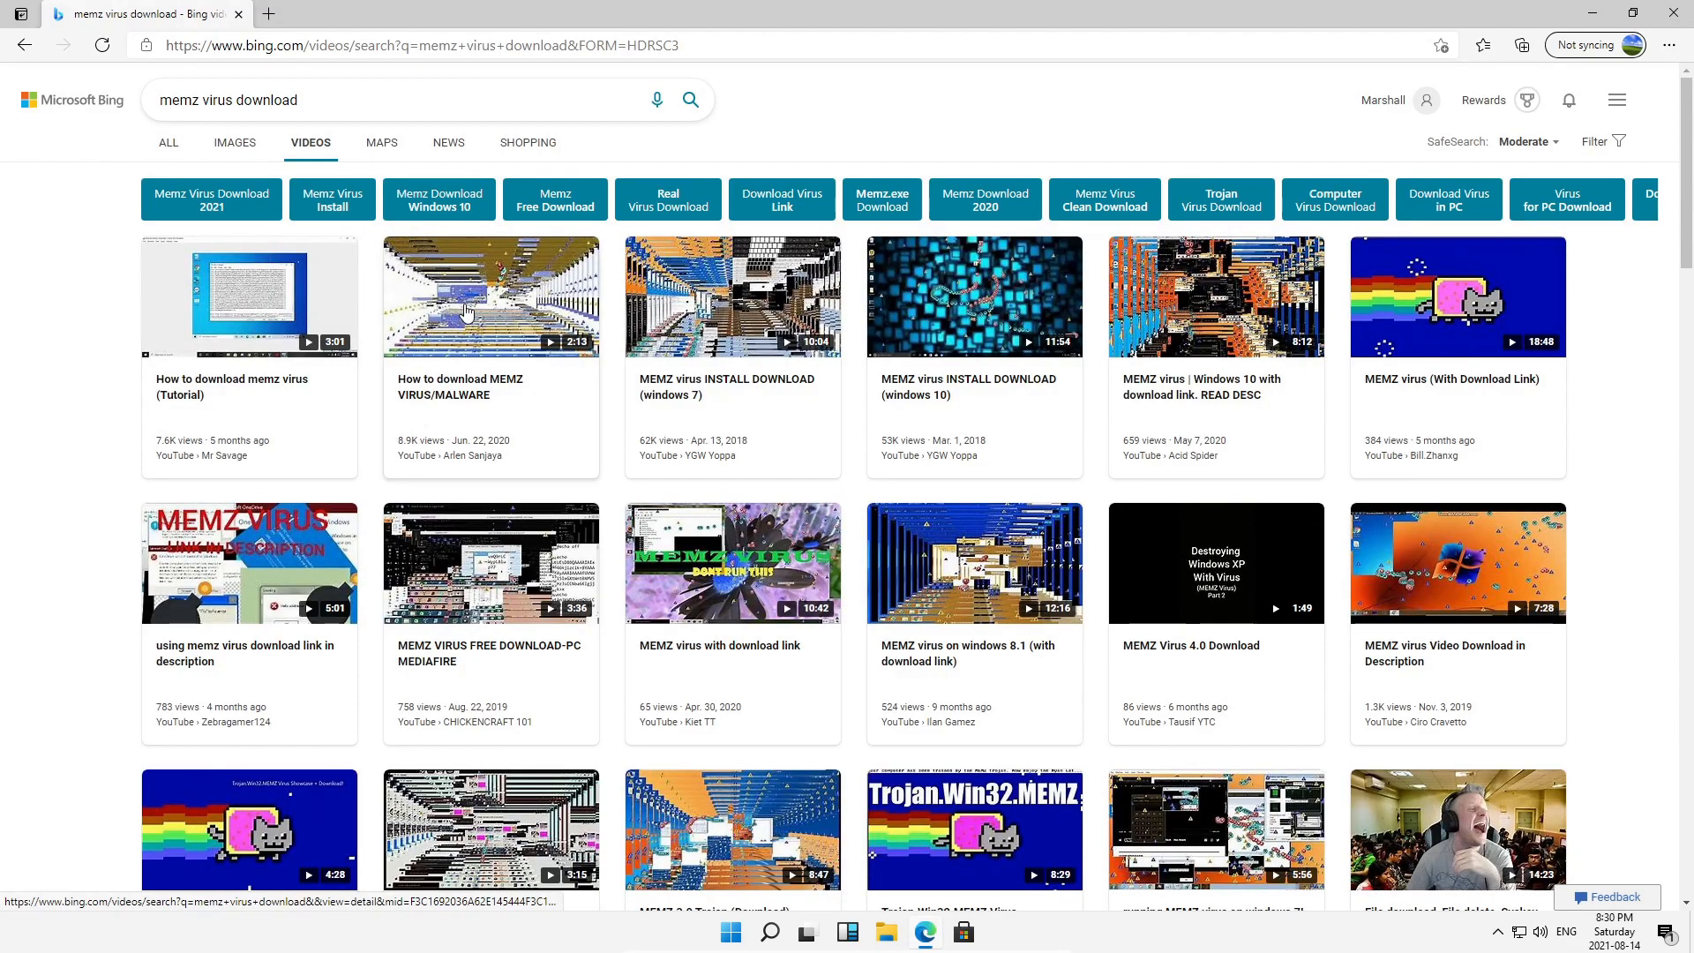
left_click(490, 295)
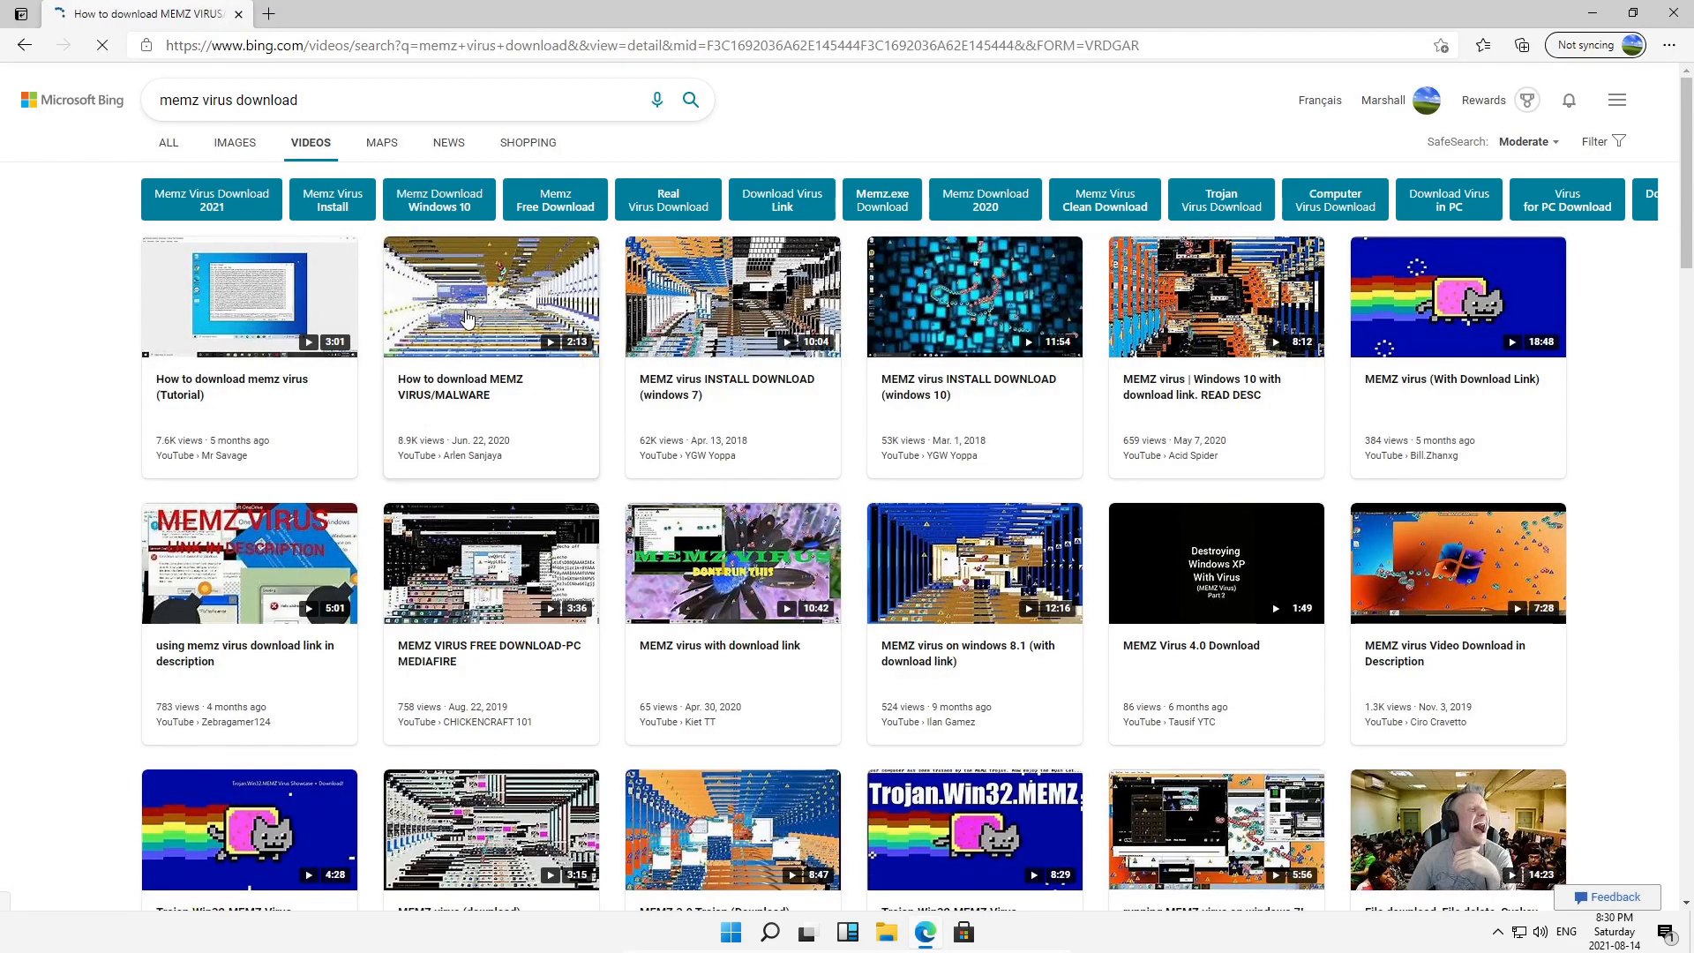
Step: Open the 'How to download MEMZ' video and find MEMZ 3.0.zip blocked as a virus
left_click(490, 295)
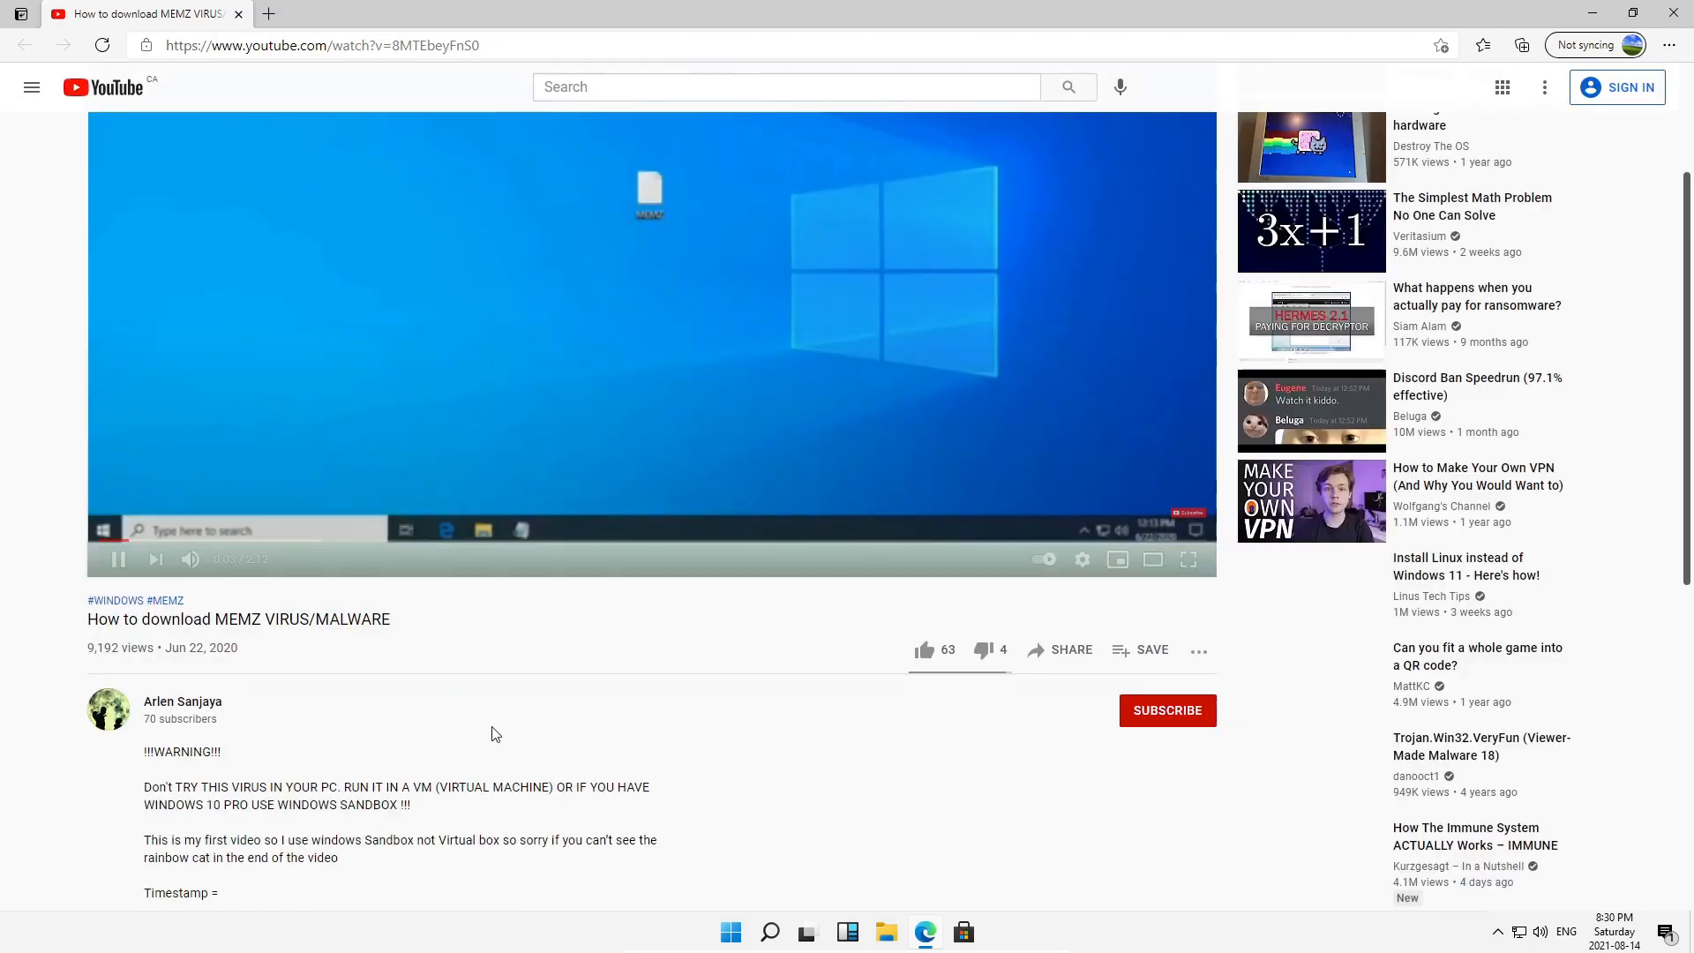
scroll("down", 3)
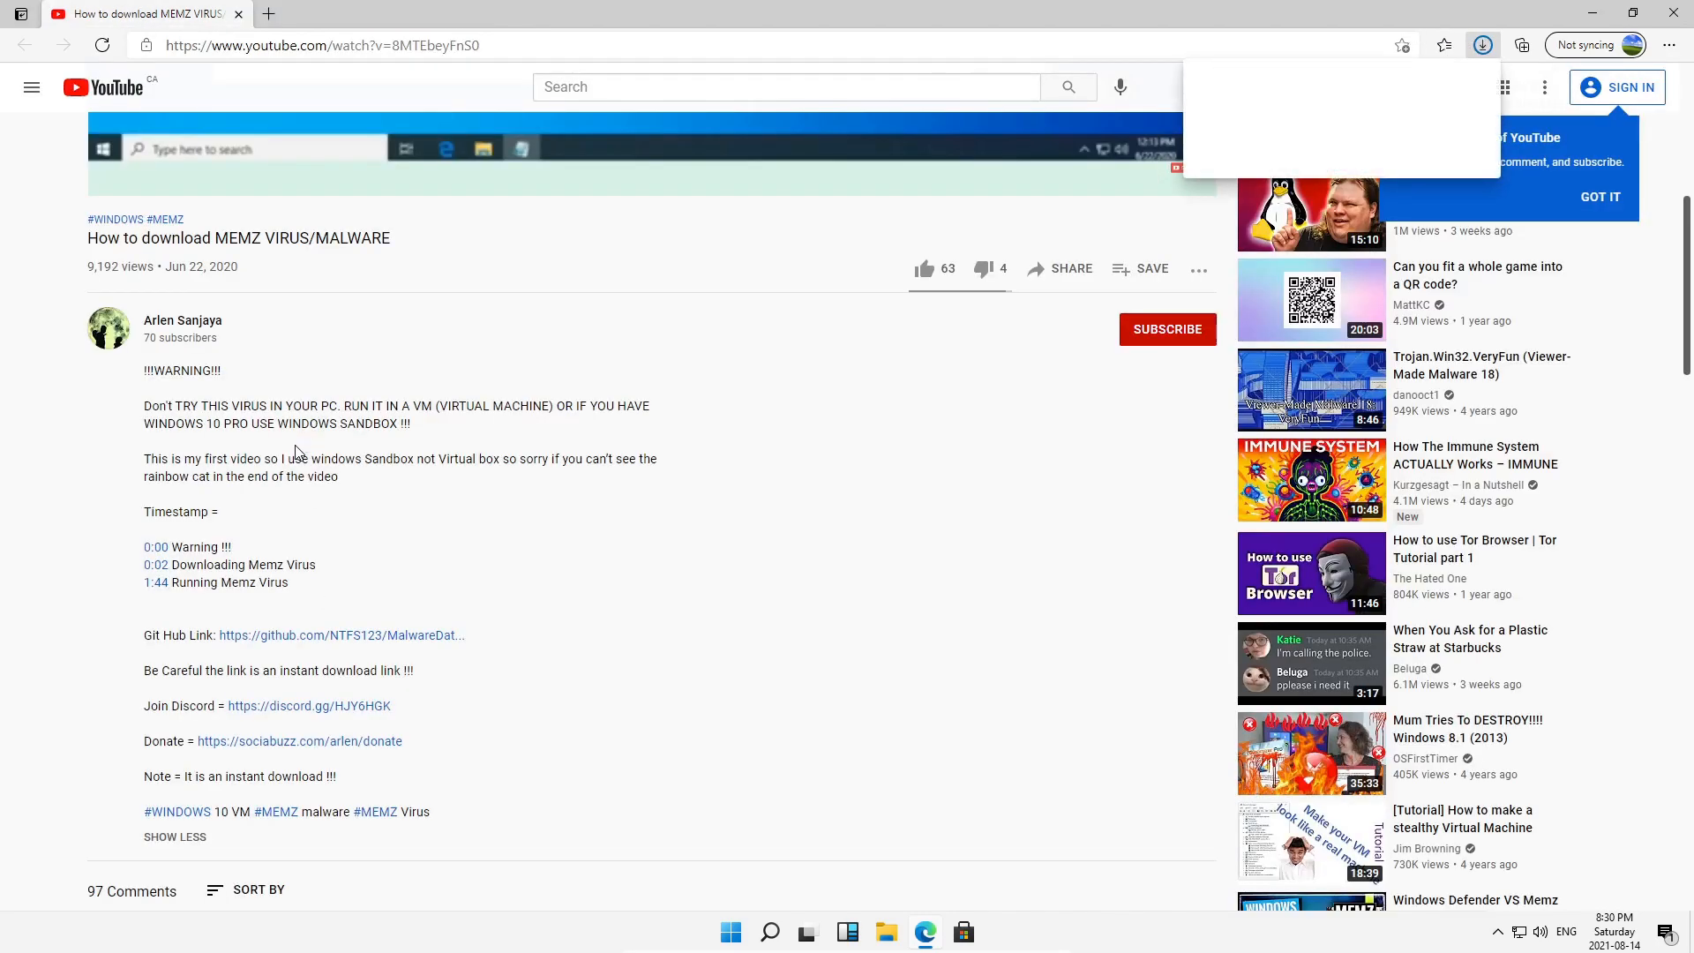
left_click(1481, 44)
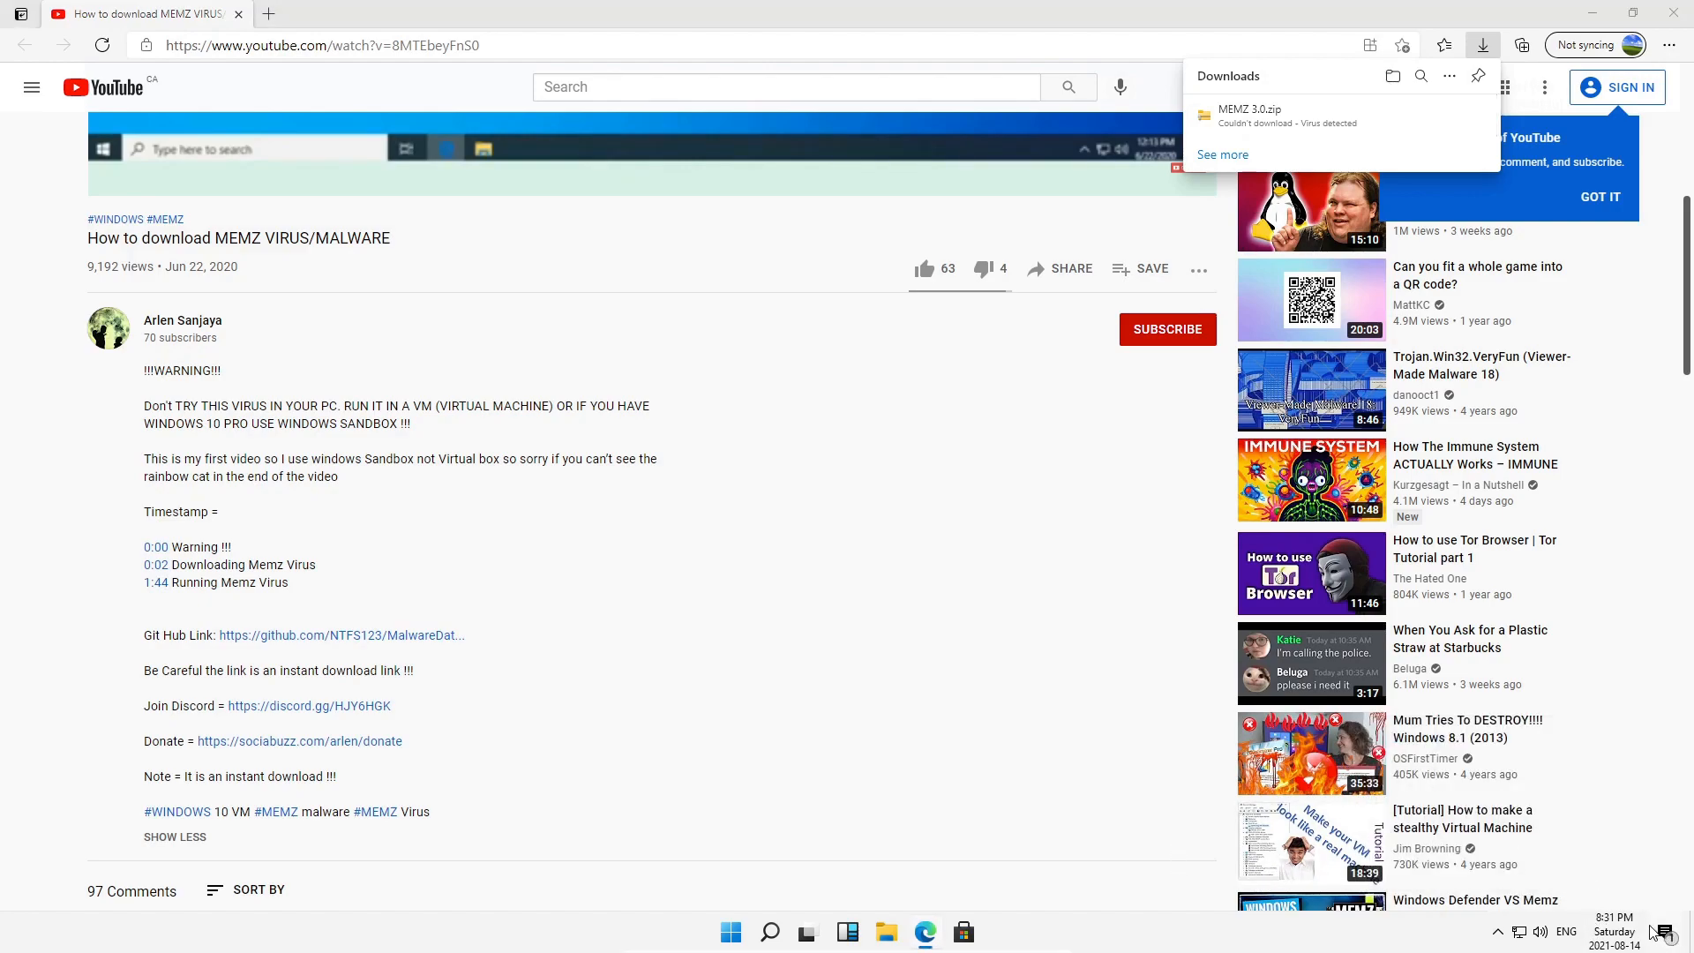
Step: Check notifications, then search Start for 'windows defen'
left_click(1665, 932)
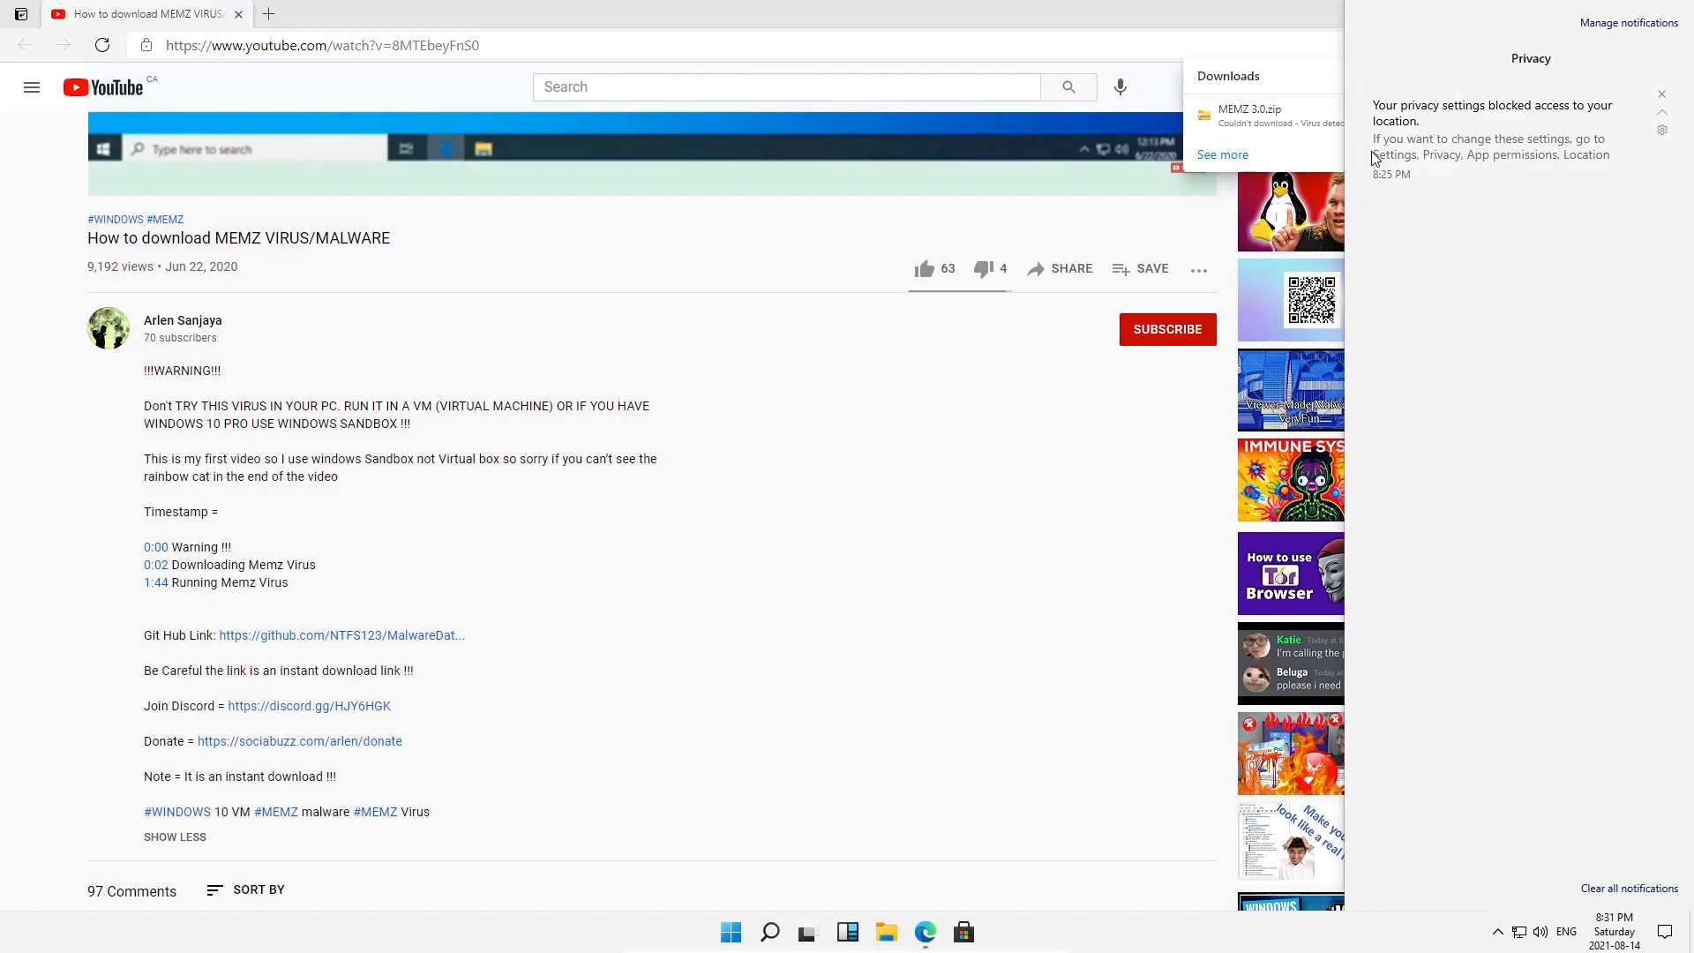
mouse_move(892, 667)
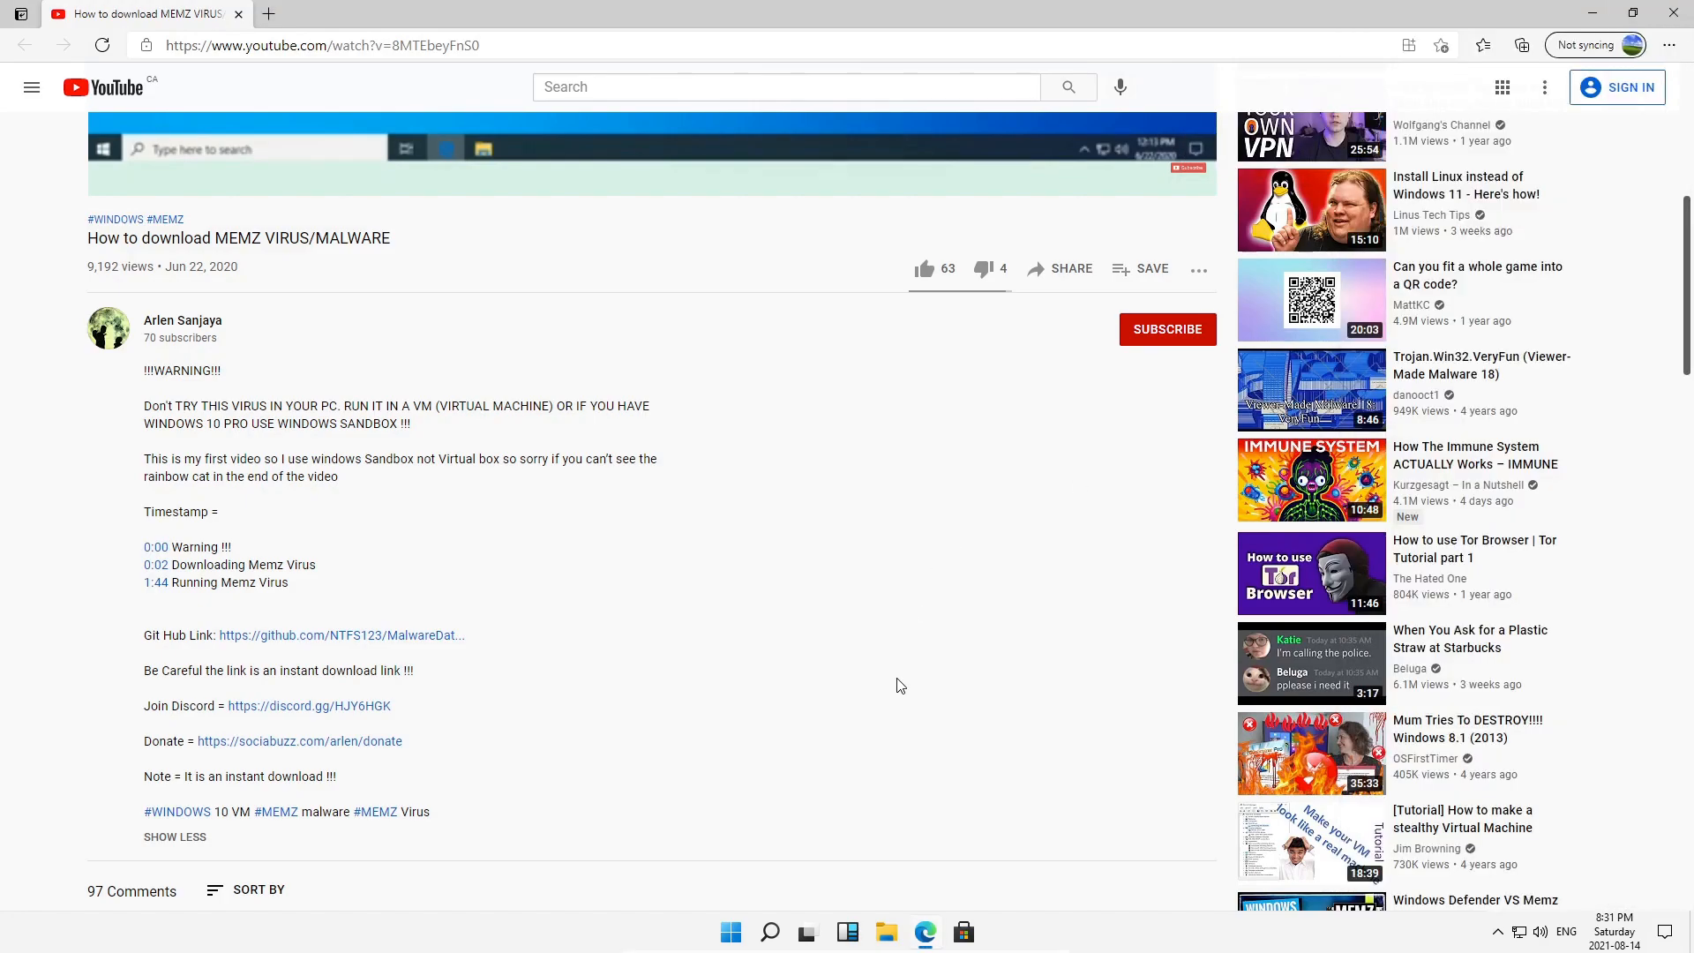
left_click(731, 931)
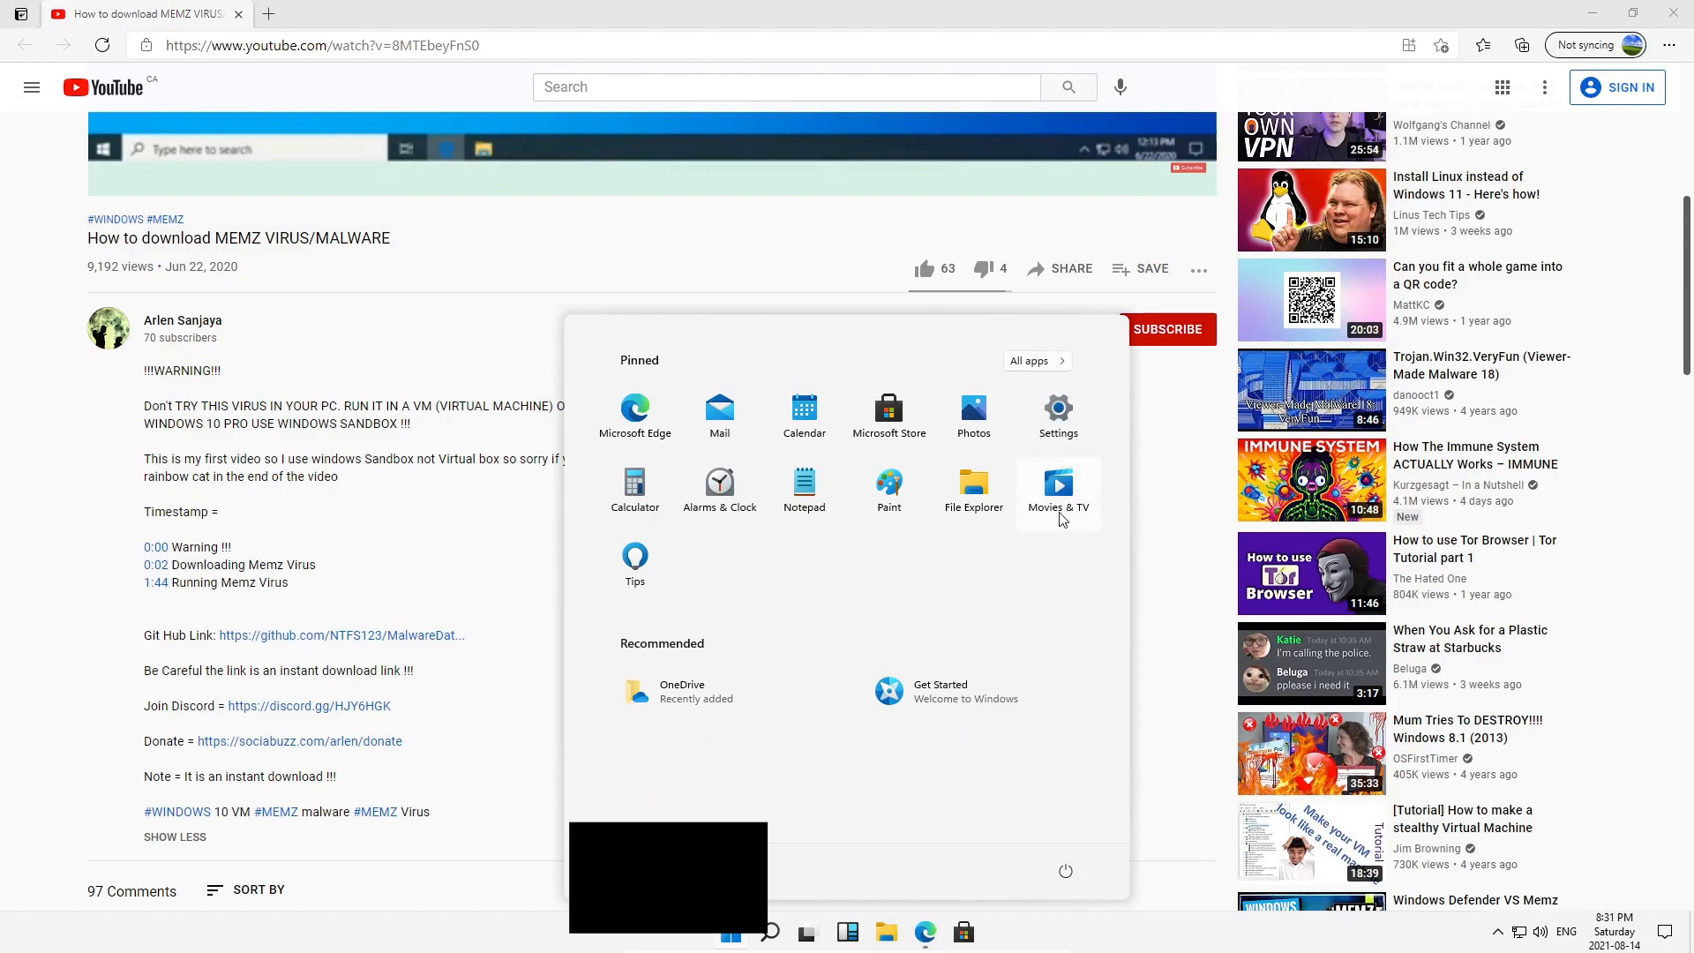
type("windows defen")
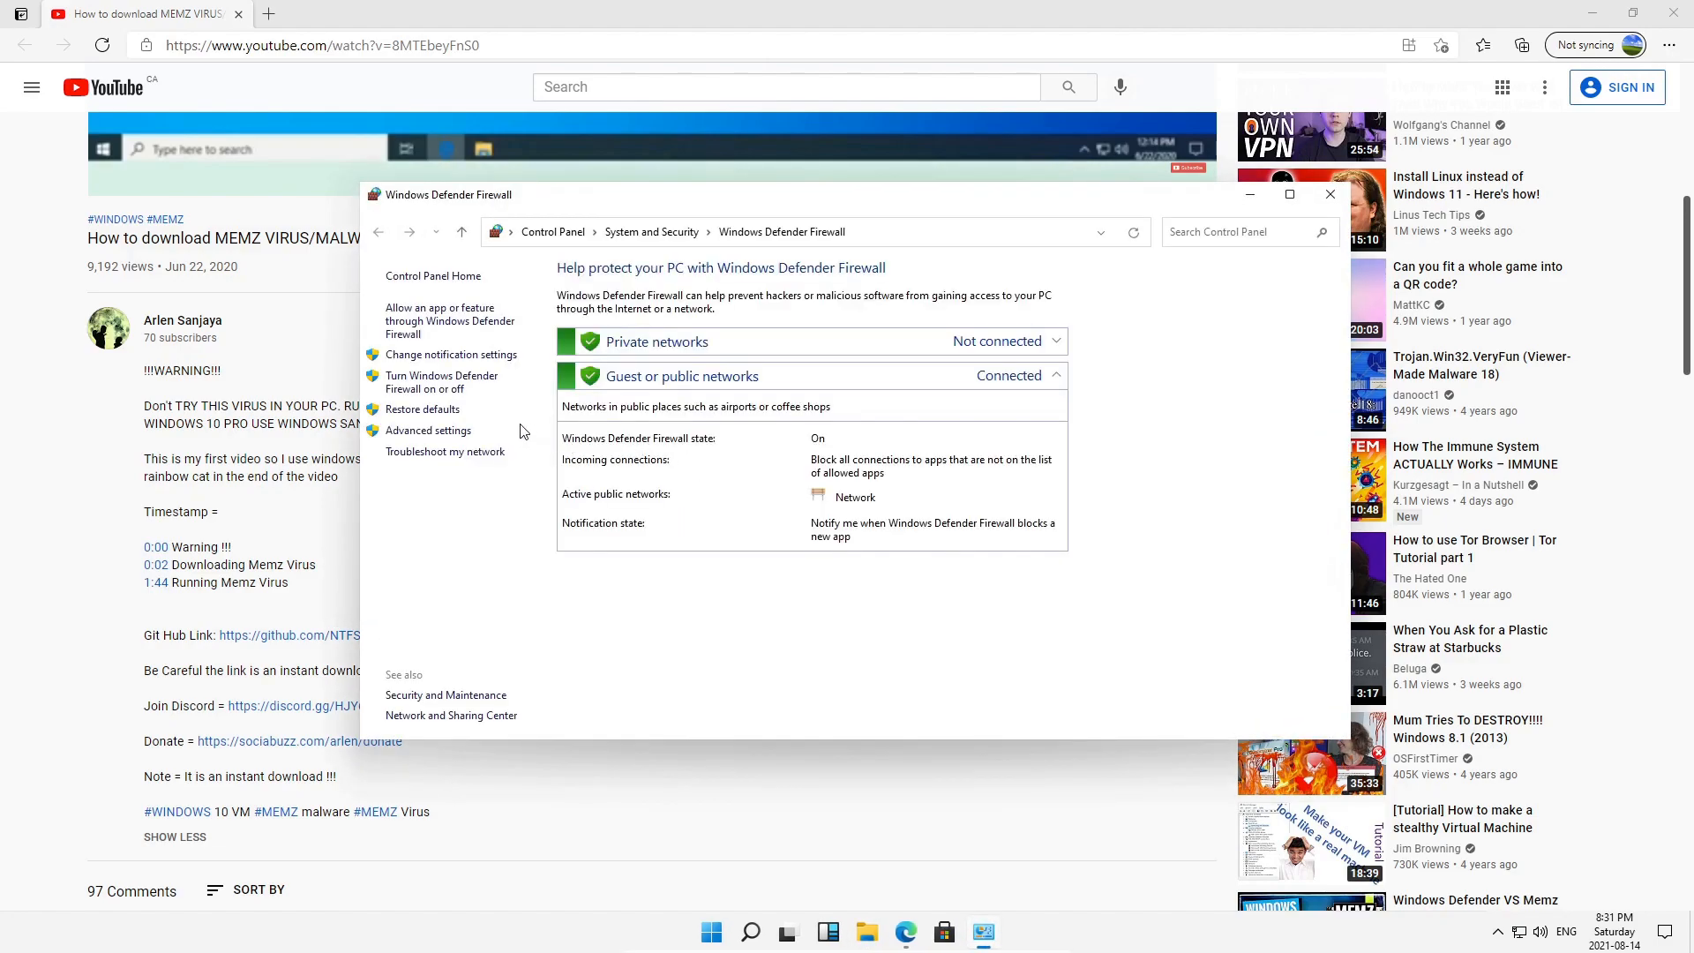
mouse_move(1166, 285)
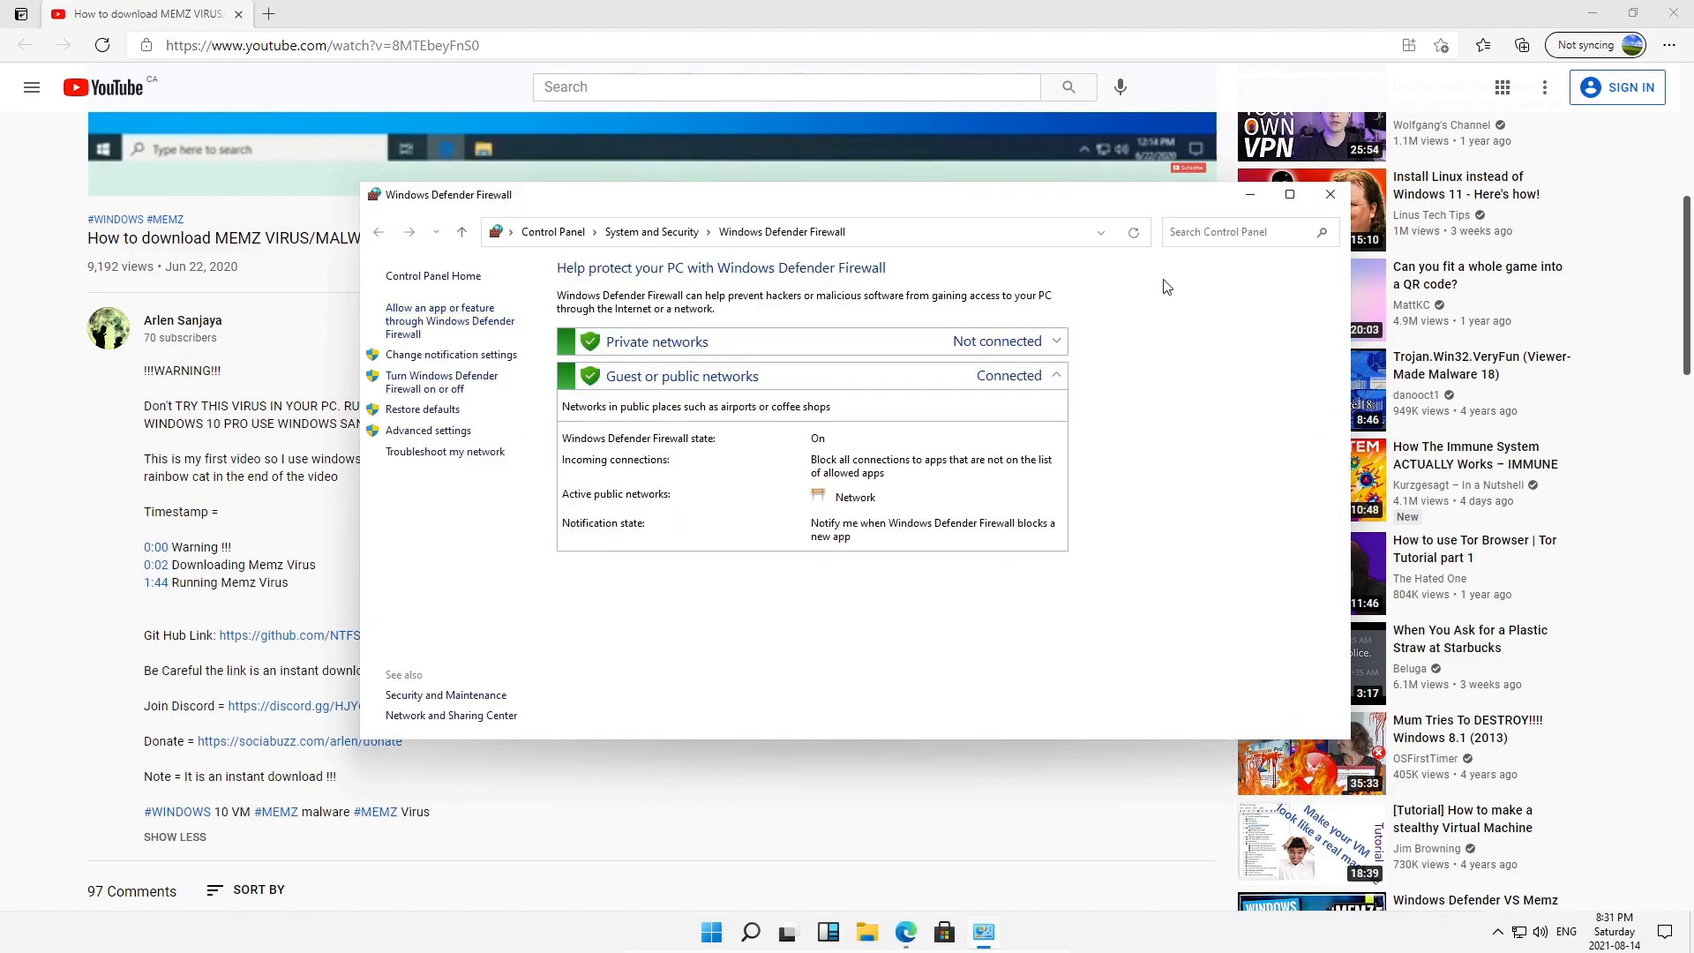
Step: Close Windows Defender Firewall and search Start for 'virus'
left_click(1242, 231)
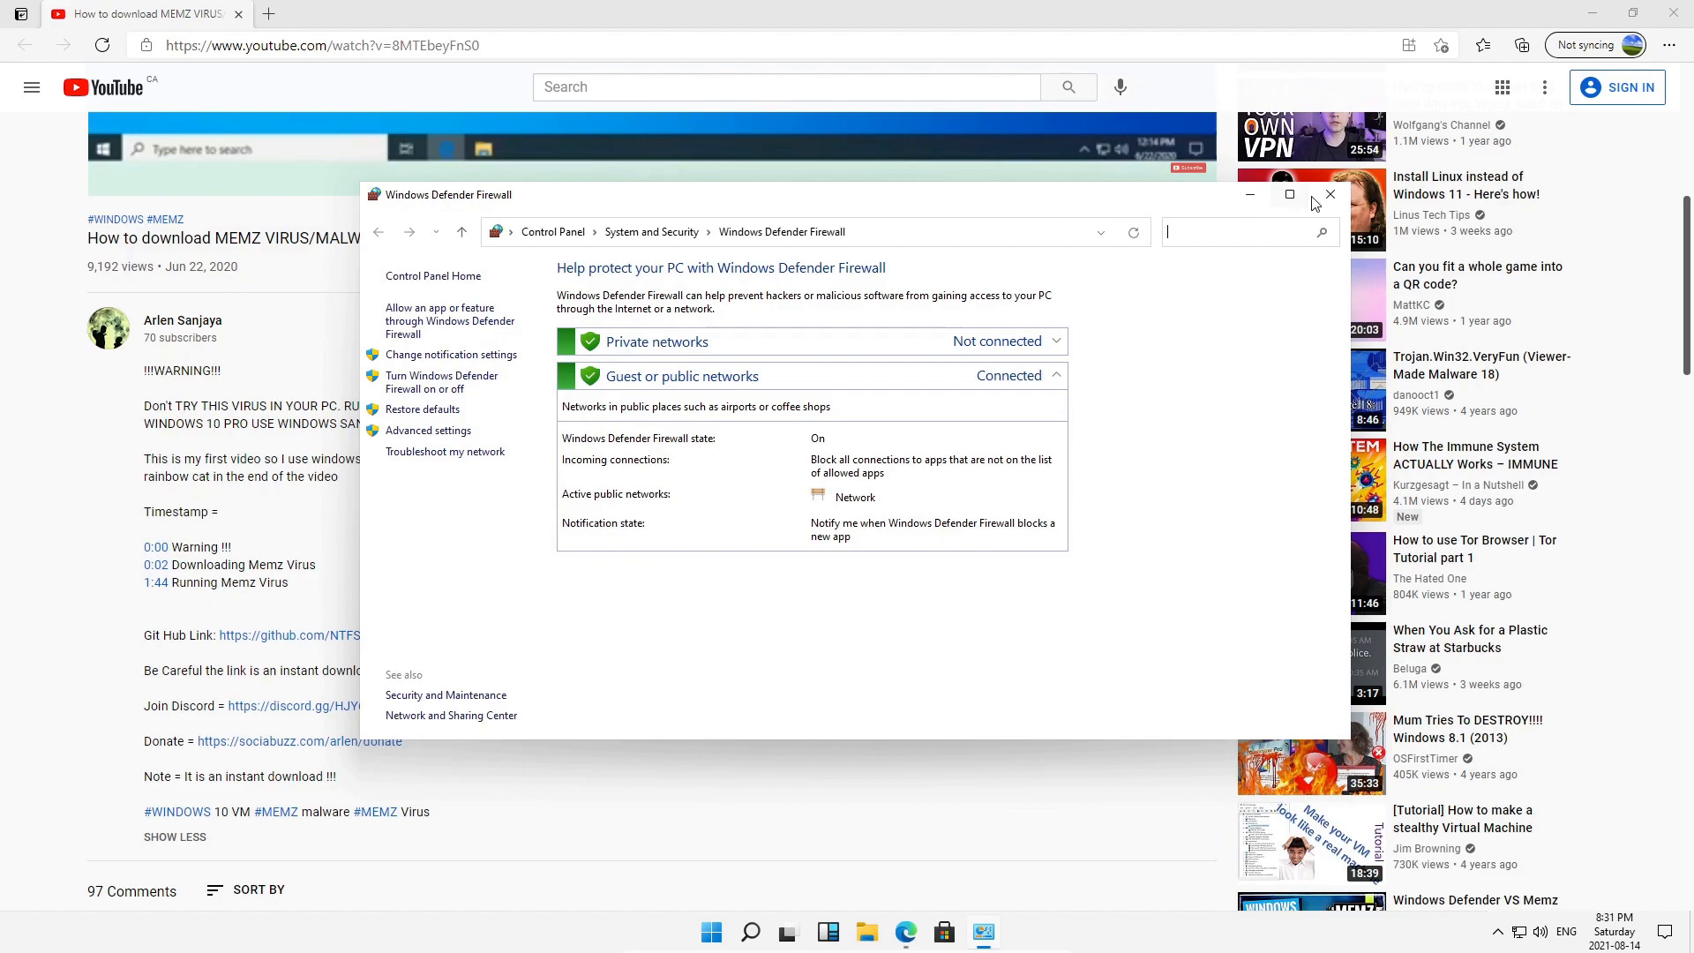
left_click(709, 932)
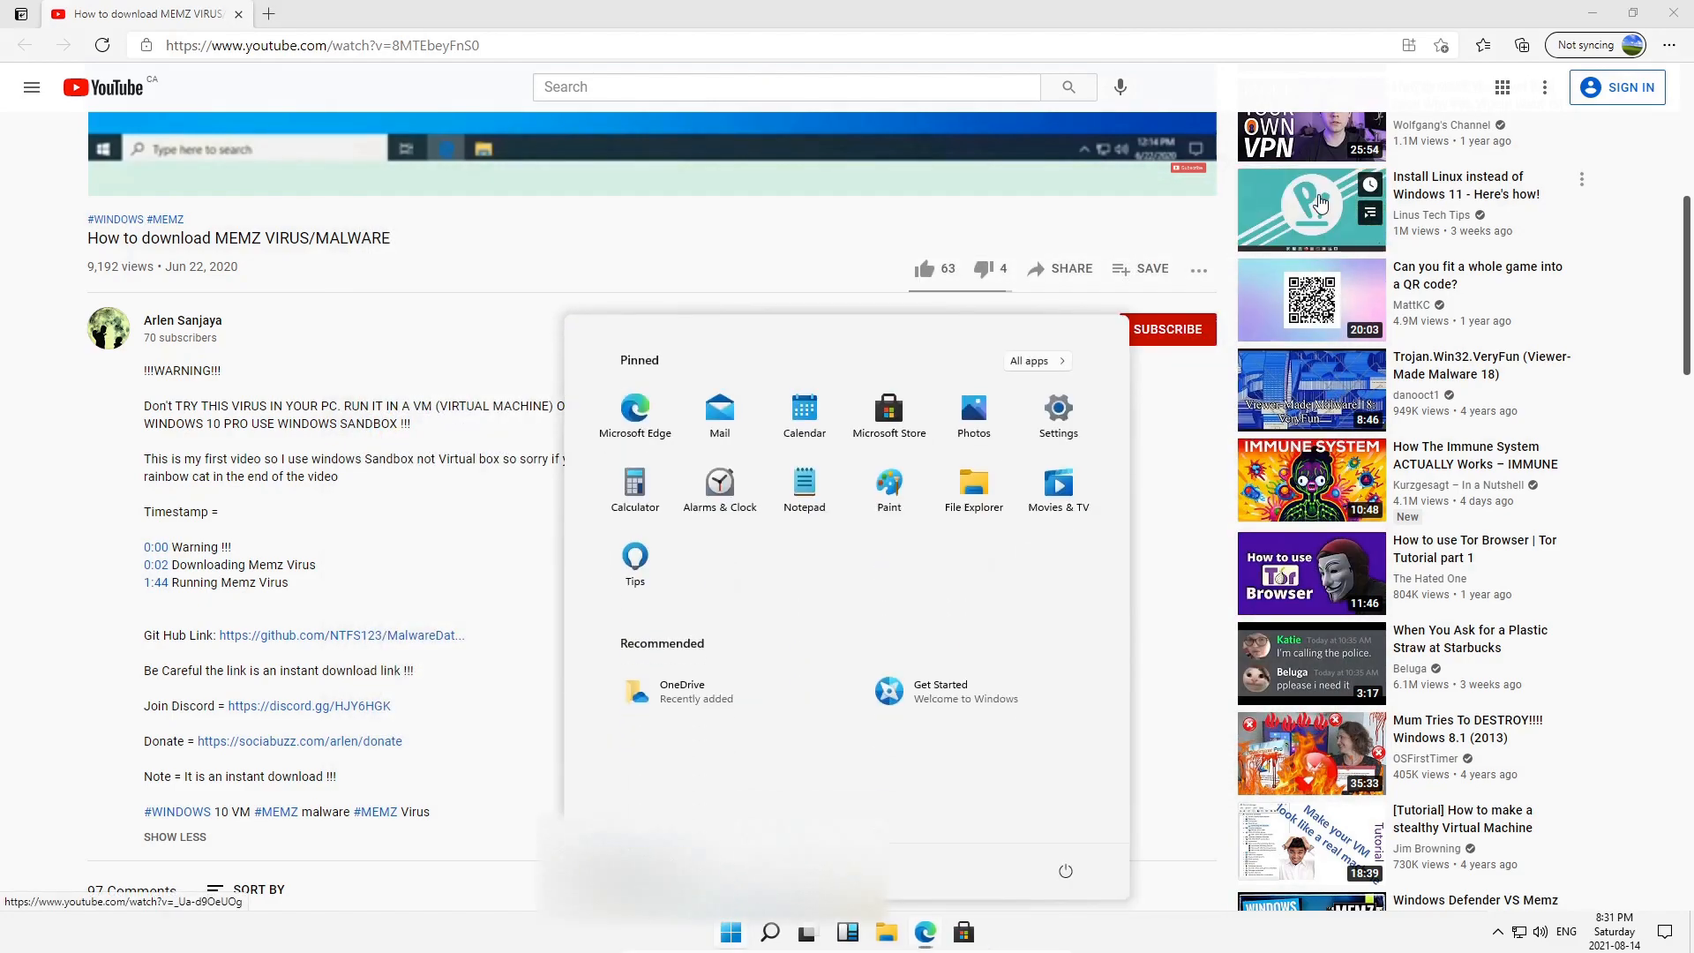
type("virus")
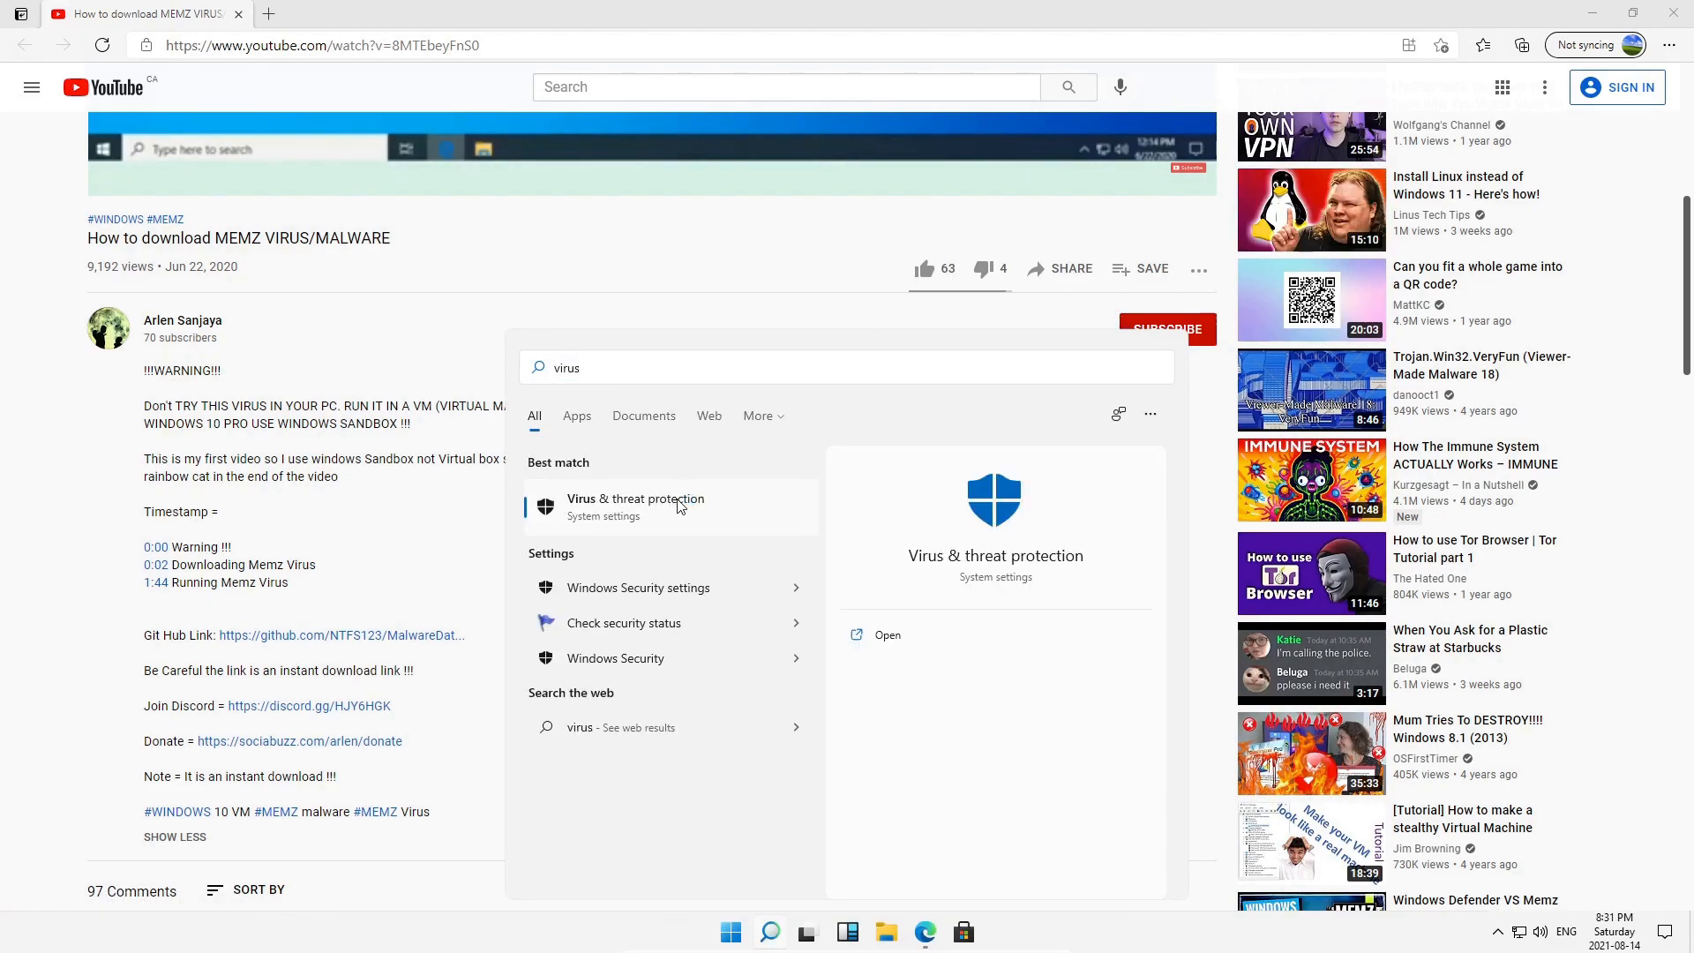
Step: Allow the Trojan:BAT/Zmem threat on the device and review it under Allowed threats
left_click(635, 506)
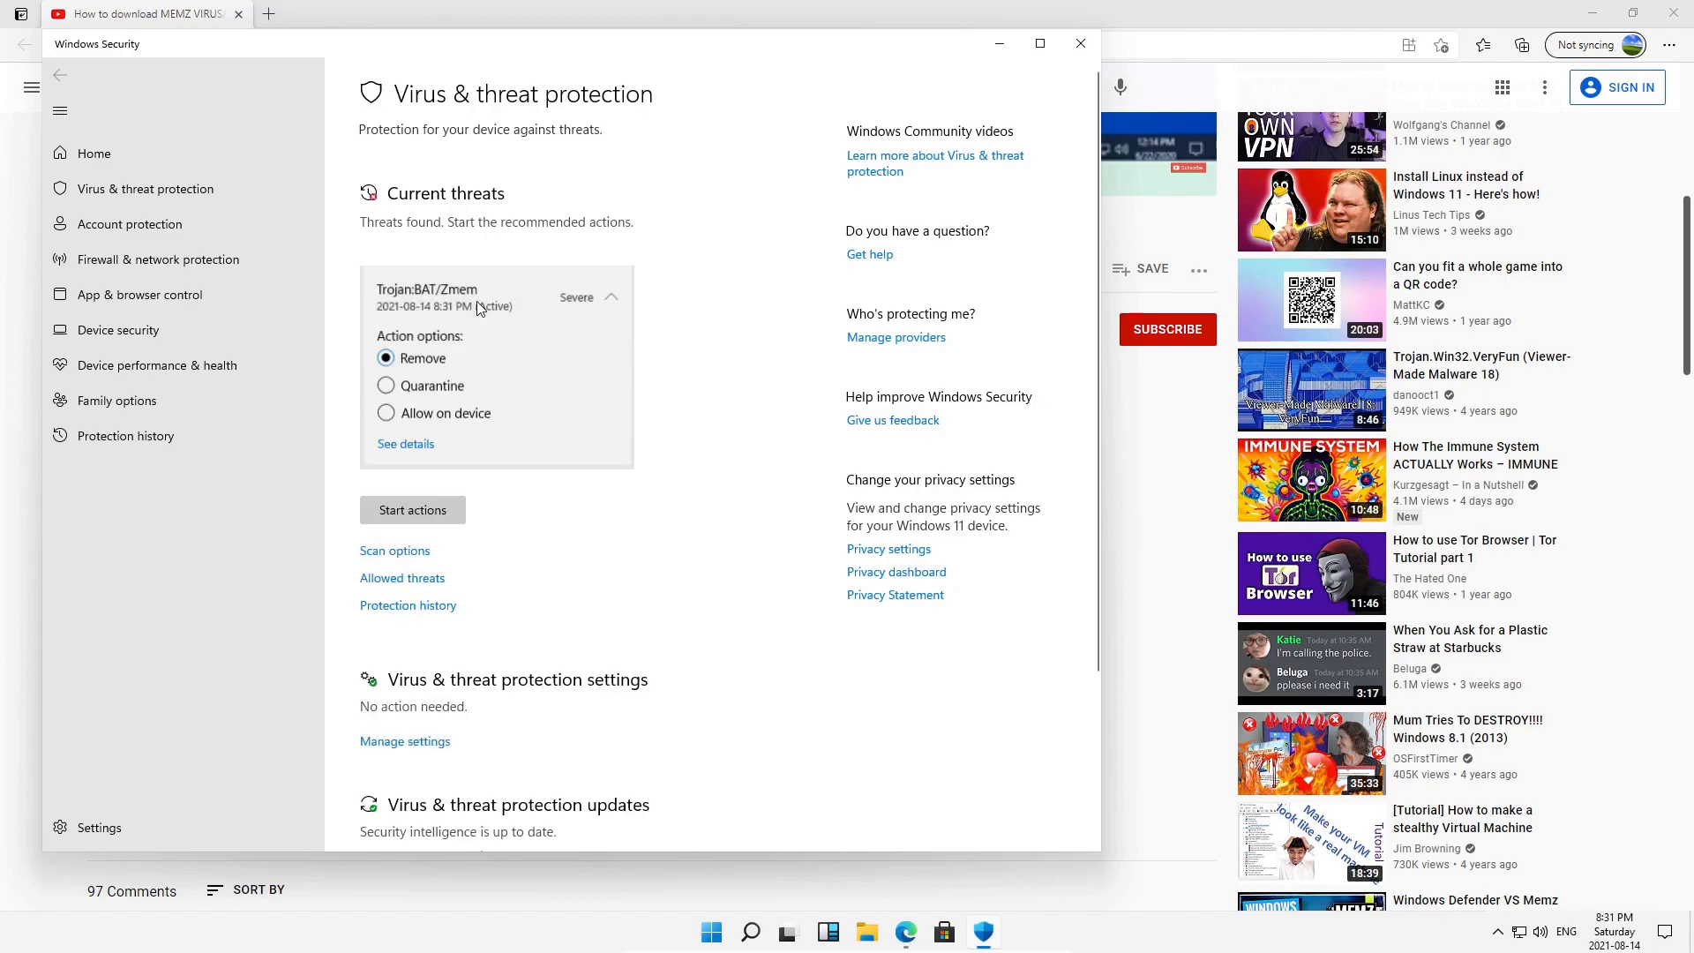
left_click(385, 415)
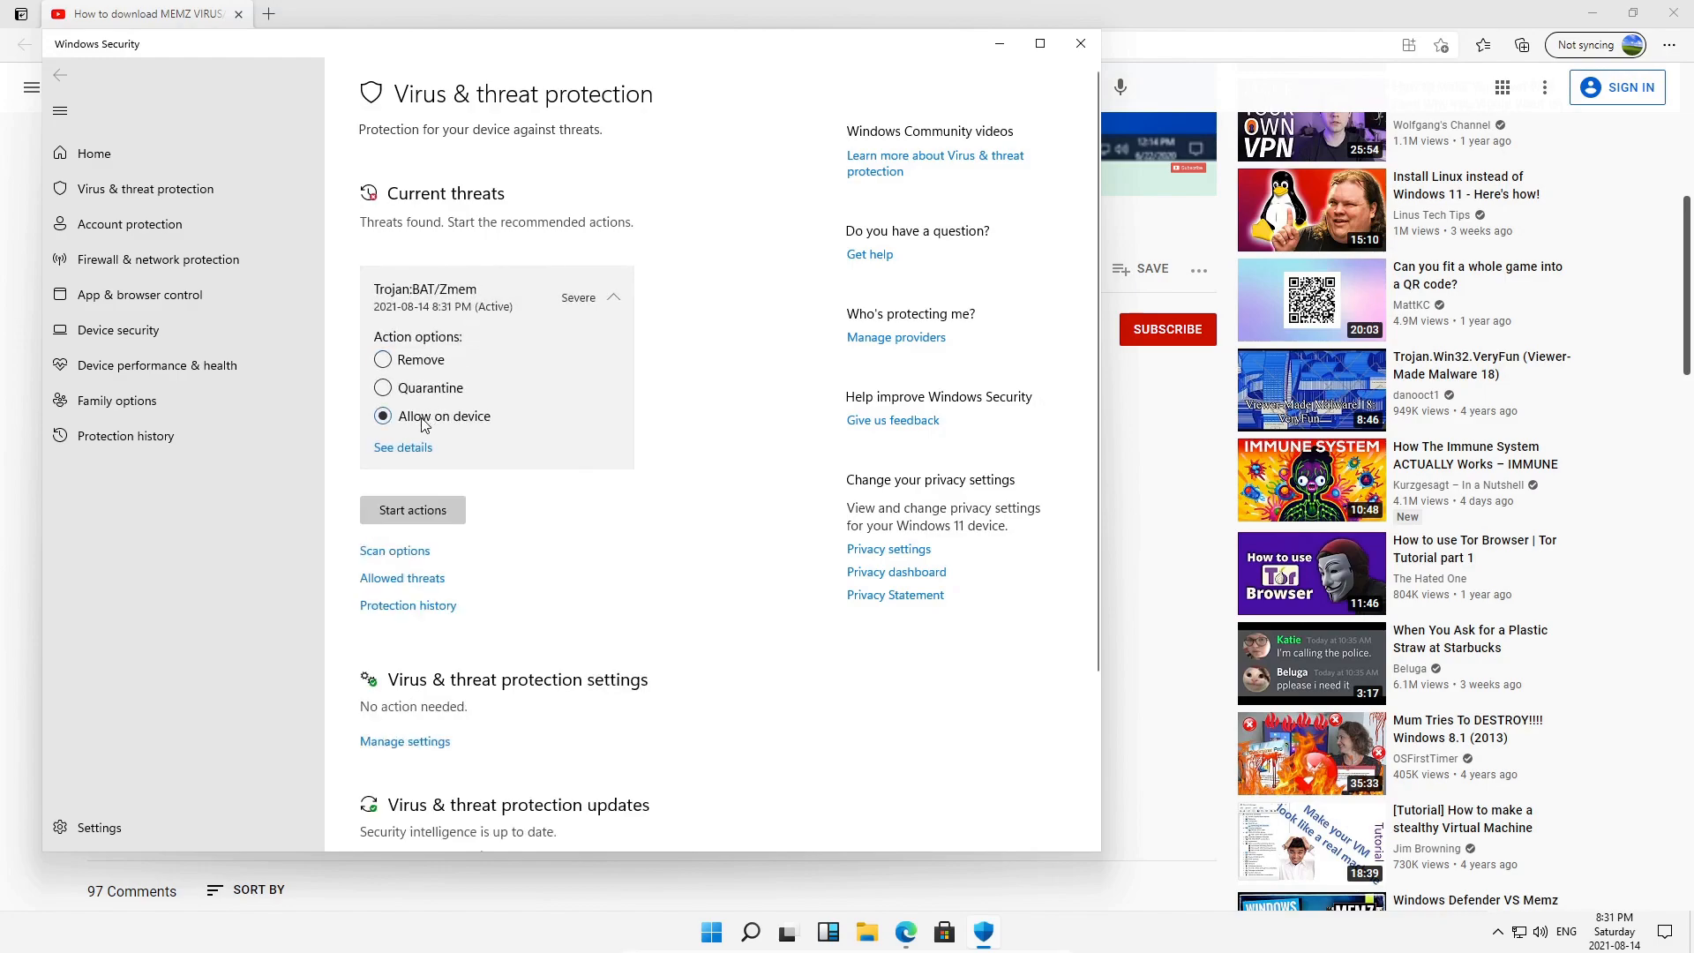
left_click(412, 510)
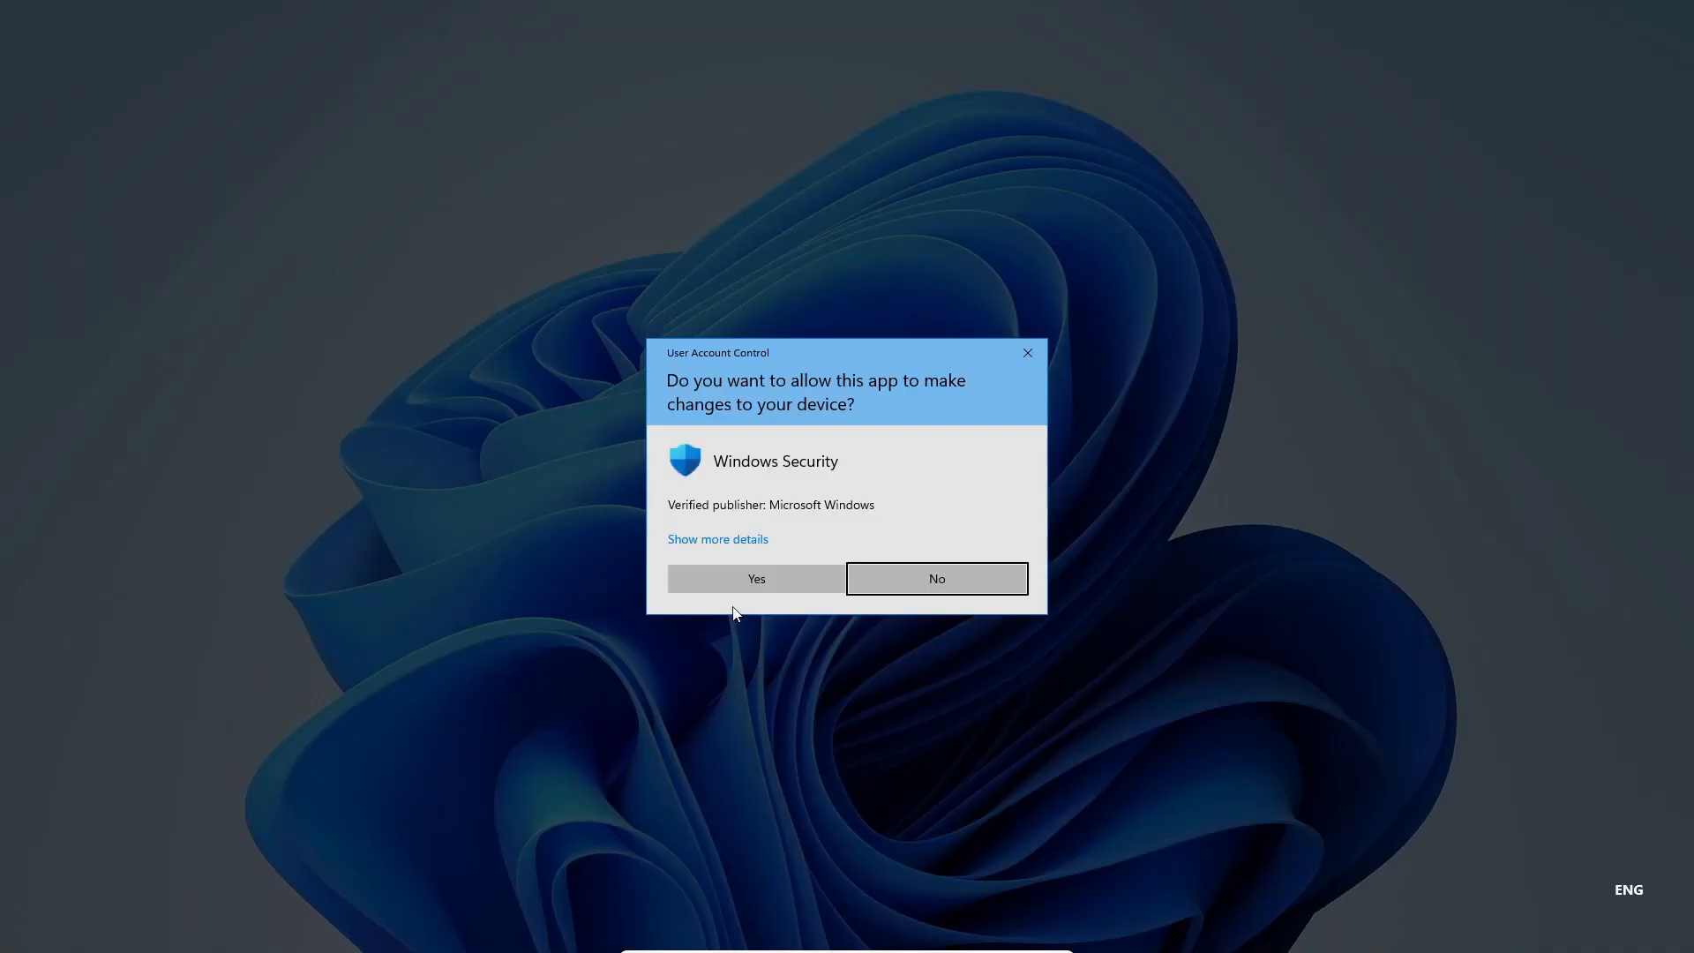
left_click(755, 578)
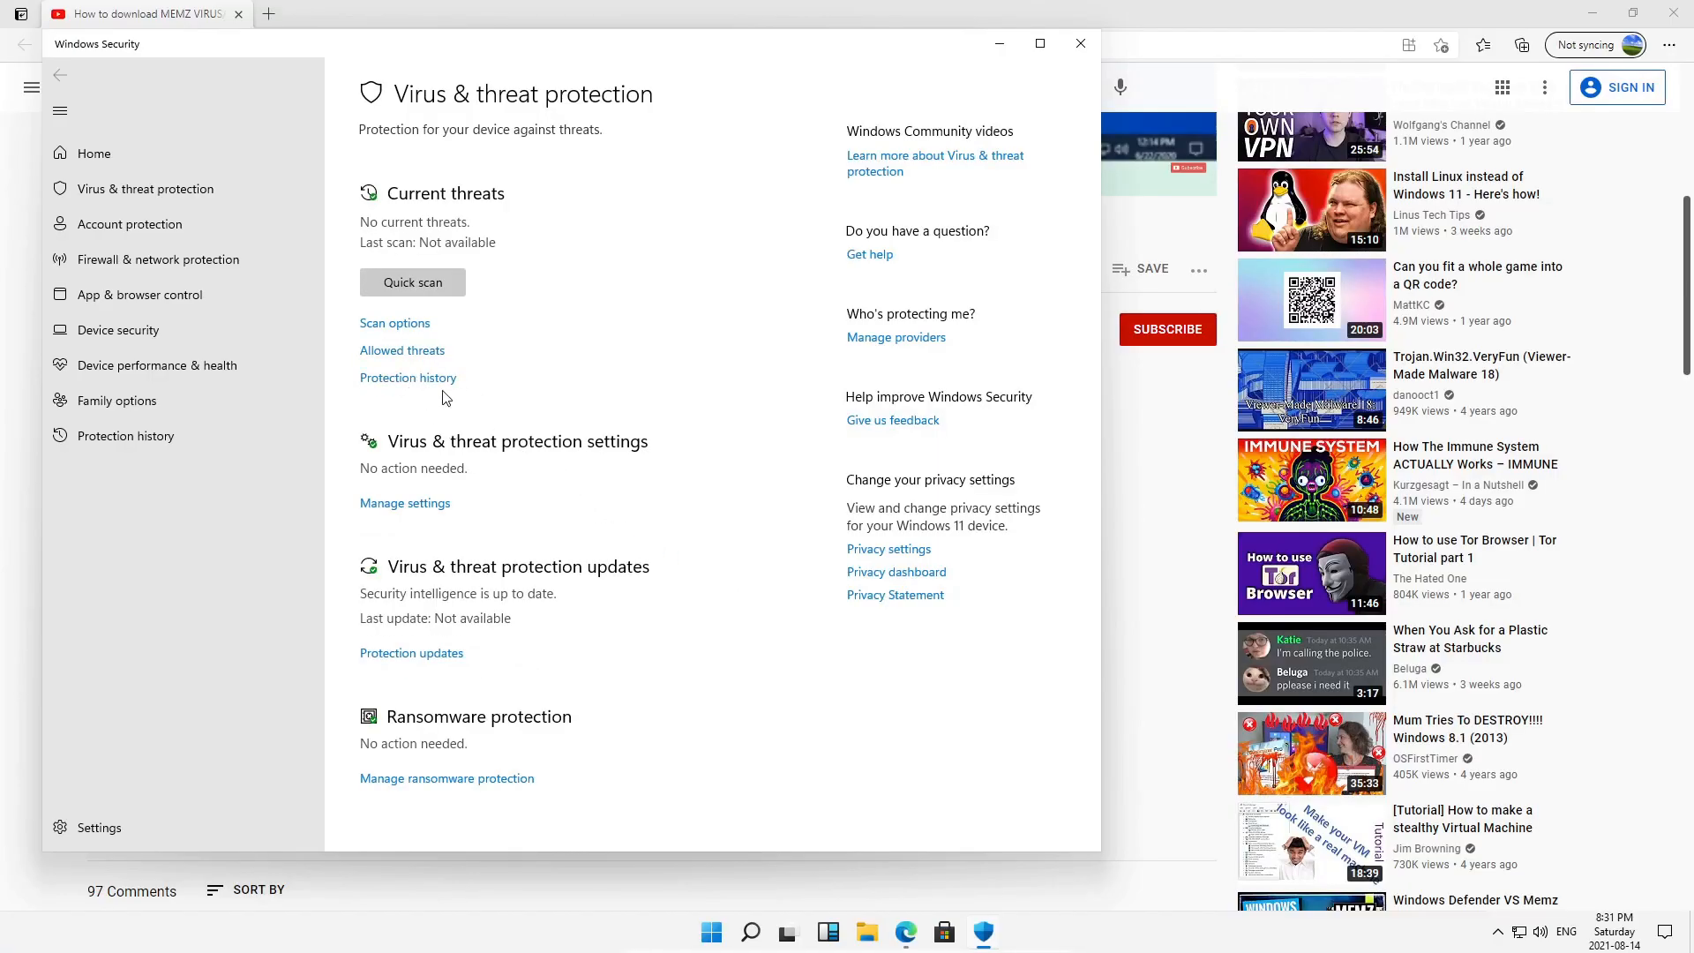
left_click(400, 350)
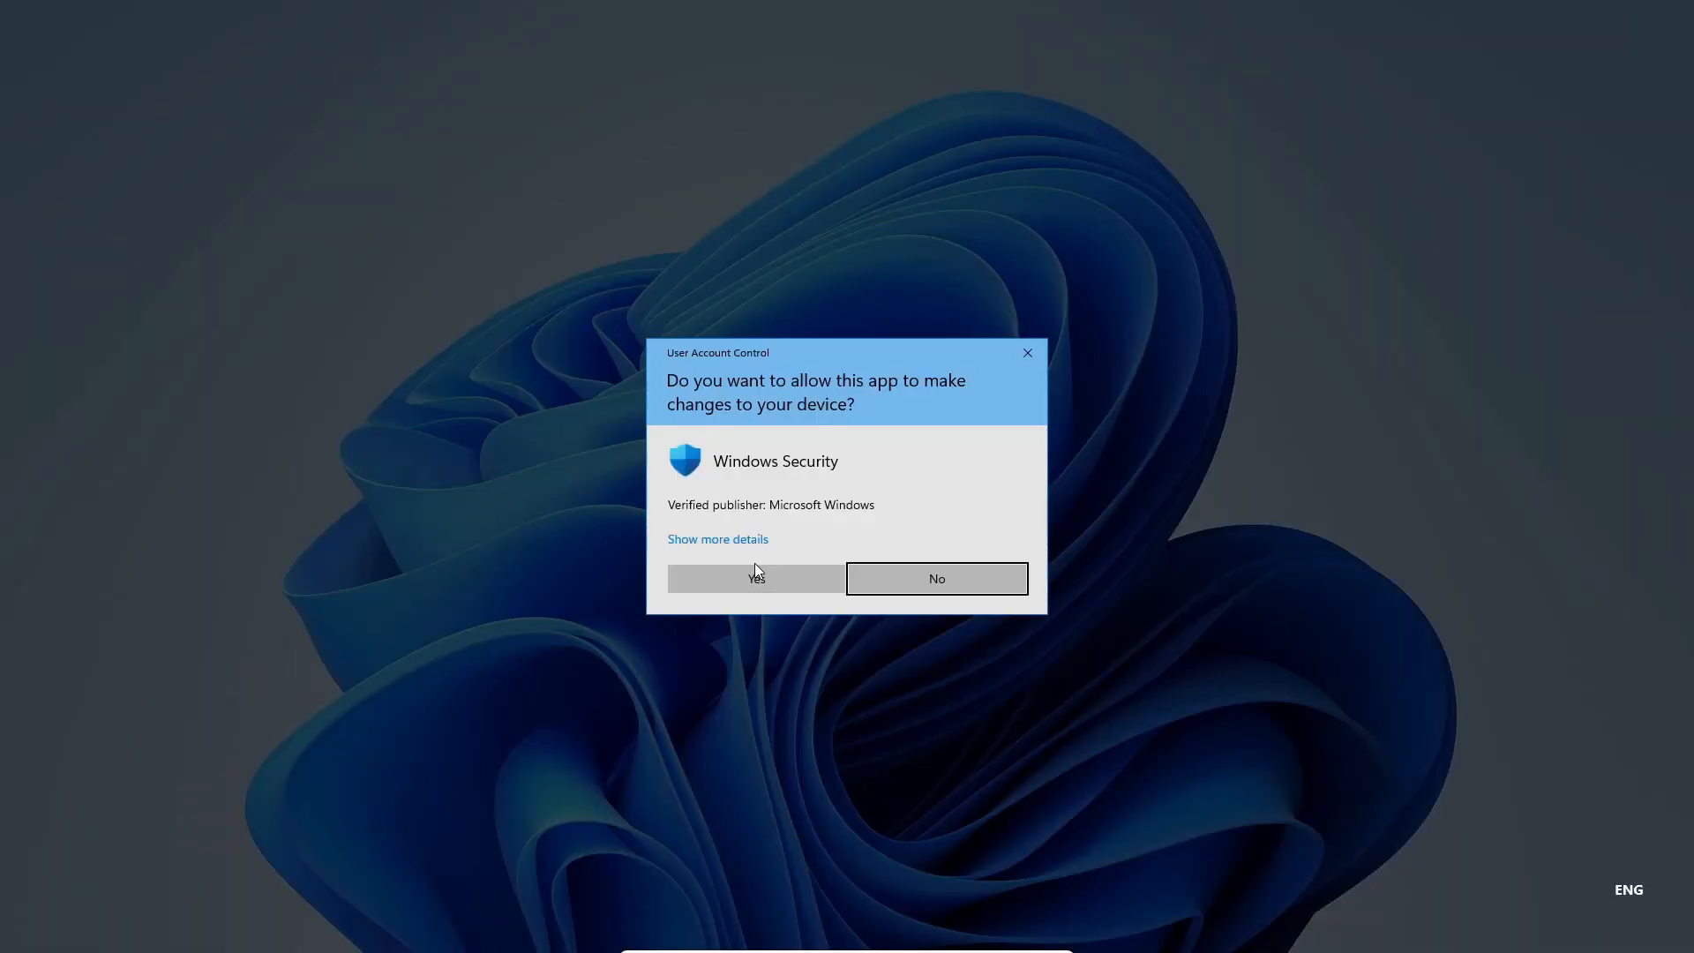
left_click(756, 578)
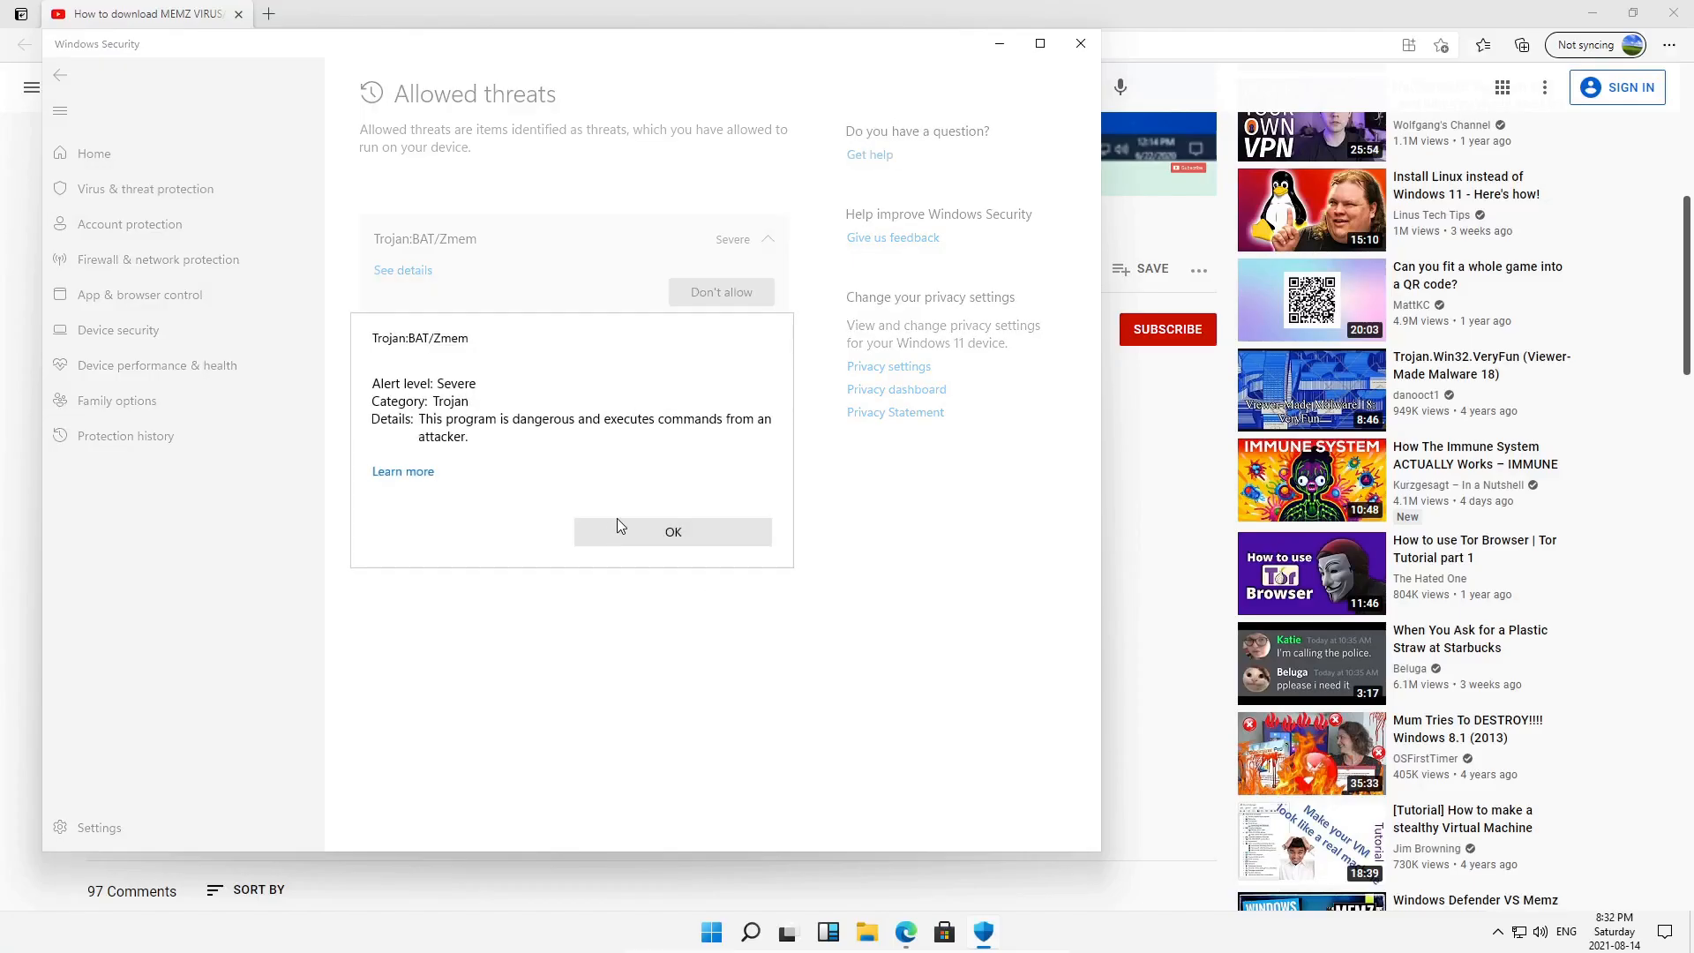
left_click(673, 530)
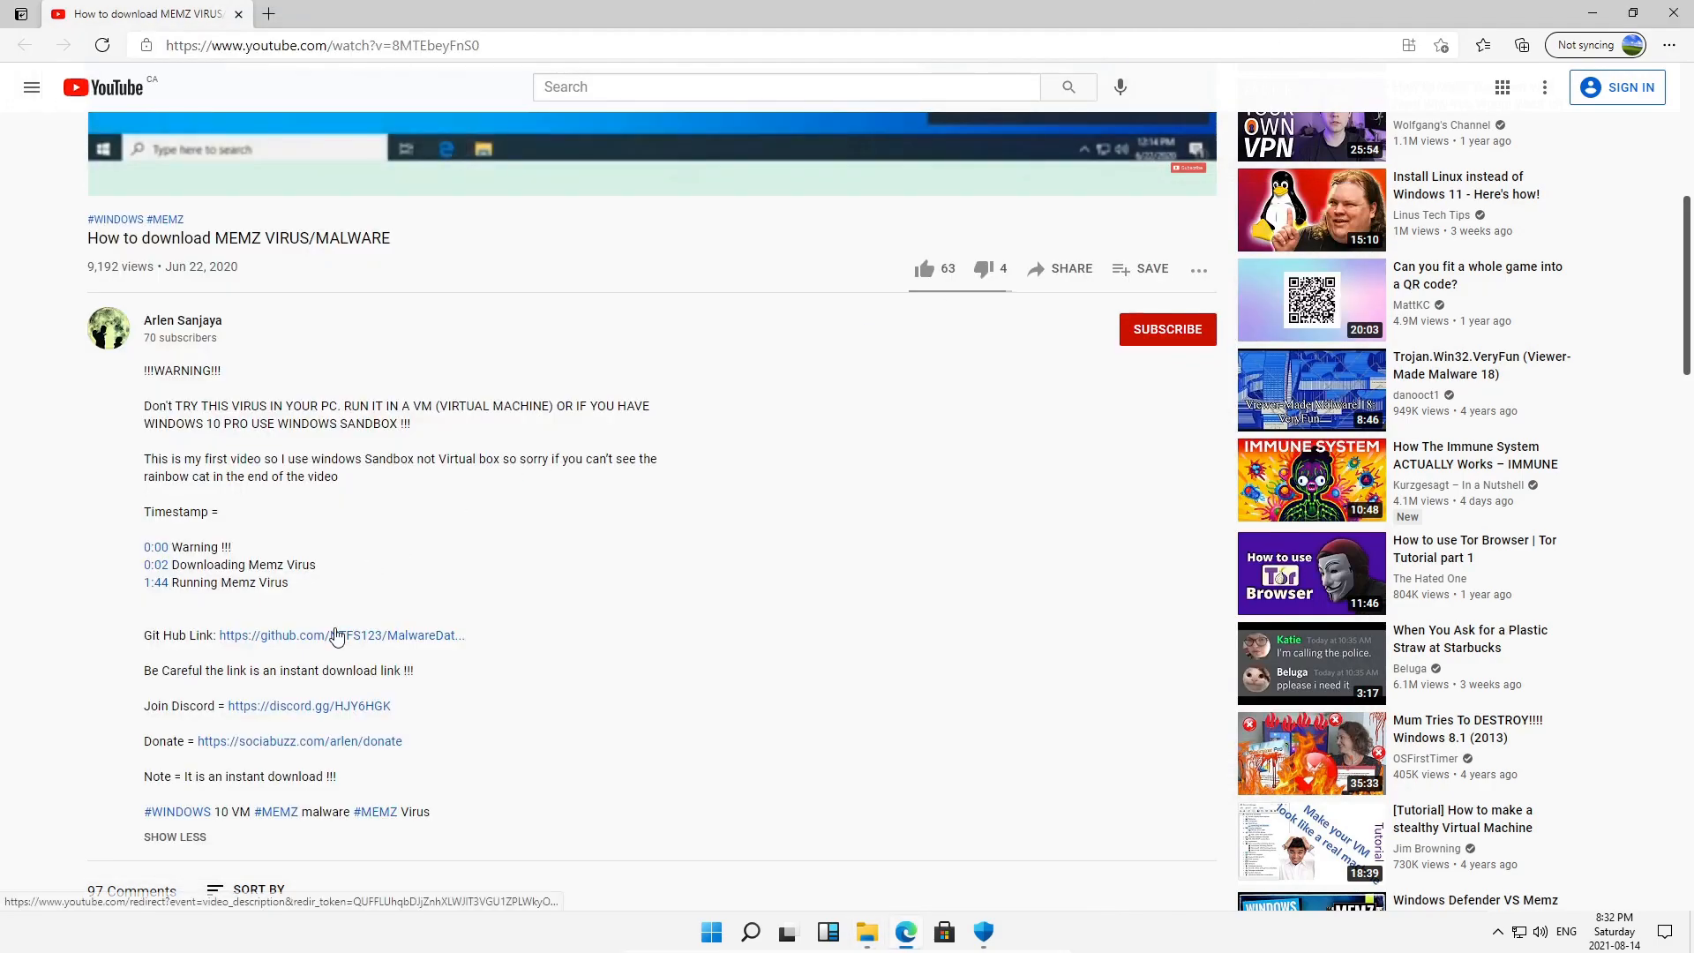
Step: Retry the GitHub download, allow Trojan:Win32/Zmem.A, and check Protection history
left_click(1482, 45)
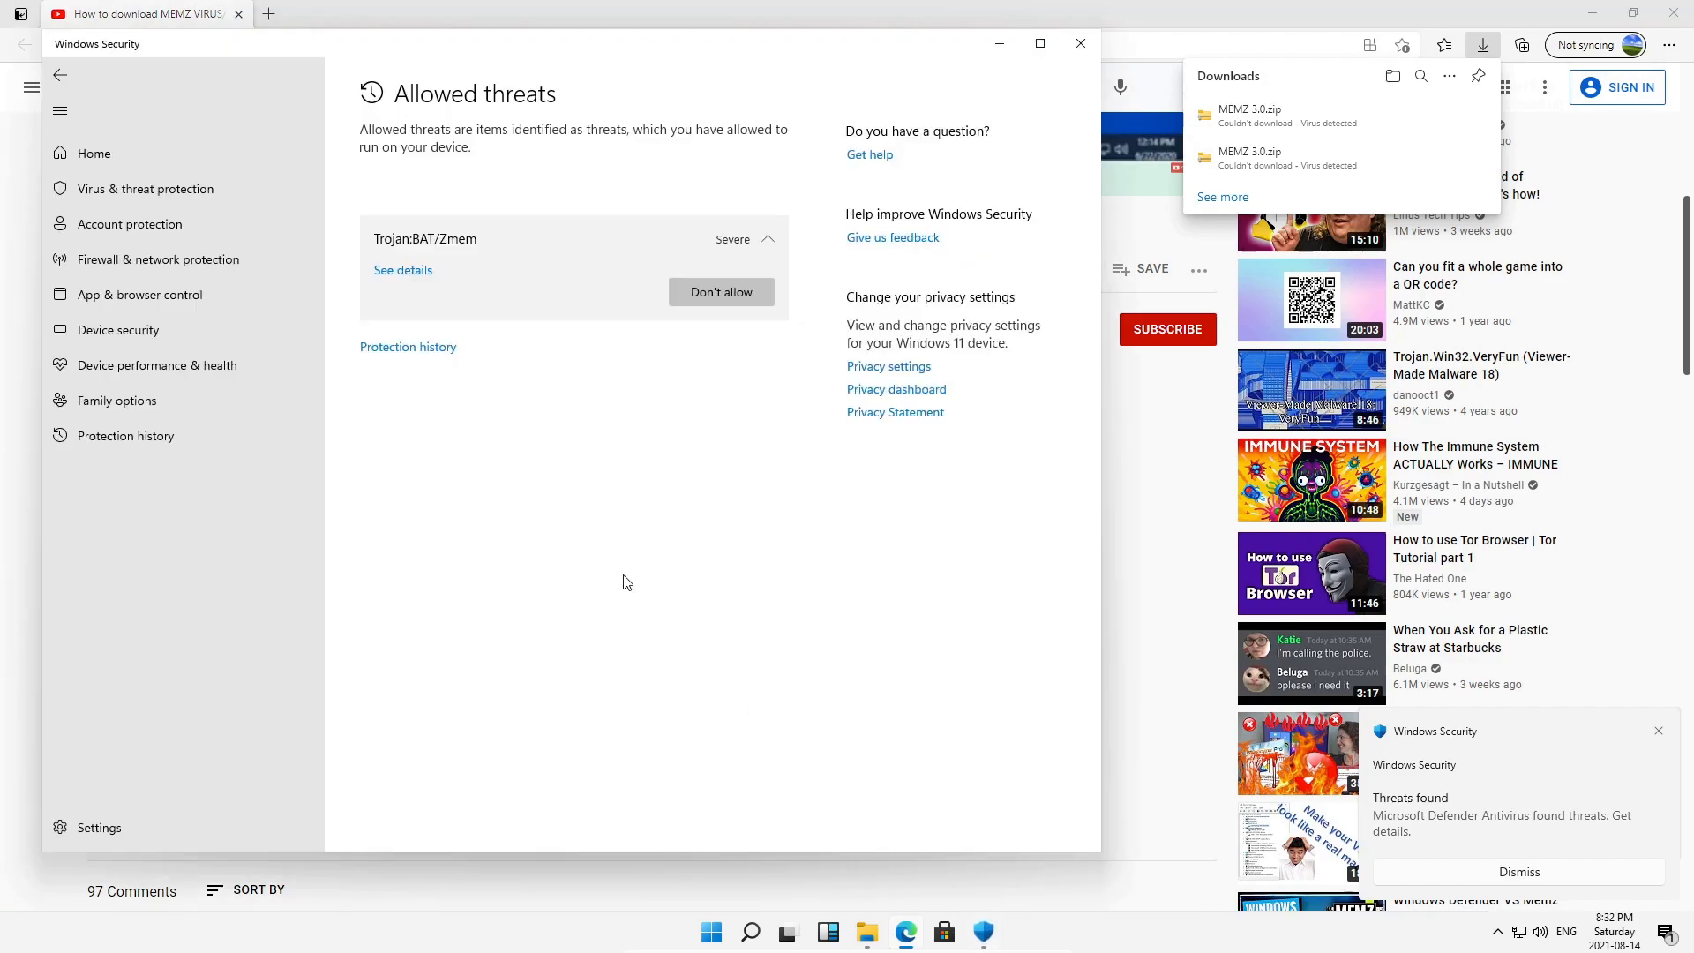
left_click(59, 74)
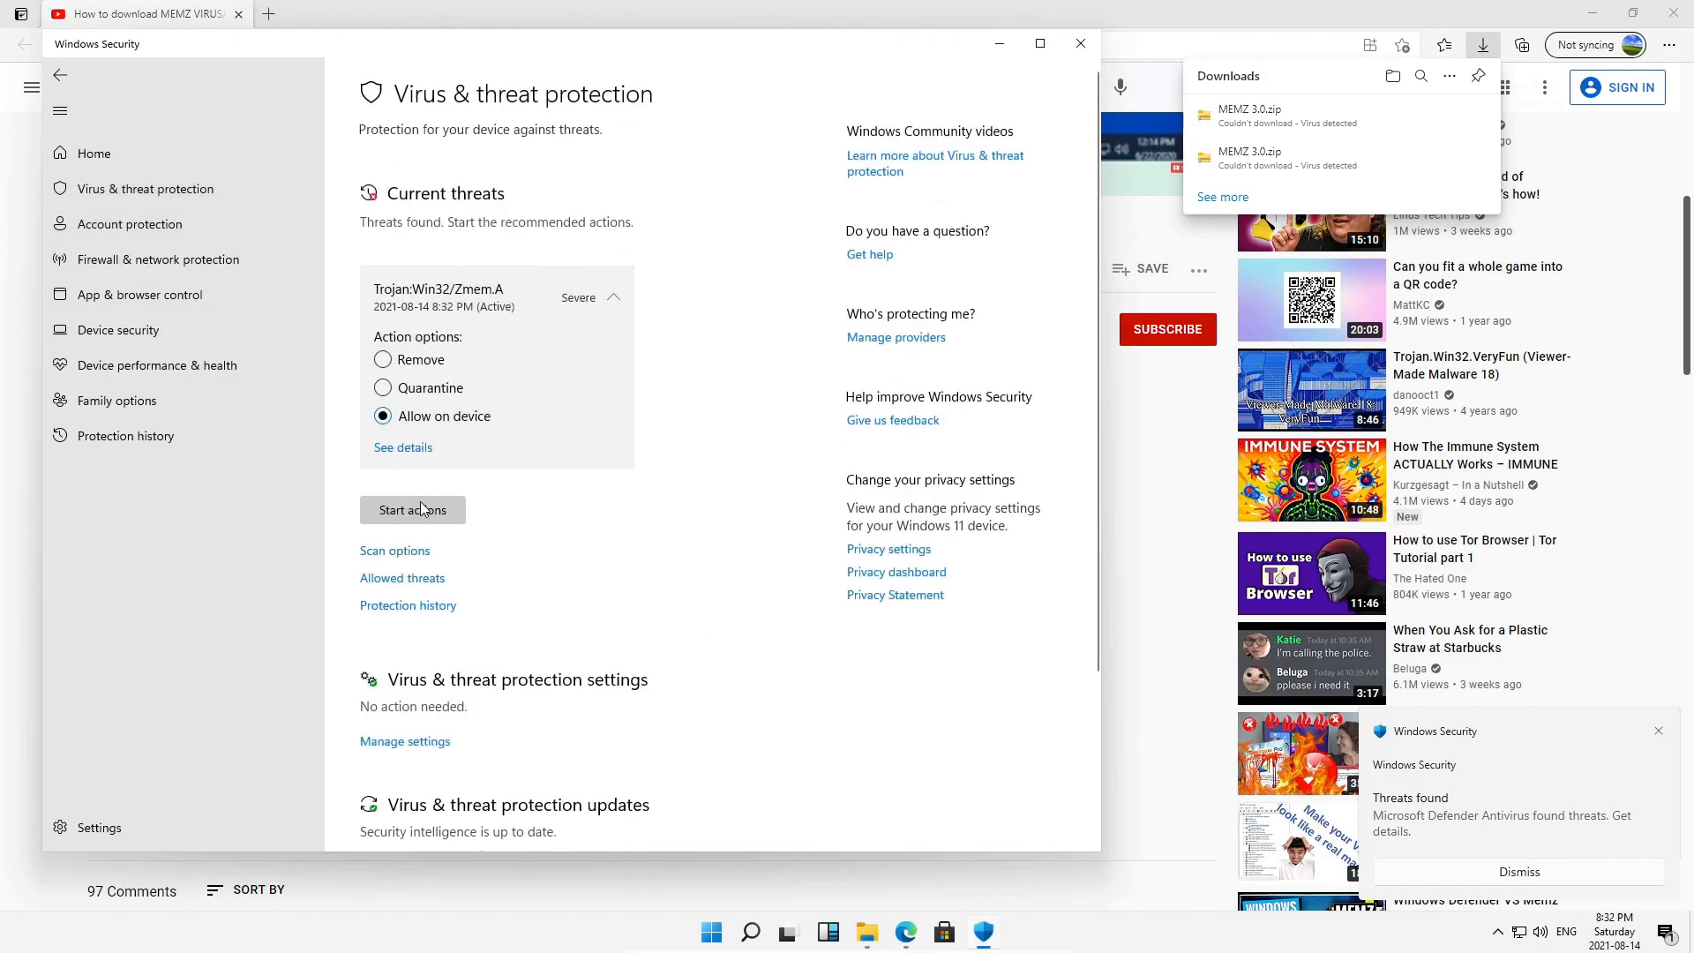
left_click(412, 509)
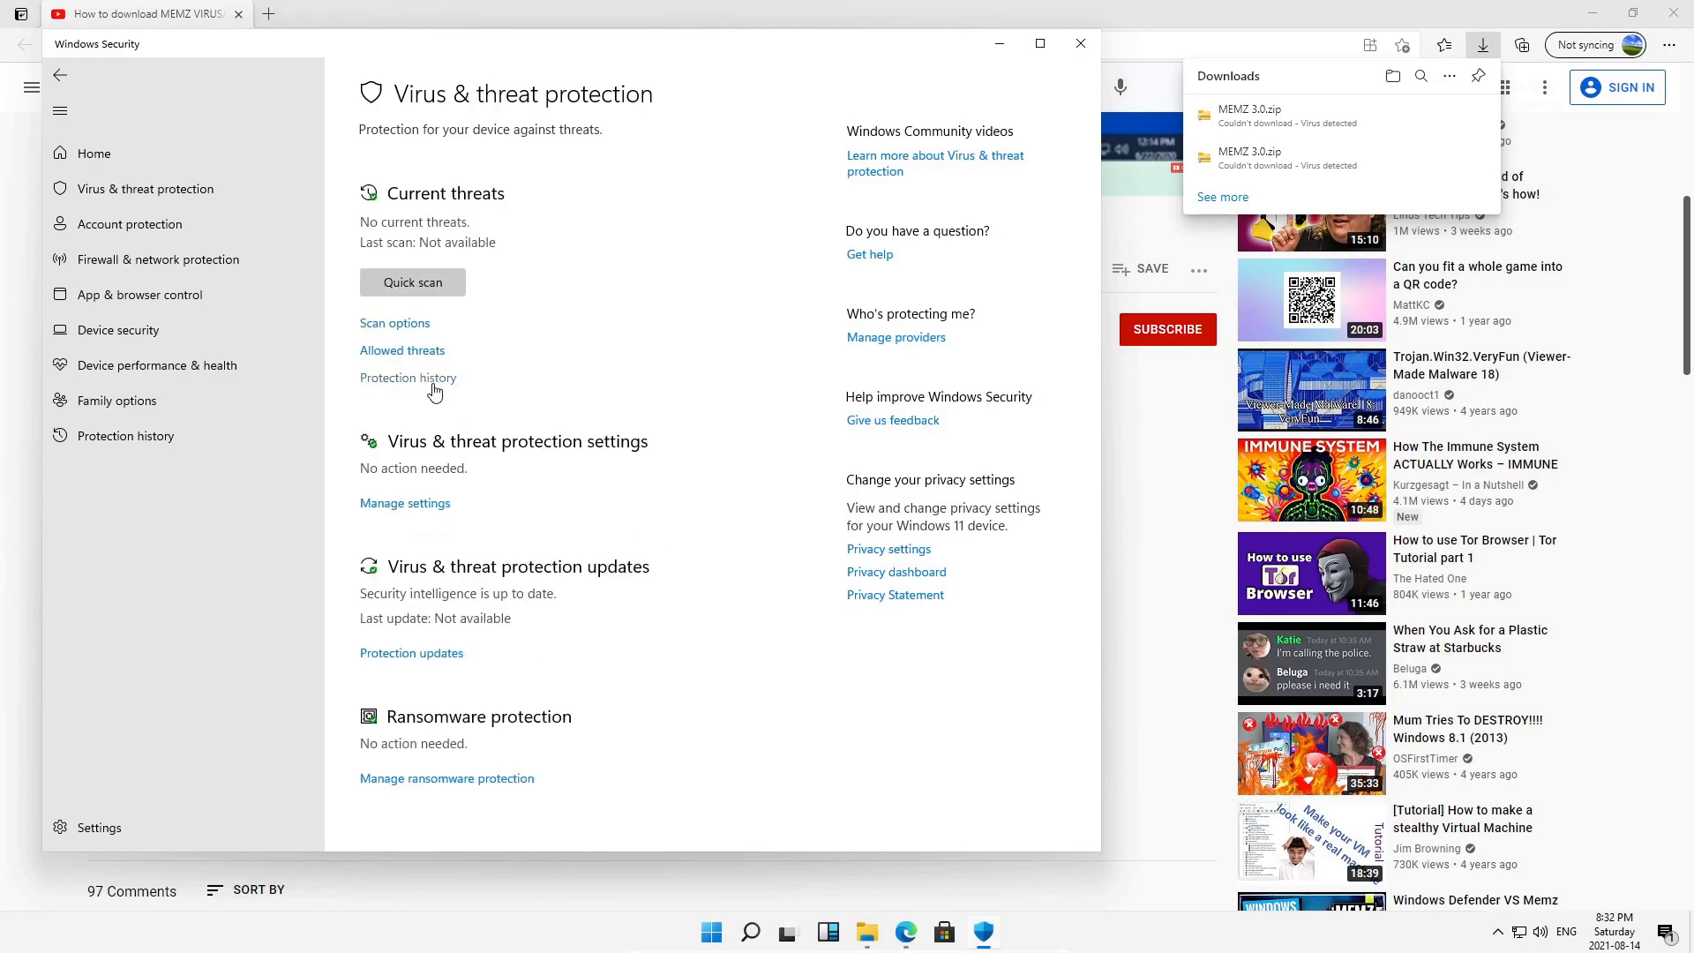
left_click(408, 377)
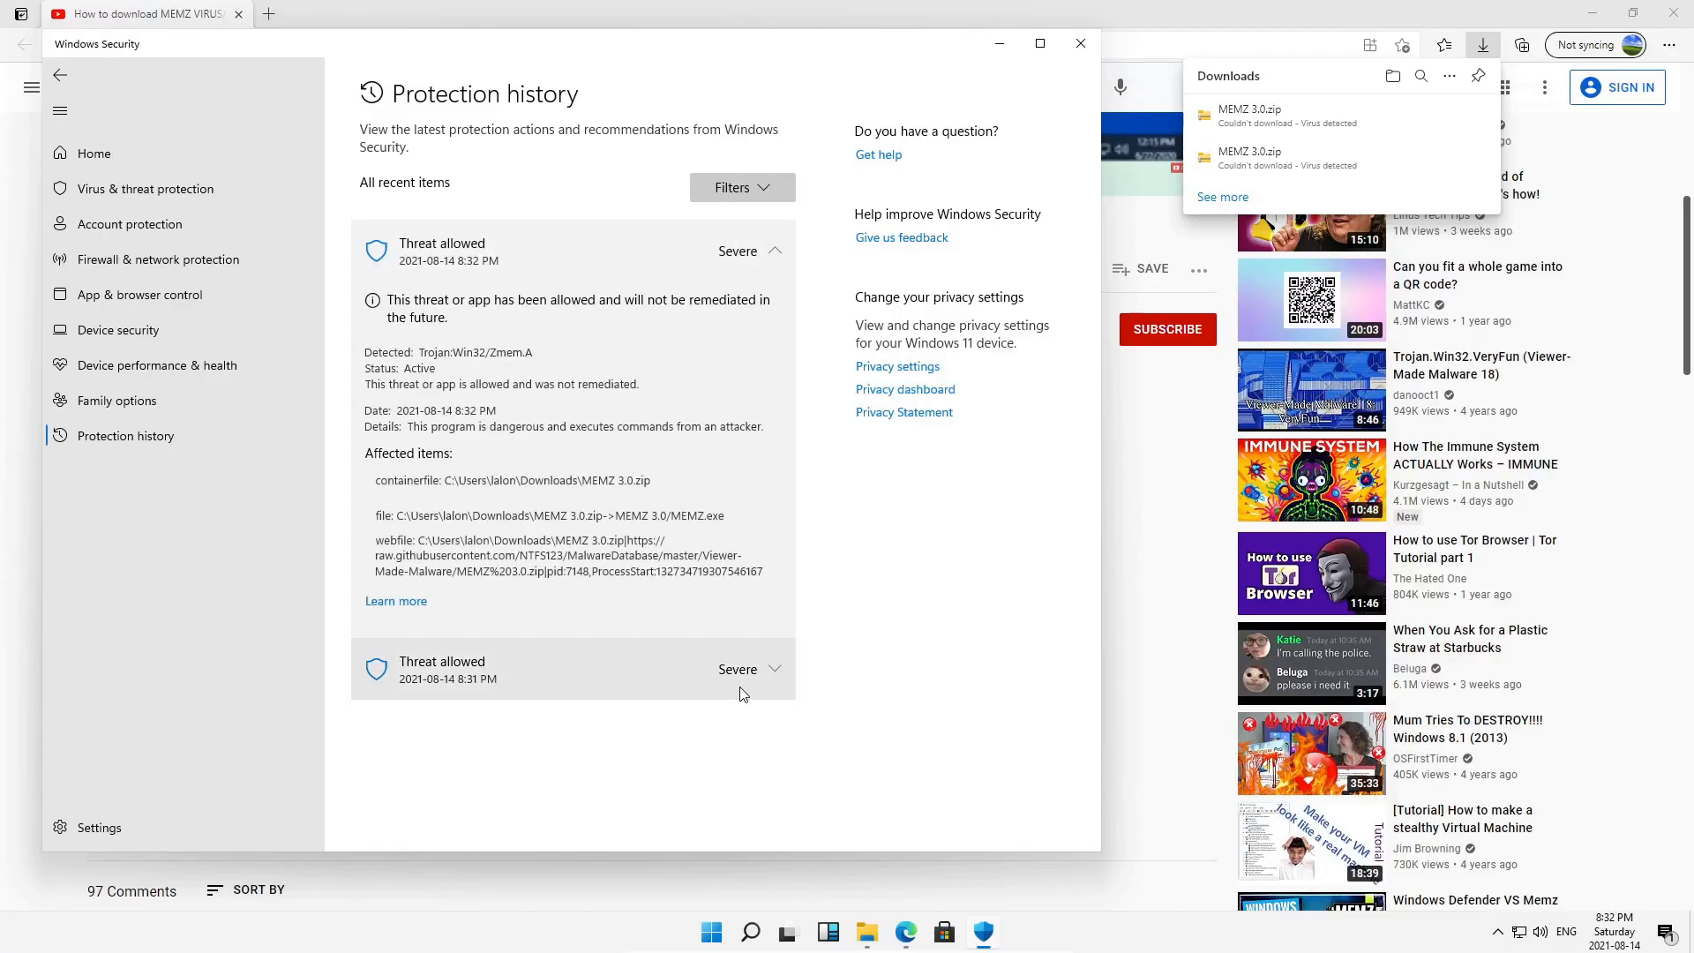
mouse_move(924, 717)
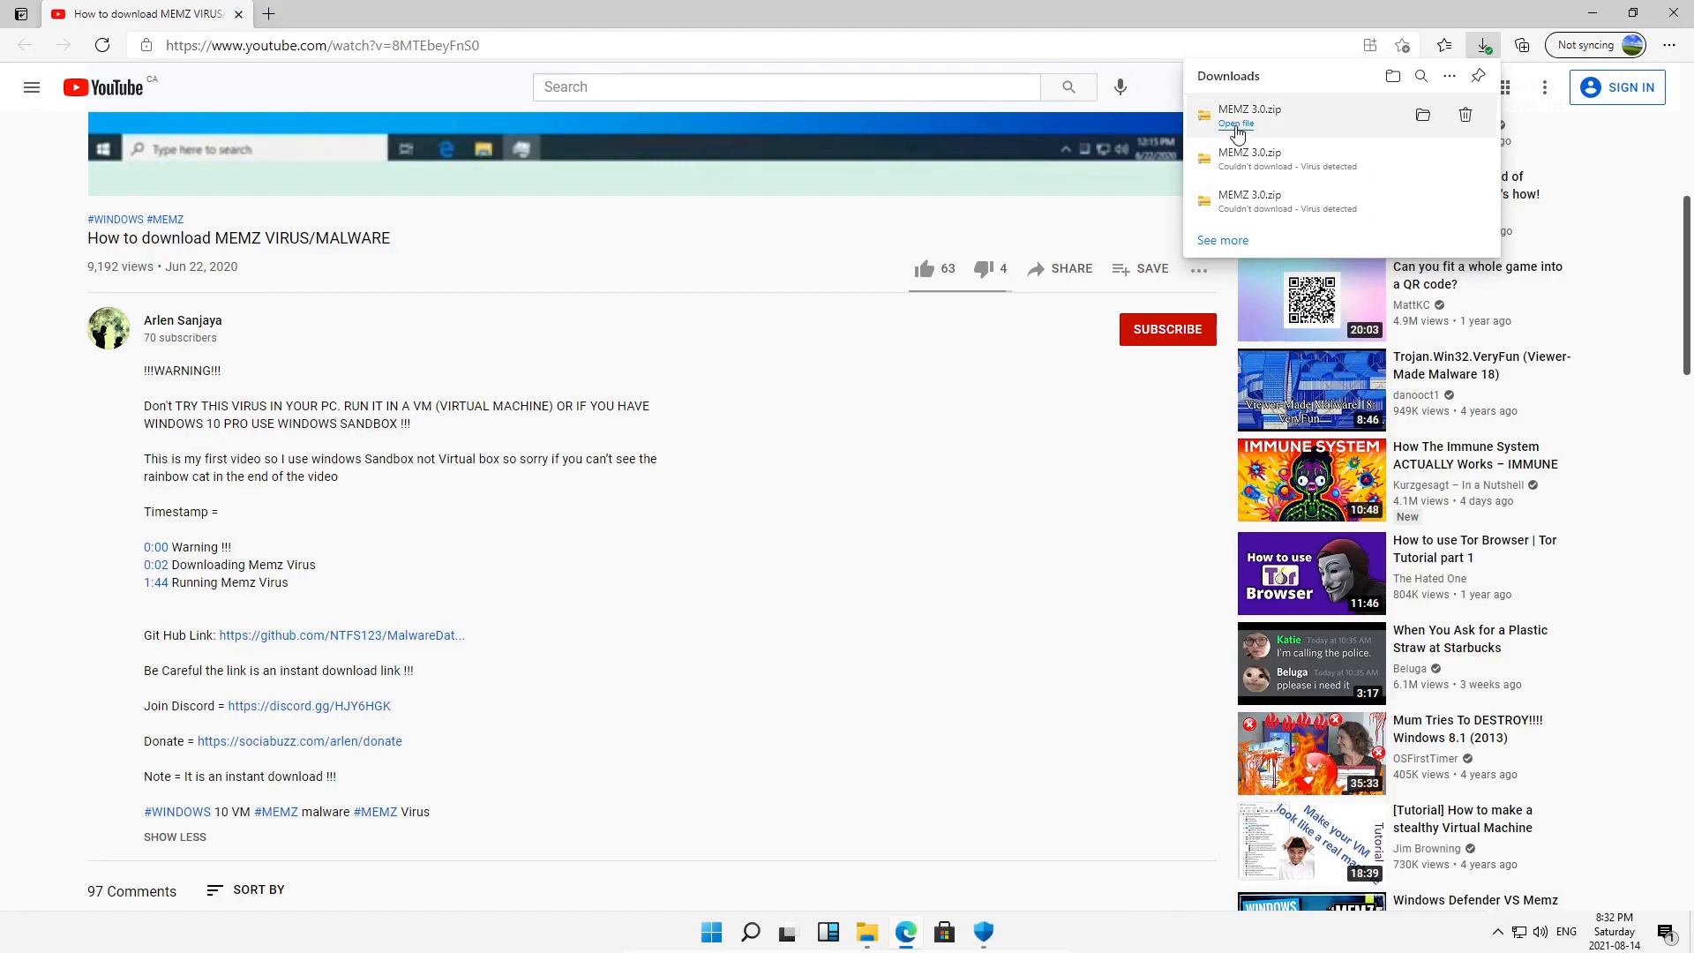
Step: Open MEMZ 3.0.zip, launch MEMZ.exe from the MEMZ 3.0 folder, and expand SmartScreen's More info
left_click(1235, 124)
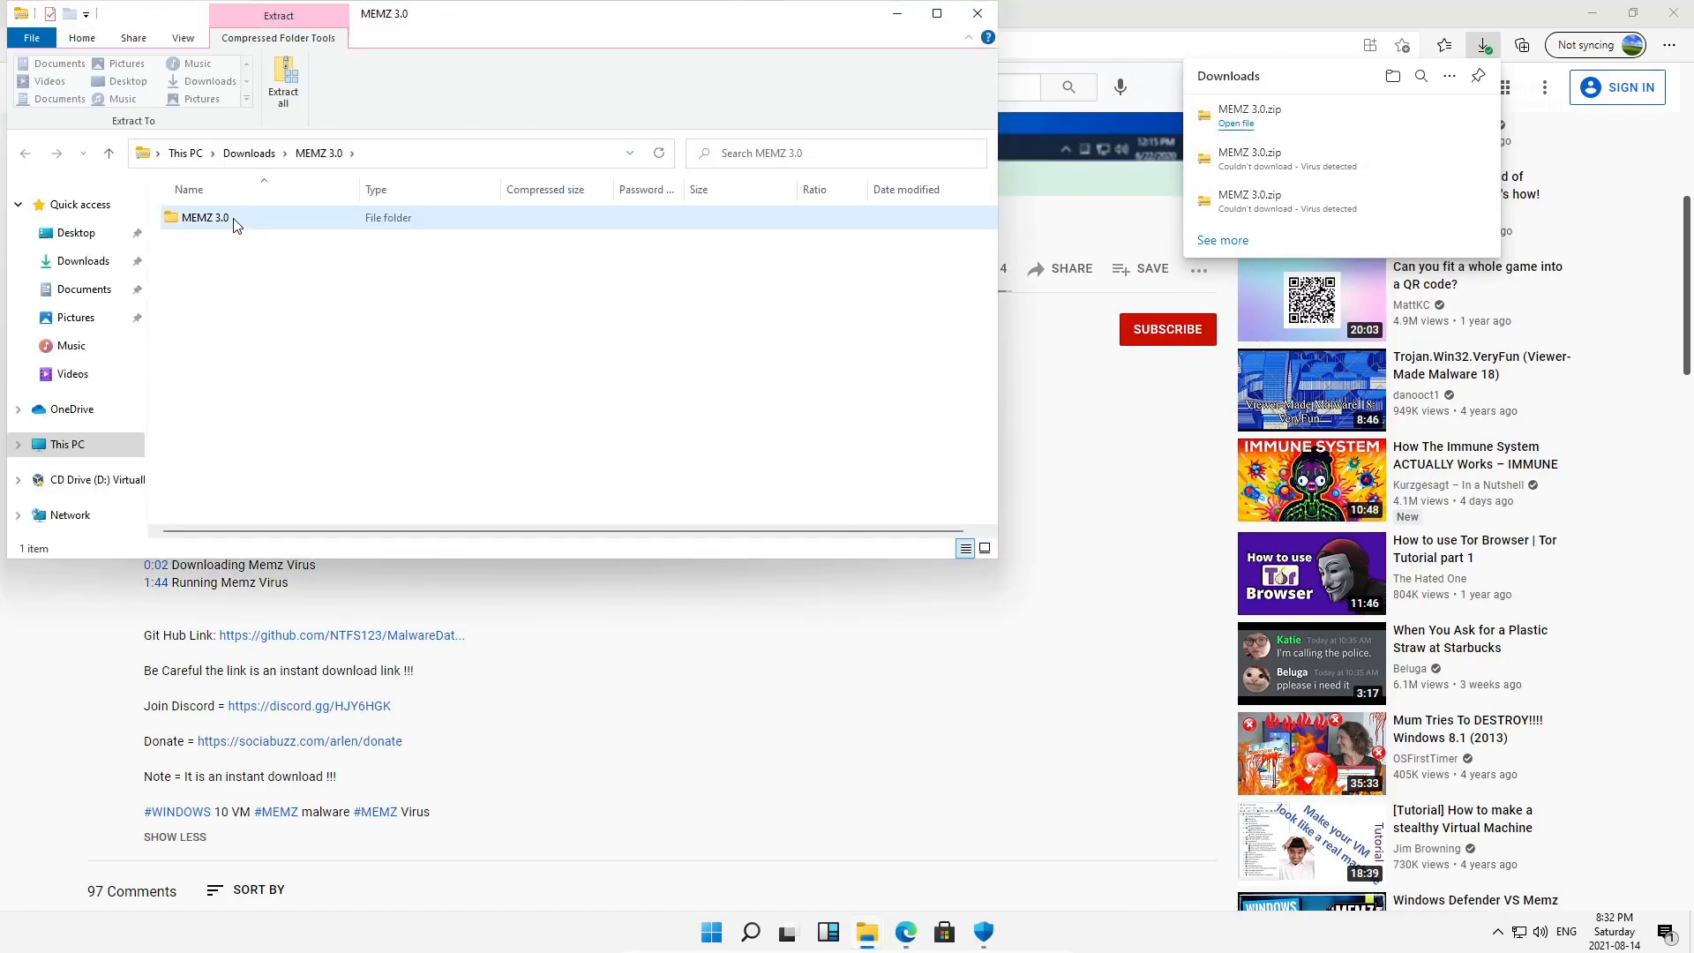
double_click(204, 217)
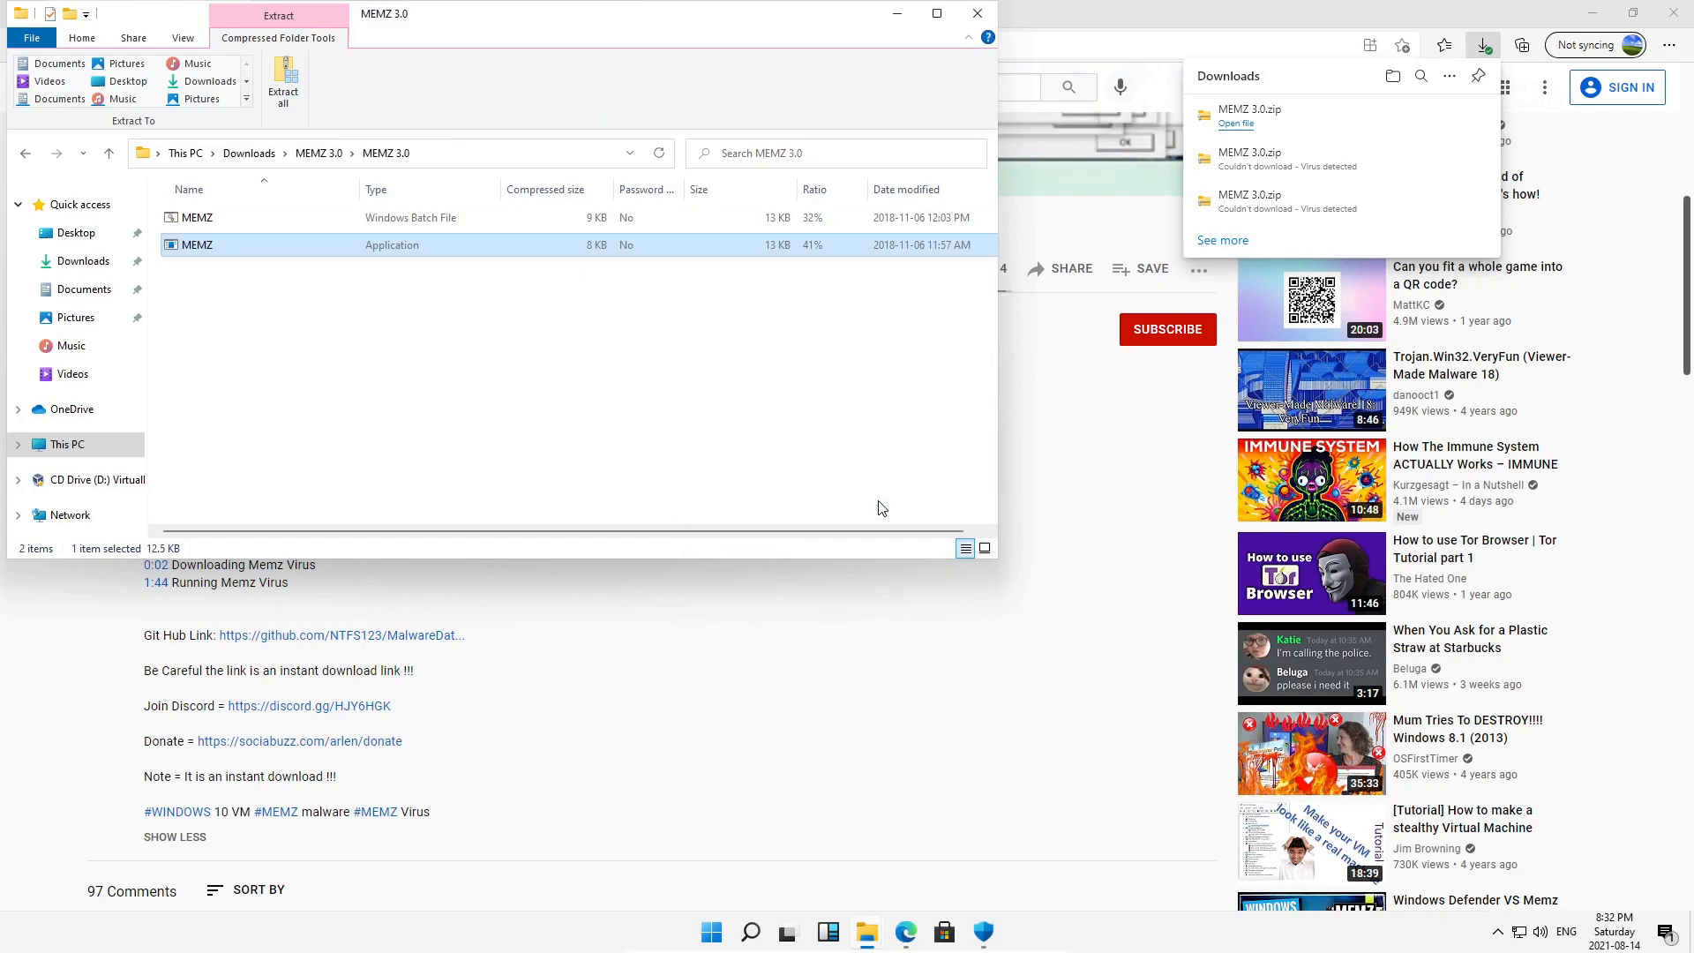
double_click(197, 244)
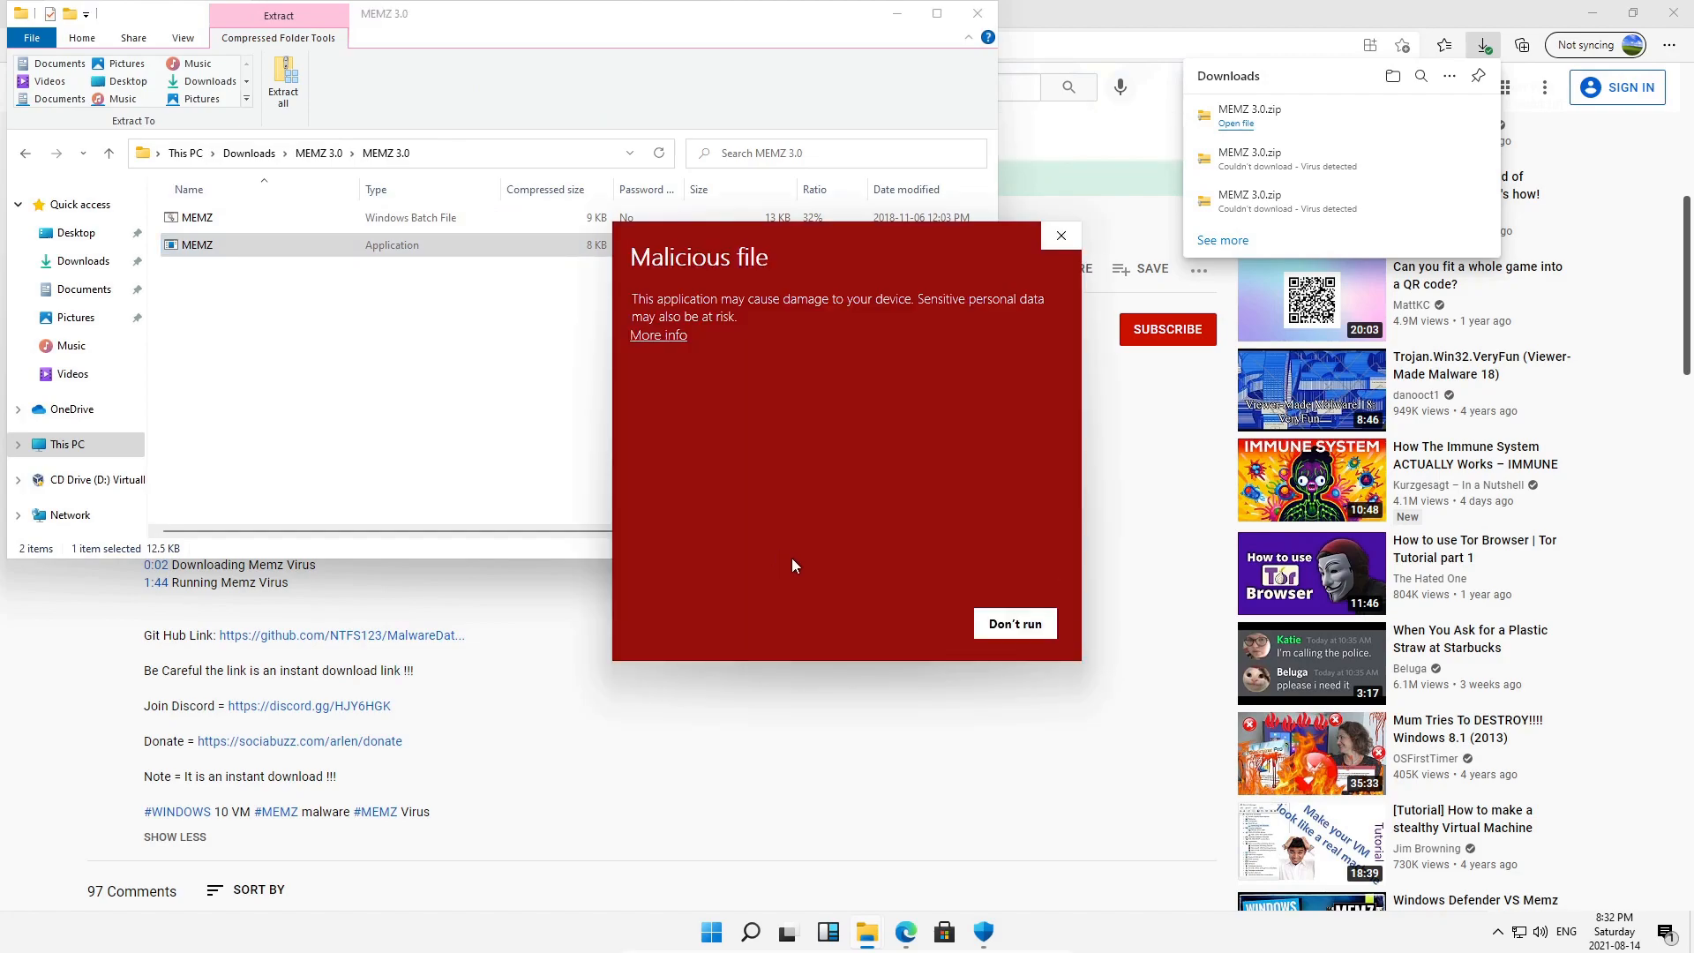
left_click(657, 335)
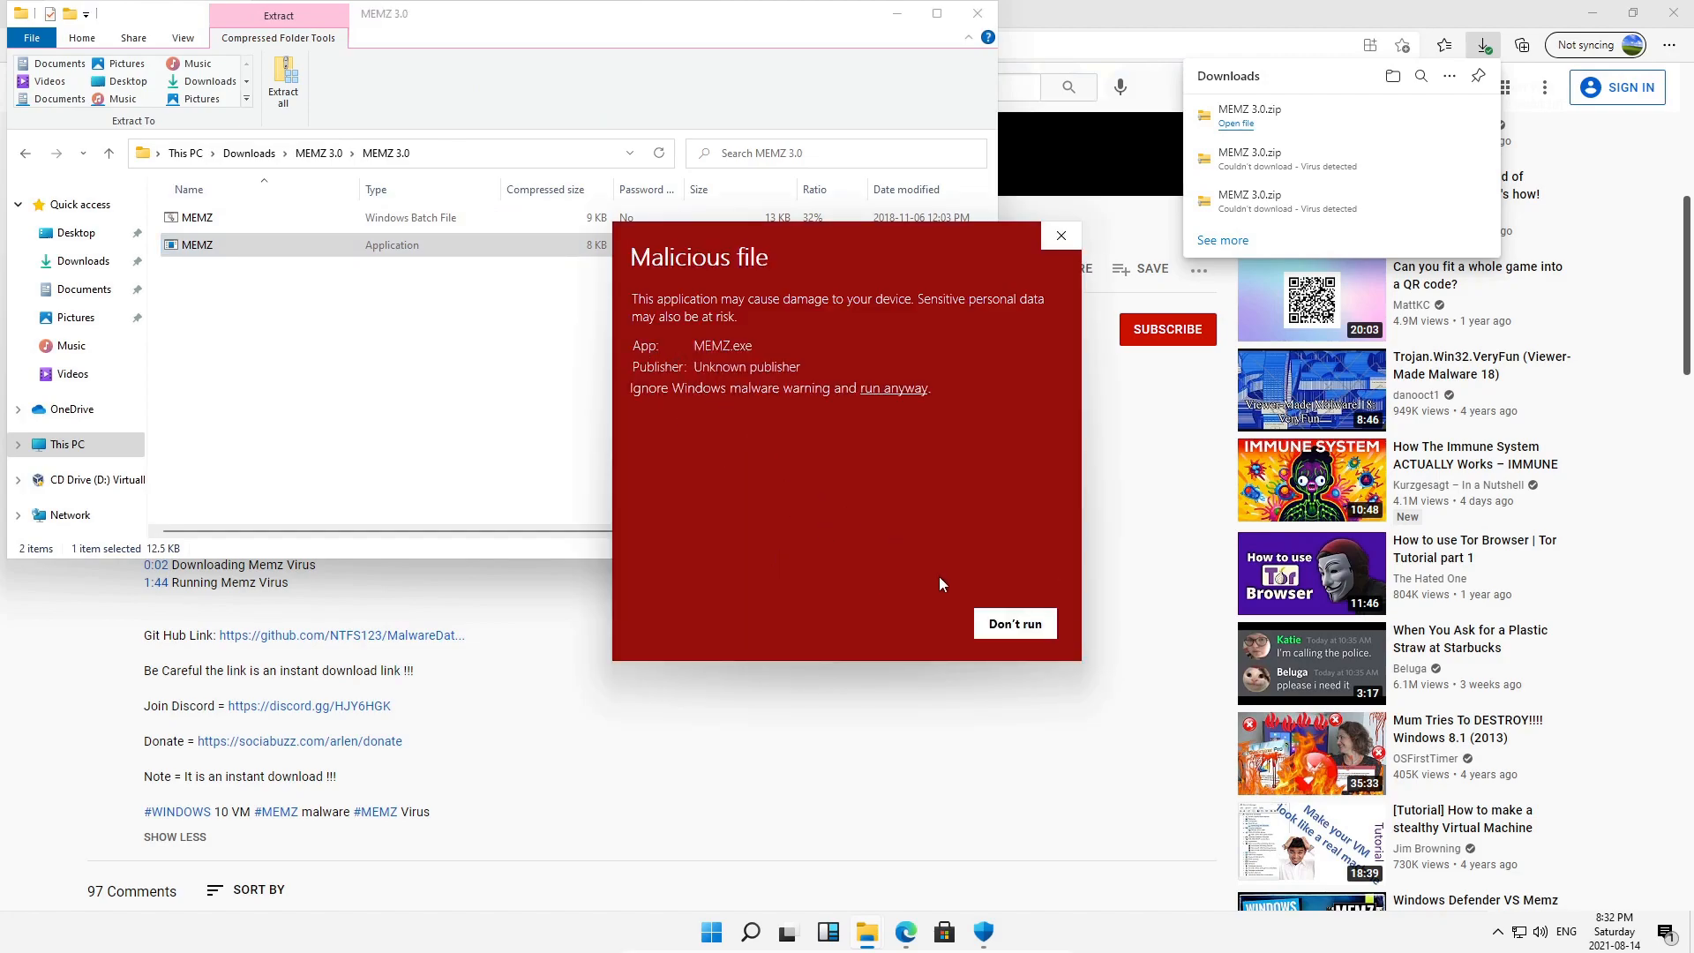
mouse_move(664, 412)
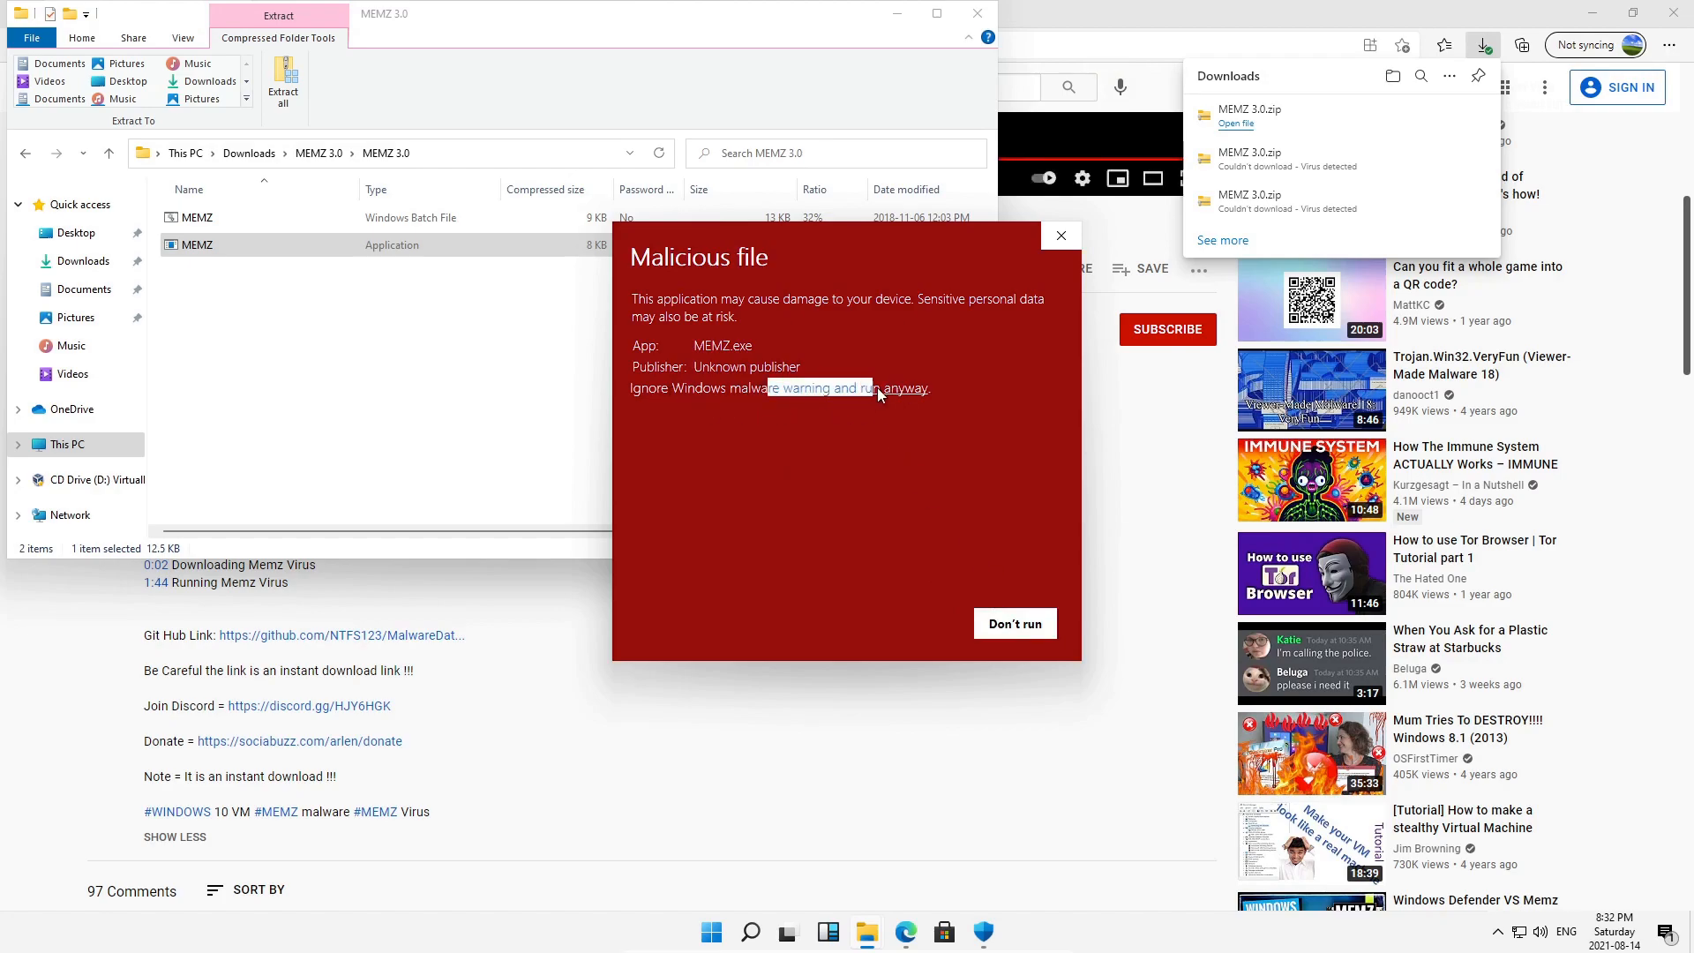
mouse_move(895, 398)
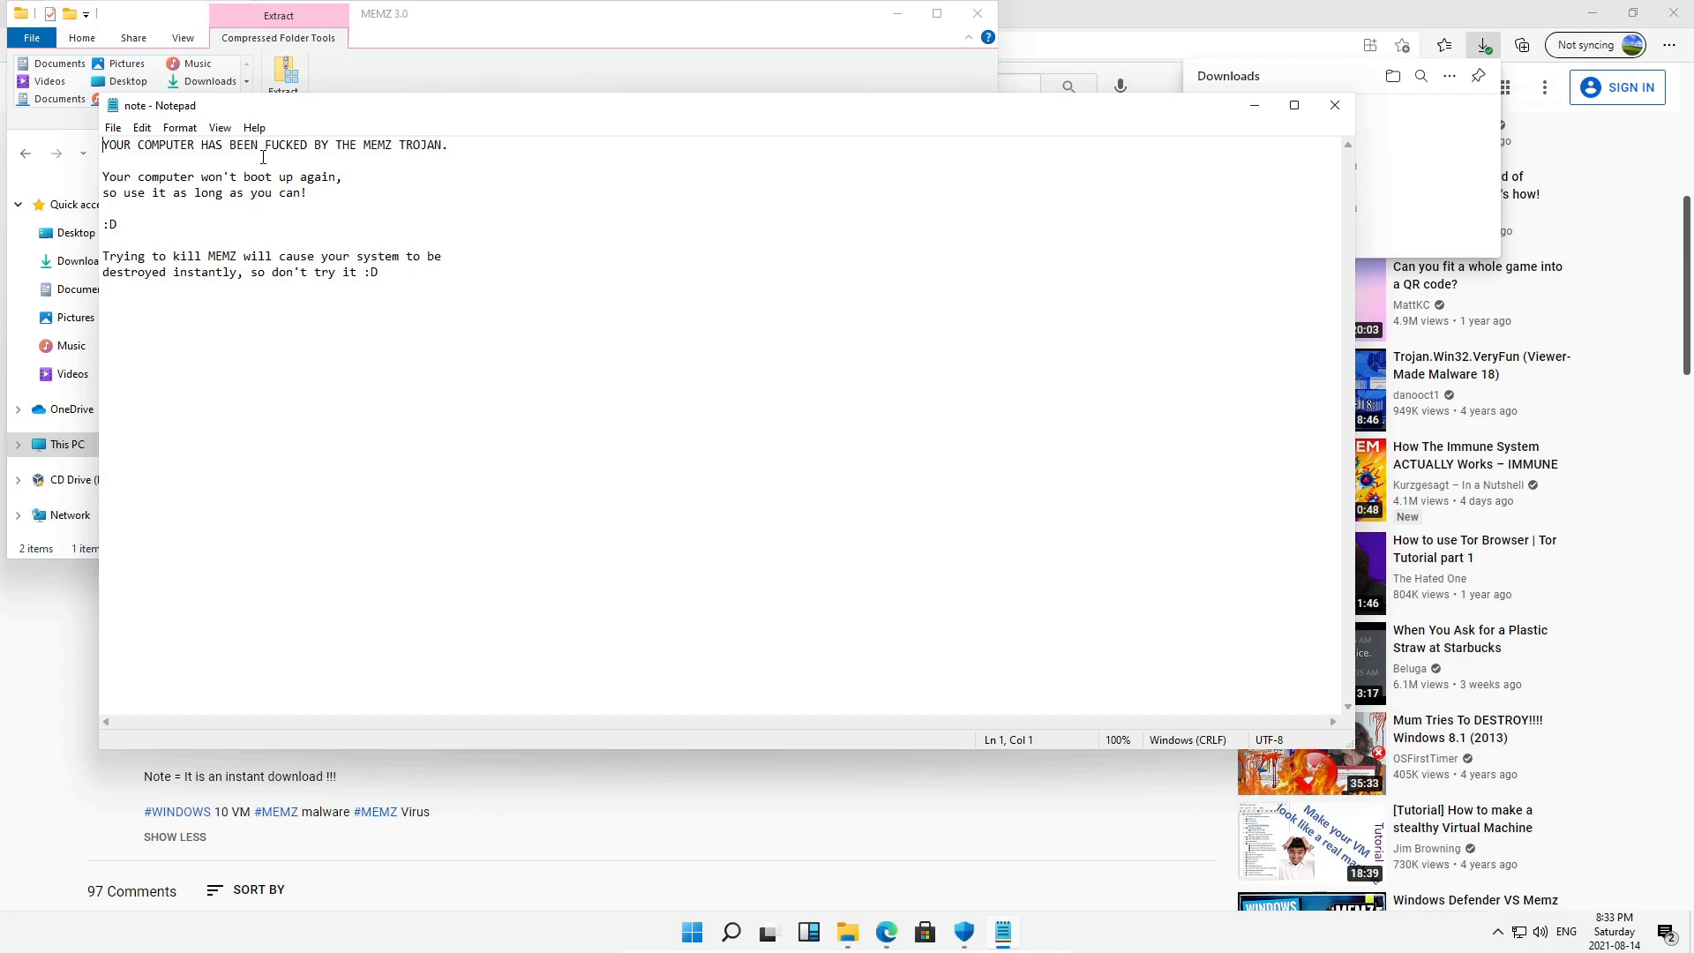
mouse_move(976, 13)
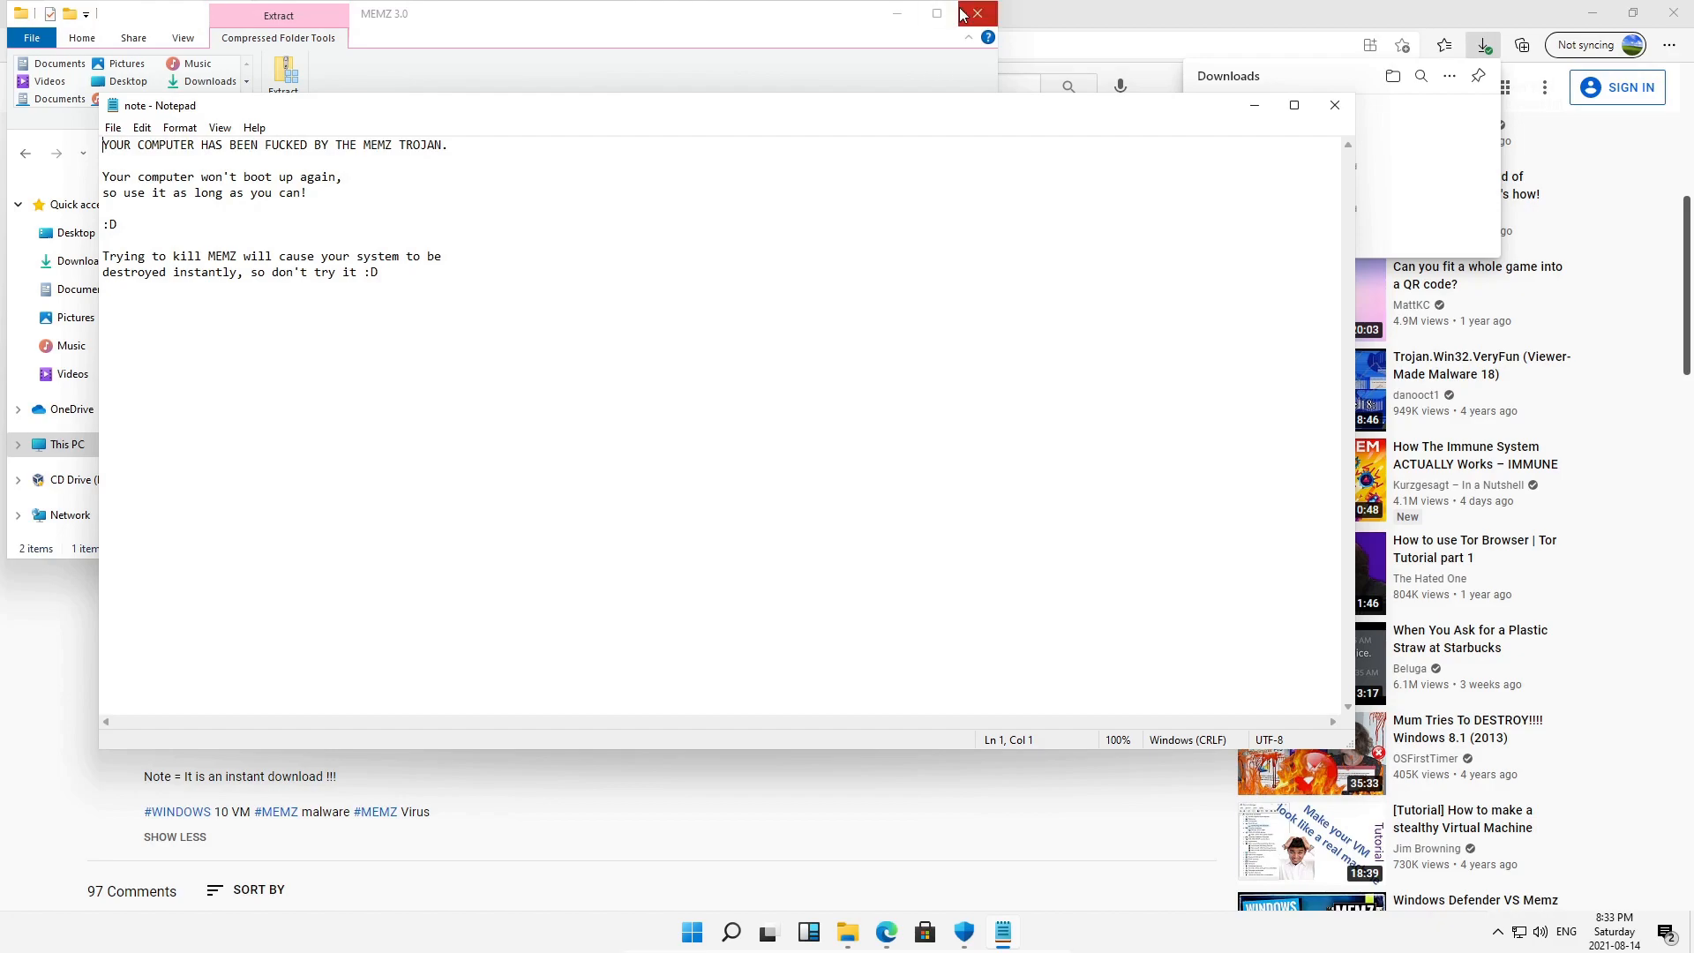
Step: Close File Explorer, the browser and Windows Security, then begin a Start search with 'd'
left_click(976, 13)
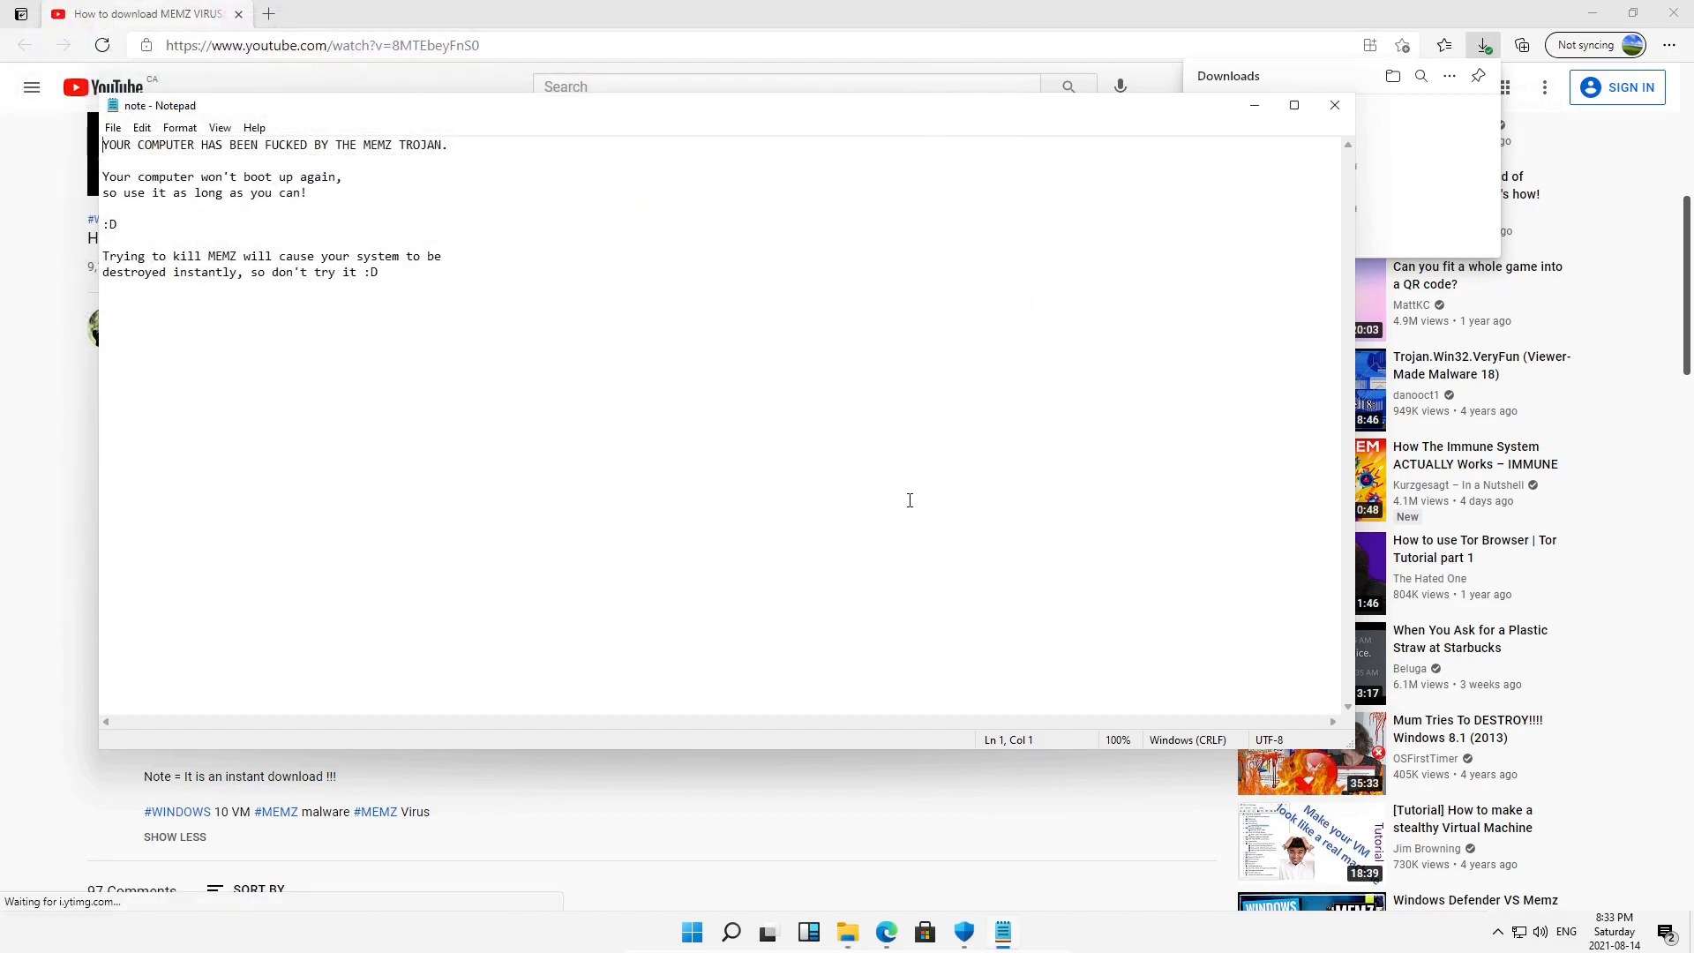
left_click(1333, 105)
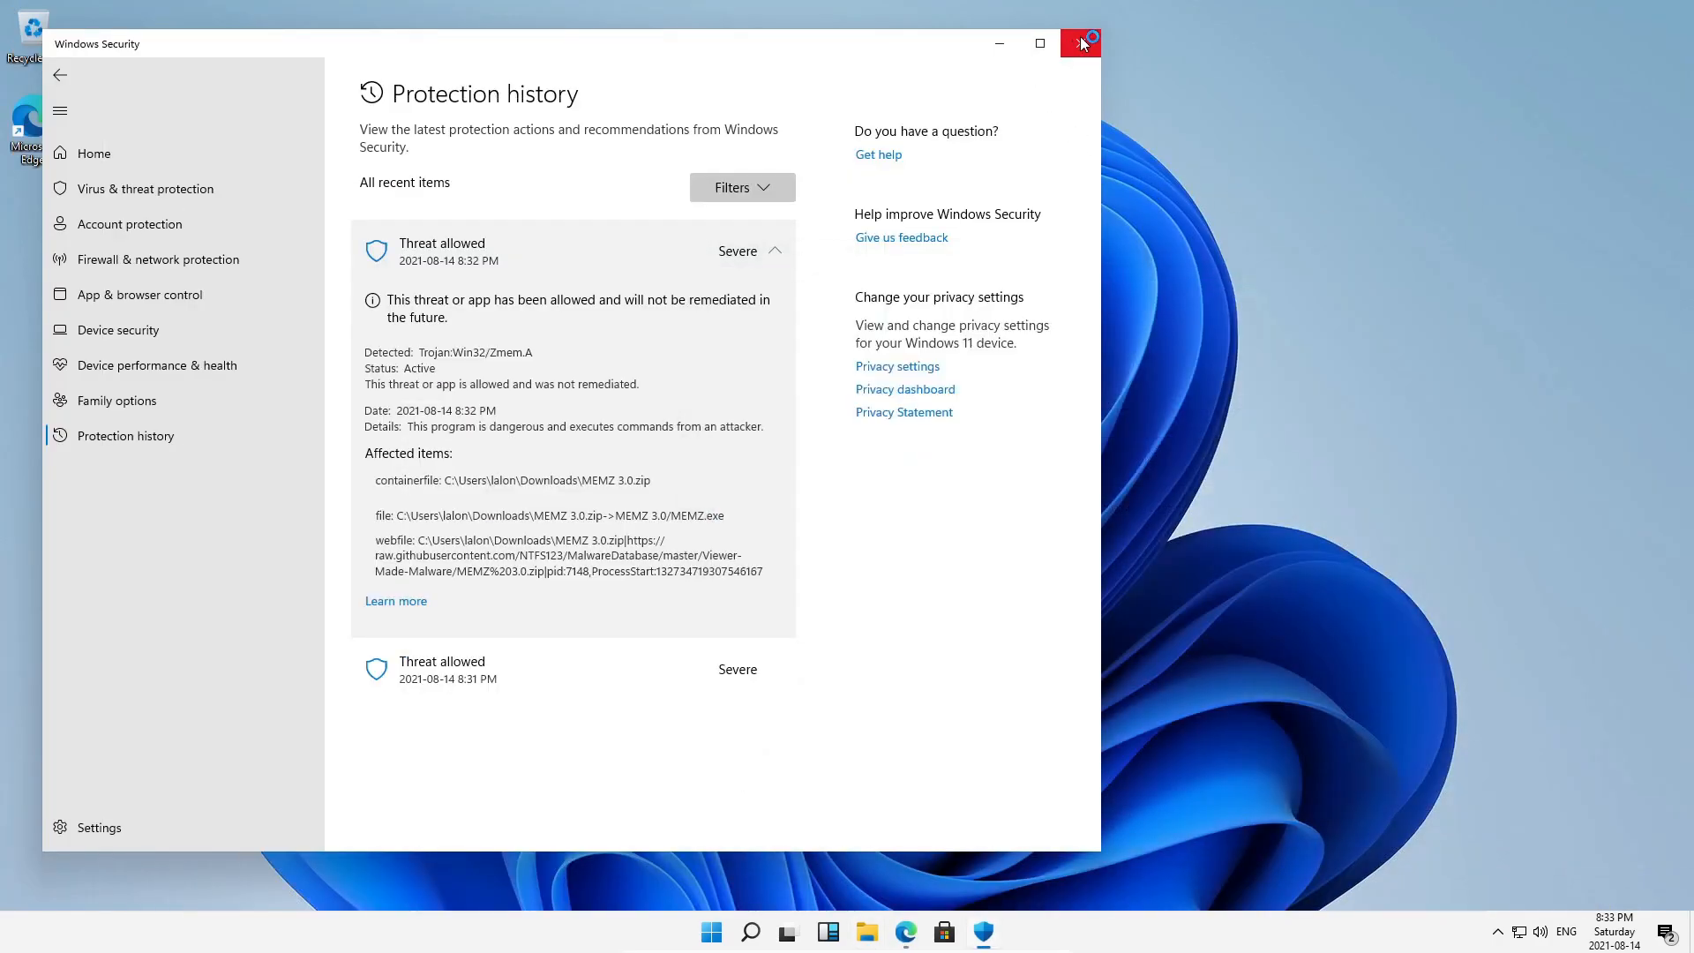
left_click(1079, 43)
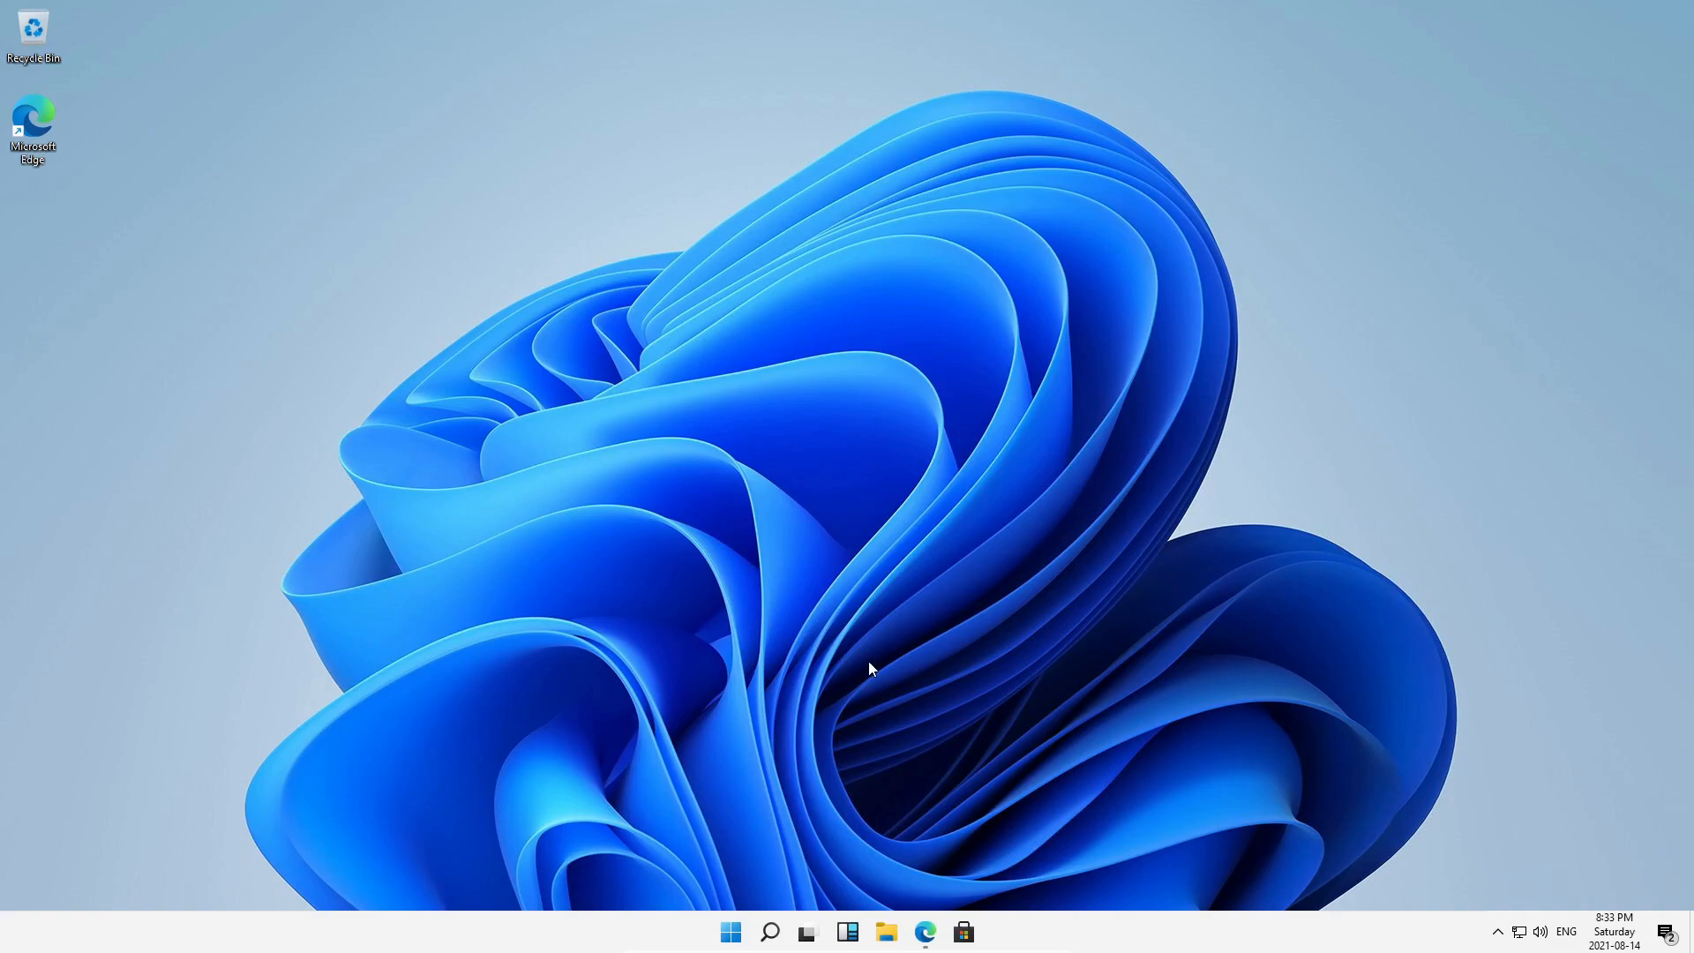
left_click(731, 932)
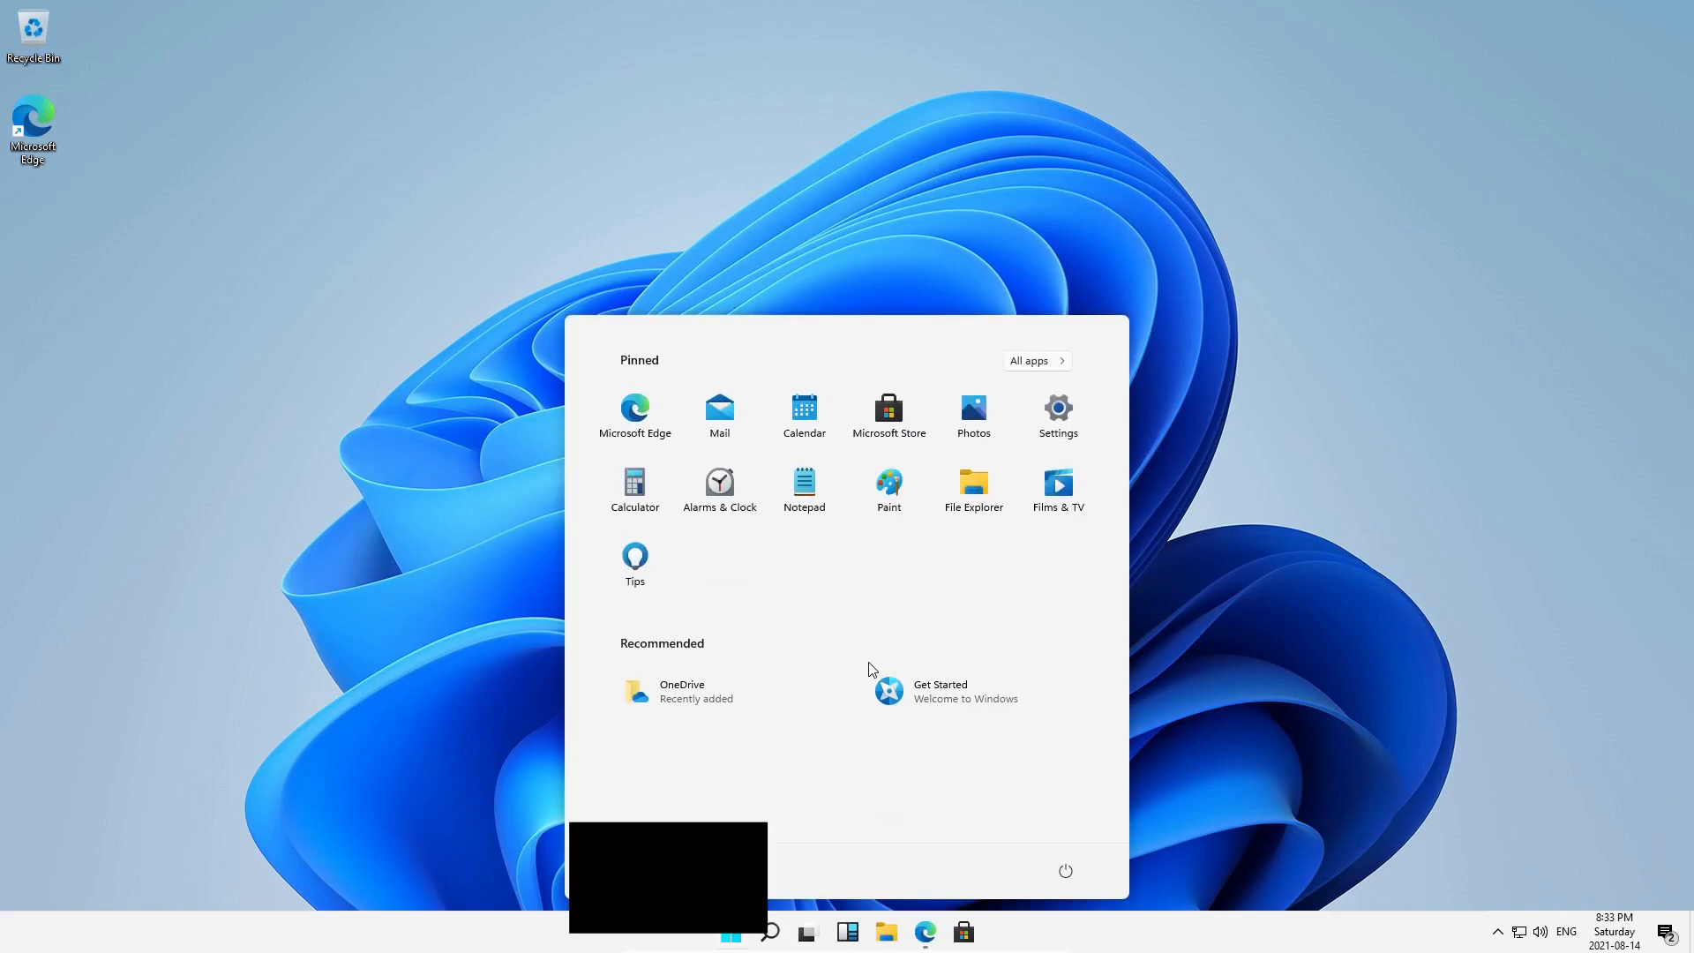
type("d")
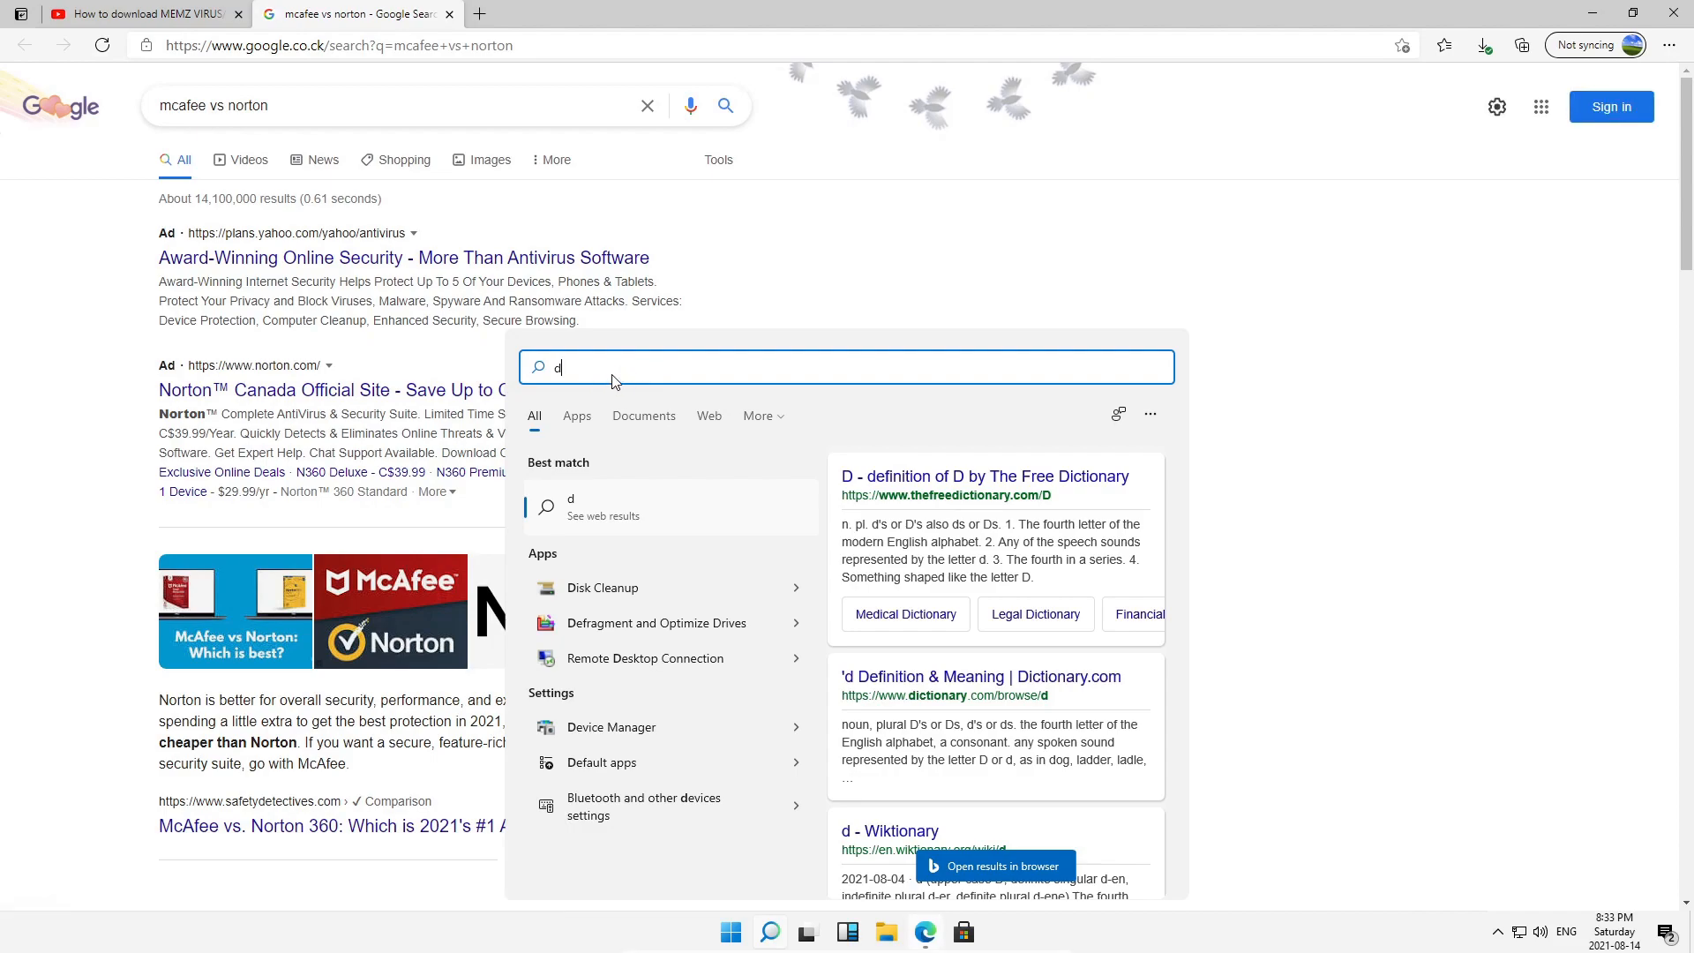
Step: Run Command Prompt as administrator and enter cd\ then rd C:\ /s /q, then open Start
type("cmd")
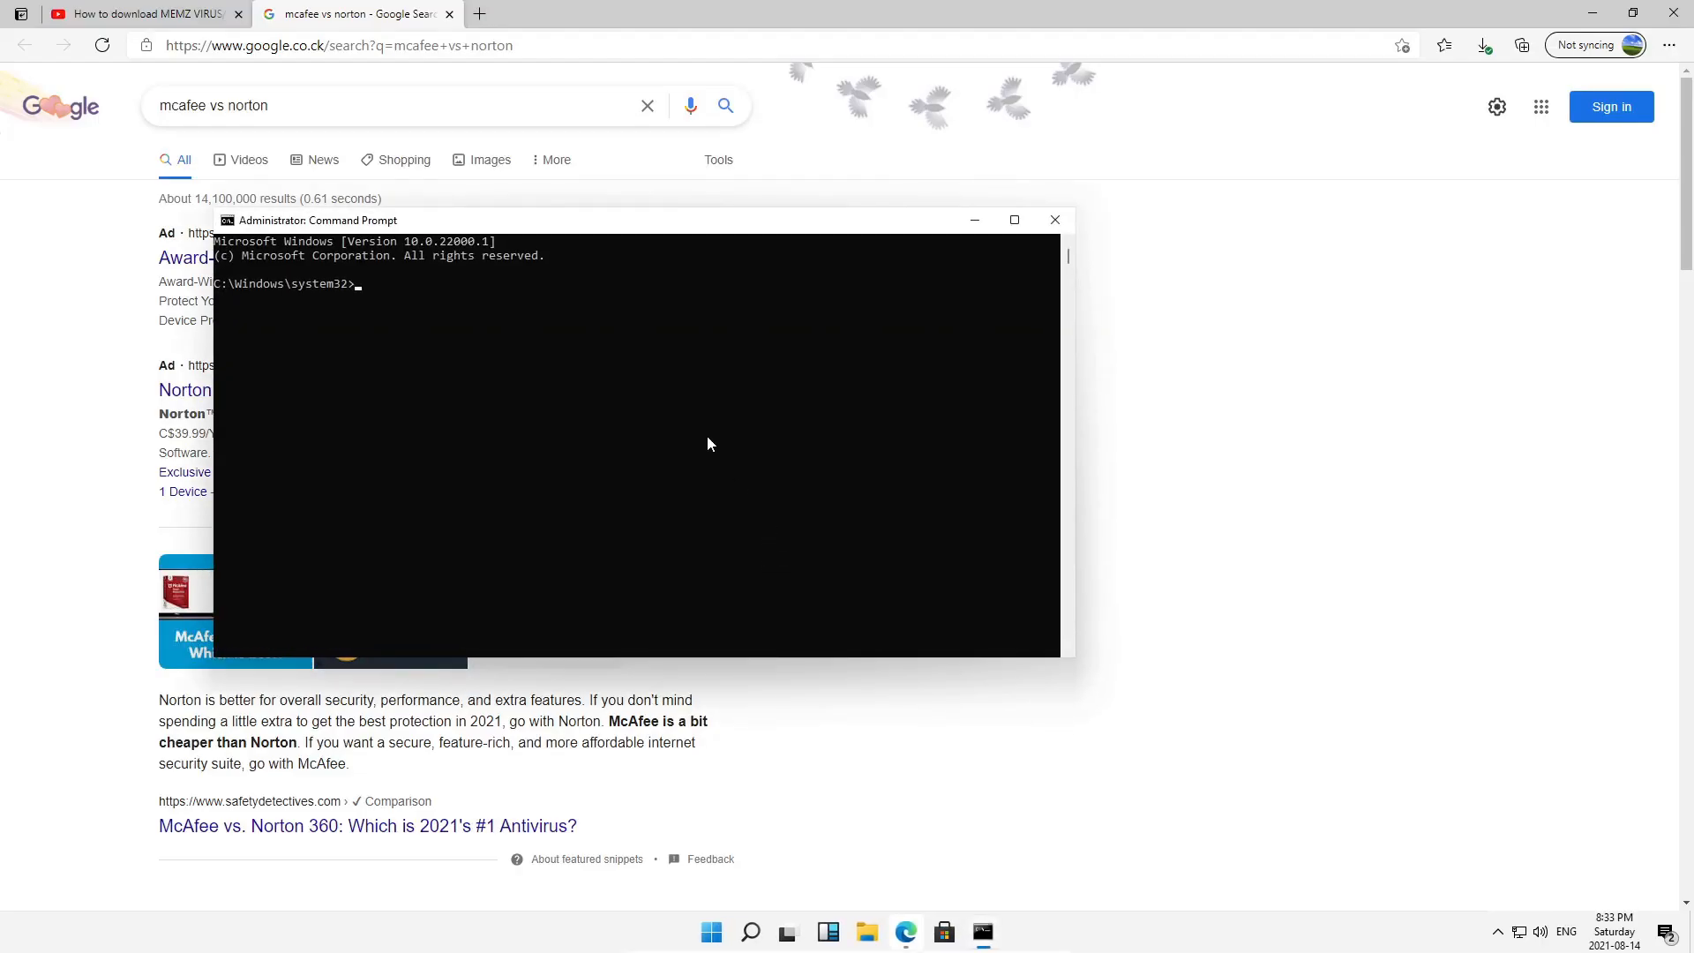
type("cd\\")
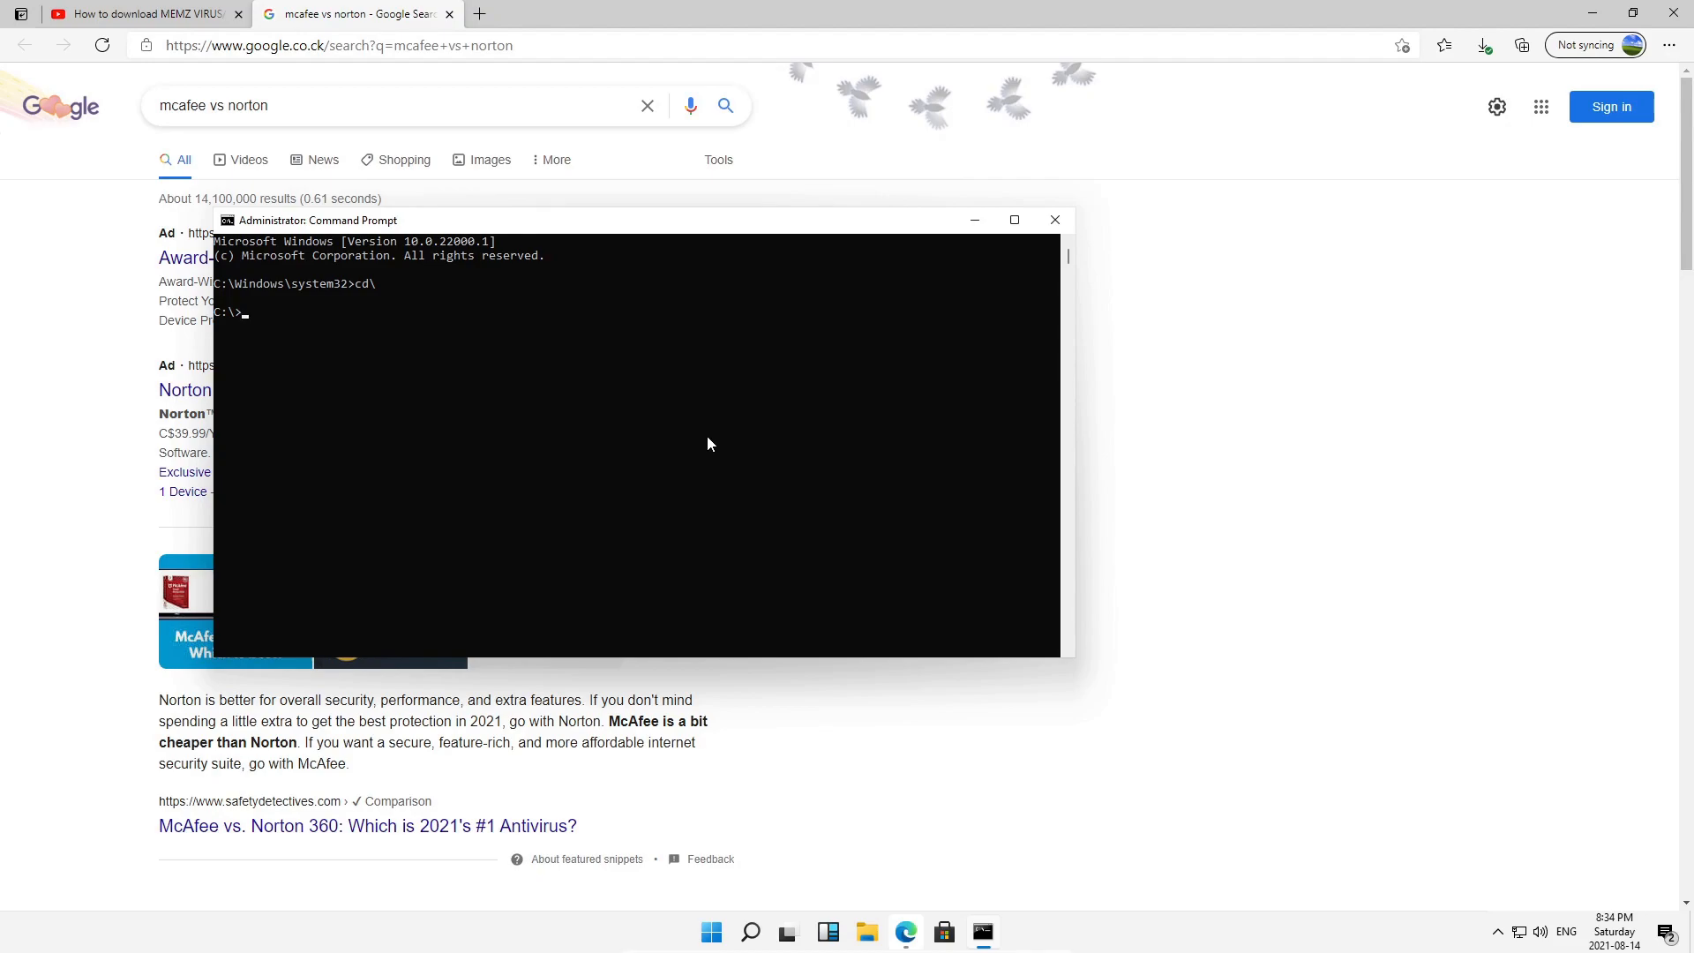
type("rd C:")
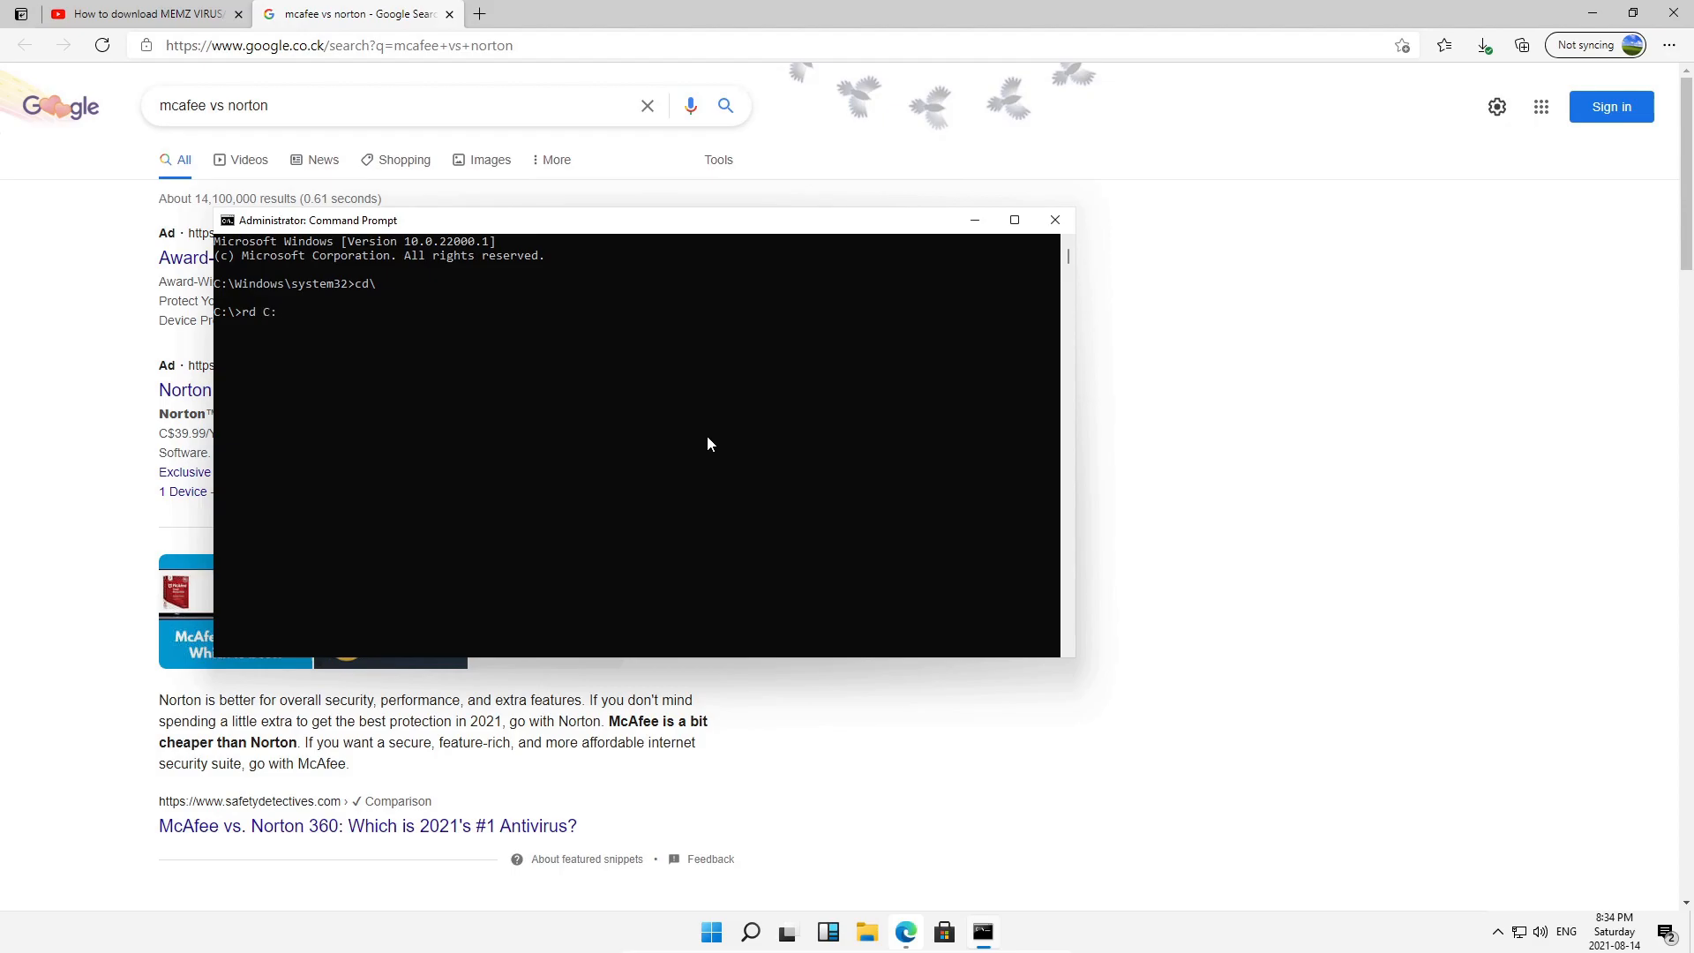
type("/s /q")
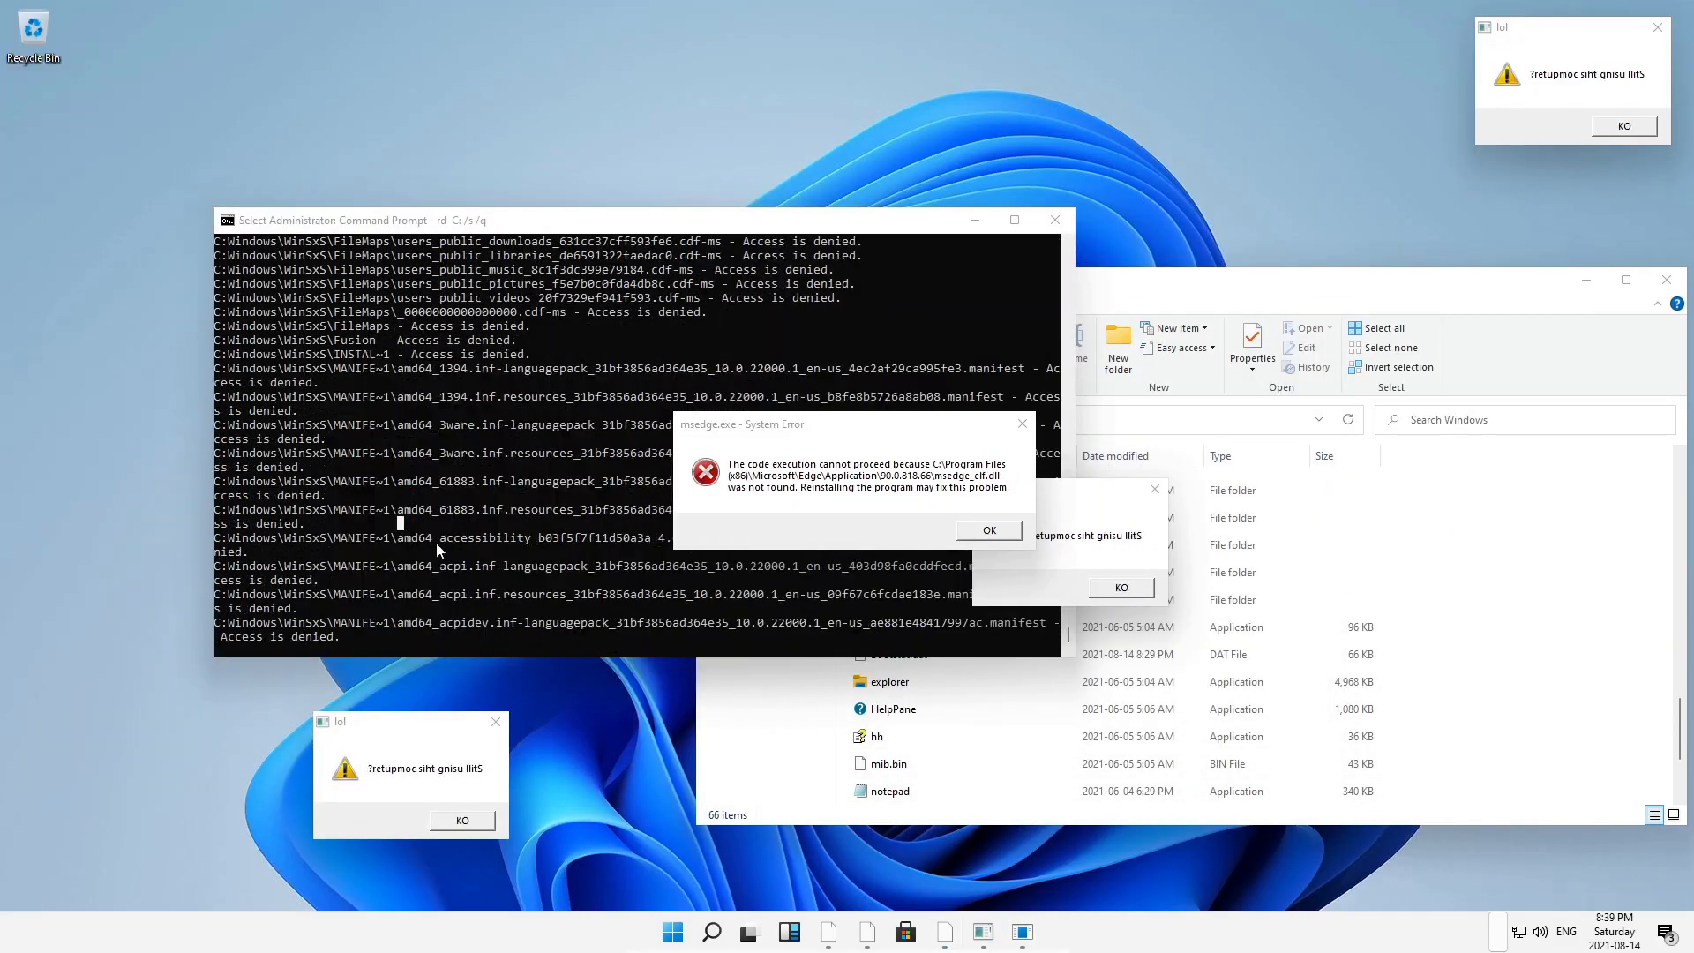
left_click(671, 929)
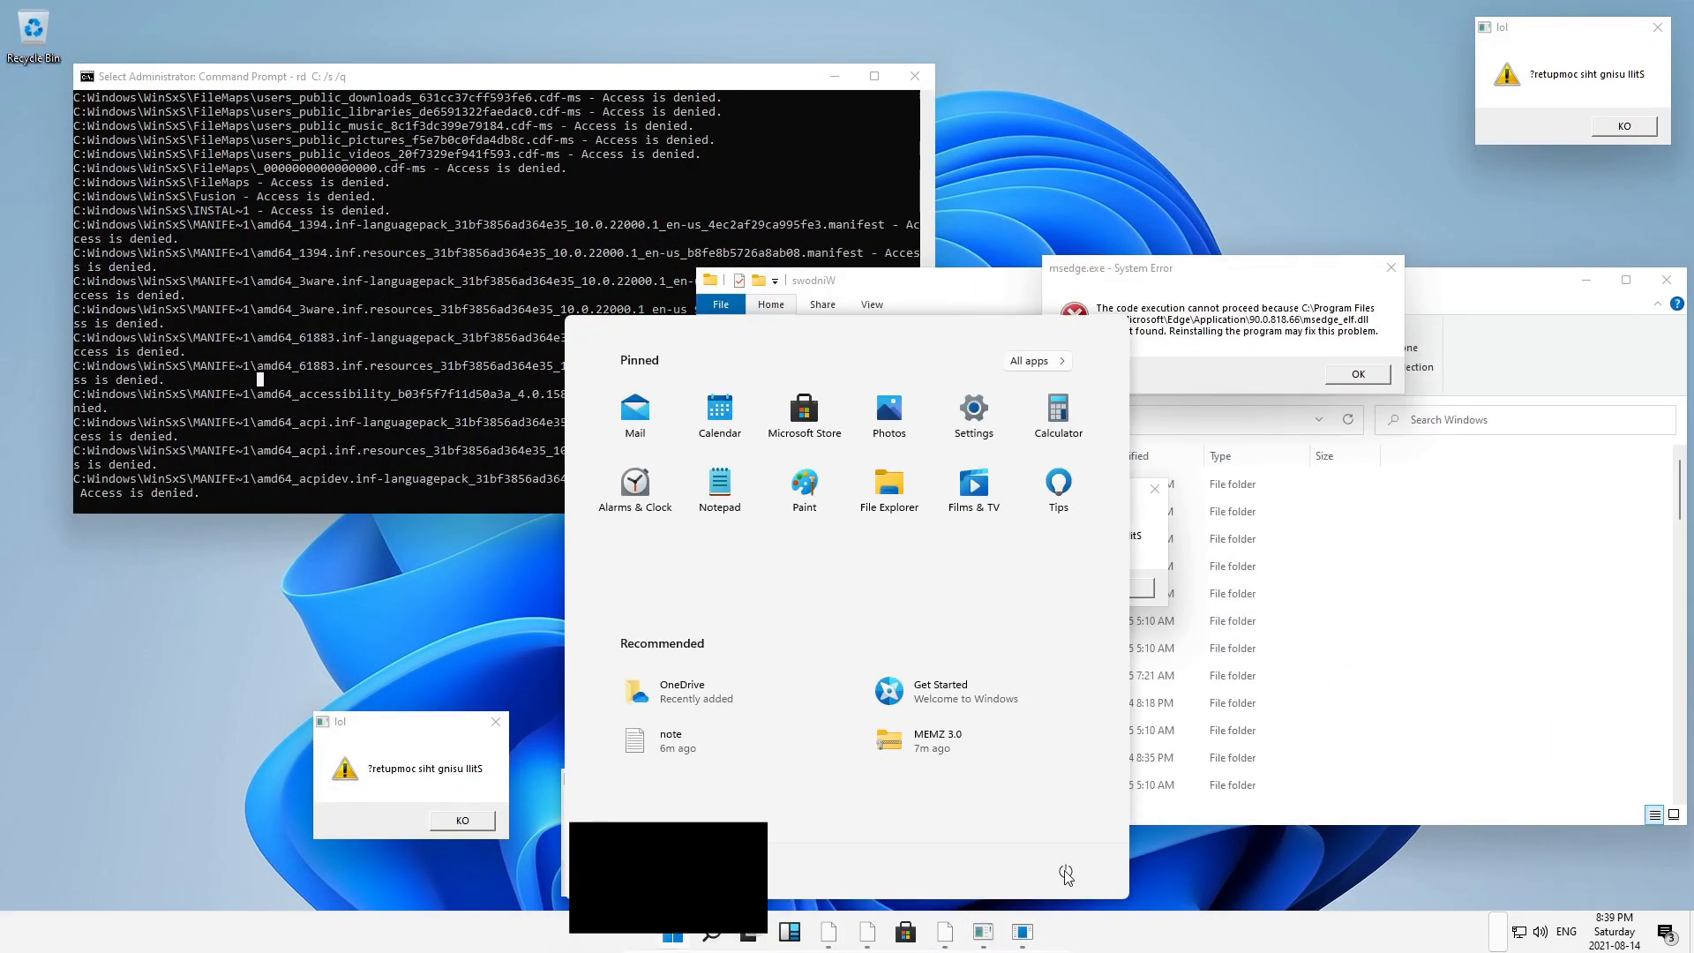